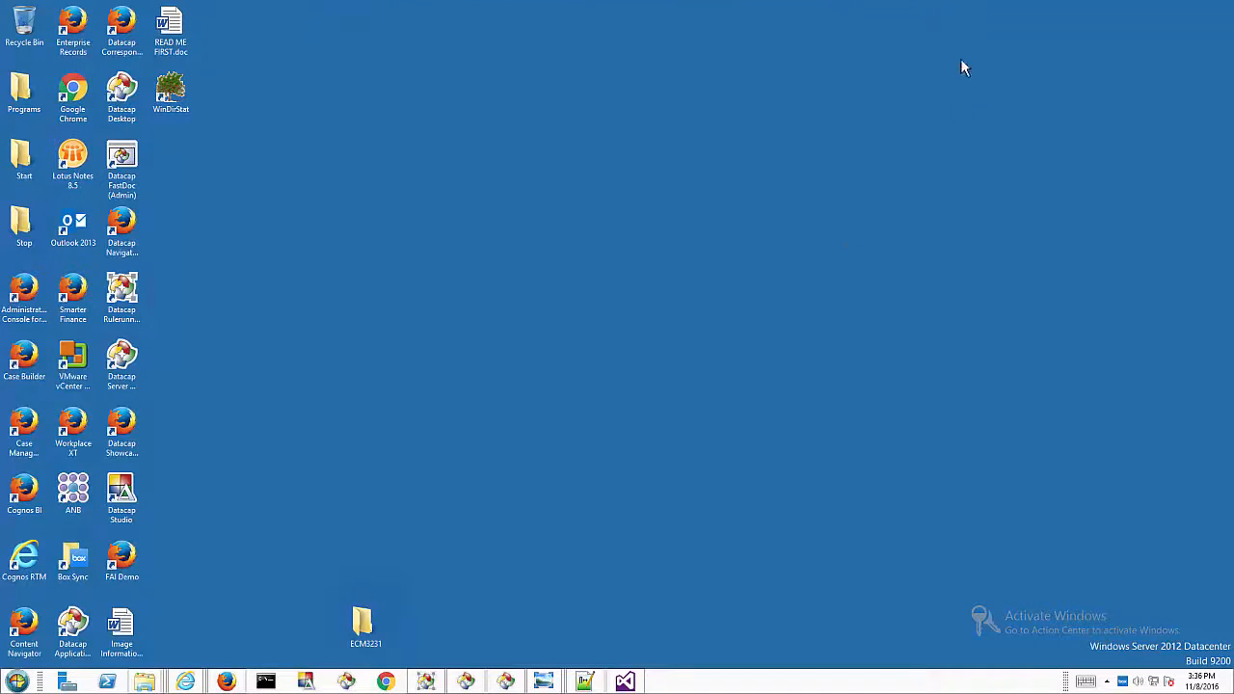
{"action": "mouse_move", "coordinate": [187, 436]}
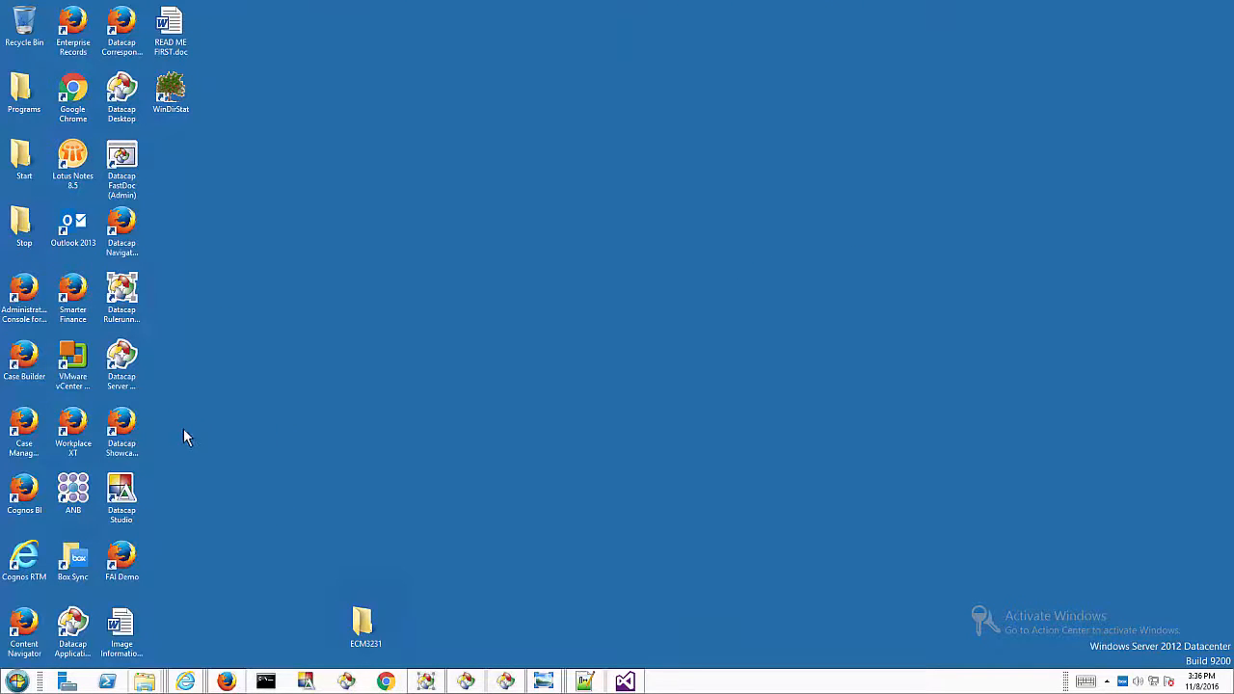
- Launch Datacap FastDoc (Admin) and try logging into APT as admin, which fails
{"action": "left_click", "coordinate": [122, 491]}
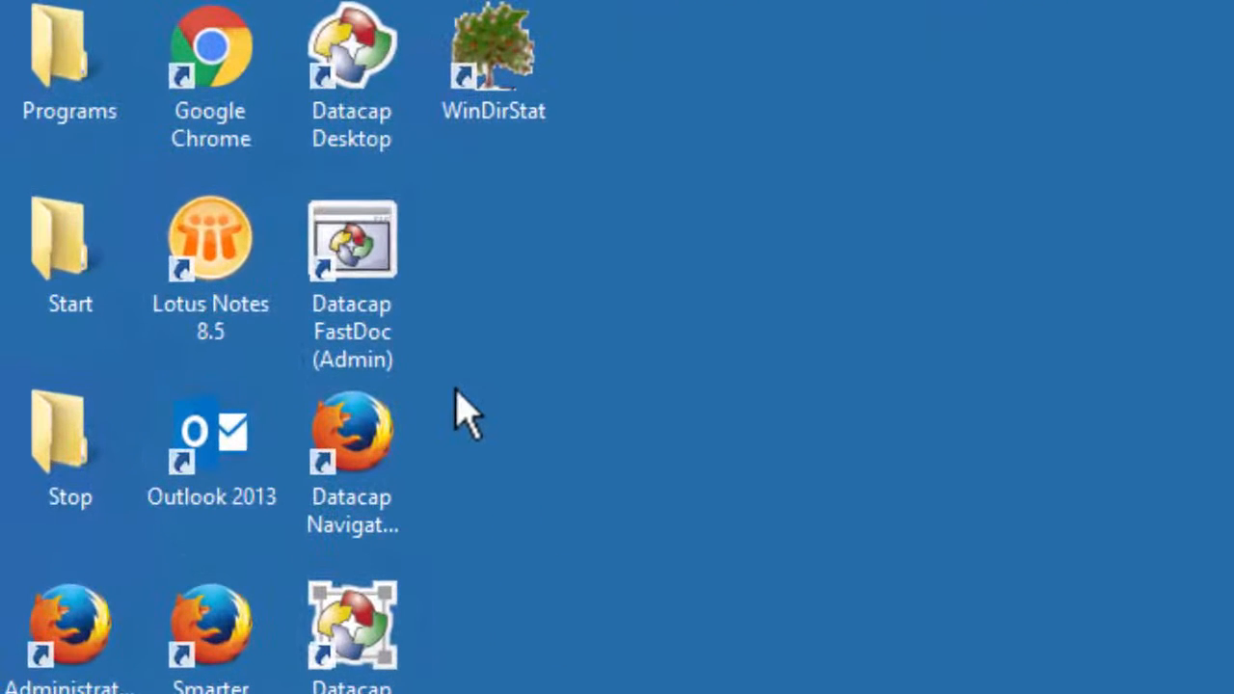
{"action": "left_click", "coordinate": [352, 241]}
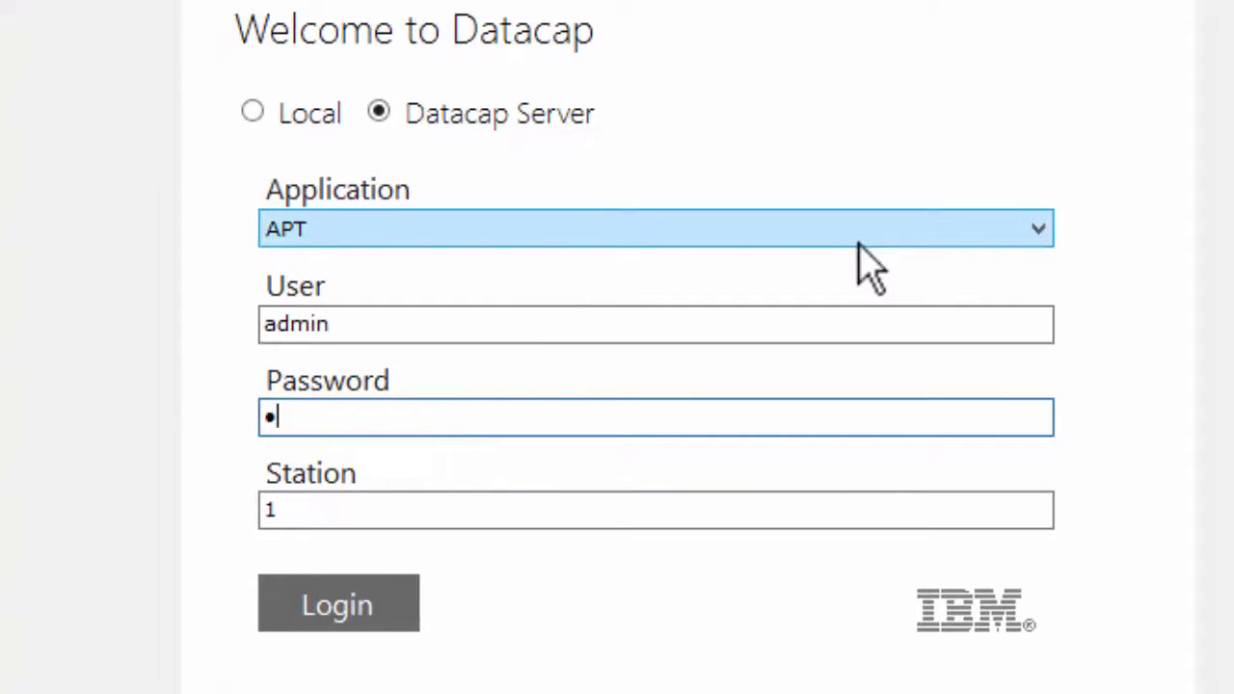
{"action": "type", "text": "admin"}
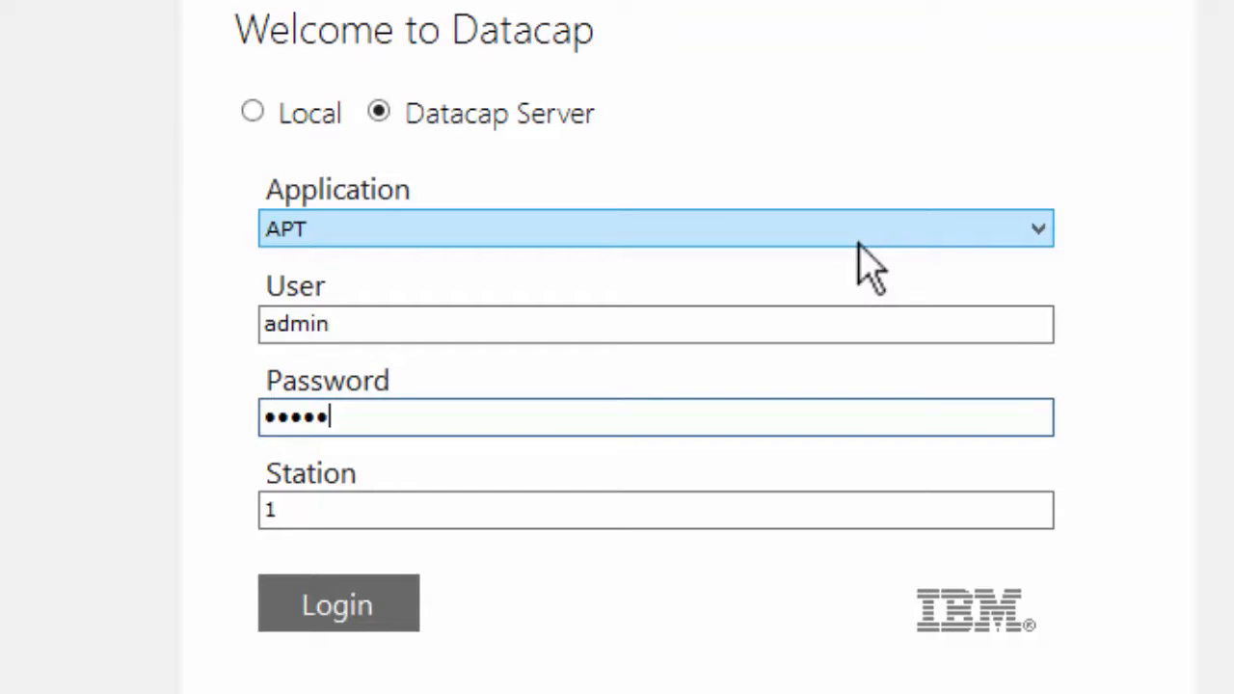
{"action": "left_click", "coordinate": [337, 602]}
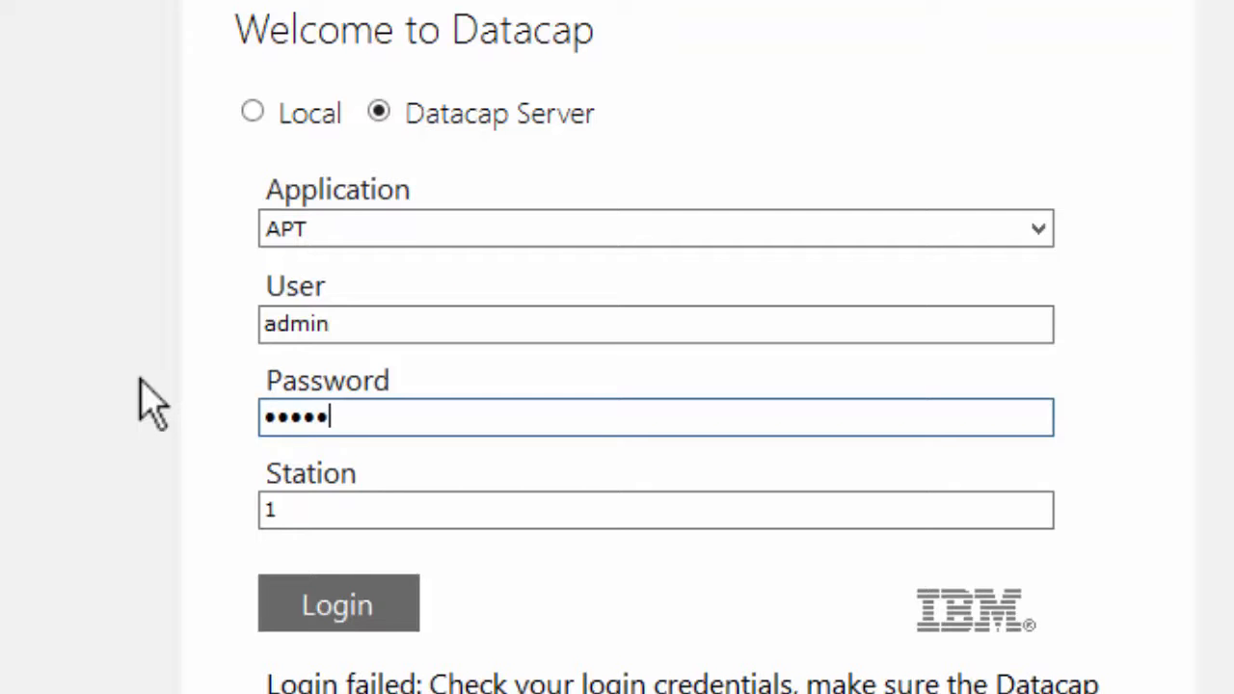
- Run the Application Wizard to create RRS application 'MakePDF', reaching its summary
{"action": "left_click", "coordinate": [337, 602]}
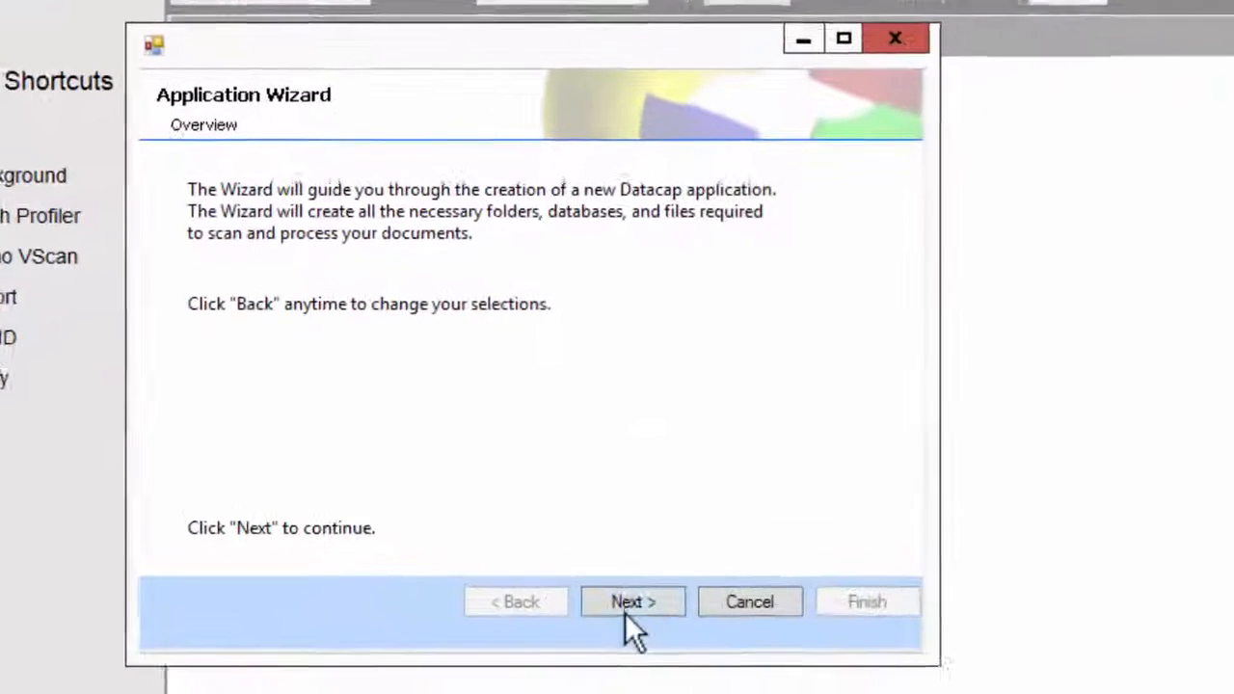
{"action": "left_click", "coordinate": [632, 601]}
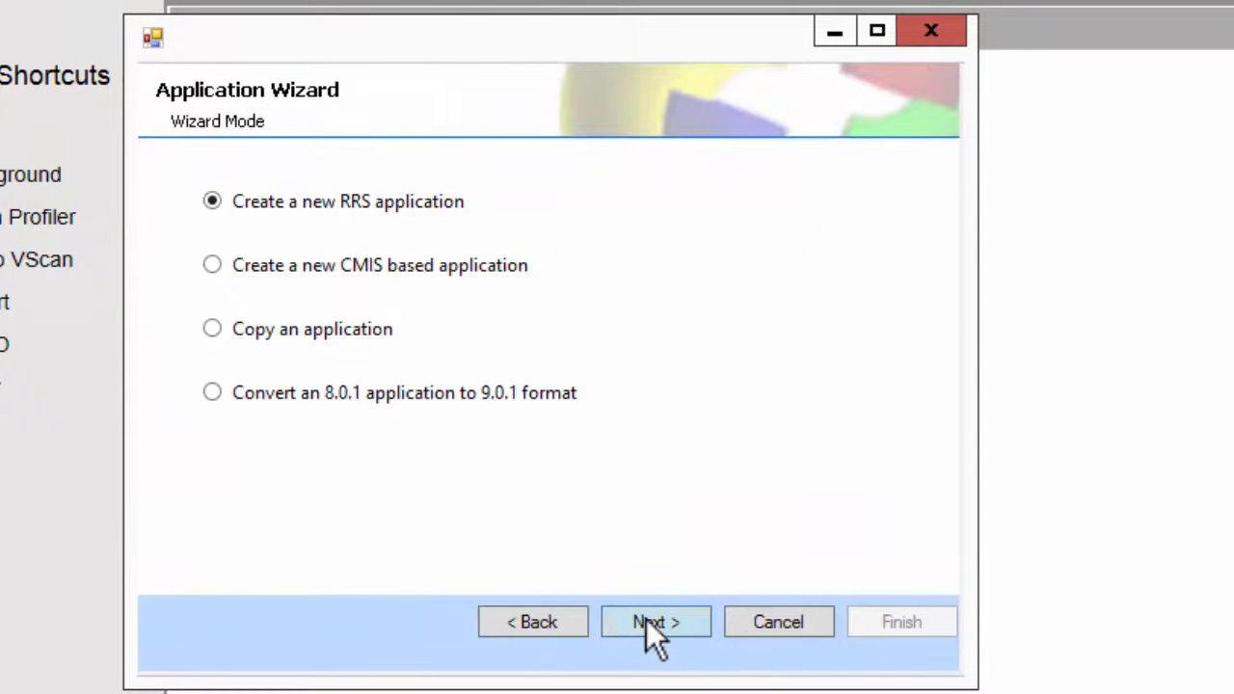
{"action": "left_click", "coordinate": [655, 622]}
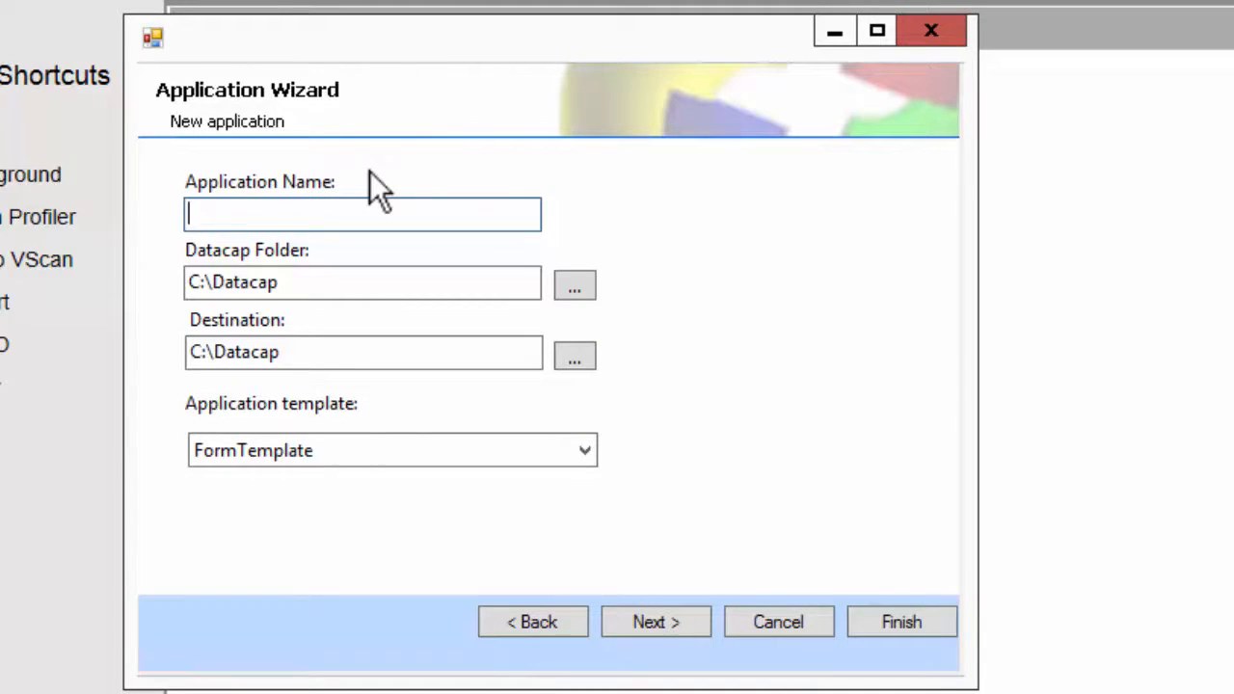
{"action": "type", "text": "MakePDF"}
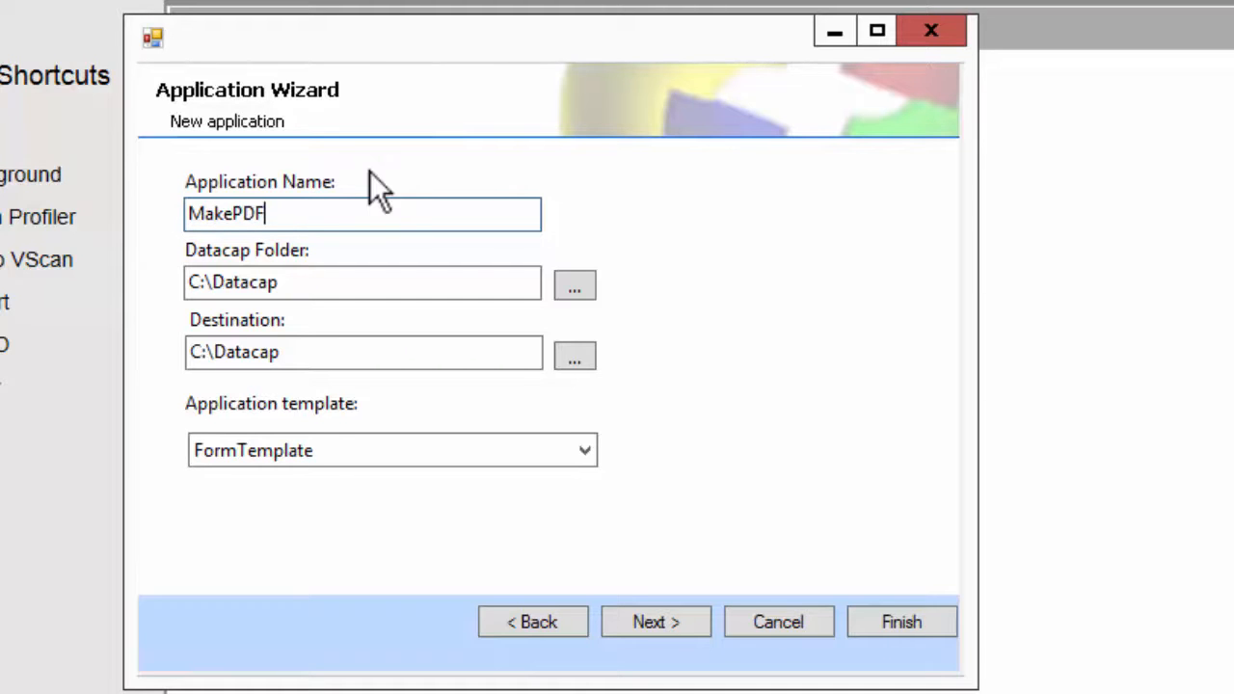
{"action": "mouse_move", "coordinate": [549, 588]}
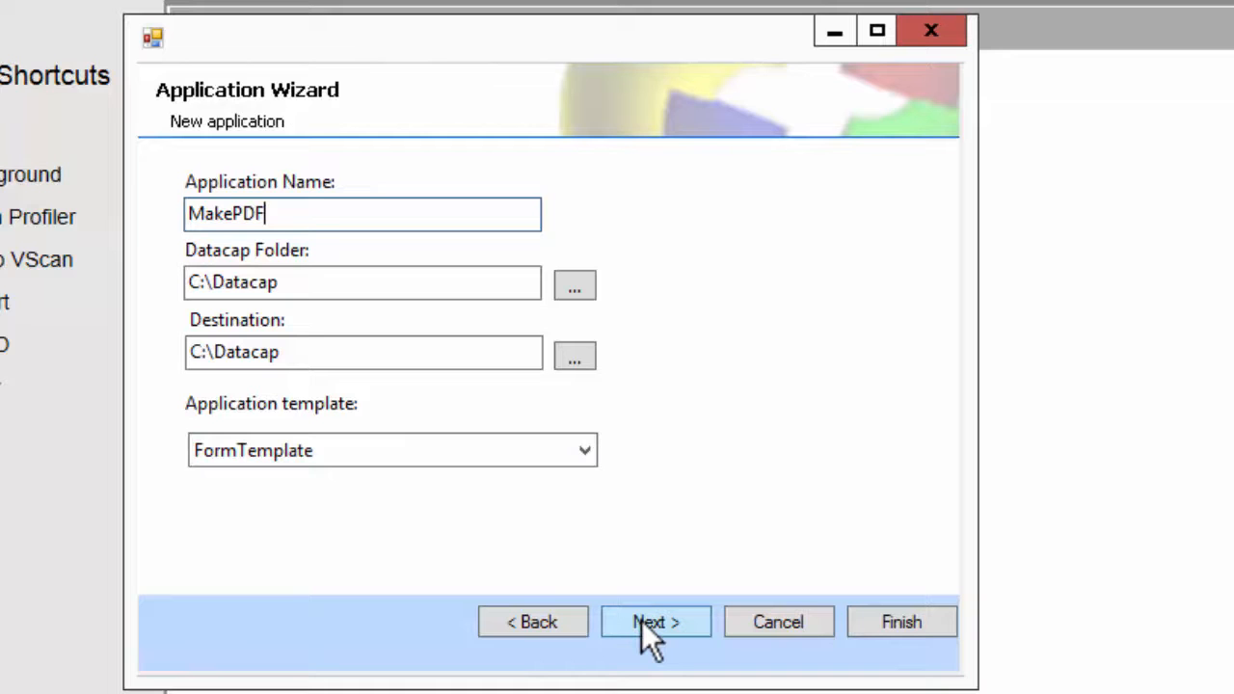
{"action": "left_click", "coordinate": [656, 622]}
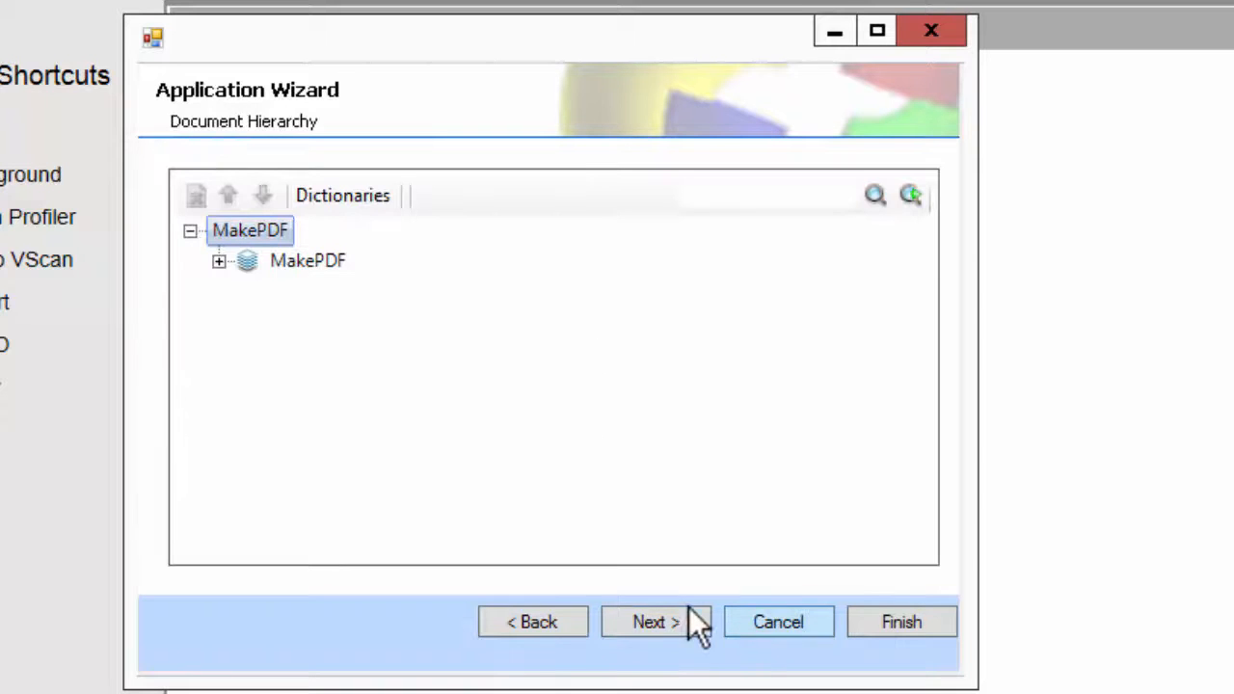
{"action": "left_click", "coordinate": [648, 622]}
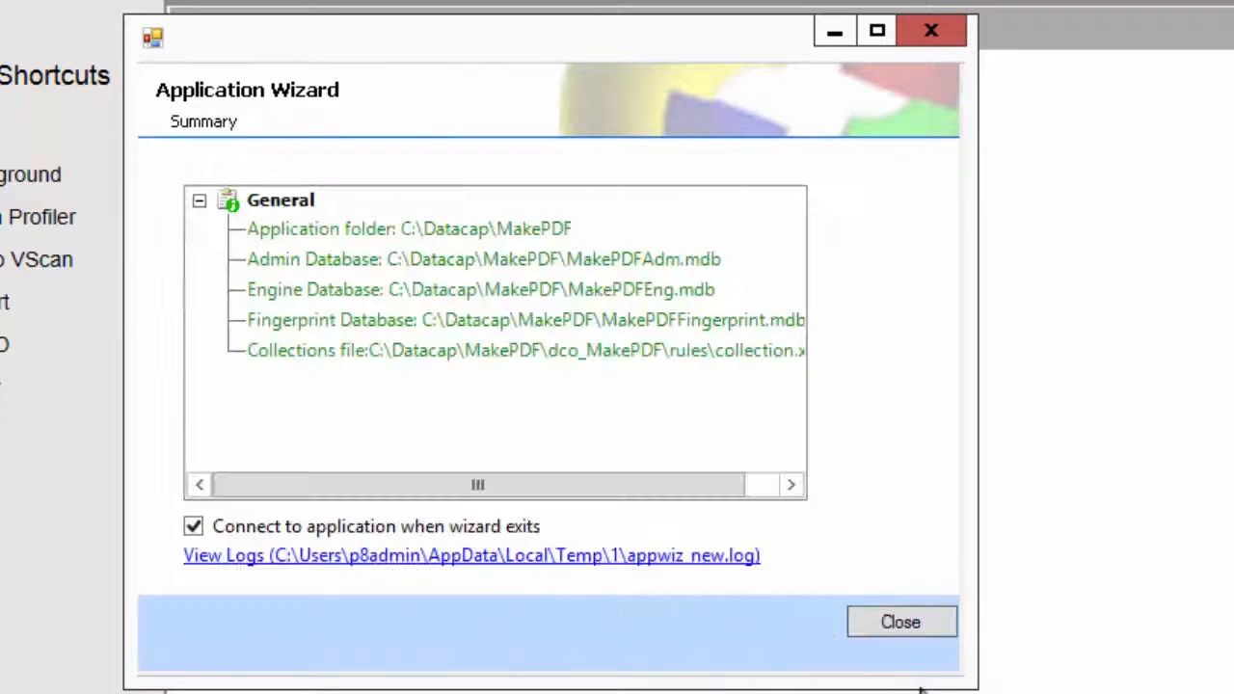
- Close the wizard and log in to the MakePDF application
{"action": "left_click", "coordinate": [901, 622]}
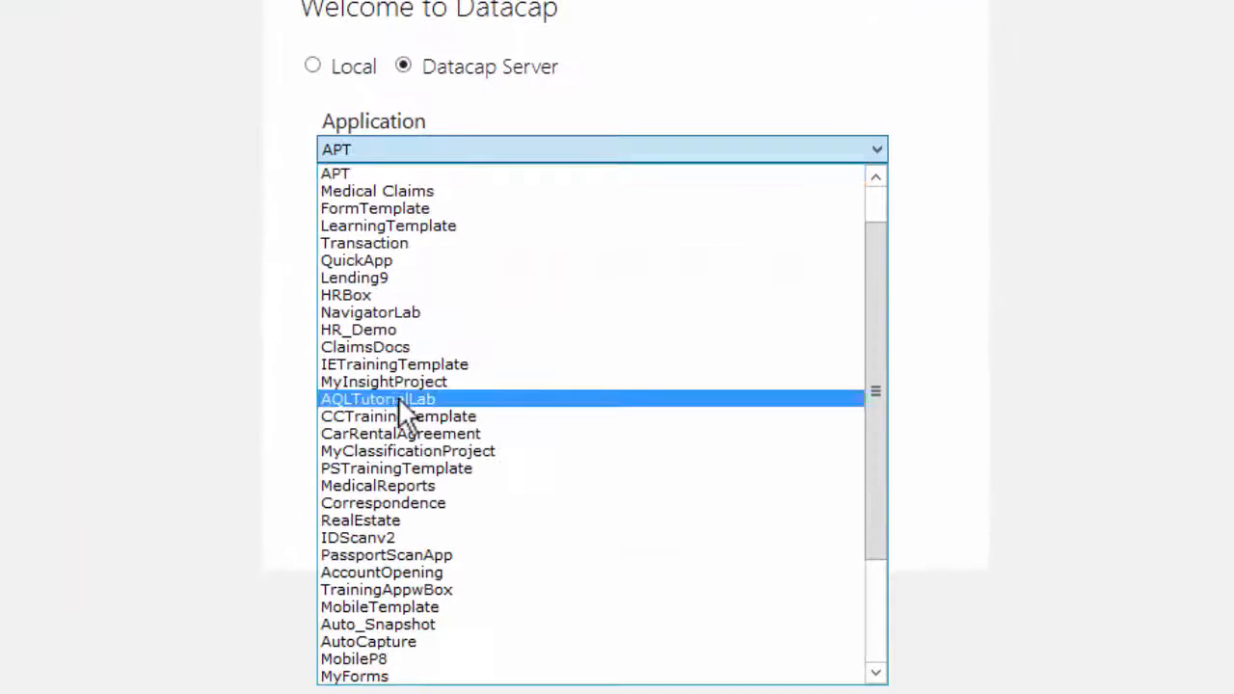
{"action": "scroll", "scroll_direction": "down", "scroll_amount": 3}
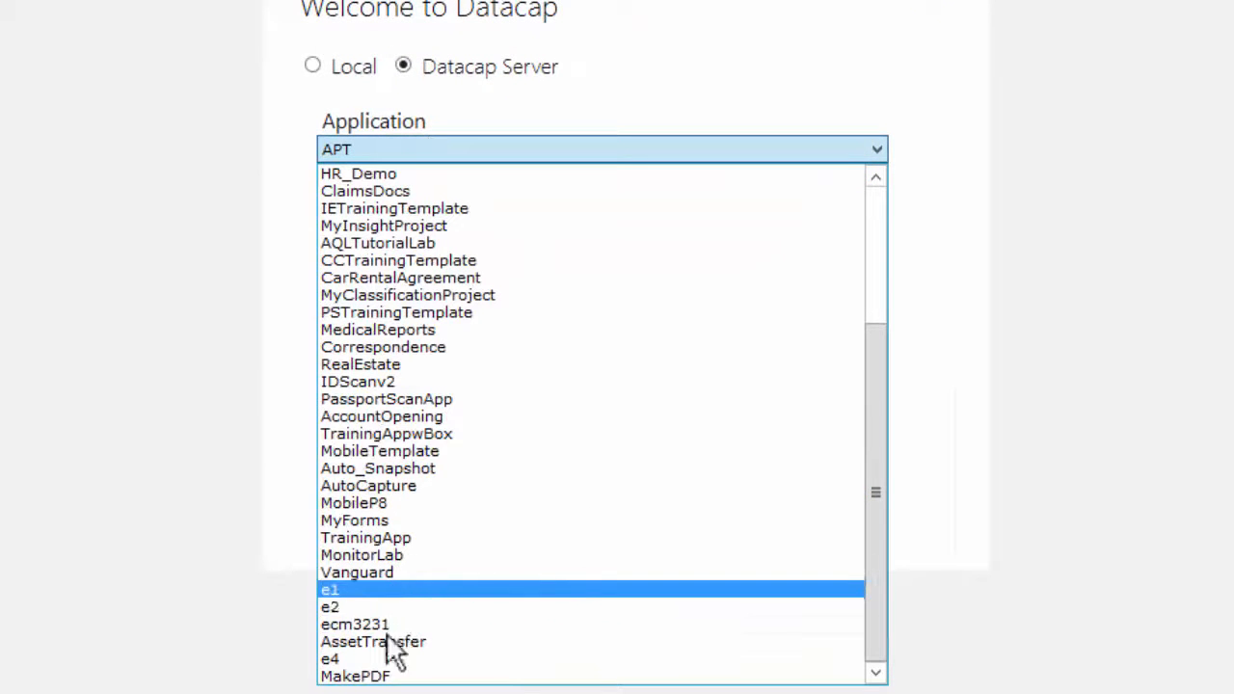
{"action": "left_click", "coordinate": [354, 675]}
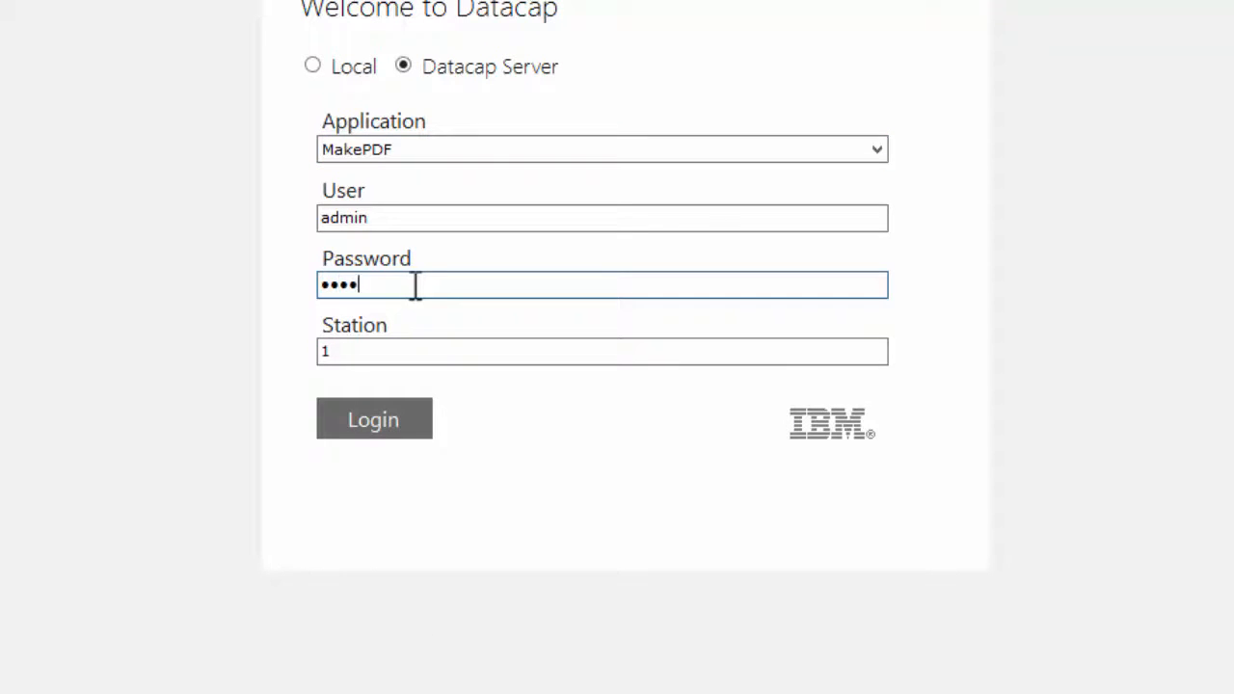
{"action": "left_click", "coordinate": [373, 418]}
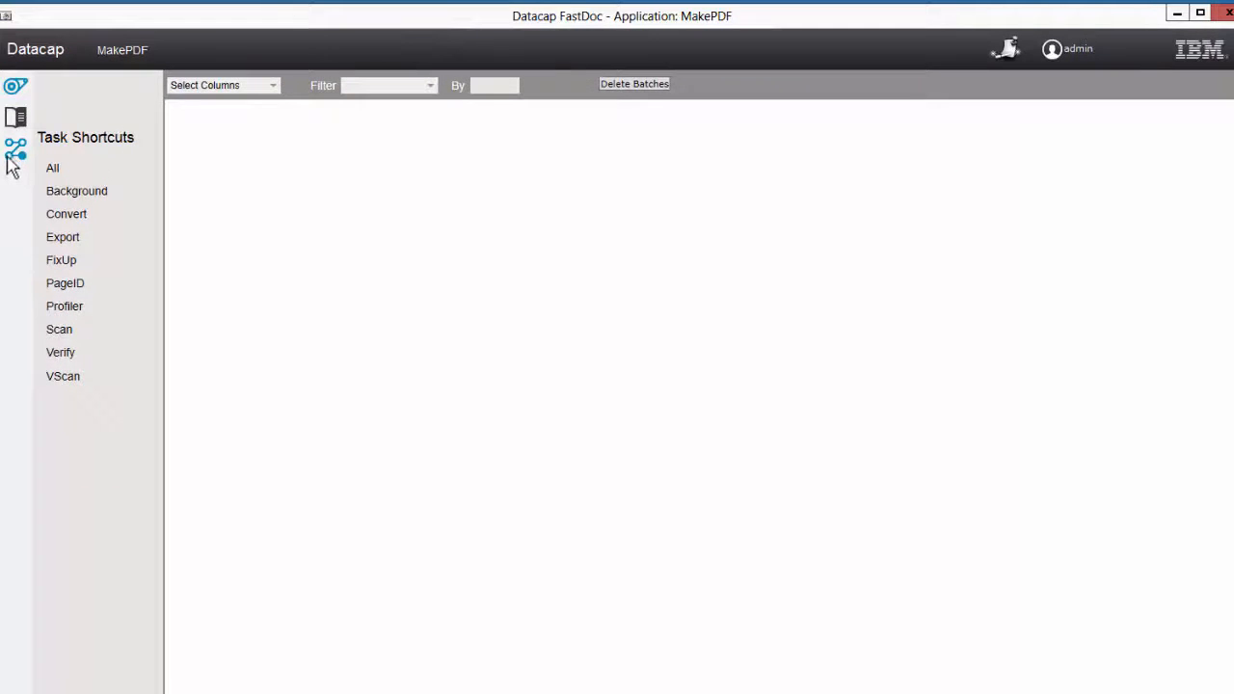
- Drag the Create TIFF or PDF ruleset onto the workflow's Export step
{"action": "left_click", "coordinate": [16, 149]}
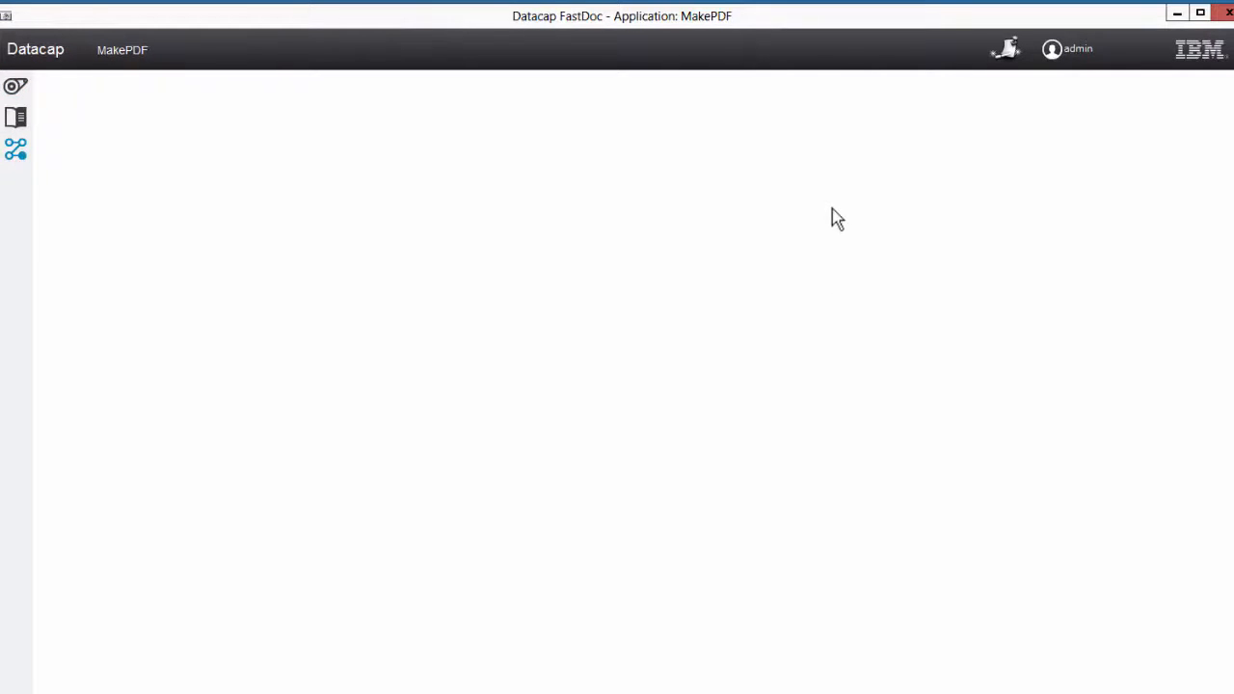
{"action": "left_click", "coordinate": [16, 150]}
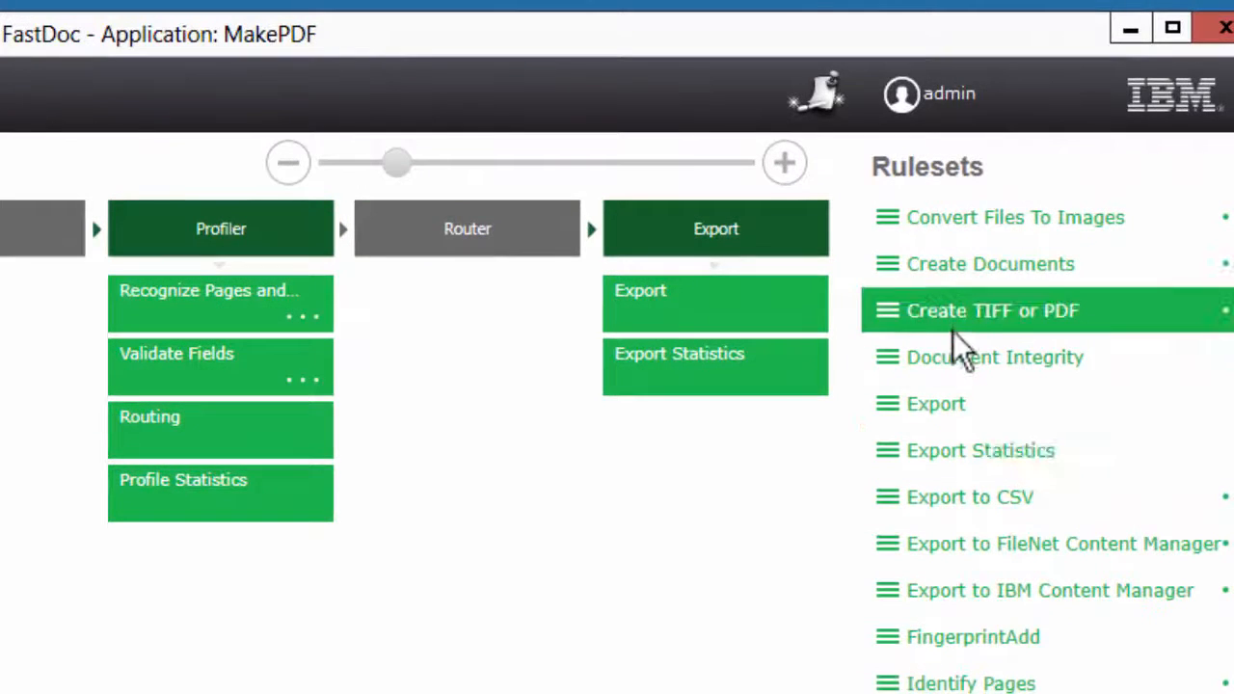
{"action": "left_click_drag", "start_coordinate": [991, 310], "coordinate": [694, 254]}
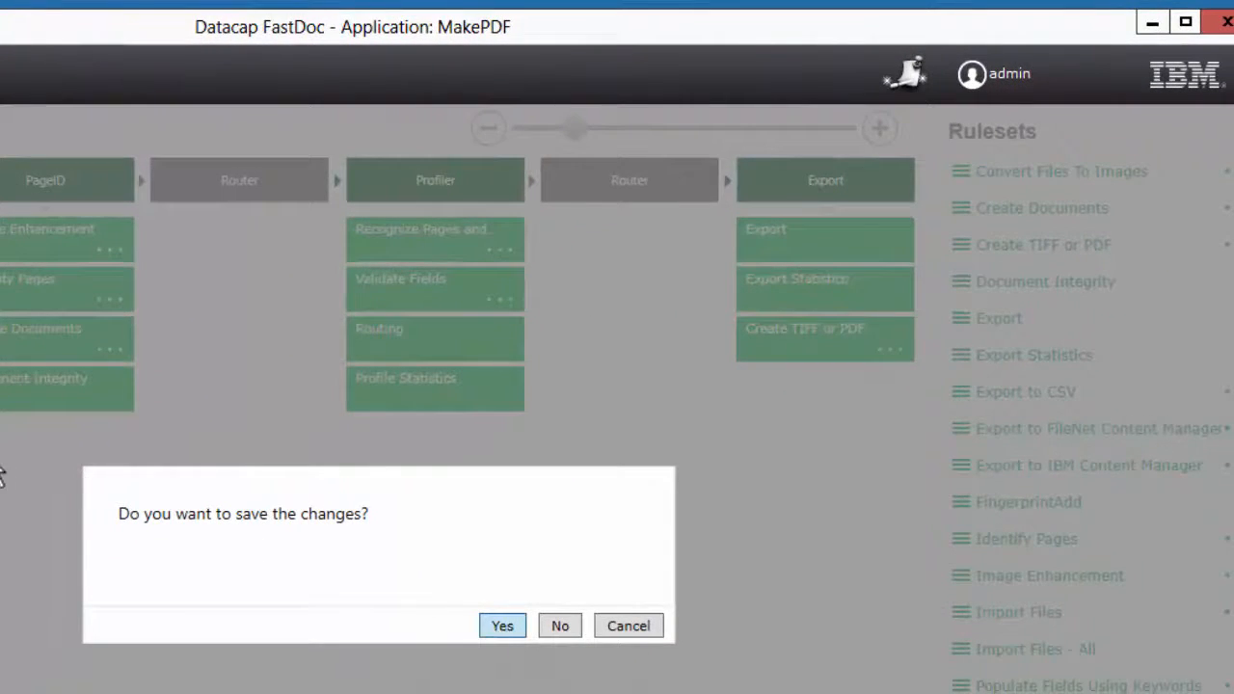
- Confirm saving, set Create PDF Images For Export from Original image, and save
{"action": "left_click", "coordinate": [501, 625]}
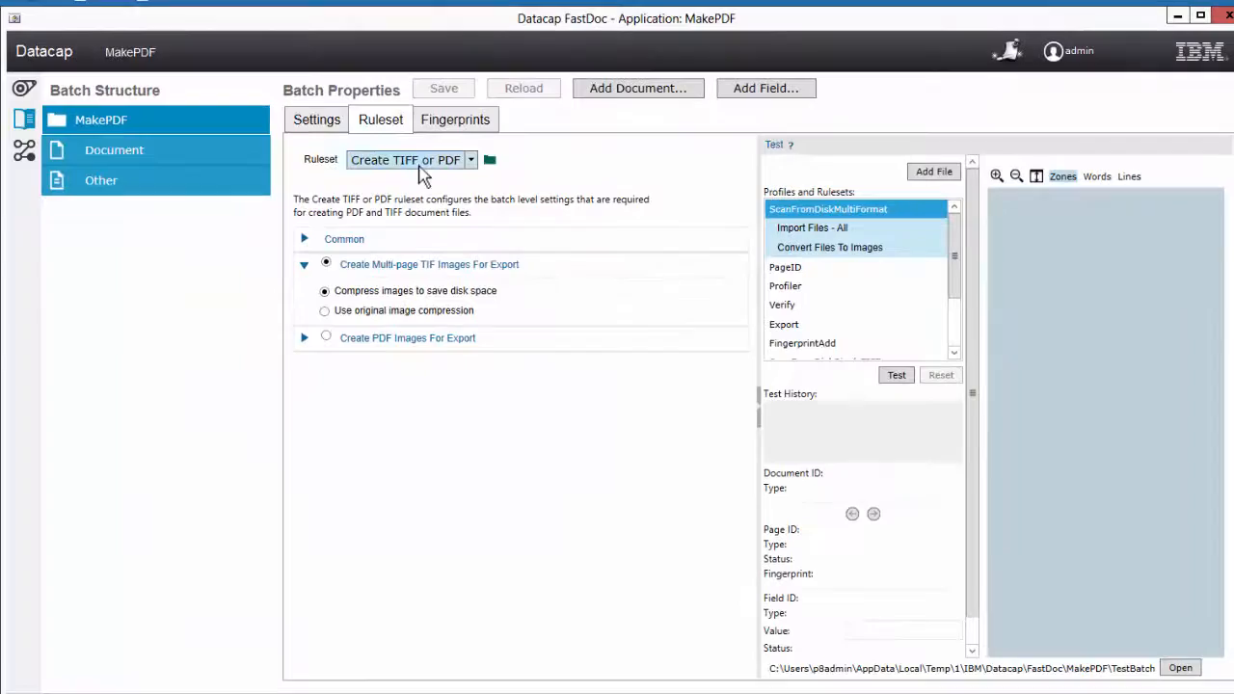
{"action": "left_click", "coordinate": [304, 239]}
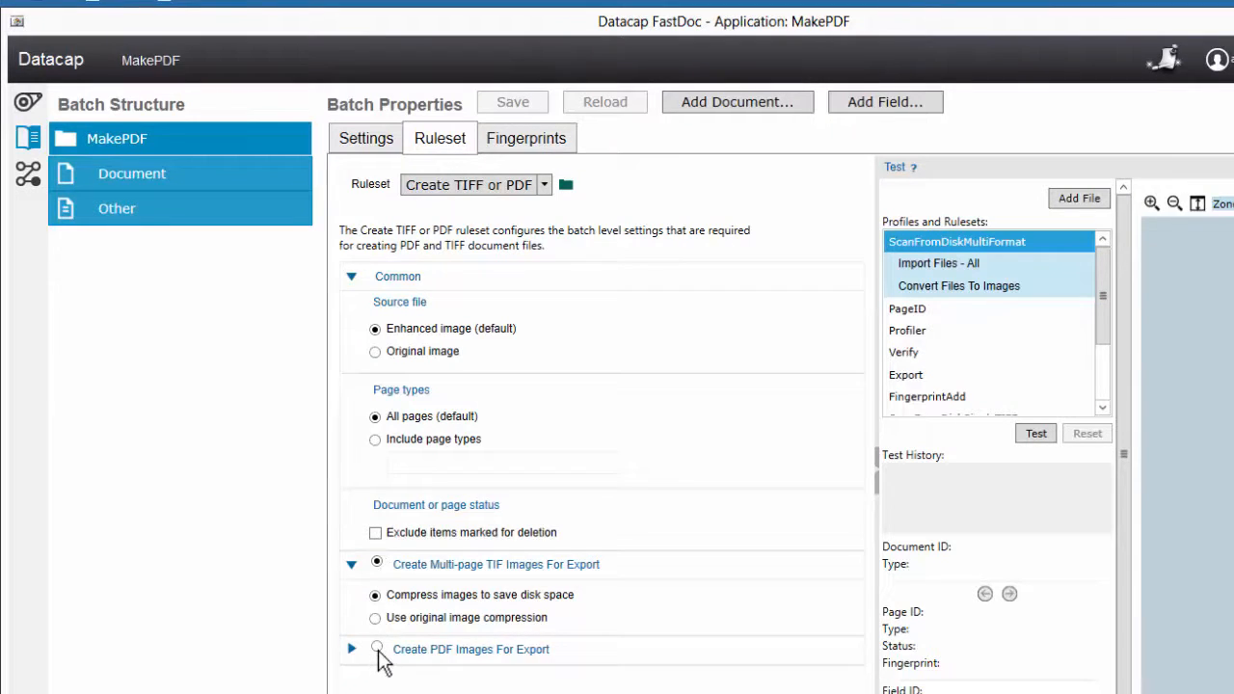
{"action": "left_click", "coordinate": [376, 648]}
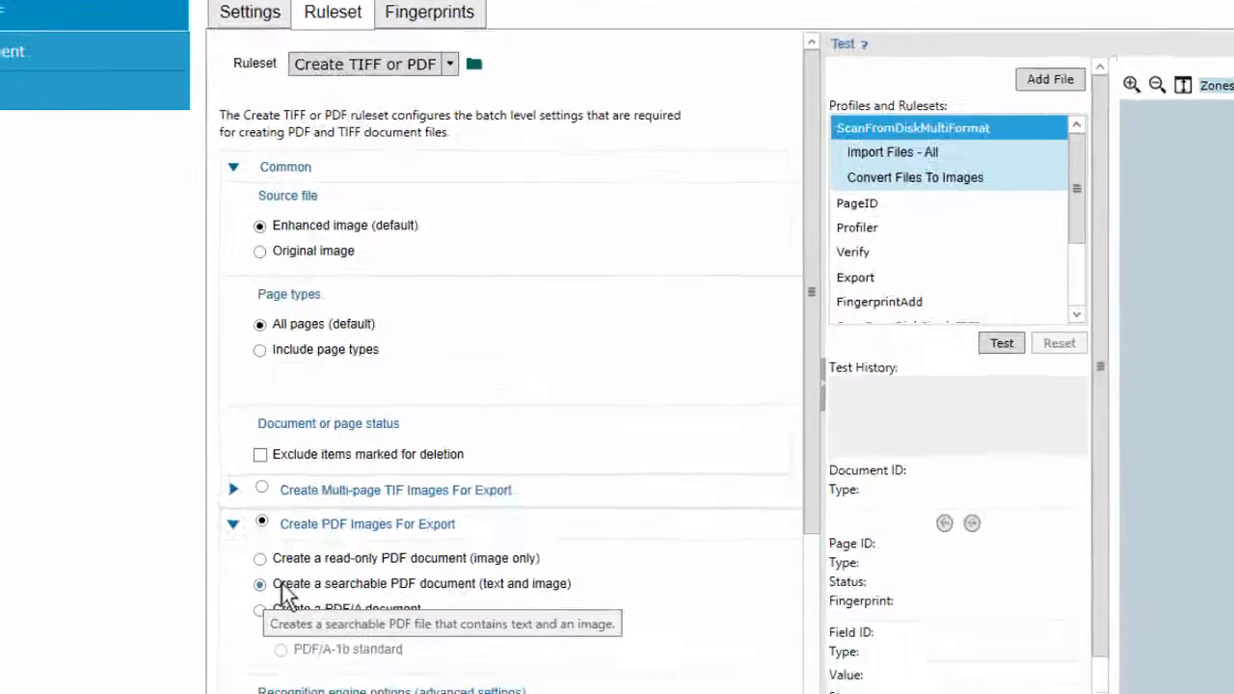
{"action": "scroll", "scroll_direction": "down", "scroll_amount": 3}
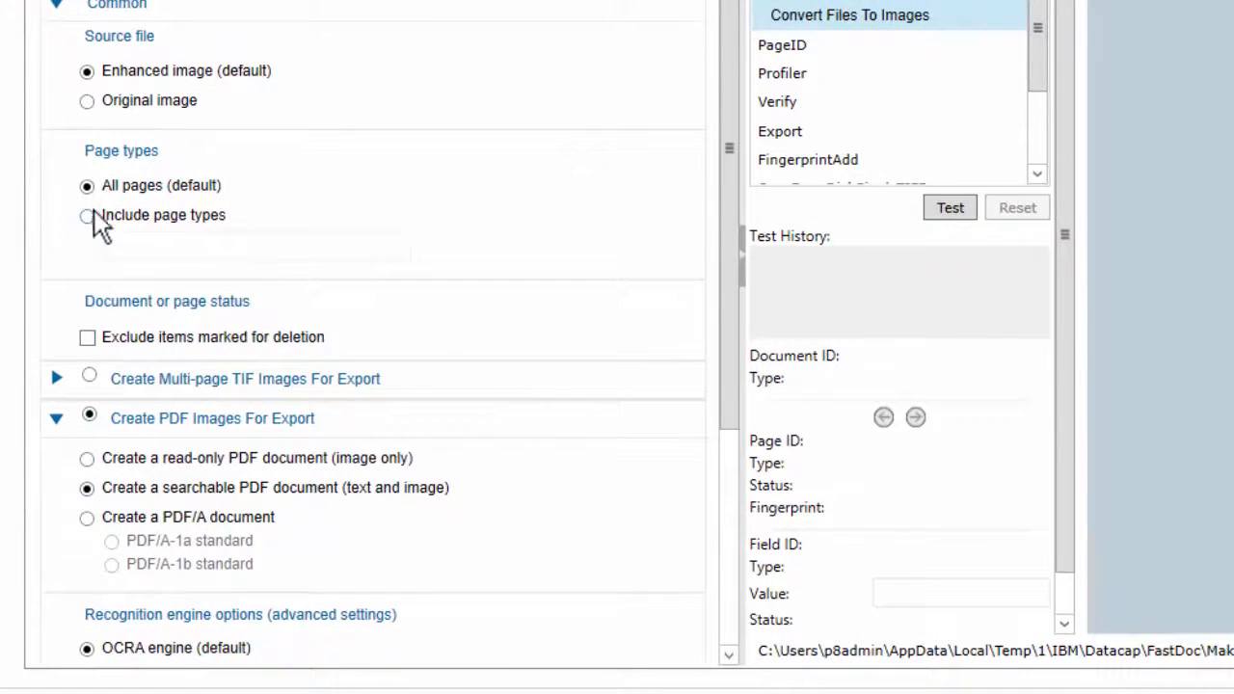
{"action": "left_click", "coordinate": [87, 100]}
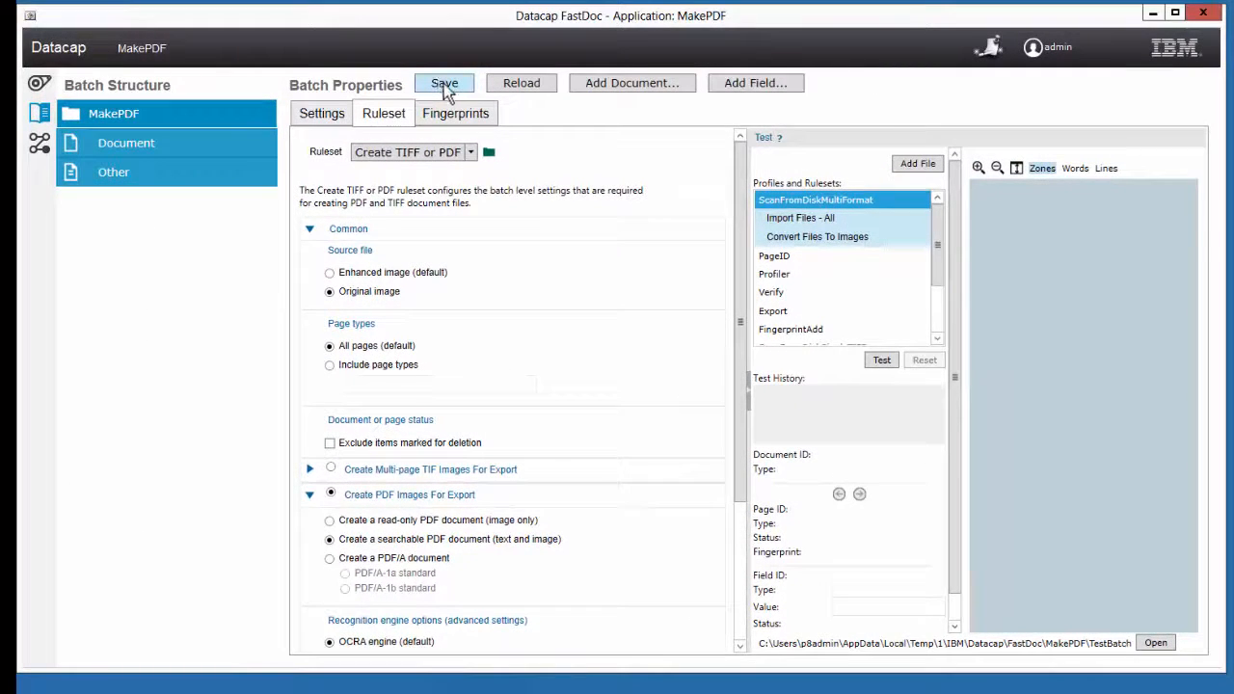
{"action": "left_click", "coordinate": [444, 83]}
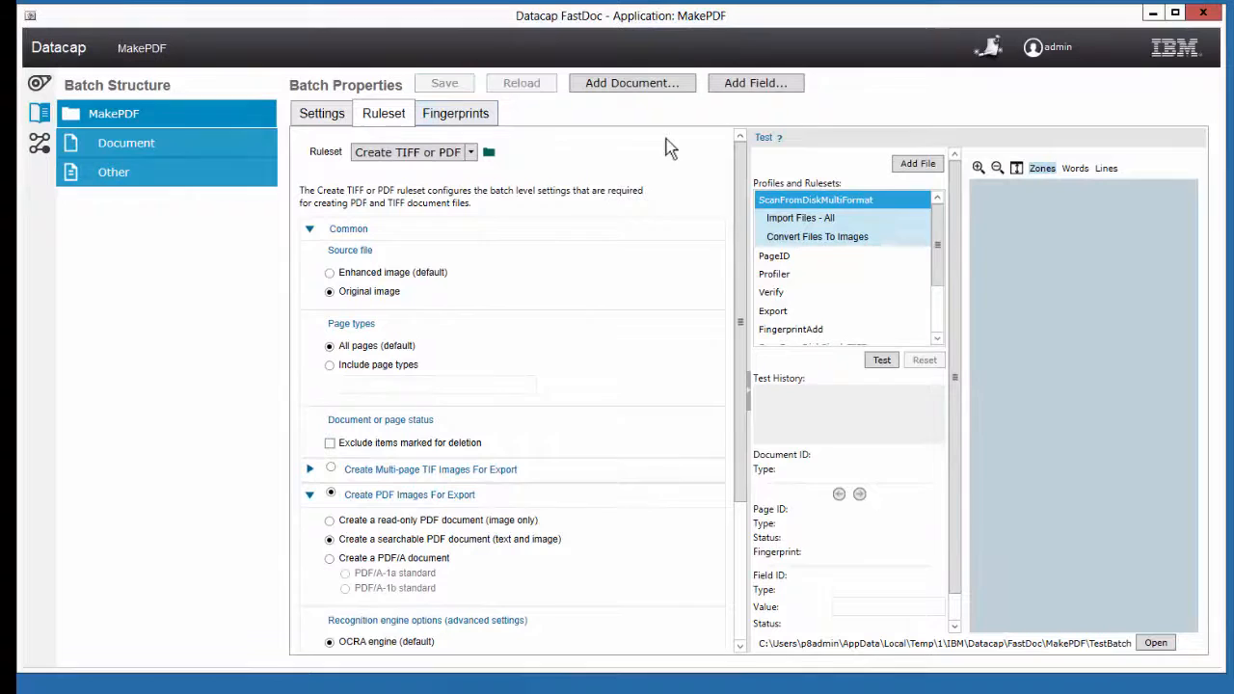
{"action": "mouse_move", "coordinate": [40, 142]}
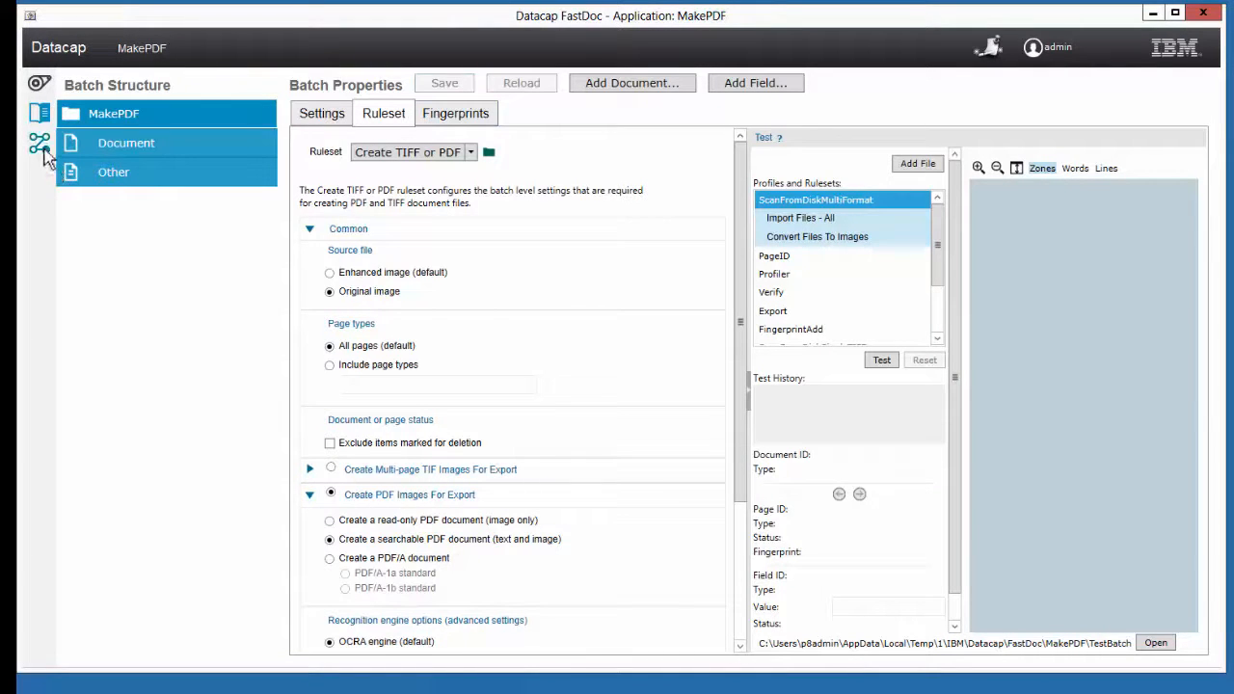
- Remove Image Enhancement from DemoSingleTIFFs' PageID step and keep the workflow changes
{"action": "left_click", "coordinate": [40, 142]}
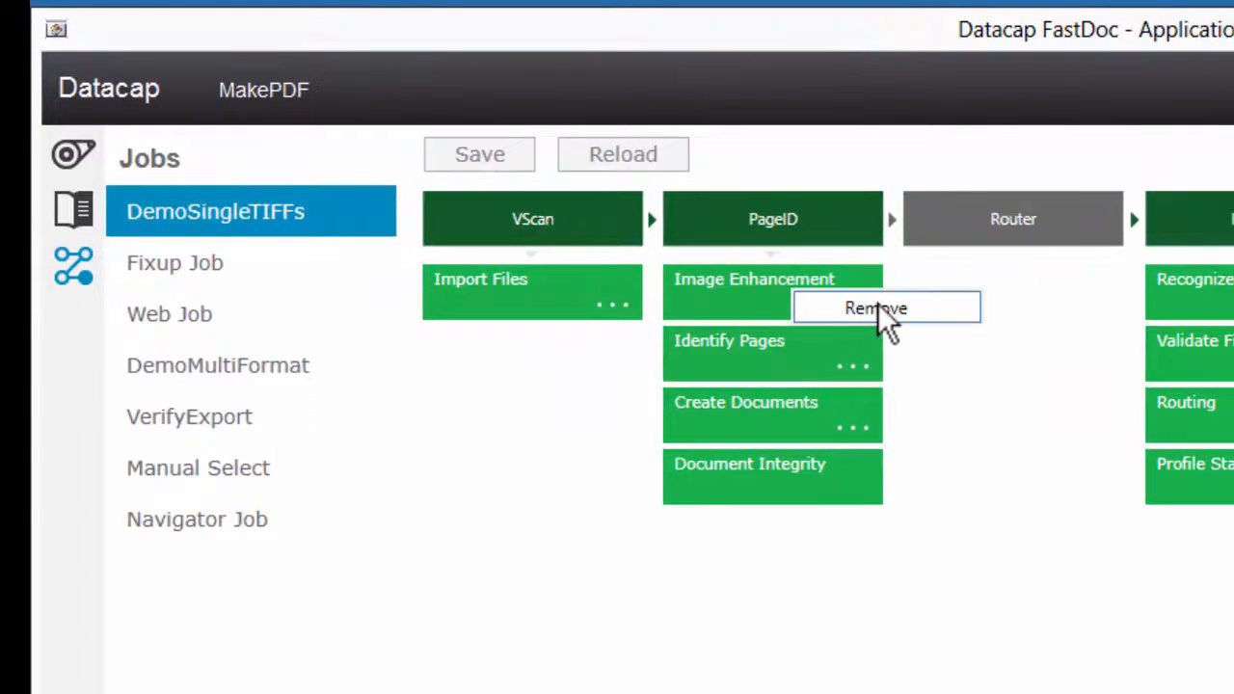
{"action": "left_click", "coordinate": [169, 313]}
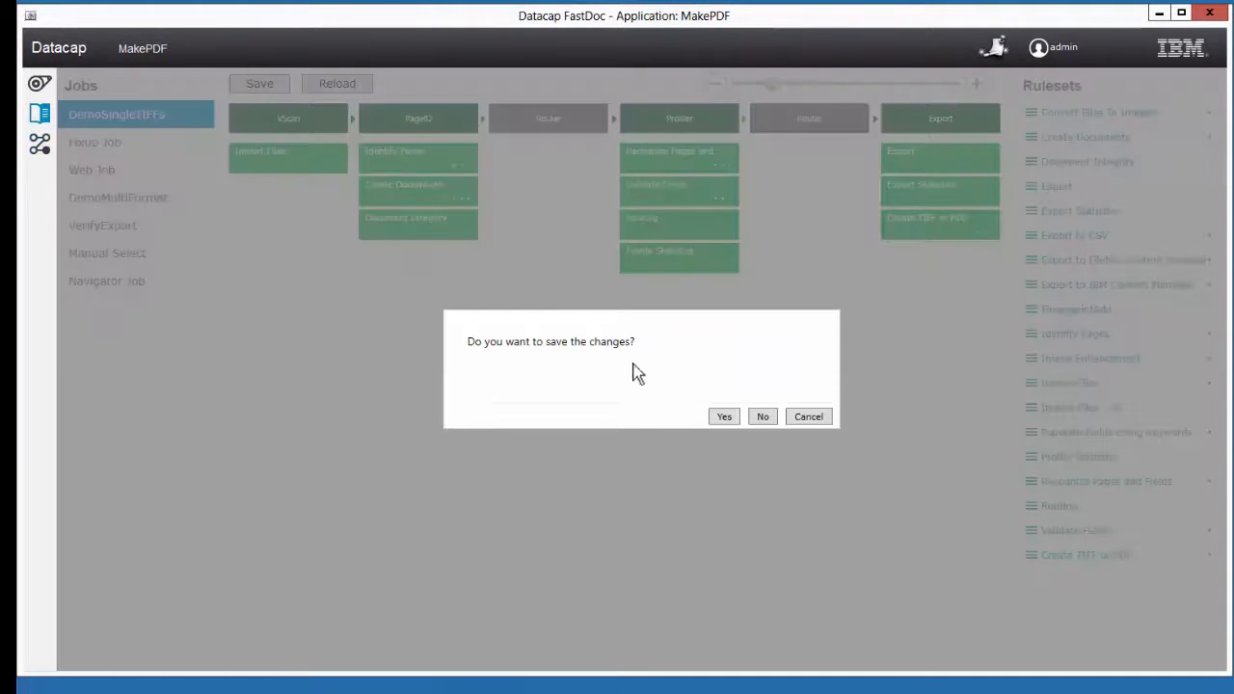
{"action": "left_click", "coordinate": [761, 416]}
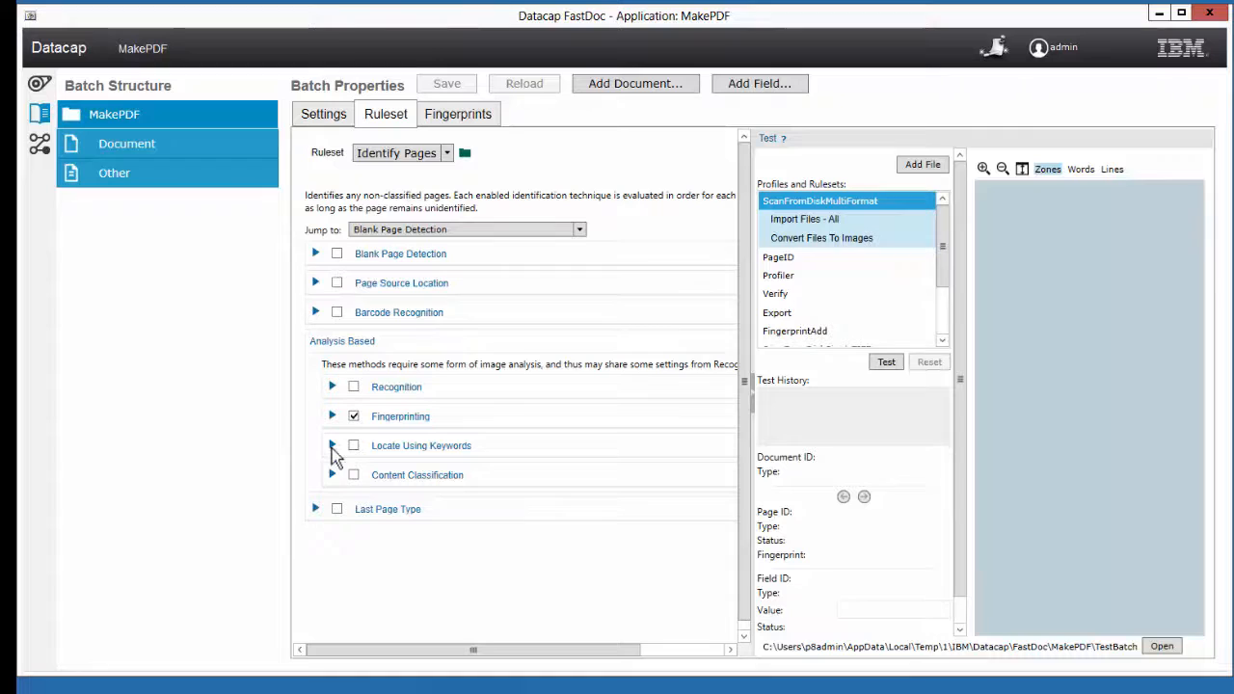
{"action": "left_click", "coordinate": [314, 508]}
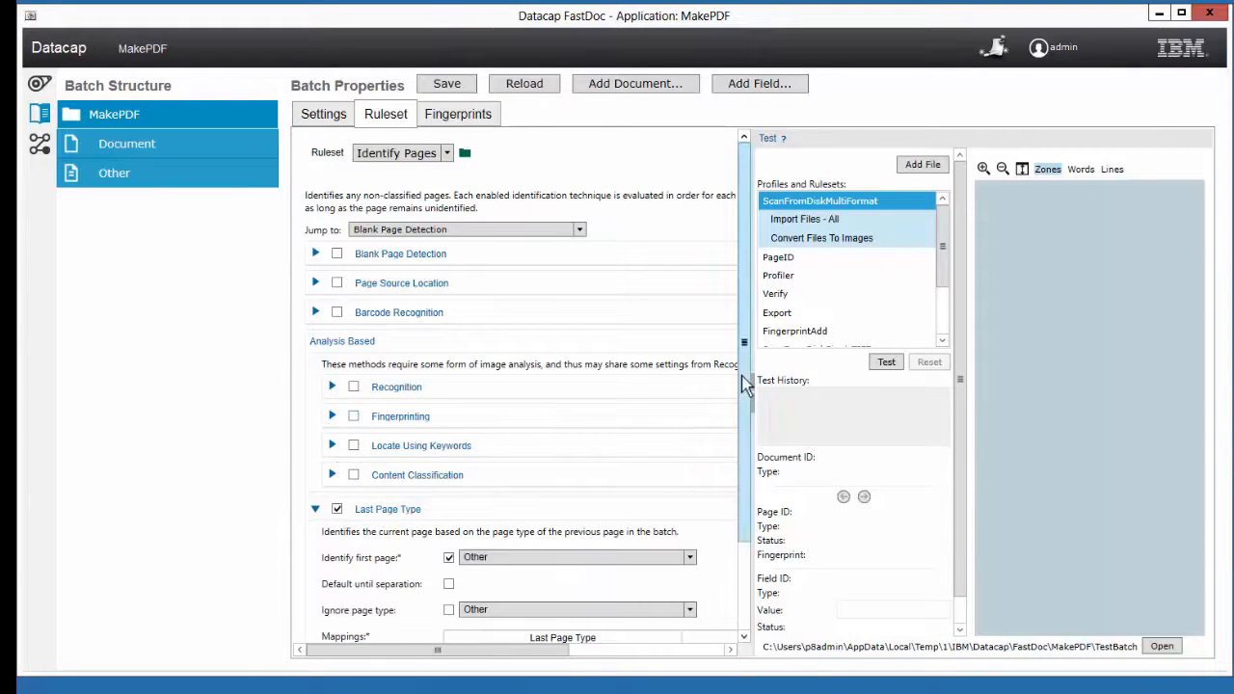
{"action": "scroll", "scroll_direction": "down", "scroll_amount": 3}
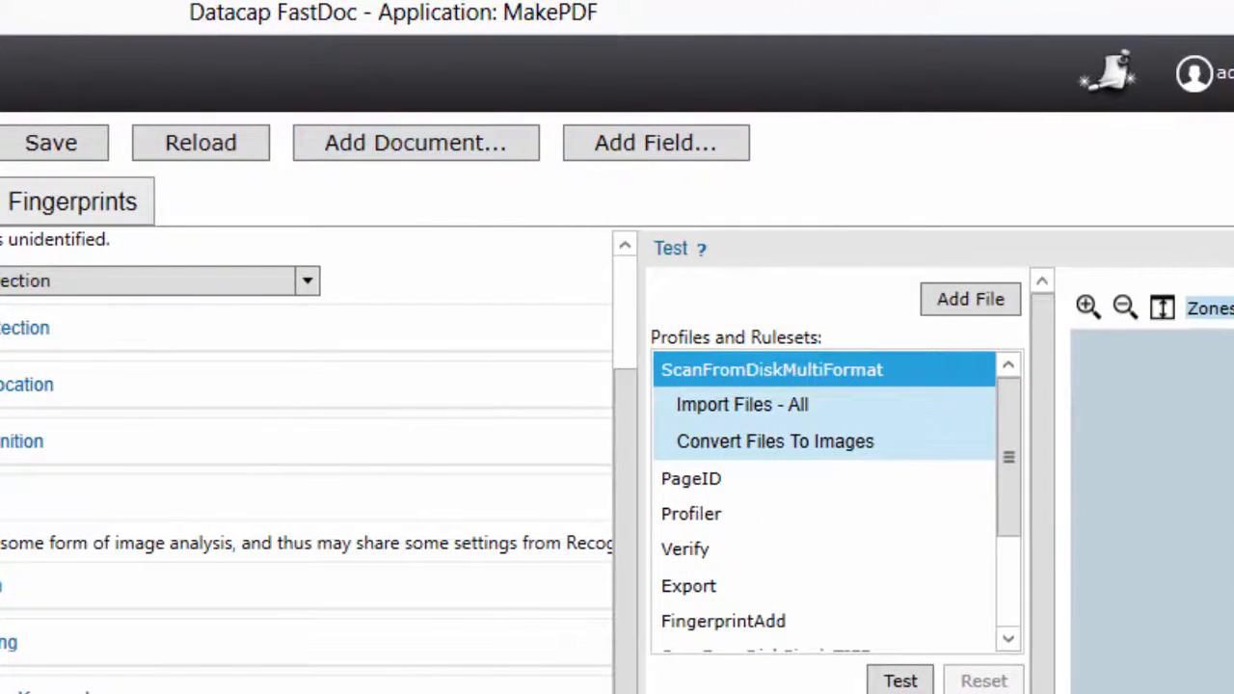
- Add document type MakePDFDoc reusing Document's rulesets, then page type MakePDFPage under it
{"action": "left_click", "coordinate": [414, 141]}
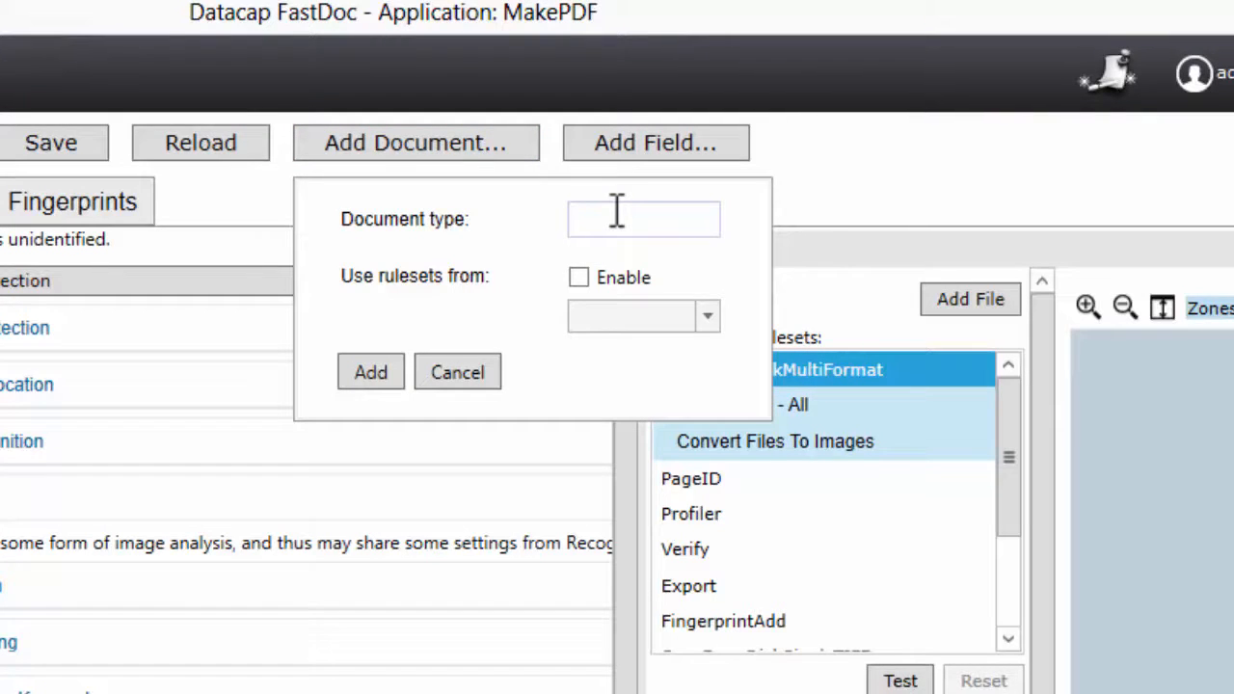
{"action": "type", "text": "MakePD"}
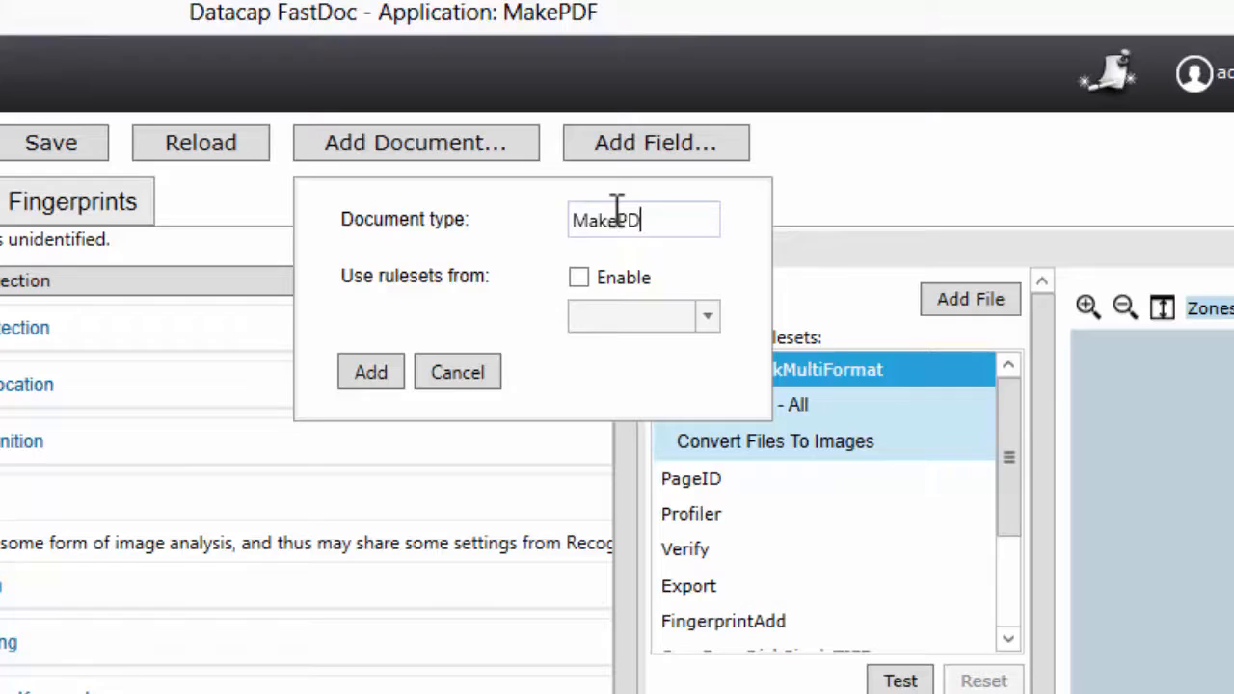
{"action": "type", "text": "FDoc"}
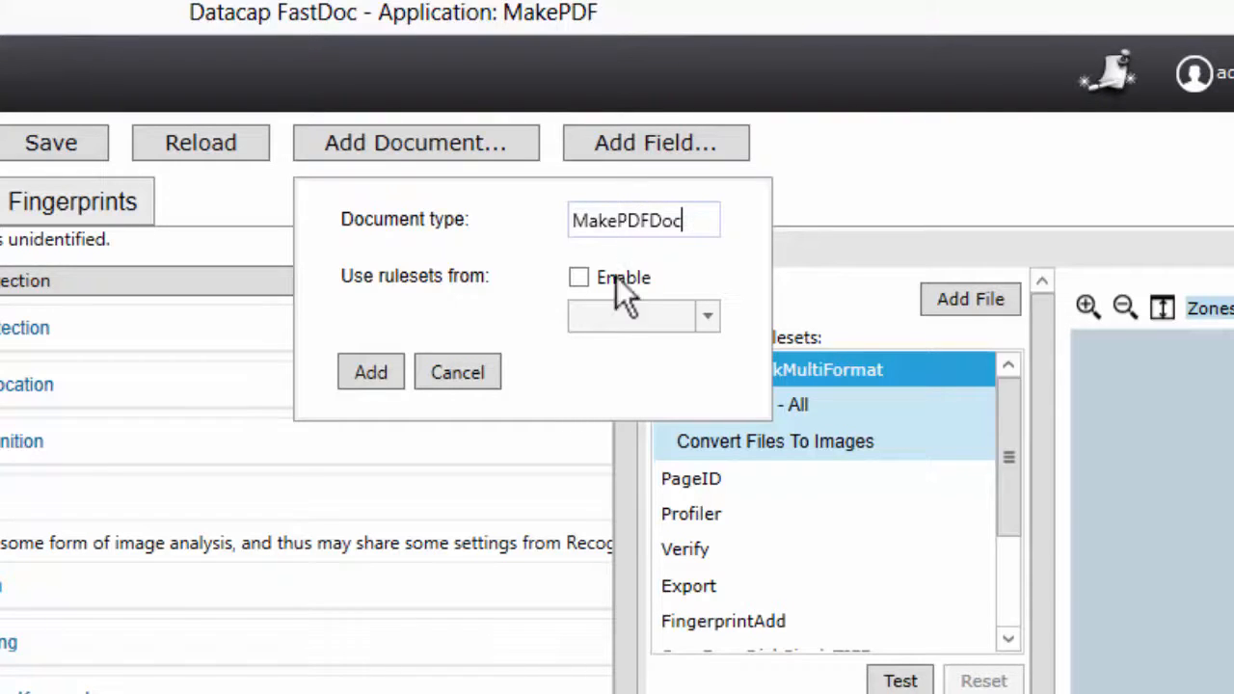
{"action": "left_click", "coordinate": [579, 278]}
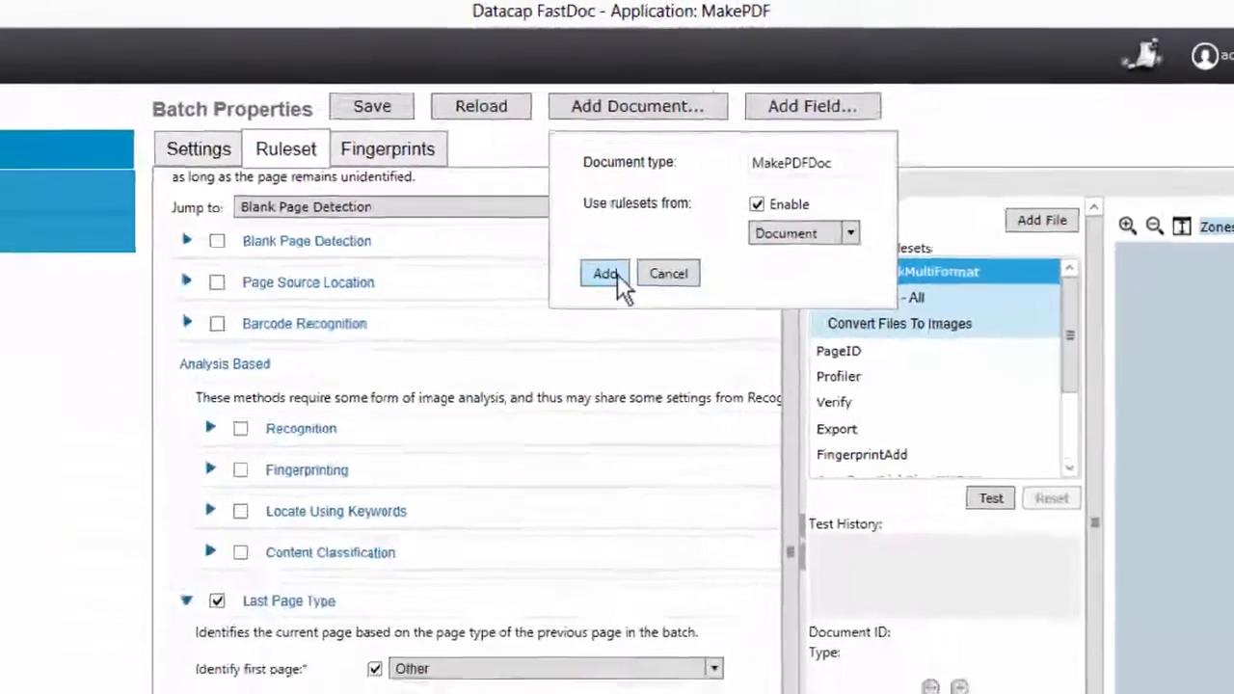
{"action": "left_click", "coordinate": [604, 272]}
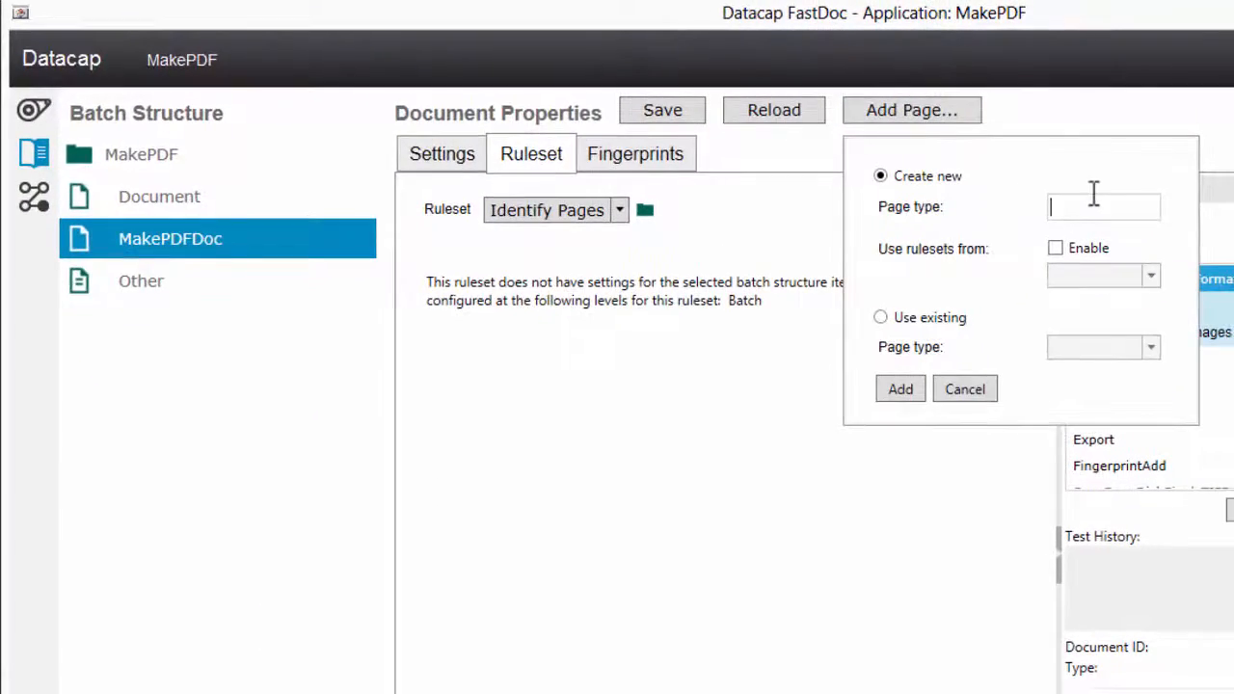
{"action": "type", "text": "MakePDFPage"}
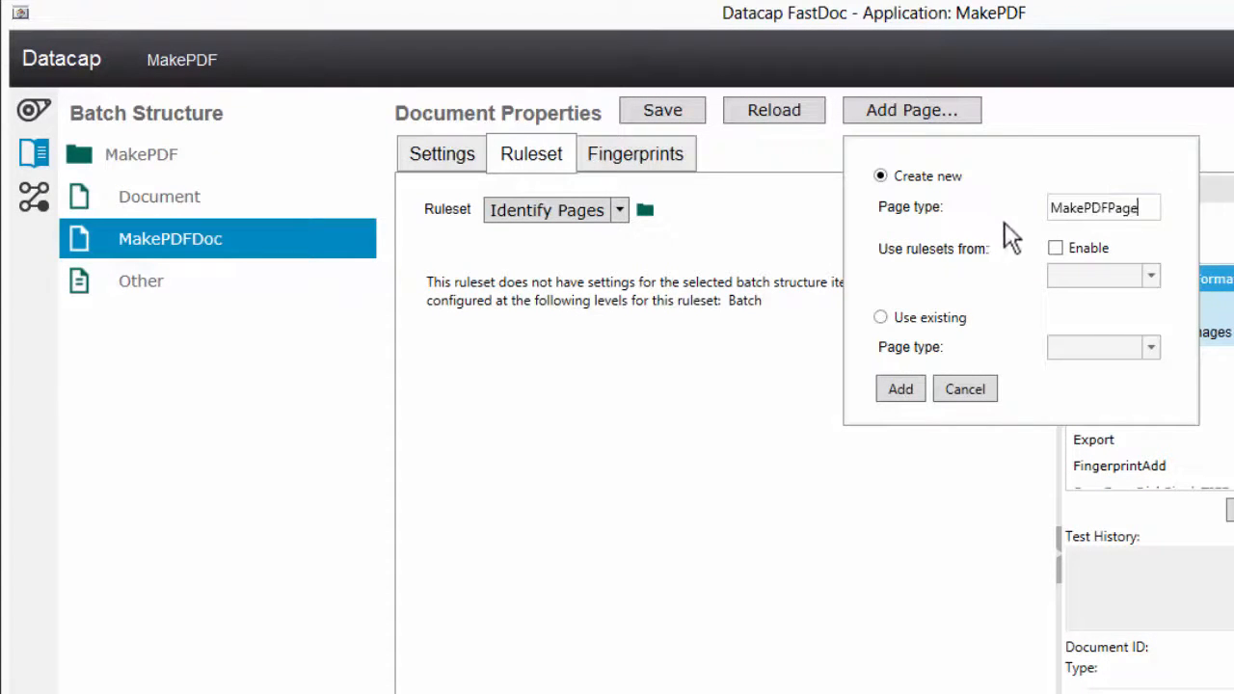
{"action": "left_click", "coordinate": [1055, 248]}
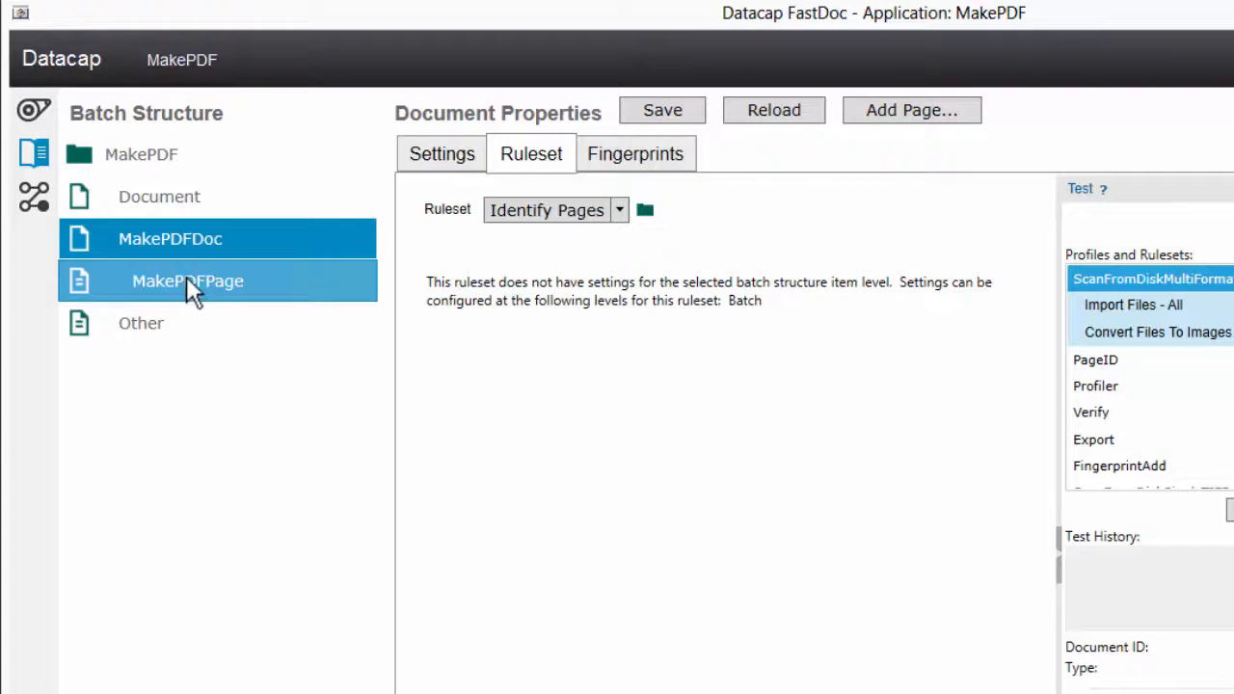
- Select MakePDFPage, browse the rulesets including Import Files, and cancel the save prompt
{"action": "left_click", "coordinate": [187, 281]}
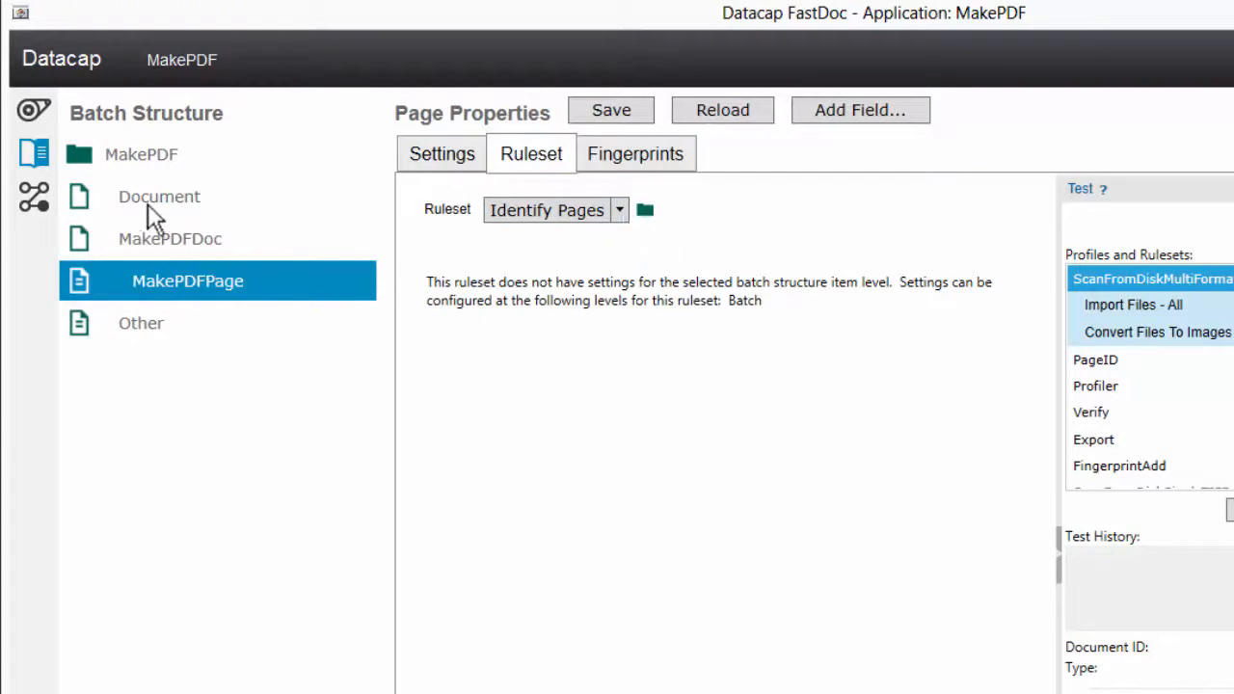
{"action": "left_click", "coordinate": [618, 209]}
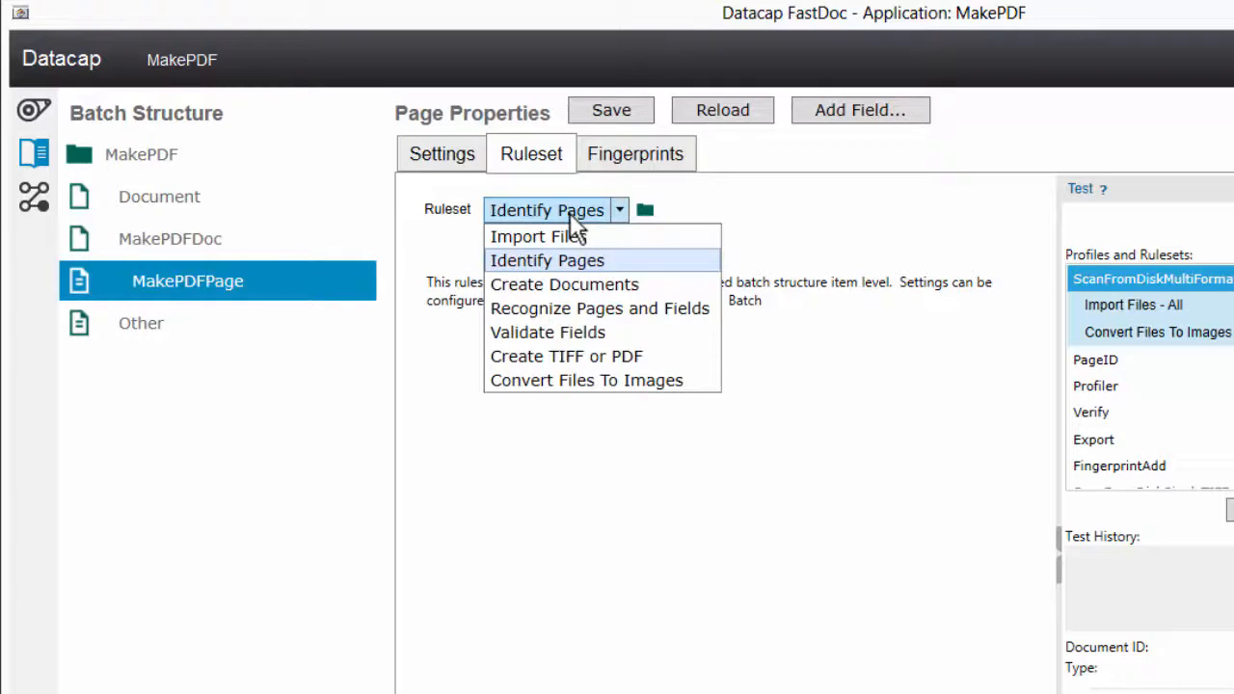
{"action": "left_click", "coordinate": [547, 260]}
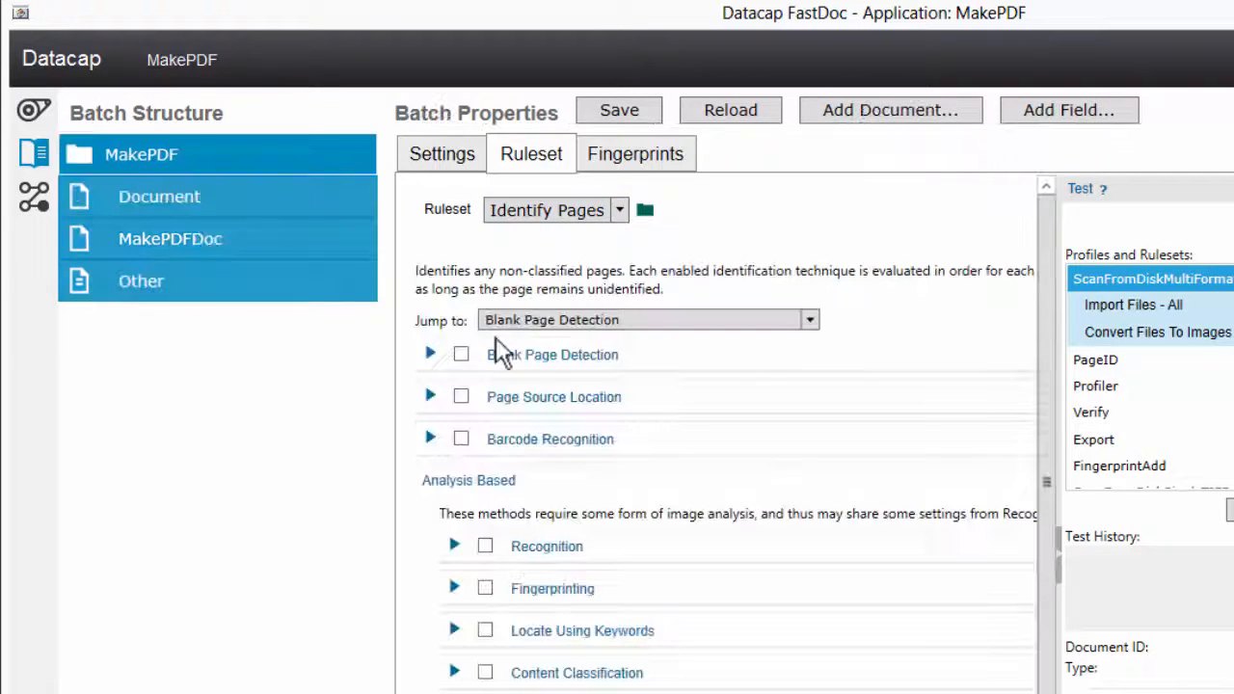
{"action": "scroll", "scroll_direction": "down", "scroll_amount": 3}
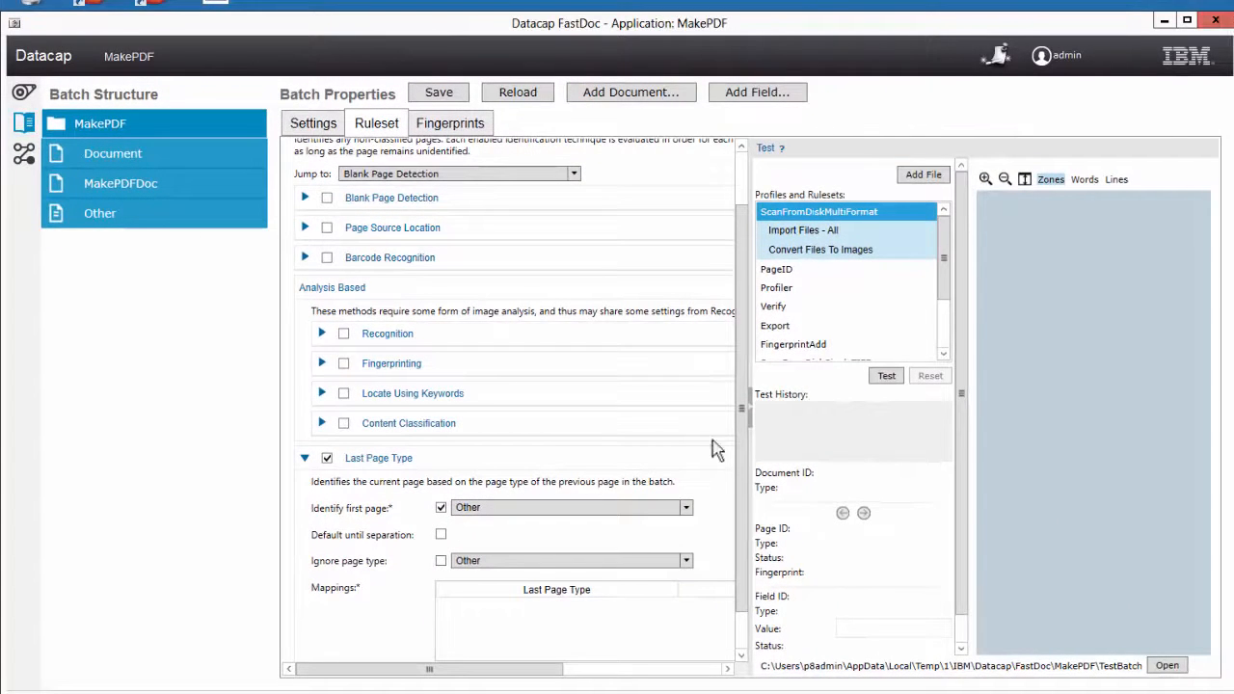
{"action": "mouse_move", "coordinate": [723, 248]}
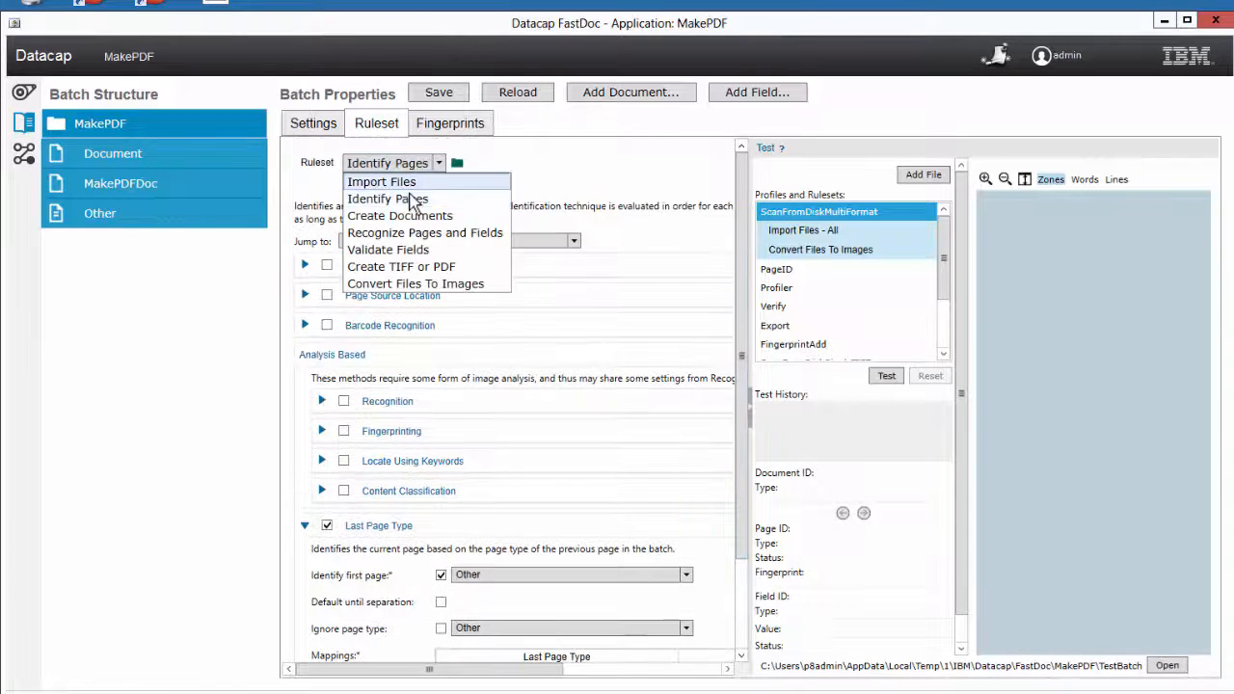
{"action": "left_click", "coordinate": [381, 181]}
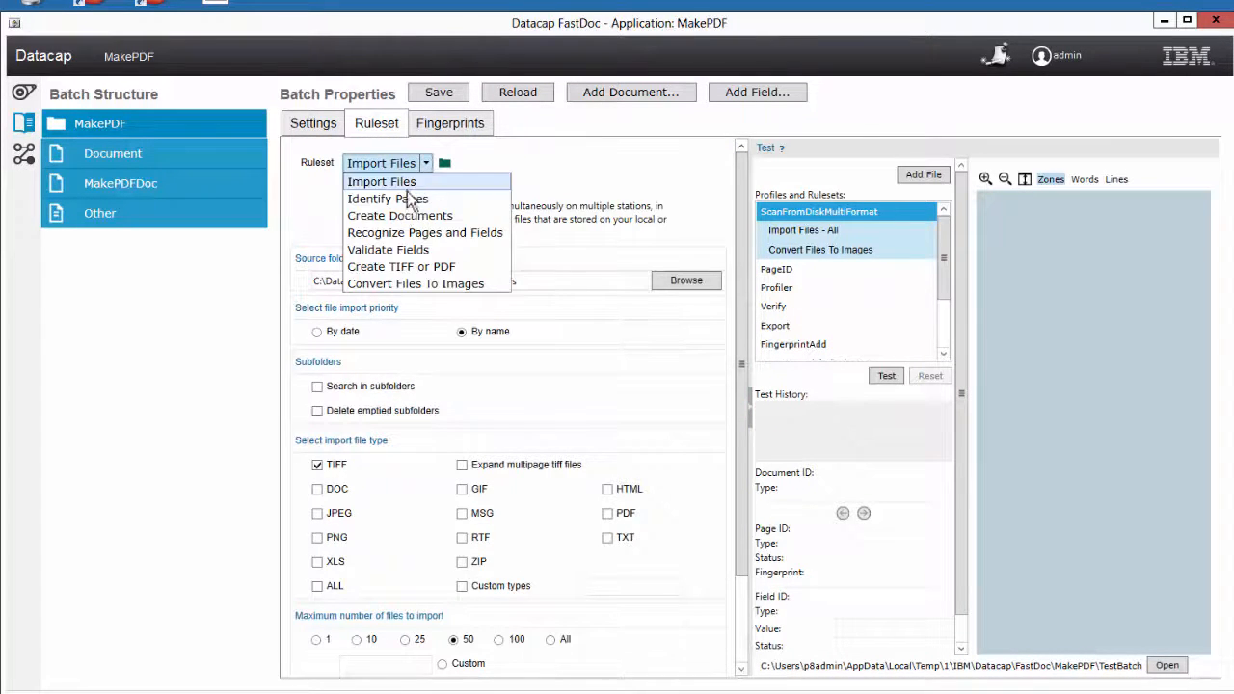
{"action": "left_click", "coordinate": [387, 198]}
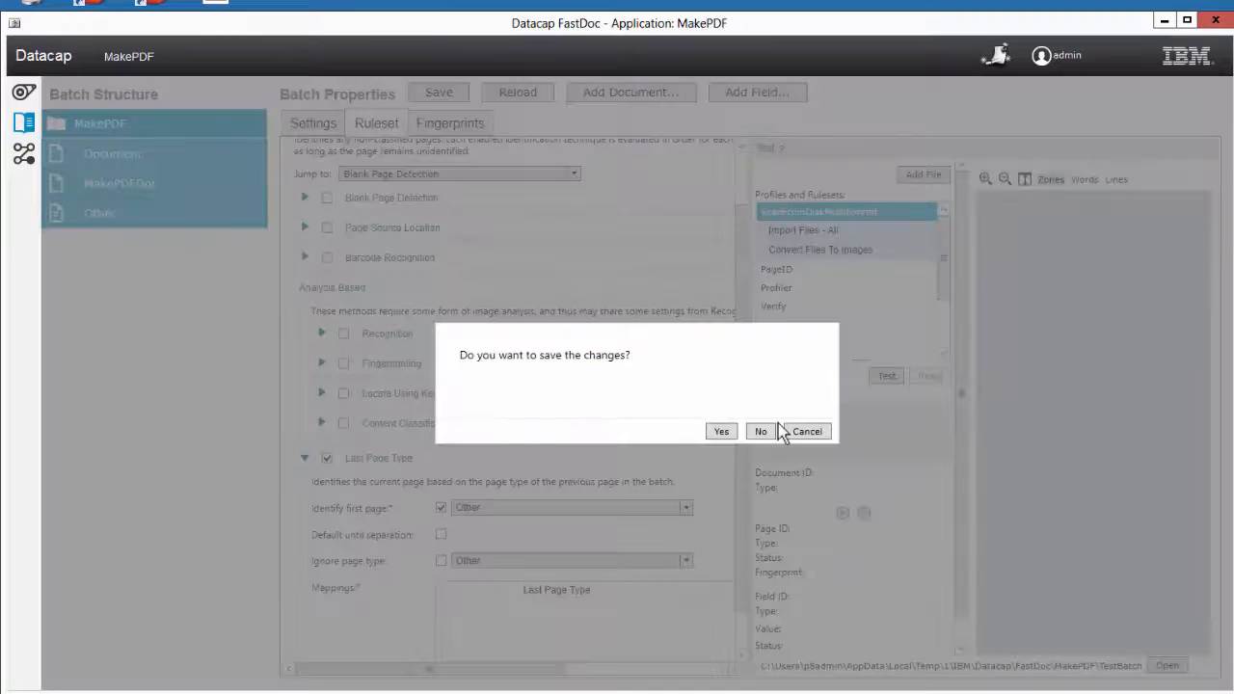
{"action": "mouse_move", "coordinate": [807, 431]}
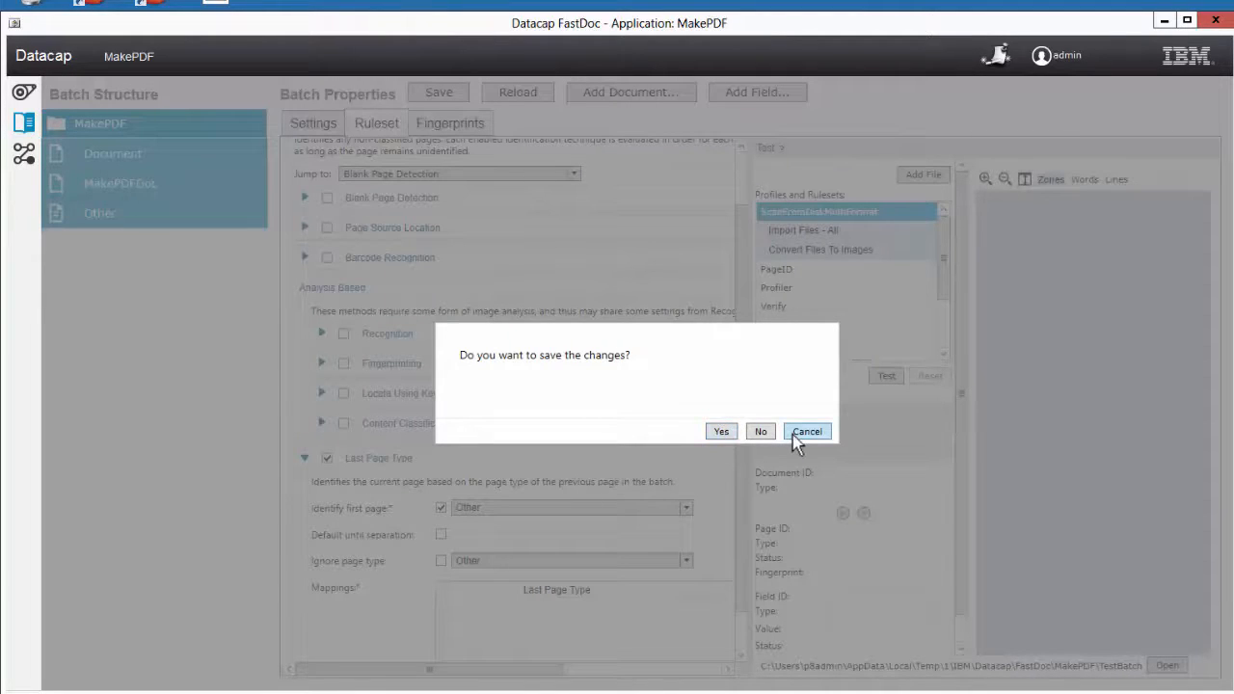
{"action": "left_click", "coordinate": [760, 431]}
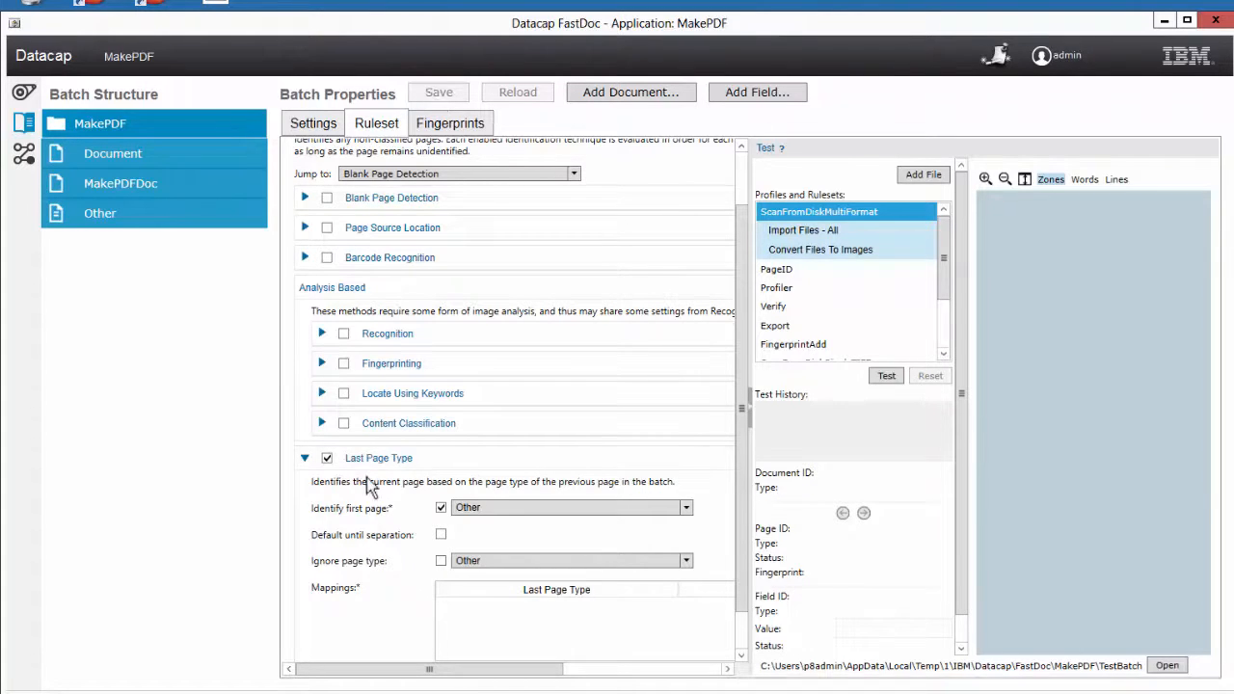
{"action": "mouse_move", "coordinate": [730, 127]}
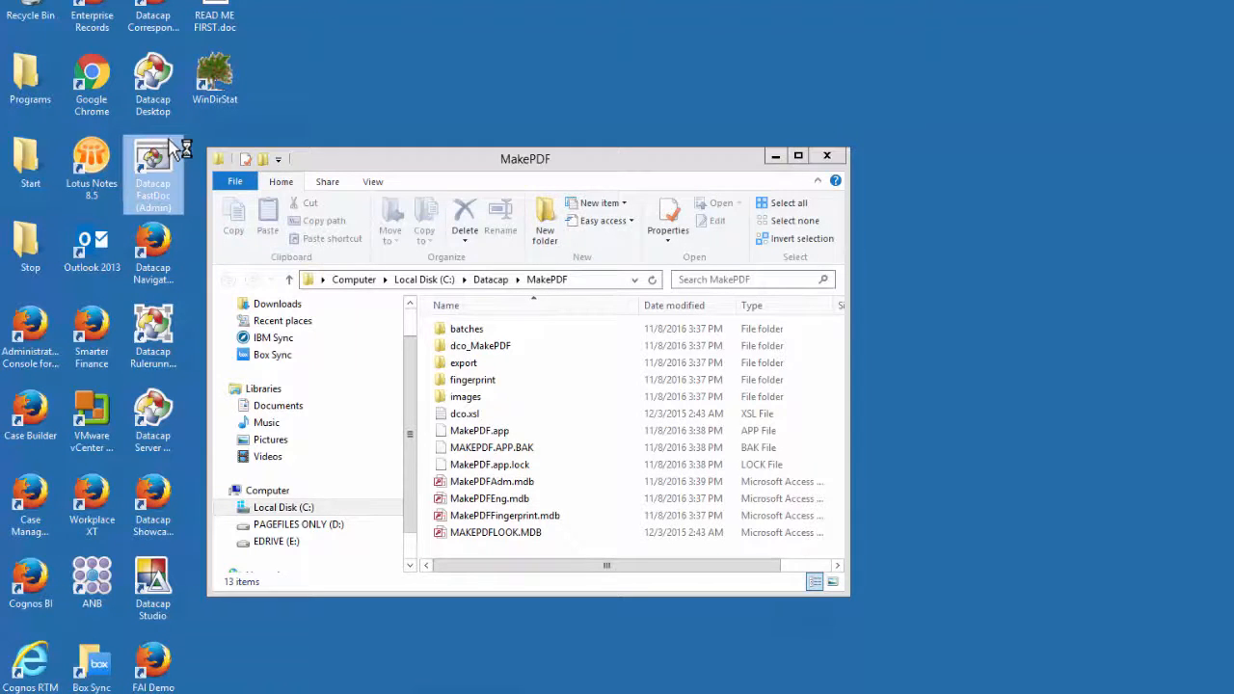
- Relaunch FastDoc (Admin), log in to MakePDF, and show the batch structure
{"action": "double_click", "coordinate": [153, 169]}
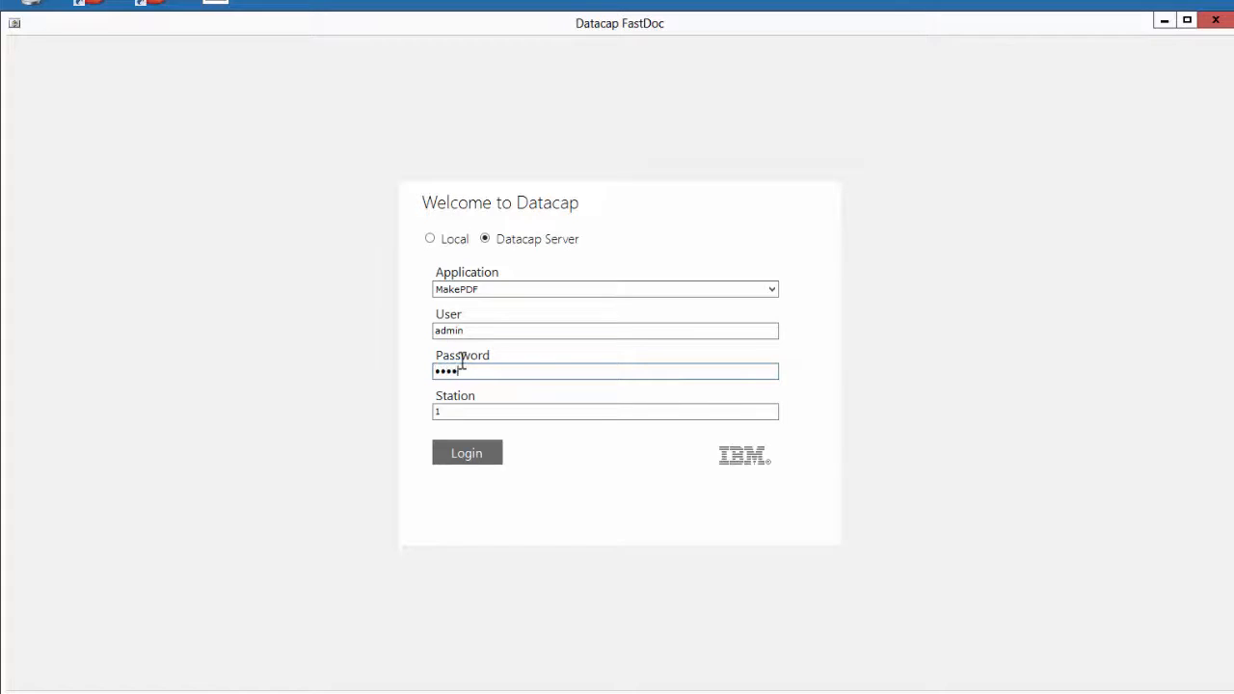
{"action": "left_click", "coordinate": [466, 453]}
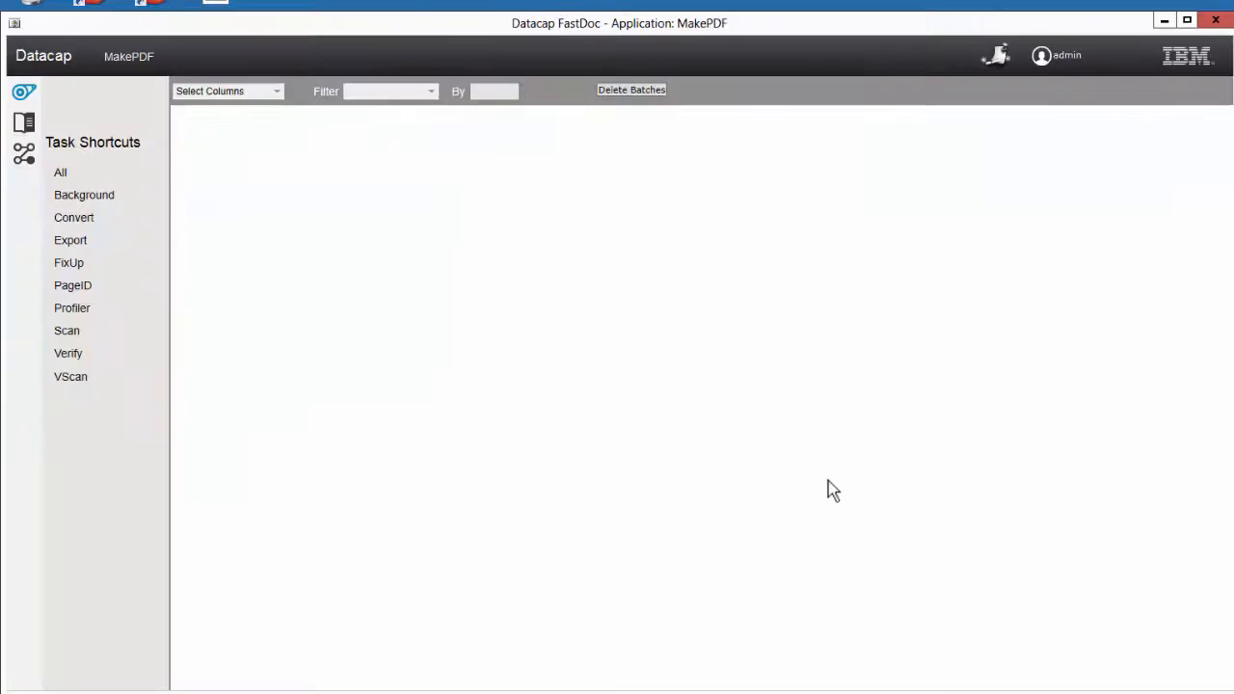
{"action": "mouse_move", "coordinate": [34, 164]}
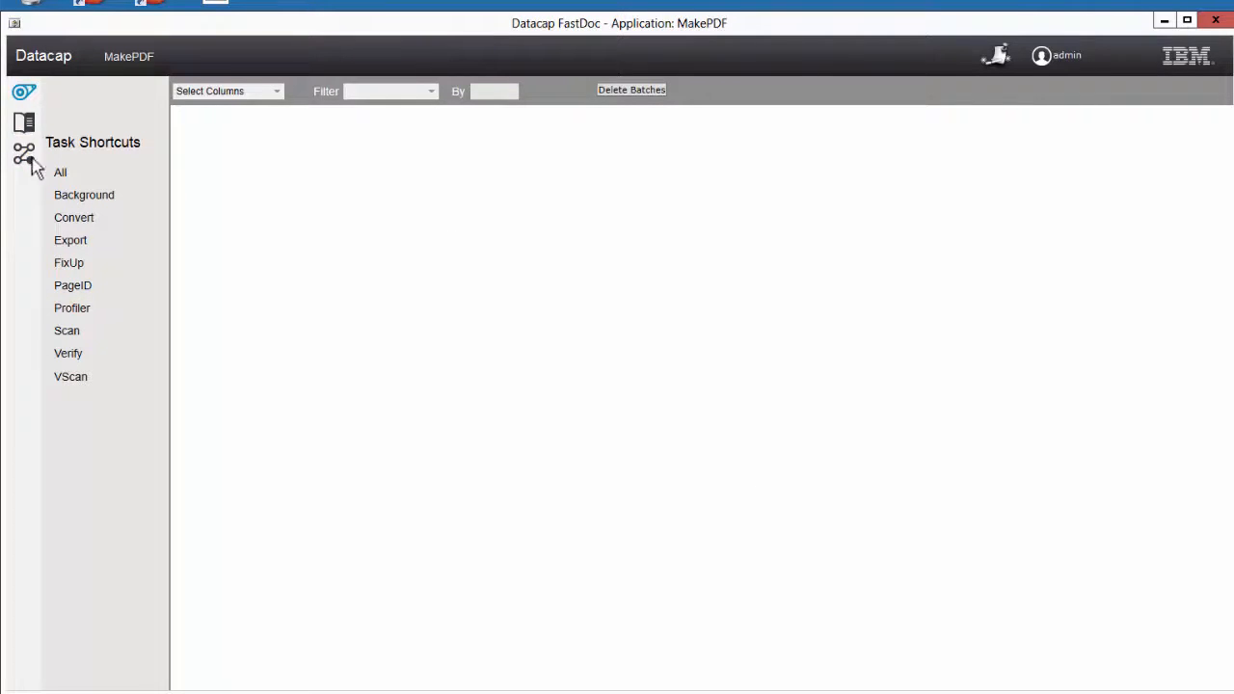
{"action": "left_click", "coordinate": [23, 153]}
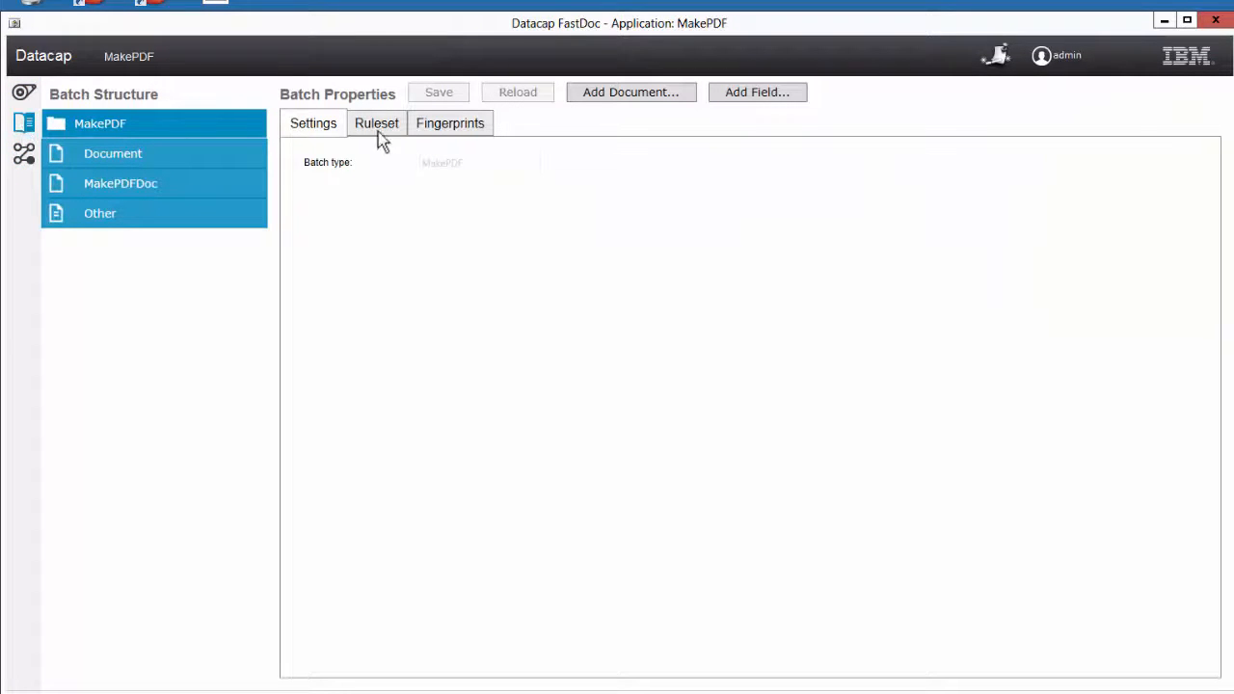
- Set Identify Pages' first page to MakePDFPage, add a mapping row, then select MakePDFDoc
{"action": "left_click", "coordinate": [376, 123]}
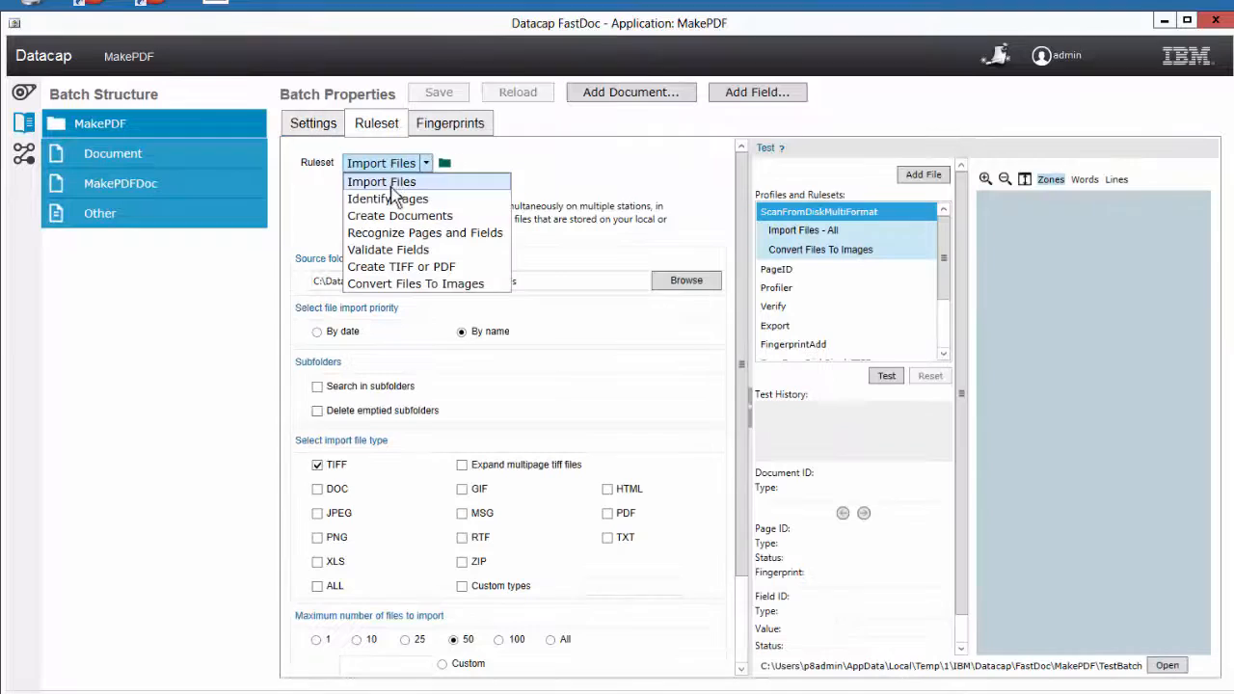
{"action": "left_click", "coordinate": [387, 197]}
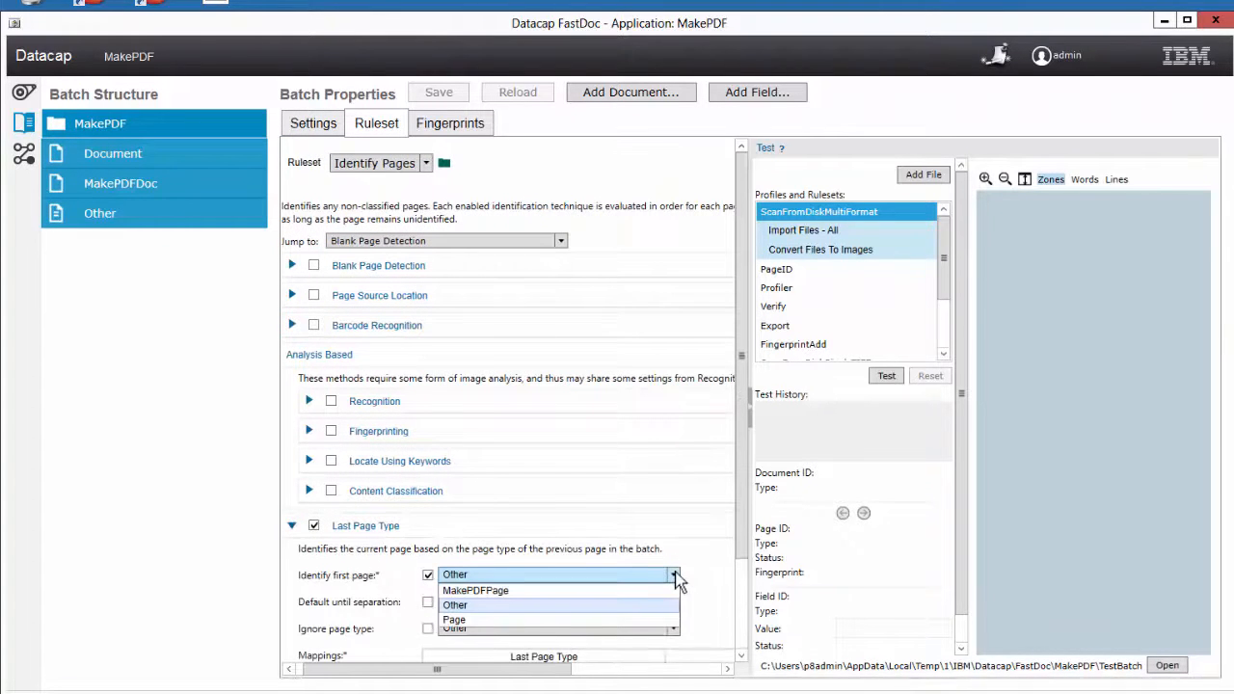
{"action": "left_click", "coordinate": [474, 590]}
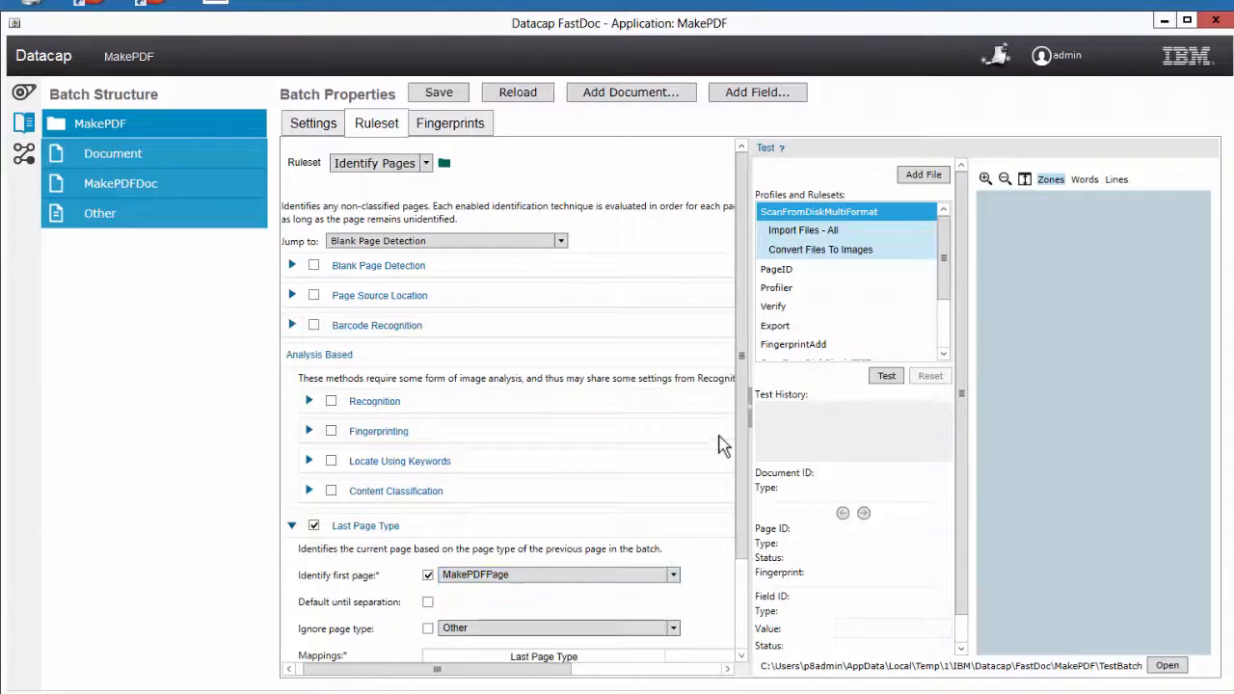
{"action": "scroll", "scroll_direction": "down", "scroll_amount": 3}
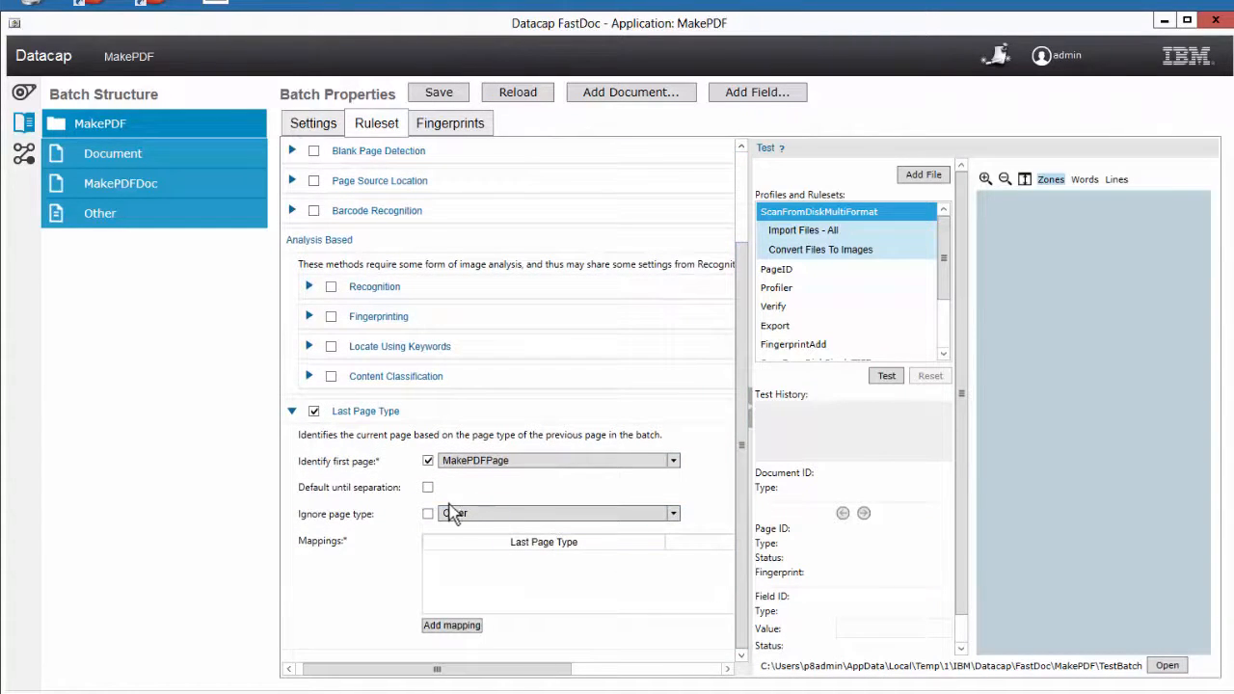
{"action": "left_click", "coordinate": [554, 513]}
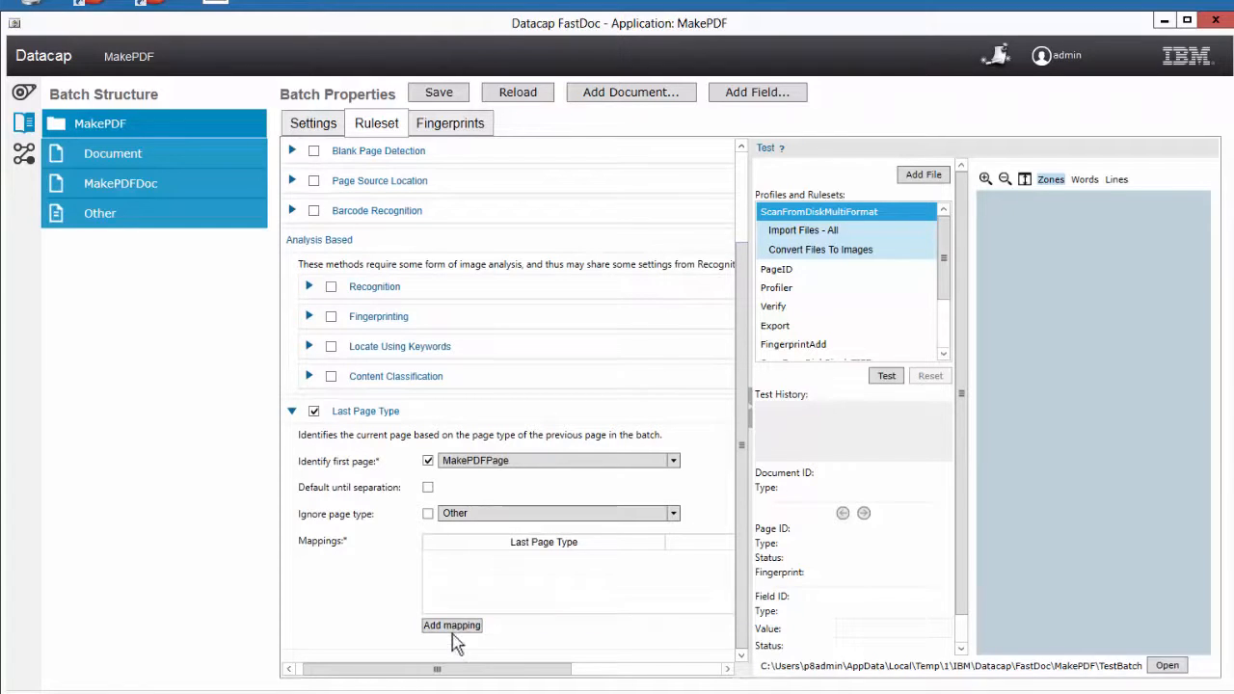
{"action": "left_click", "coordinate": [451, 624]}
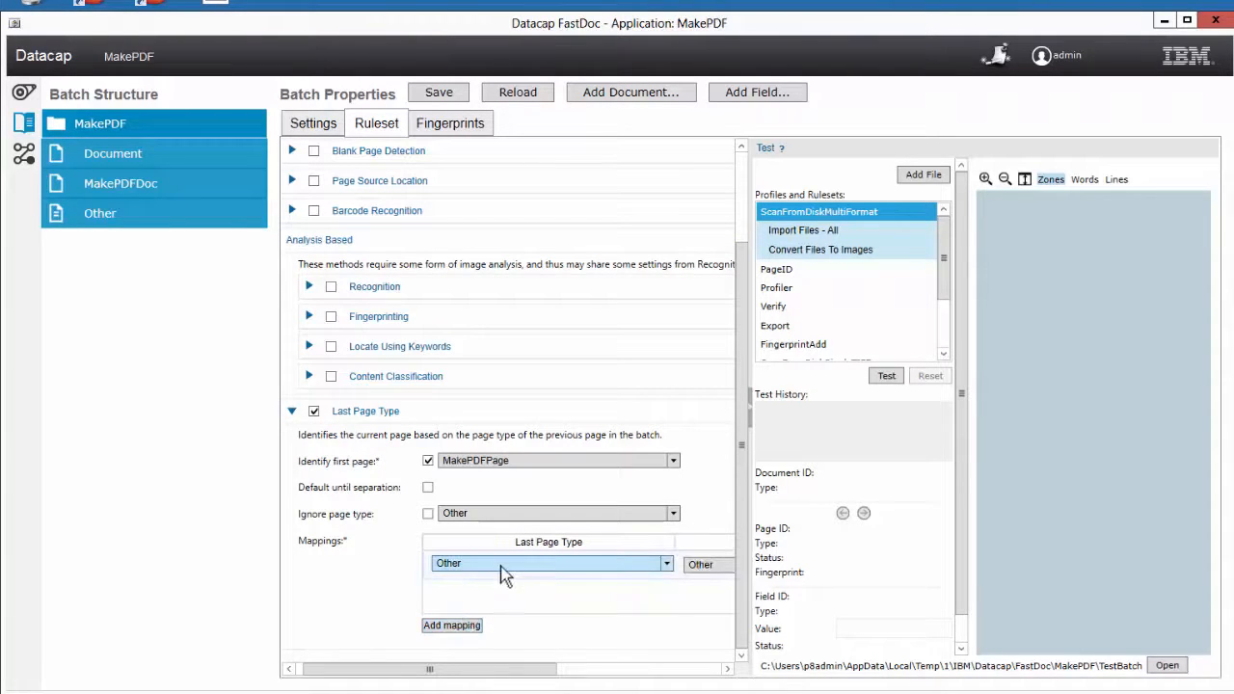
{"action": "left_click", "coordinate": [121, 183]}
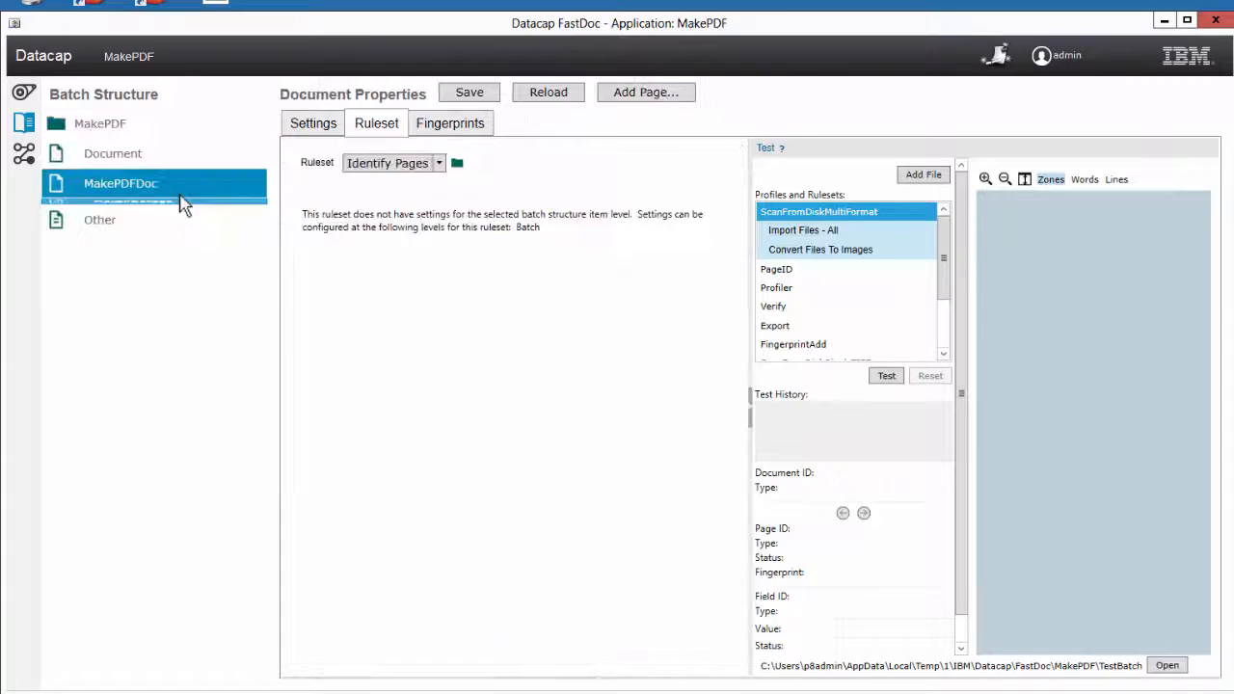
- Add page type MakePDFTrailing under MakePDFDoc and pick the Identify Pages ruleset
{"action": "left_click", "coordinate": [645, 91]}
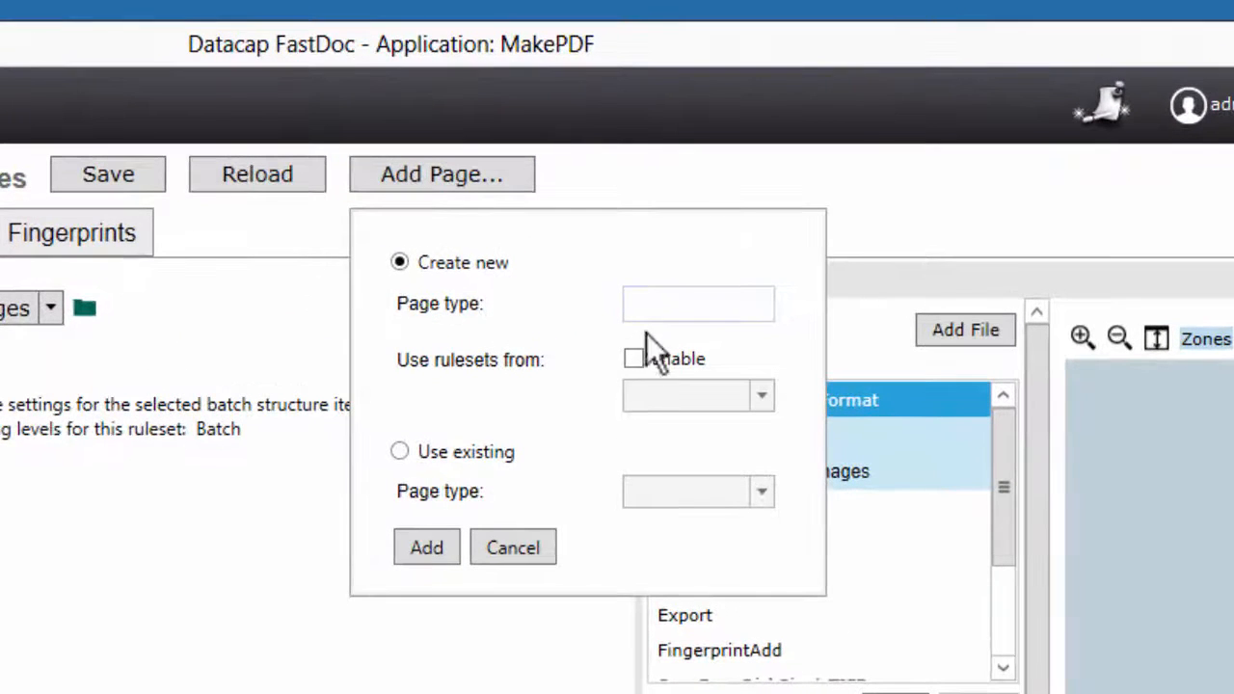
{"action": "type", "text": "make"}
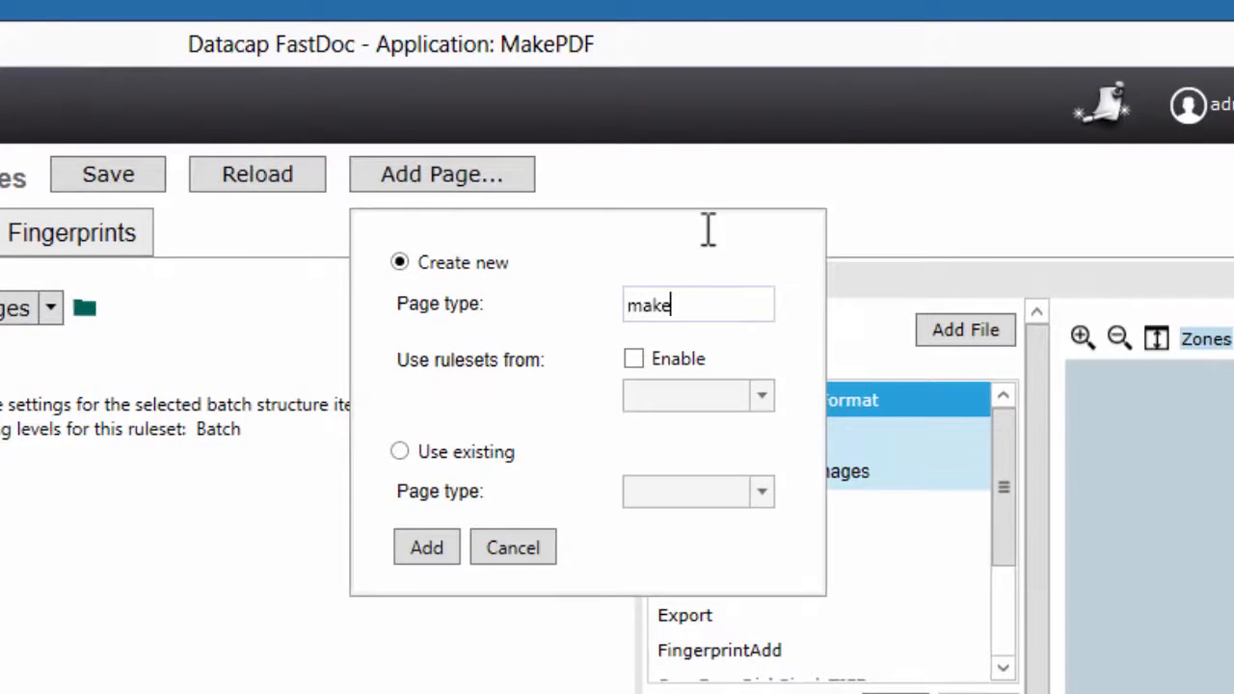
{"action": "type", "text": "Ma"}
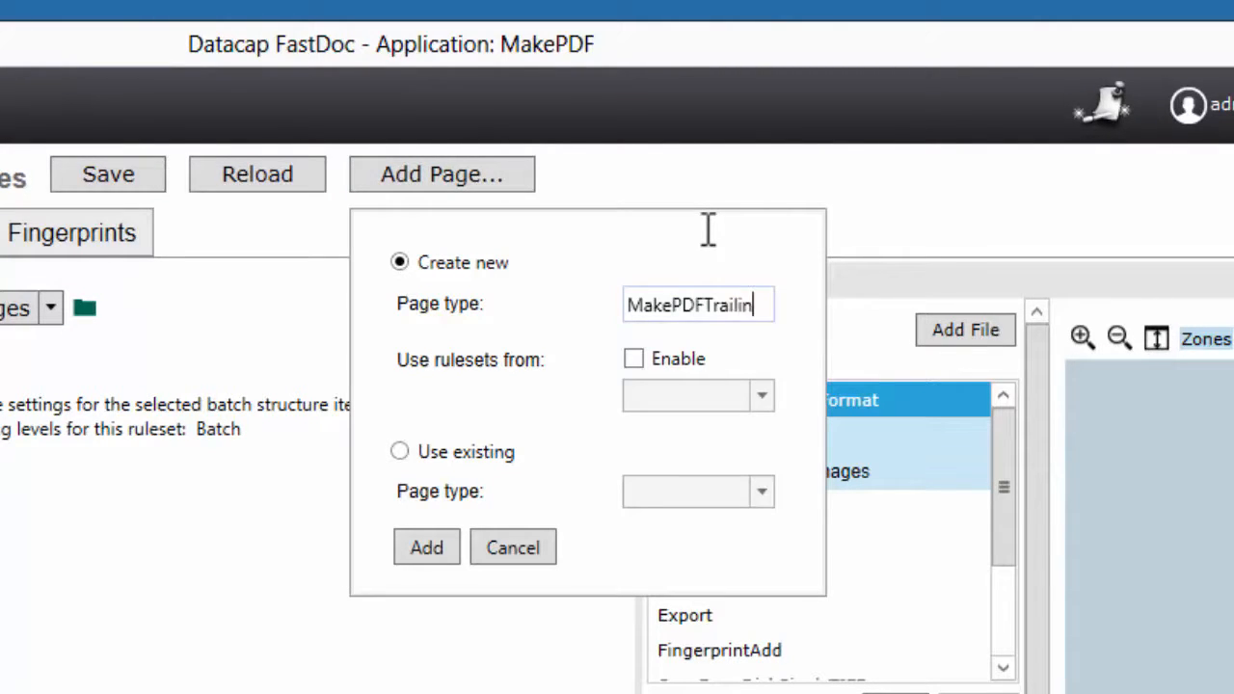
{"action": "type", "text": "g"}
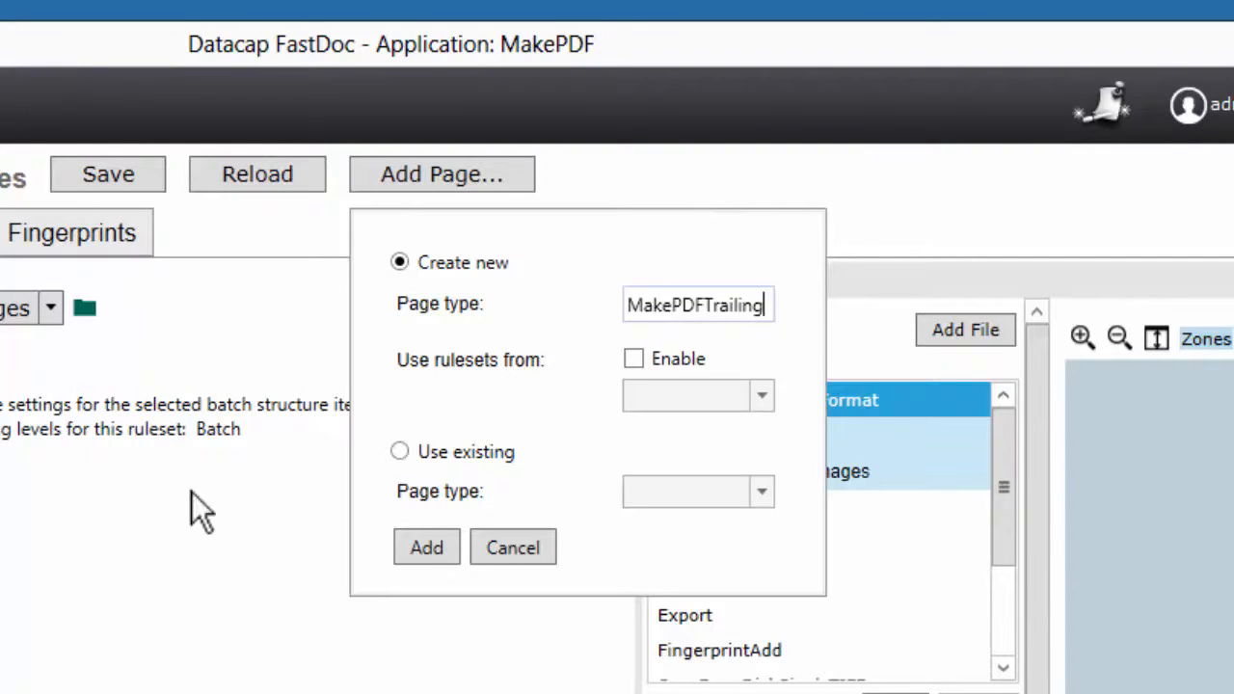
{"action": "left_click", "coordinate": [513, 547]}
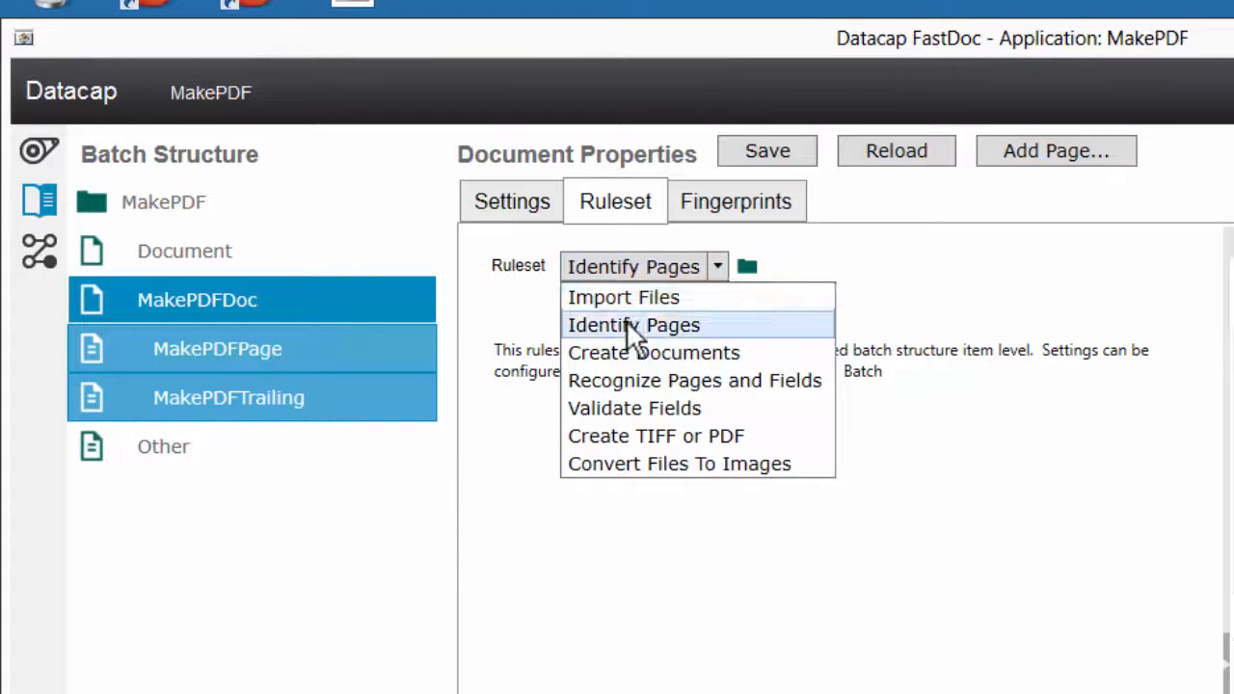
{"action": "left_click", "coordinate": [633, 324]}
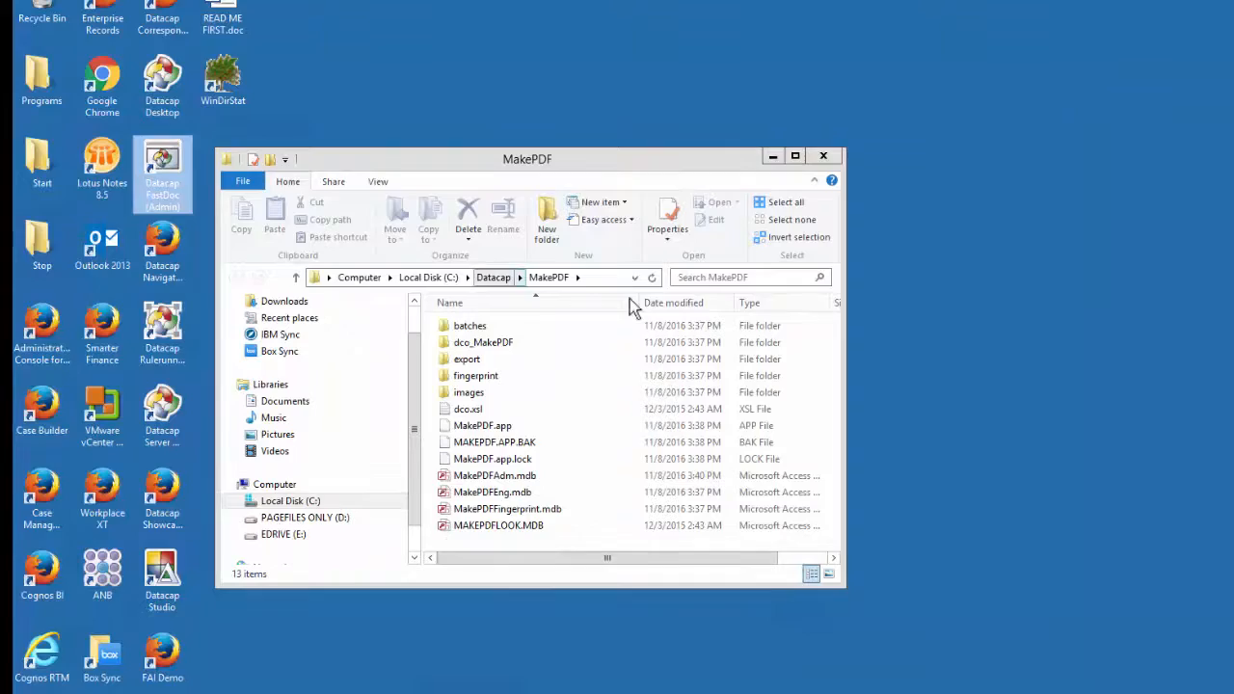
- Relaunch FastDoc, log in to MakePDF, and open Batch Structure's ruleset list
{"action": "double_click", "coordinate": [162, 164]}
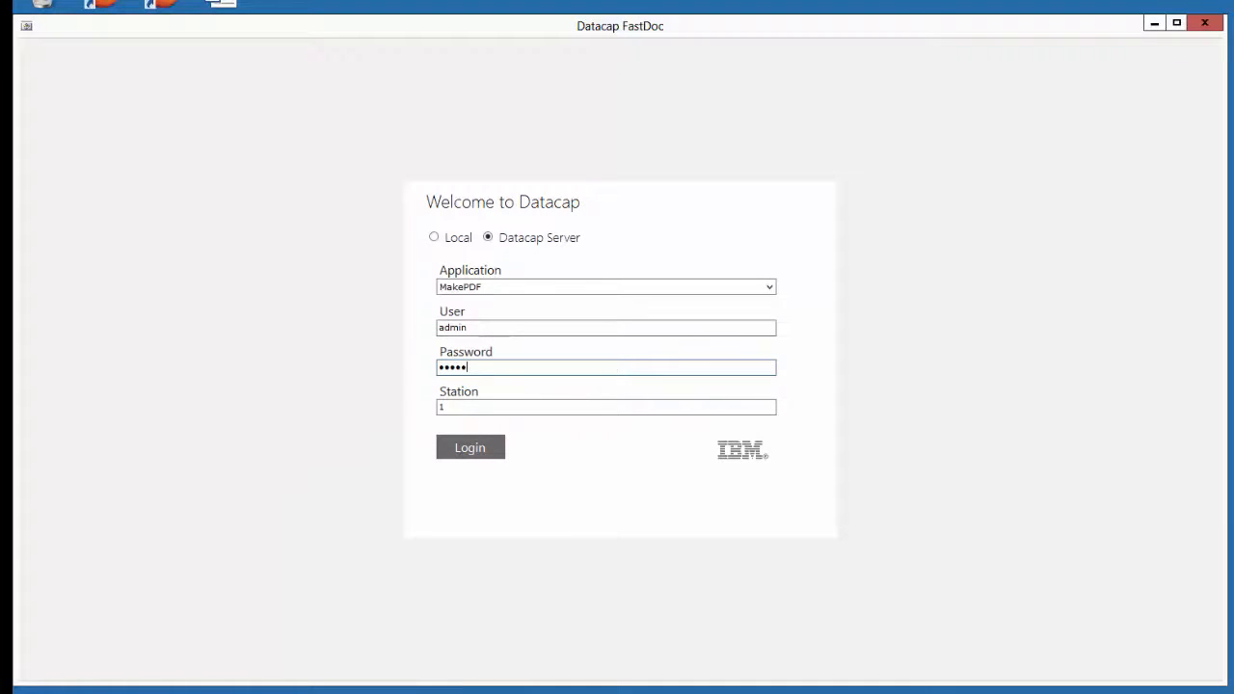
{"action": "left_click", "coordinate": [469, 447]}
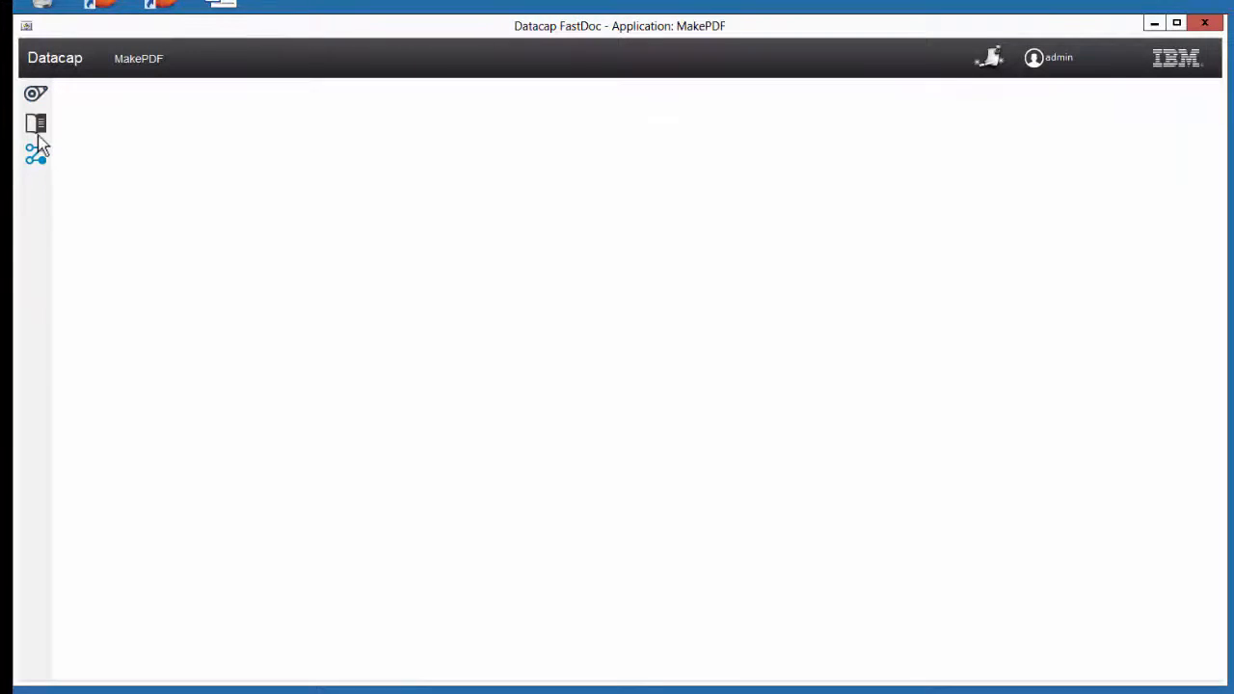
{"action": "left_click", "coordinate": [36, 123]}
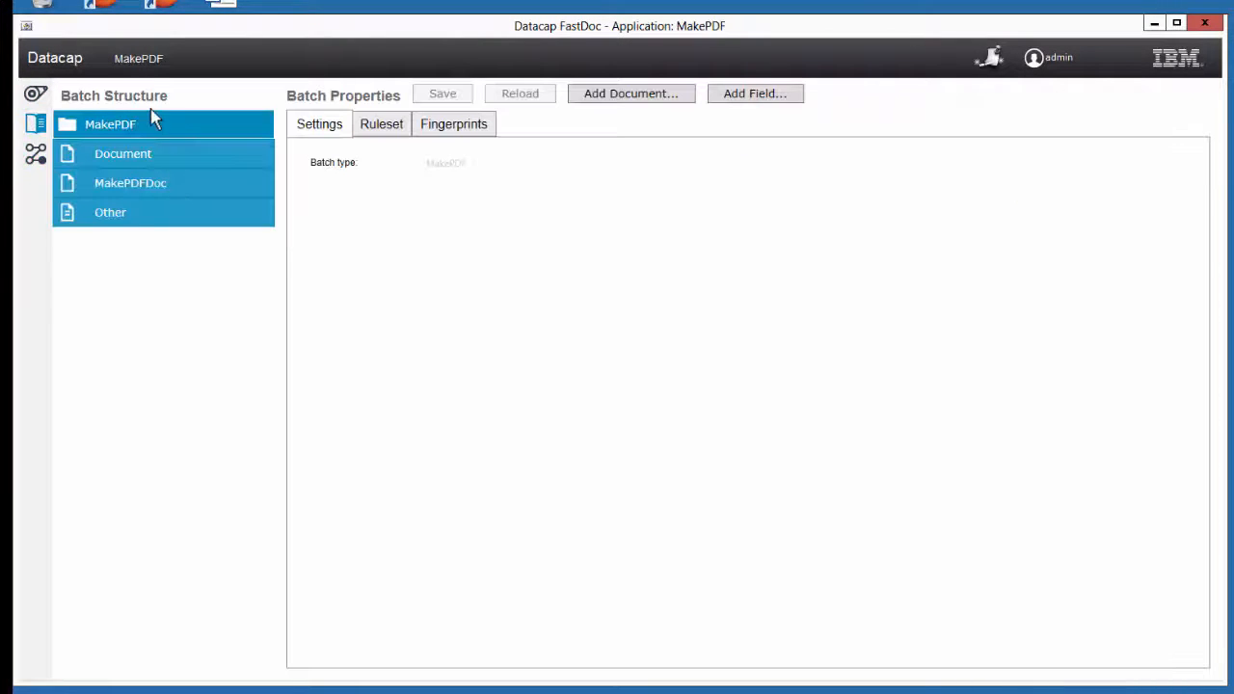
{"action": "left_click", "coordinate": [380, 124]}
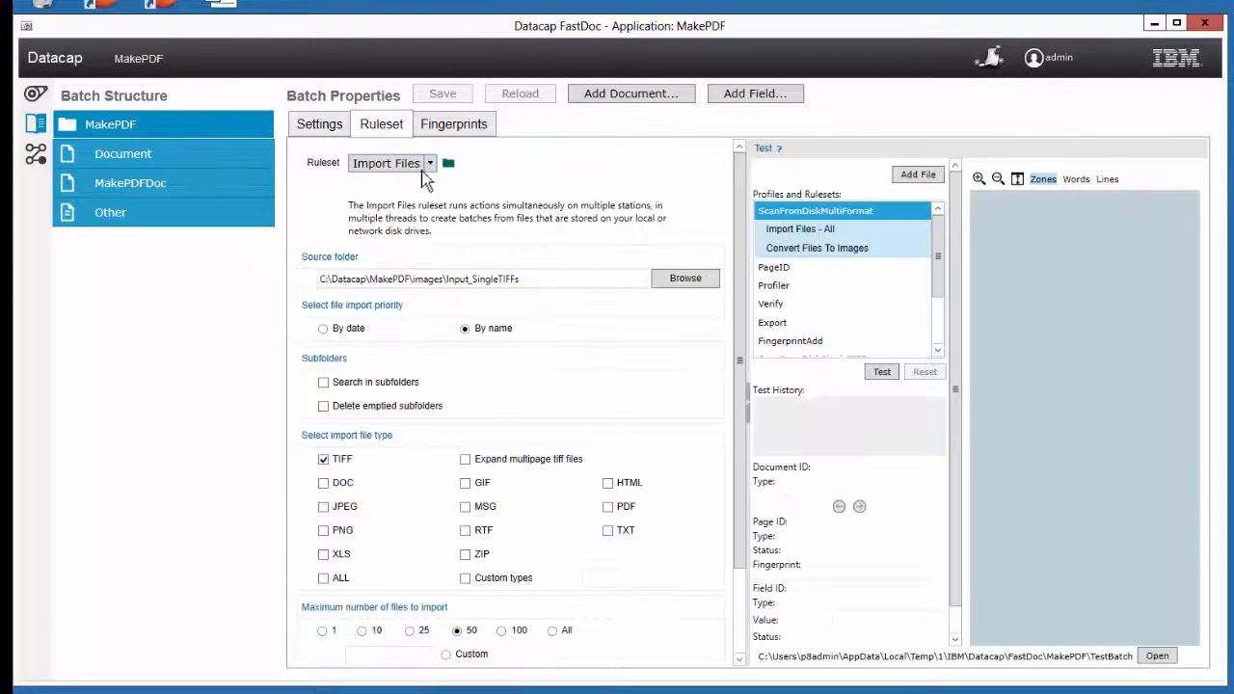
{"action": "left_click", "coordinate": [430, 163]}
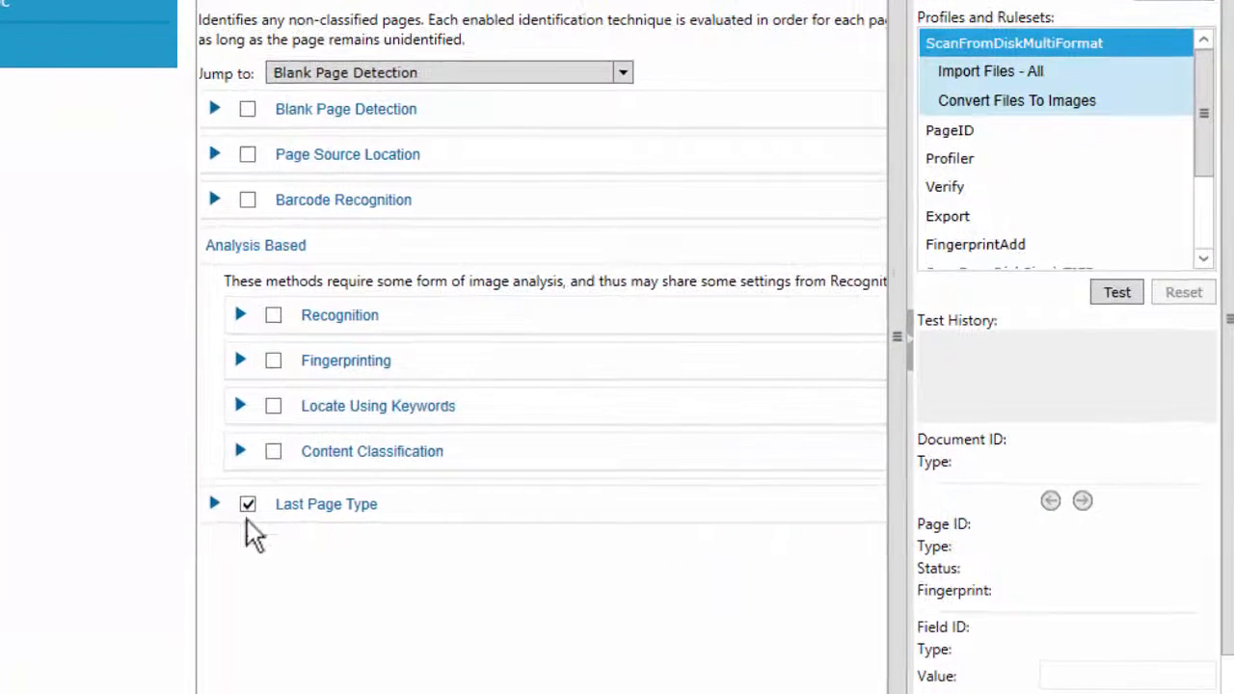
- Expand Last Page Type and map Other to MakePDFPage
{"action": "left_click", "coordinate": [214, 503]}
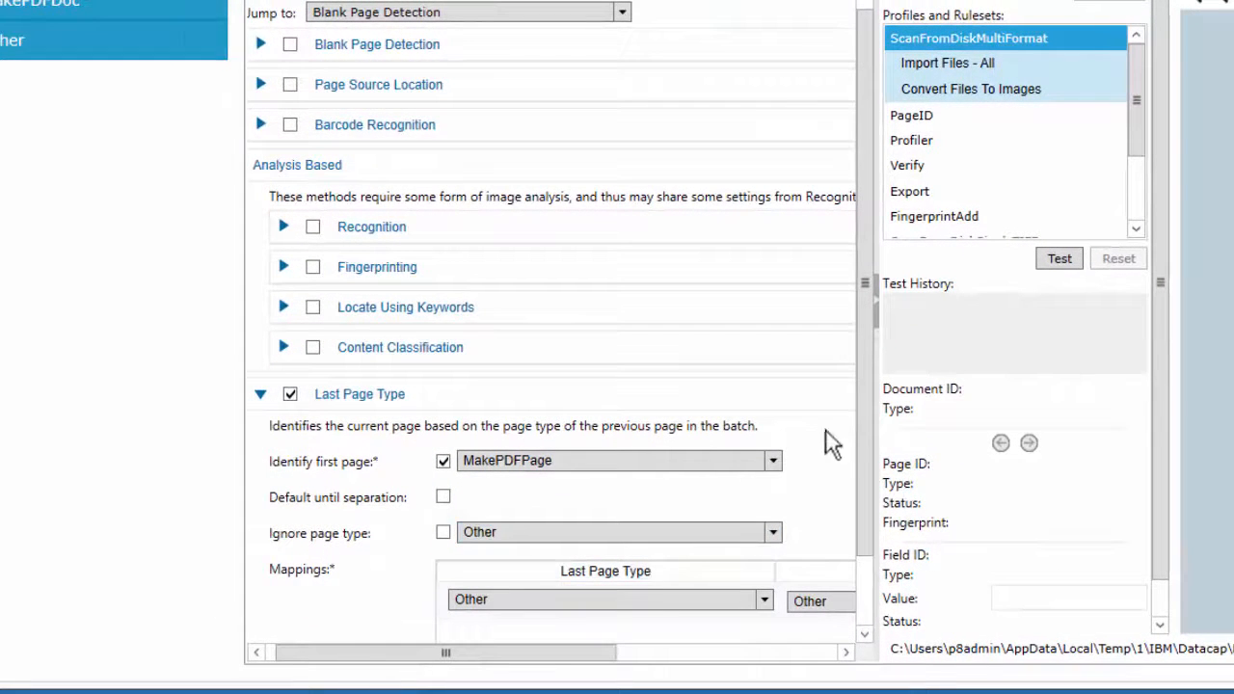
{"action": "scroll", "scroll_direction": "down", "scroll_amount": 3}
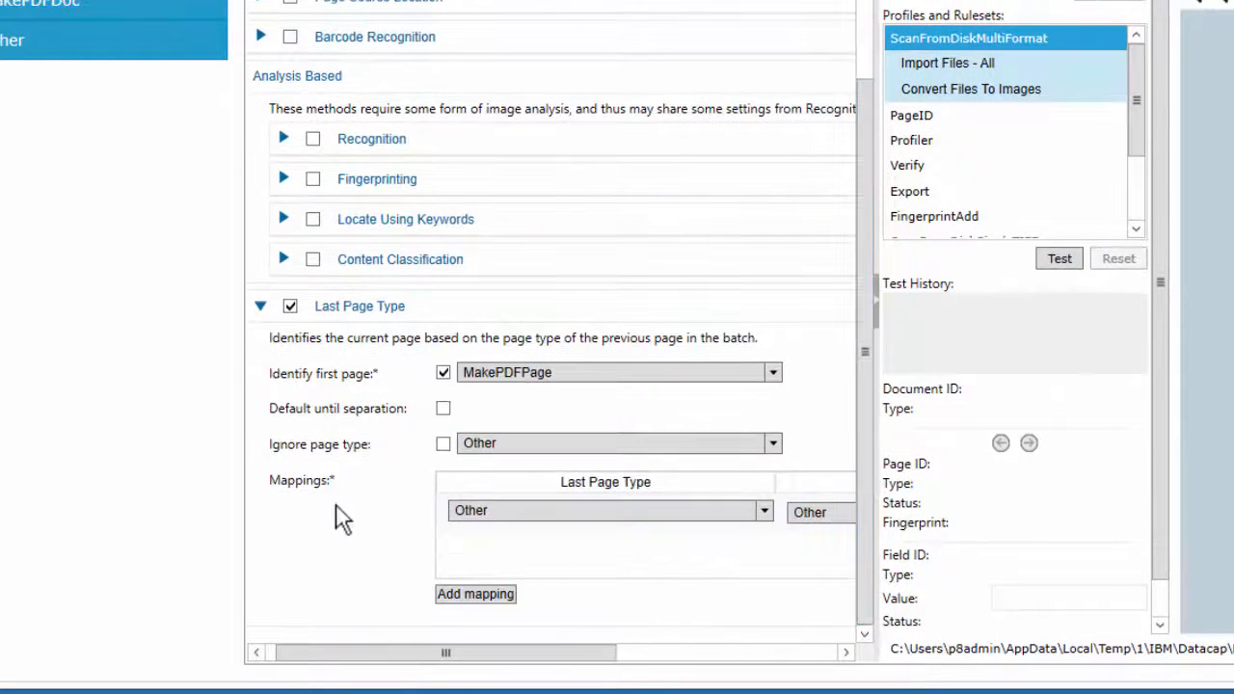
{"action": "left_click", "coordinate": [844, 511]}
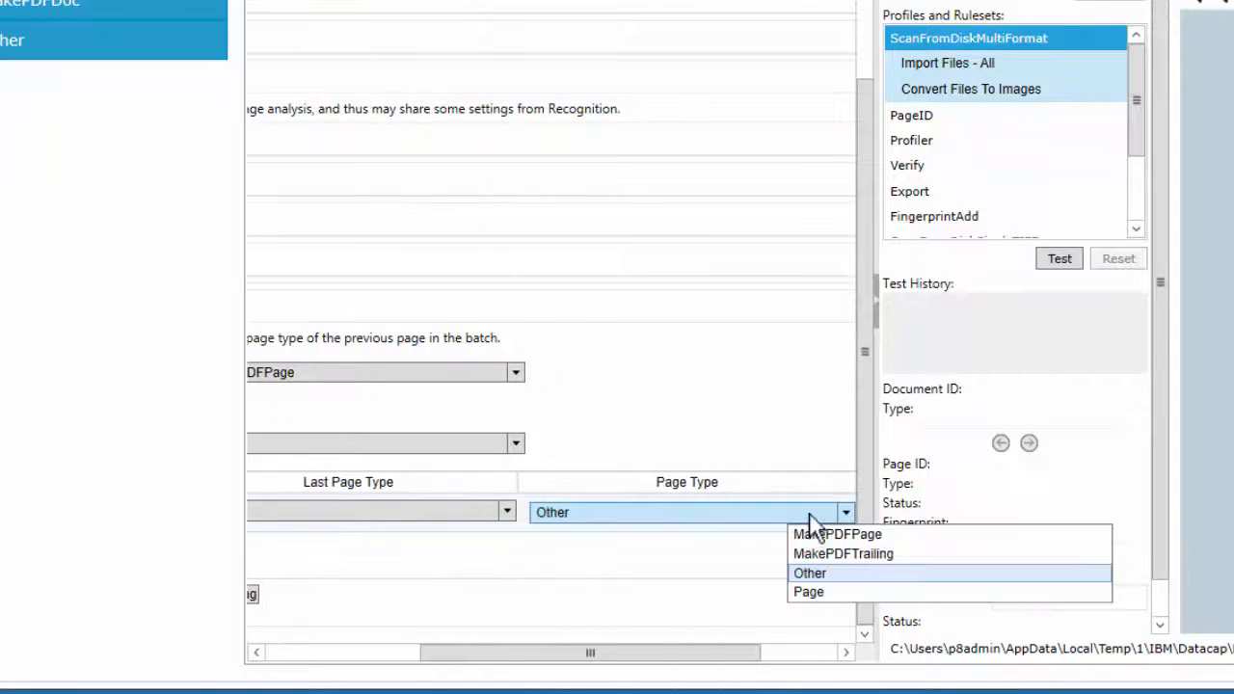
{"action": "mouse_move", "coordinate": [829, 553]}
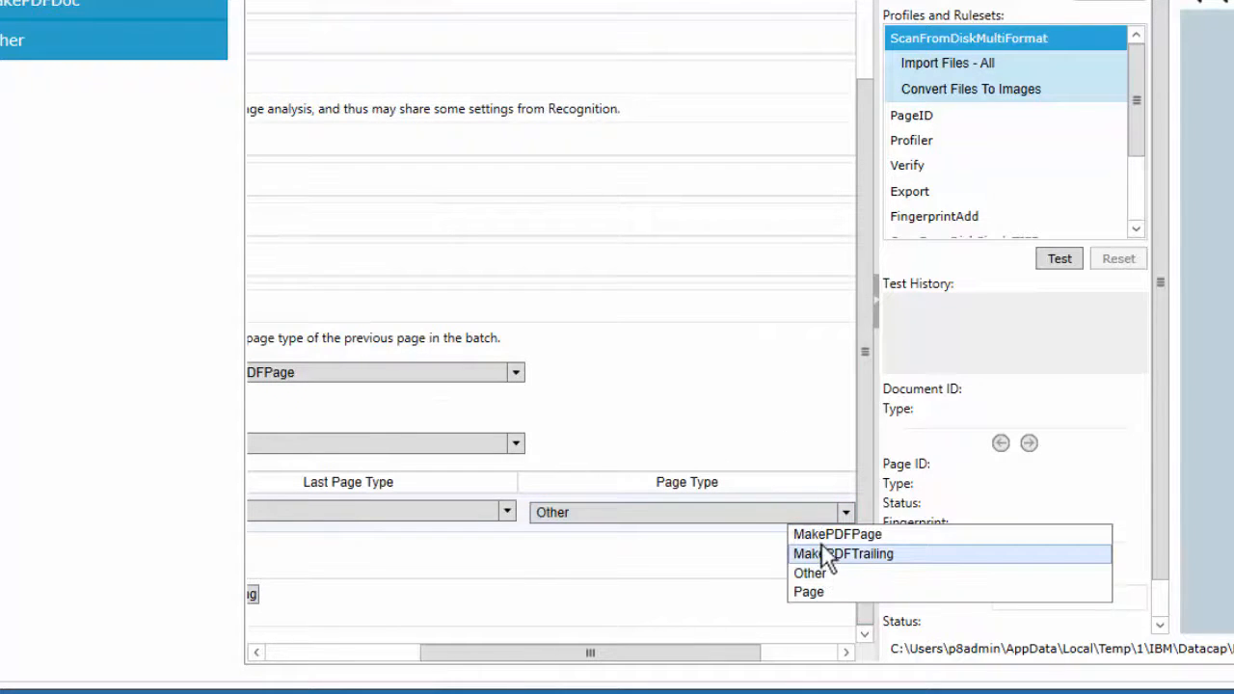
{"action": "mouse_move", "coordinate": [837, 534]}
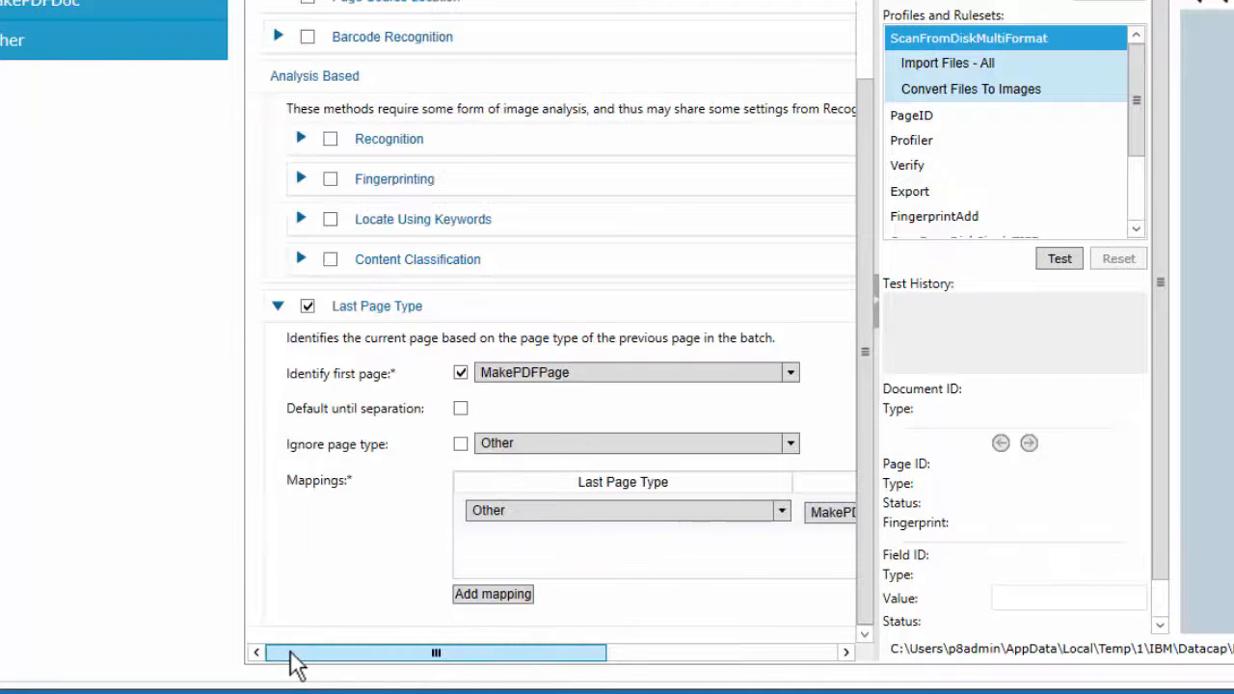
- Add mappings MakePDFPage→MakePDFTrailing and MakePDFTrailing→MakePDFTrailing
{"action": "left_click", "coordinate": [781, 511]}
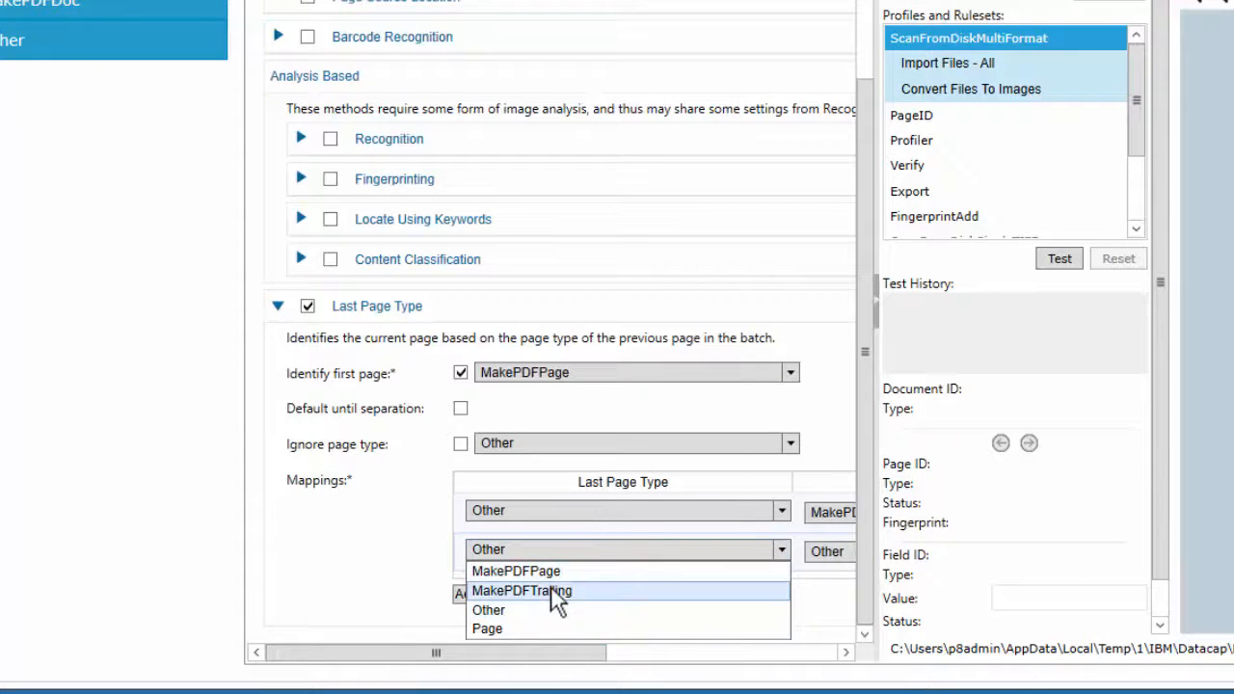
{"action": "left_click", "coordinate": [515, 570]}
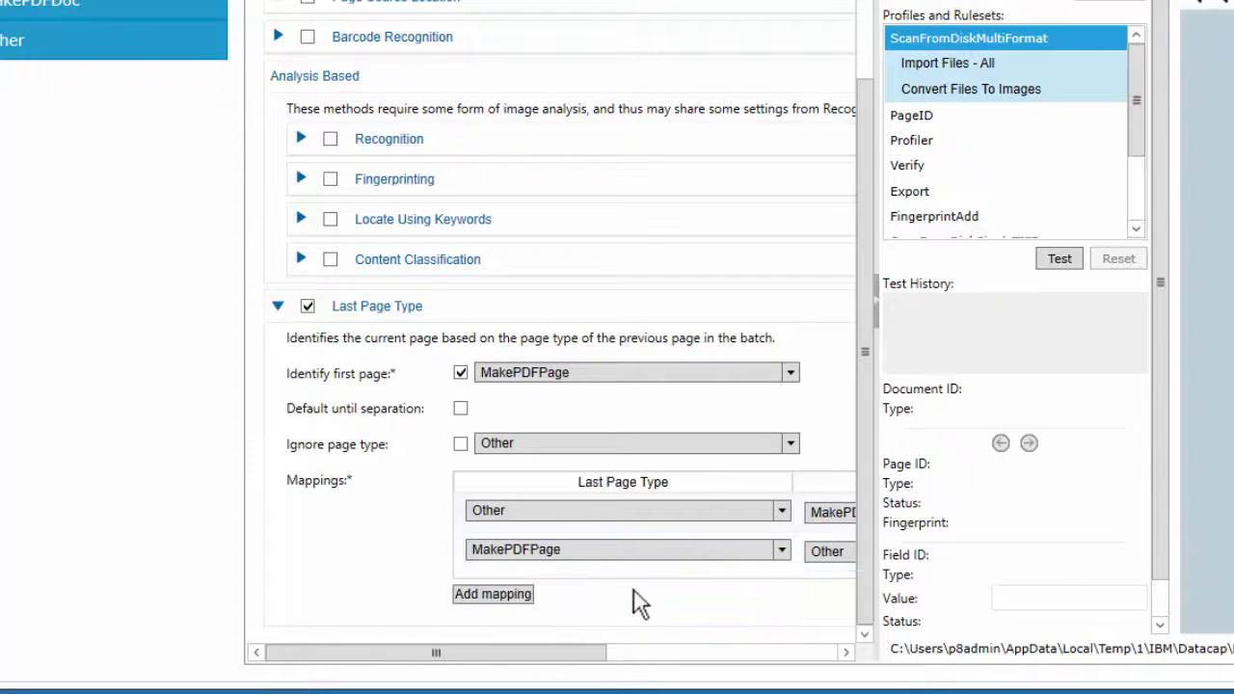
{"action": "left_click", "coordinate": [845, 550]}
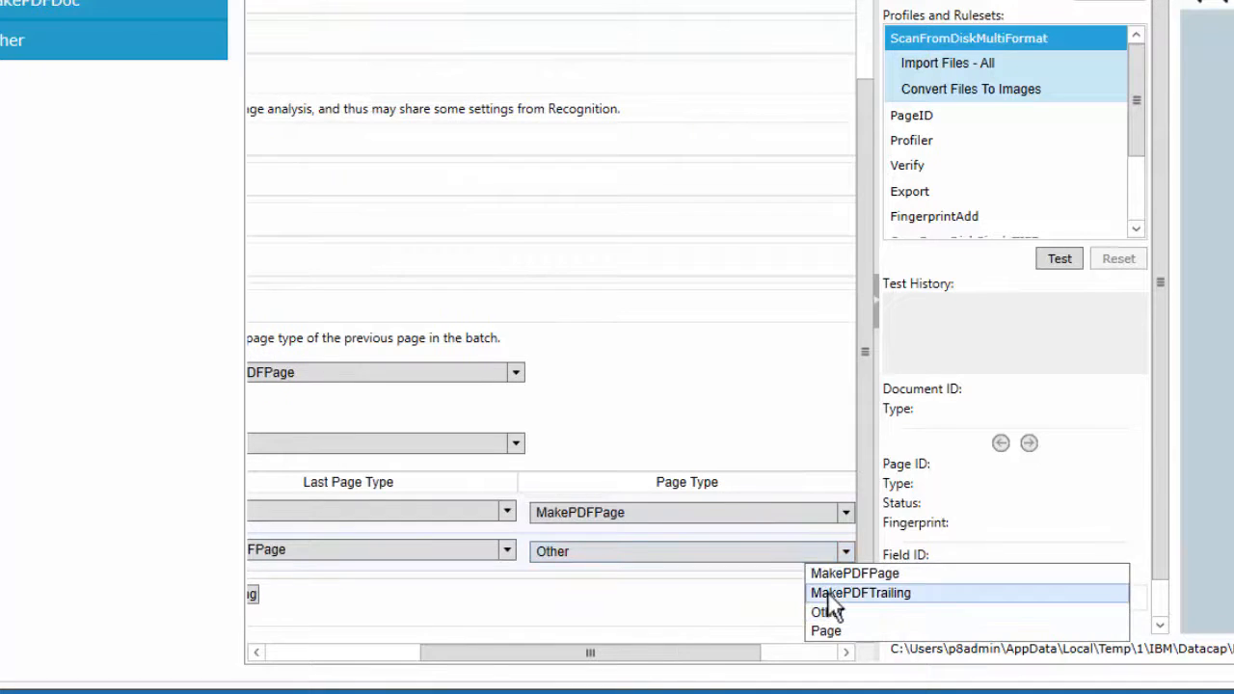
{"action": "left_click", "coordinate": [859, 592]}
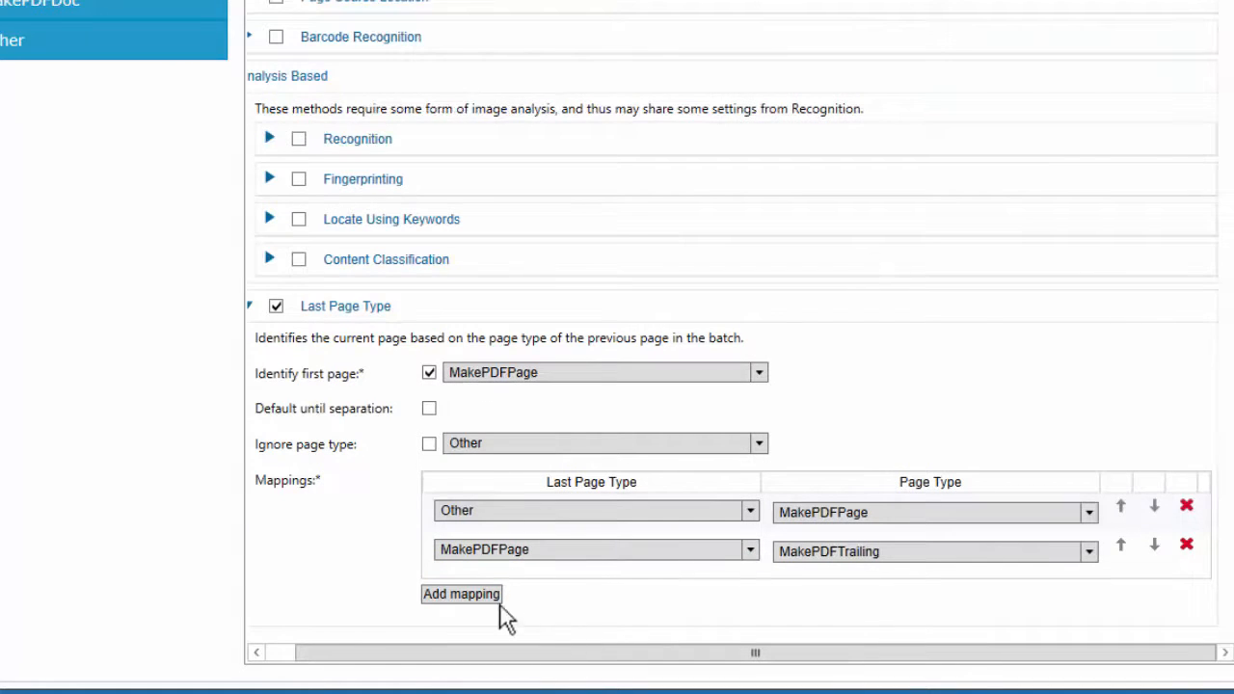
{"action": "left_click", "coordinate": [461, 594]}
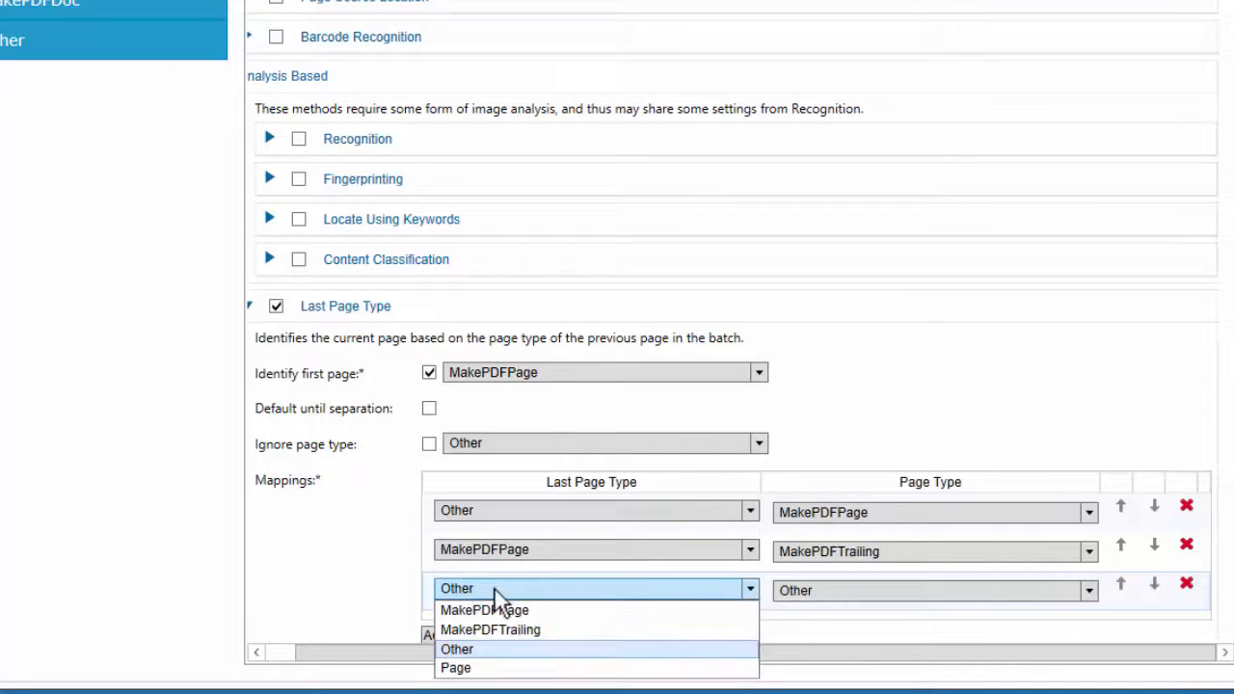
{"action": "left_click", "coordinate": [490, 629]}
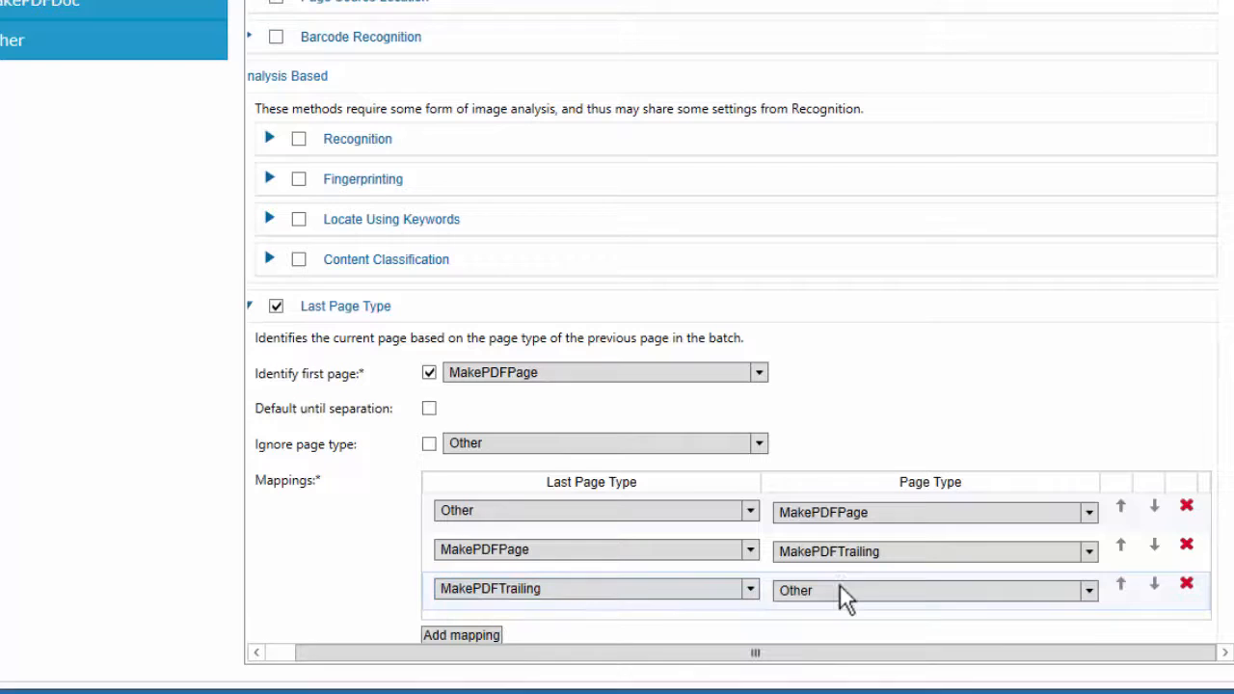
{"action": "left_click", "coordinate": [1087, 590]}
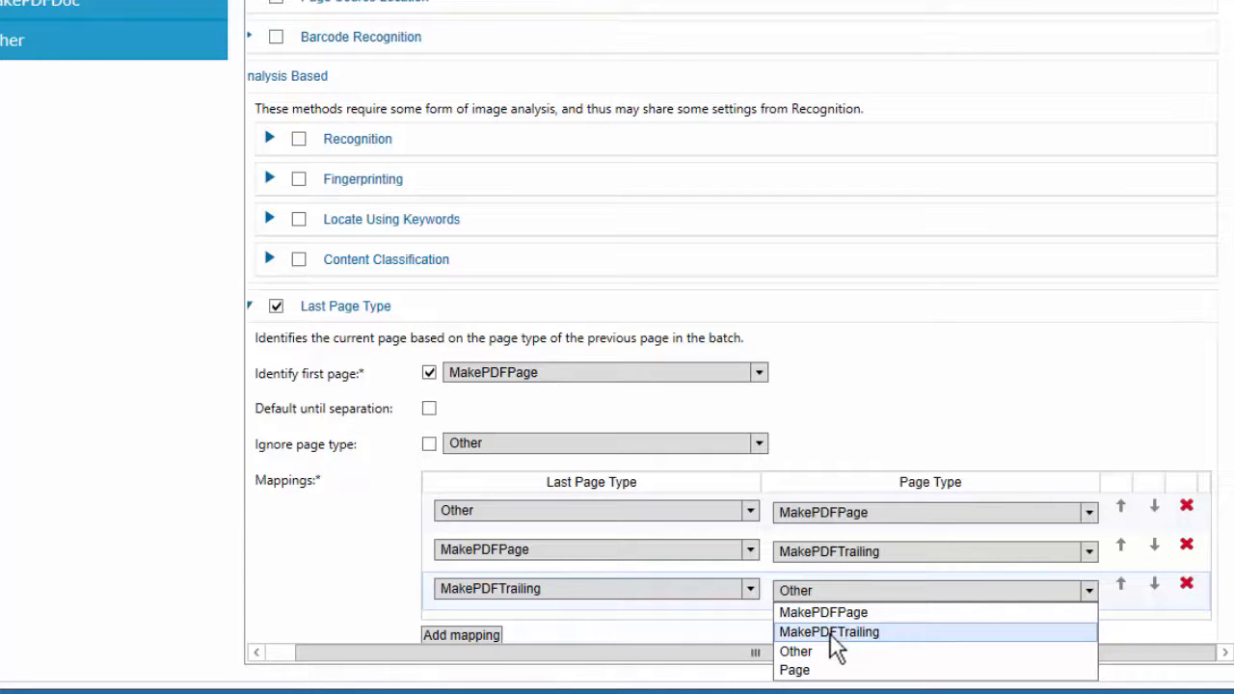
{"action": "left_click", "coordinate": [828, 631]}
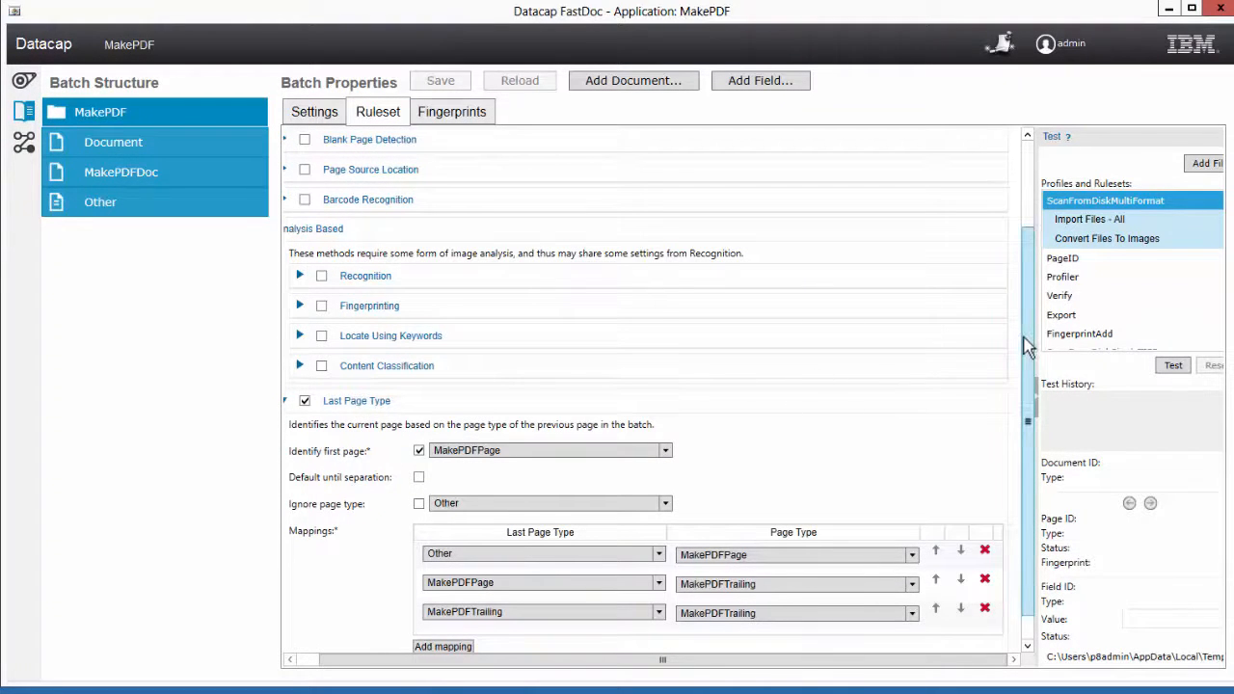
- Scroll the ruleset panel and bring up the folder holding Invoice_0004.tif
{"action": "scroll", "scroll_direction": "up", "scroll_amount": 3}
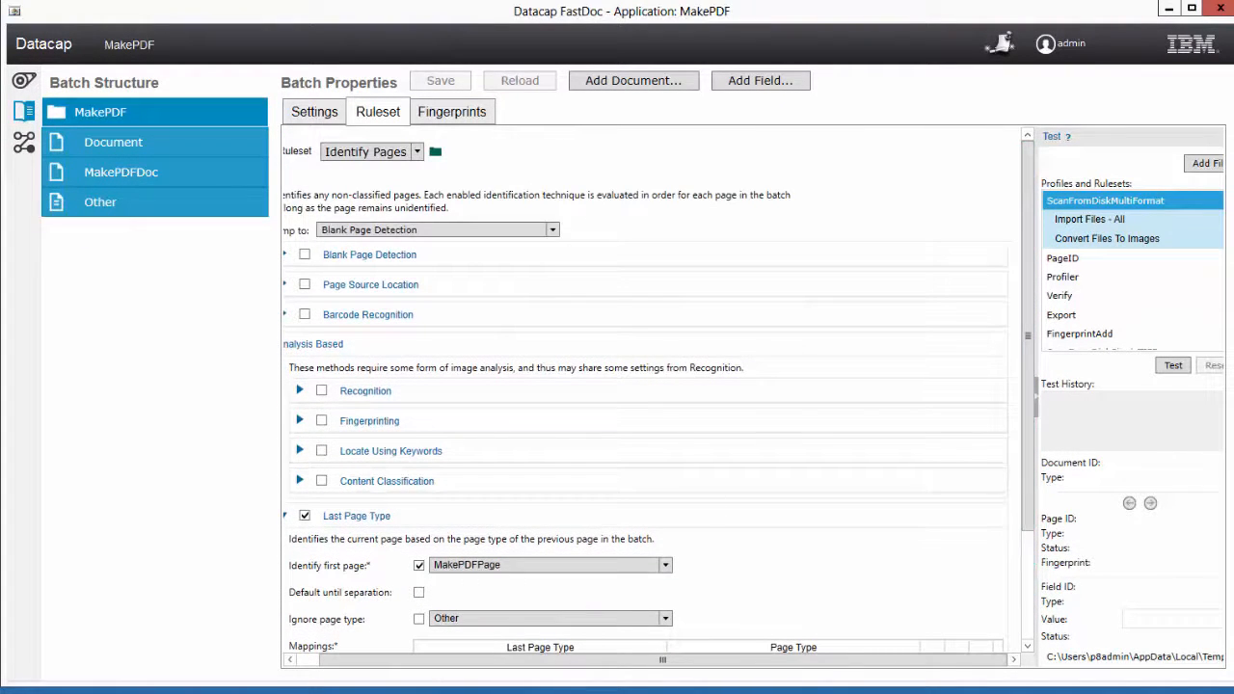
{"action": "mouse_move", "coordinate": [1019, 428]}
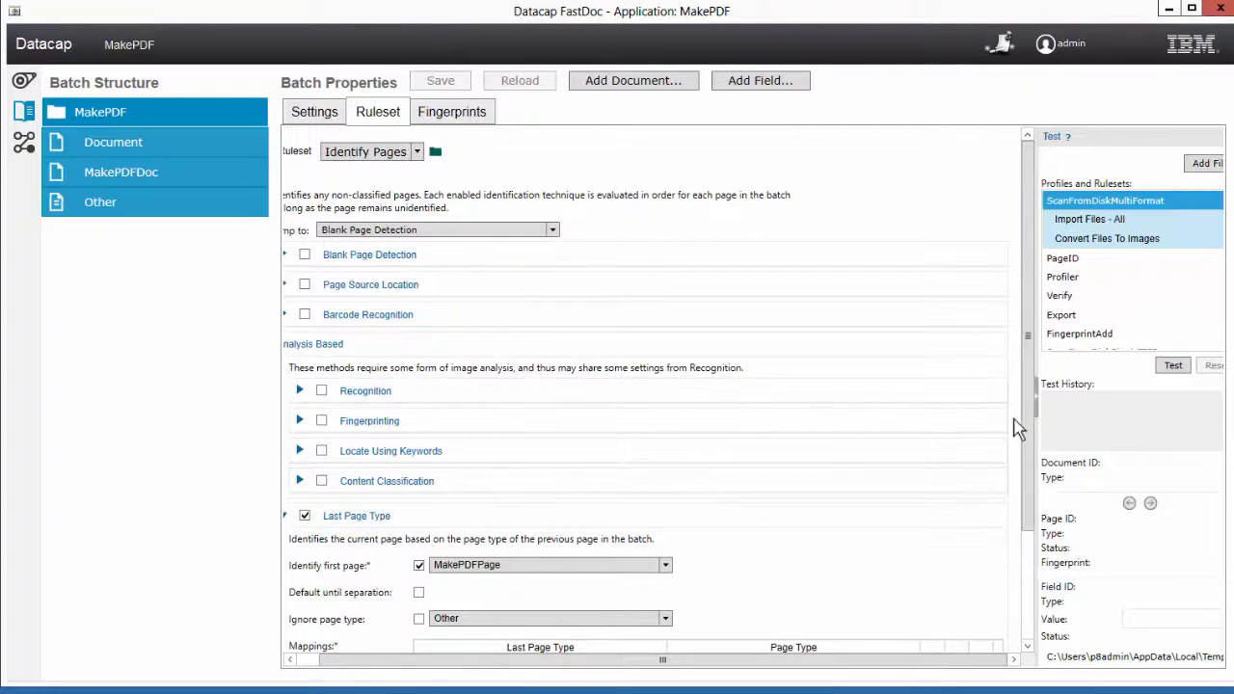
{"action": "scroll", "scroll_direction": "down", "scroll_amount": 3}
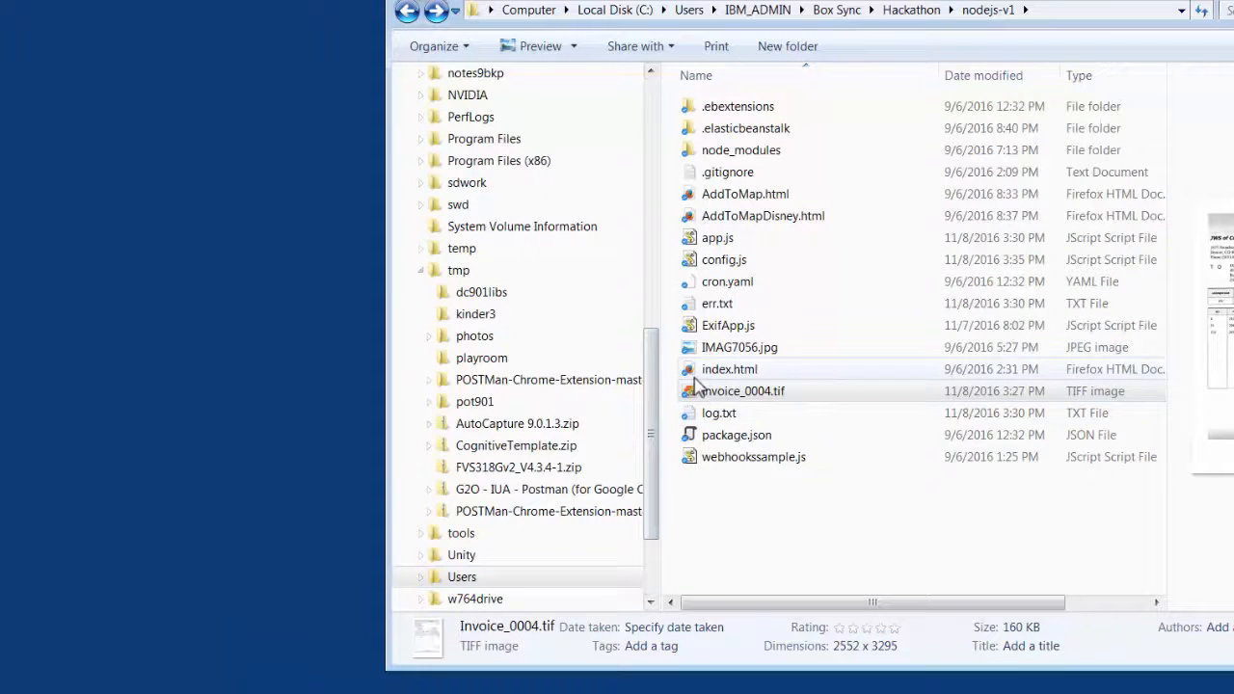
- Copy Invoice_0004.tif into MakePDF\images\Input_MultiFormat, then return to FastDoc
{"action": "right_click", "coordinate": [745, 391]}
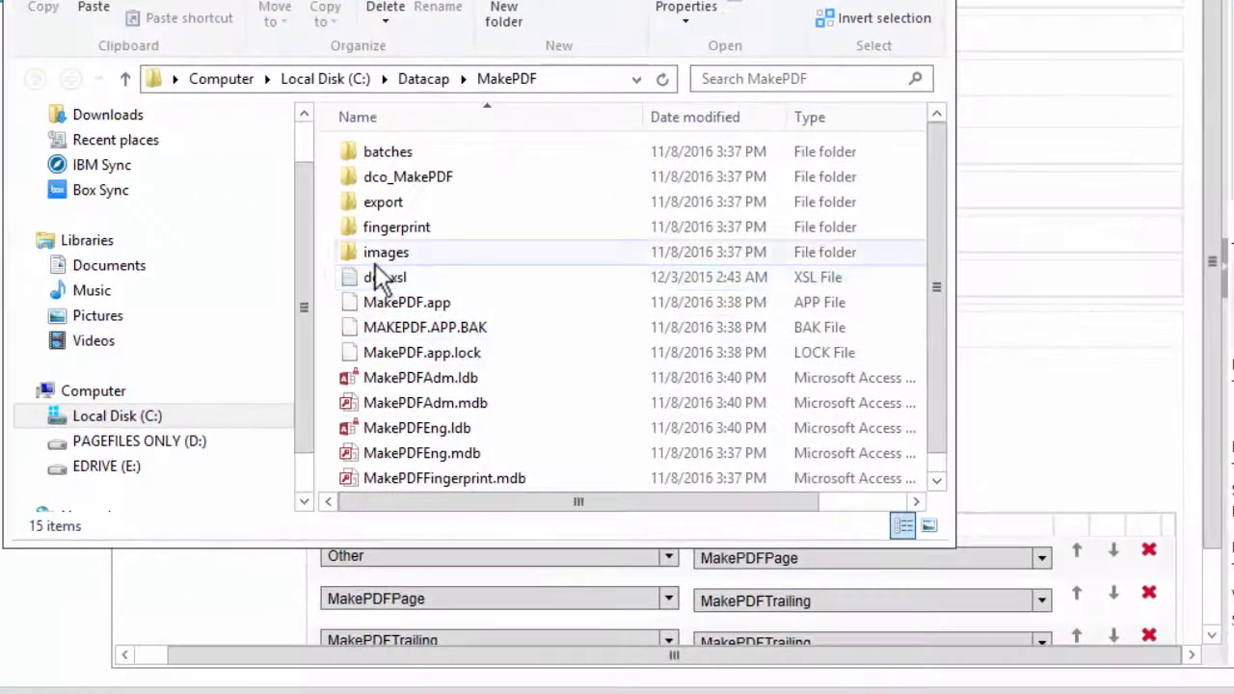
{"action": "double_click", "coordinate": [385, 252]}
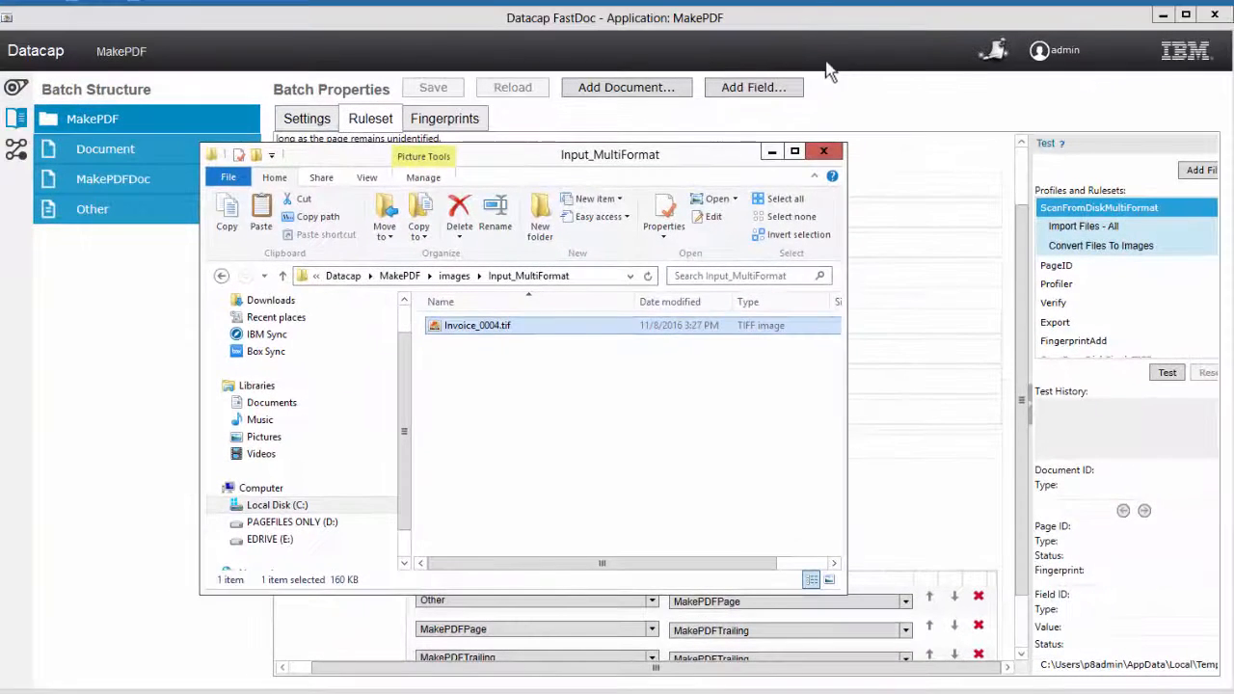
{"action": "left_click", "coordinate": [824, 151]}
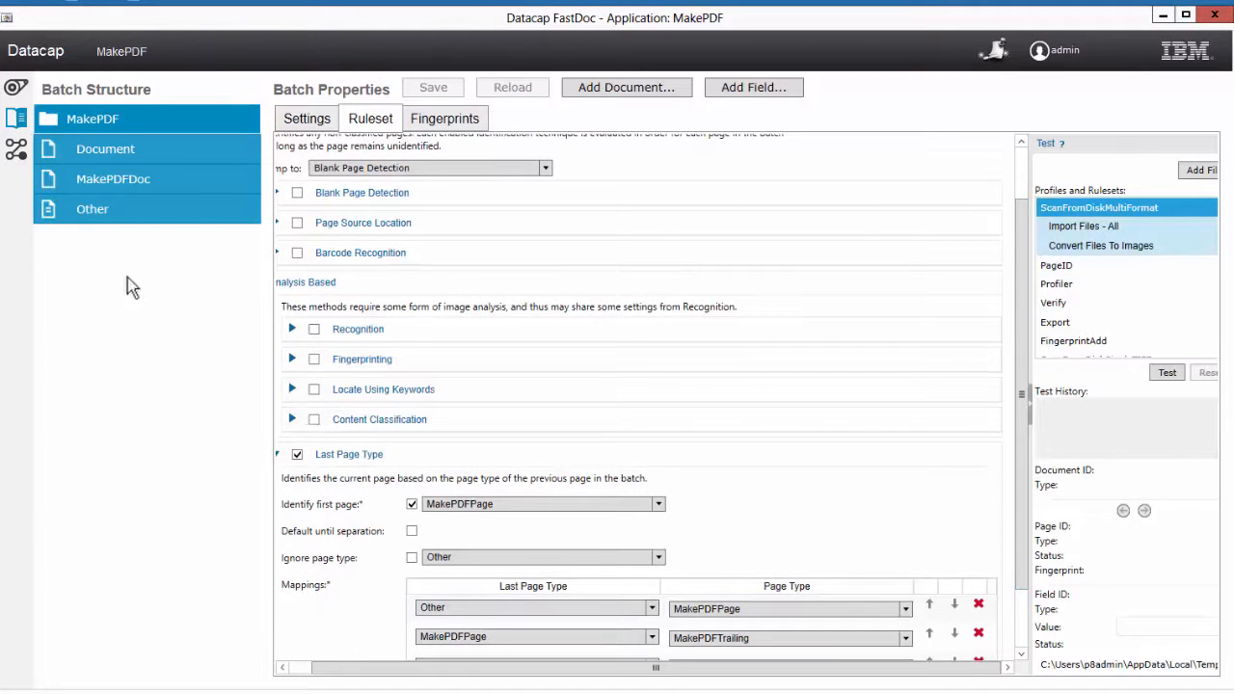
{"action": "mouse_move", "coordinate": [1205, 114]}
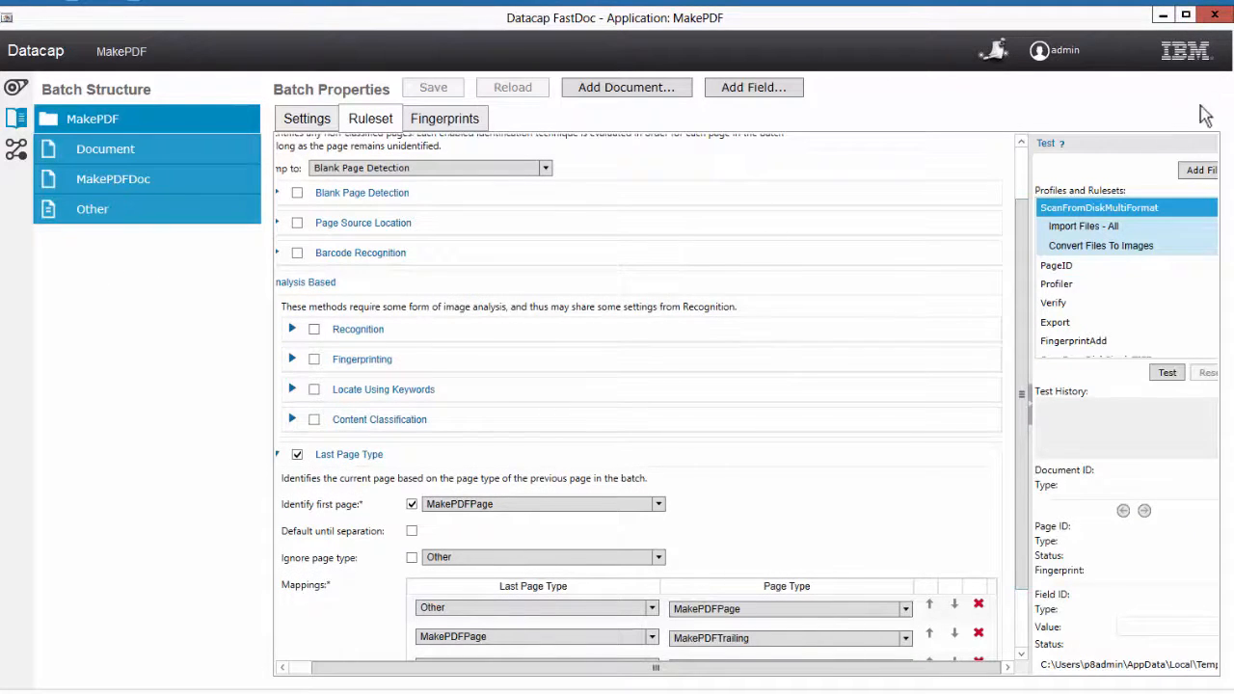
{"action": "mouse_move", "coordinate": [1215, 16]}
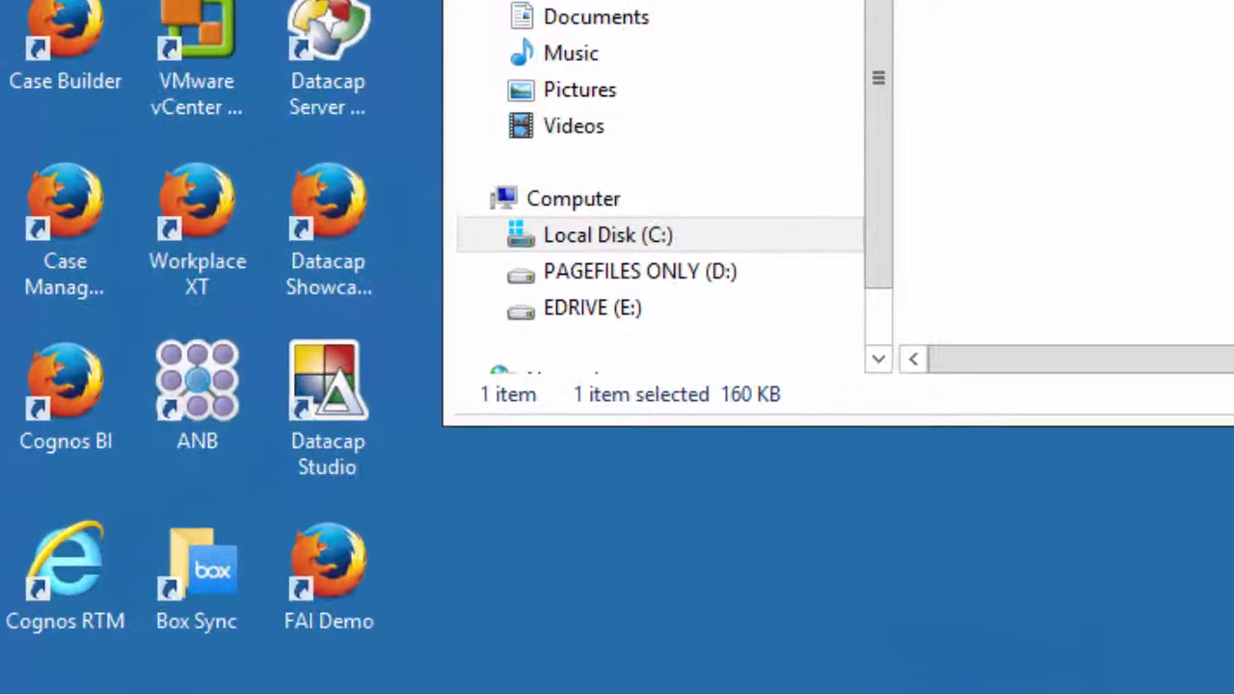
- Launch Datacap Studio and select MakePDF from the Applications list
{"action": "left_click", "coordinate": [328, 386]}
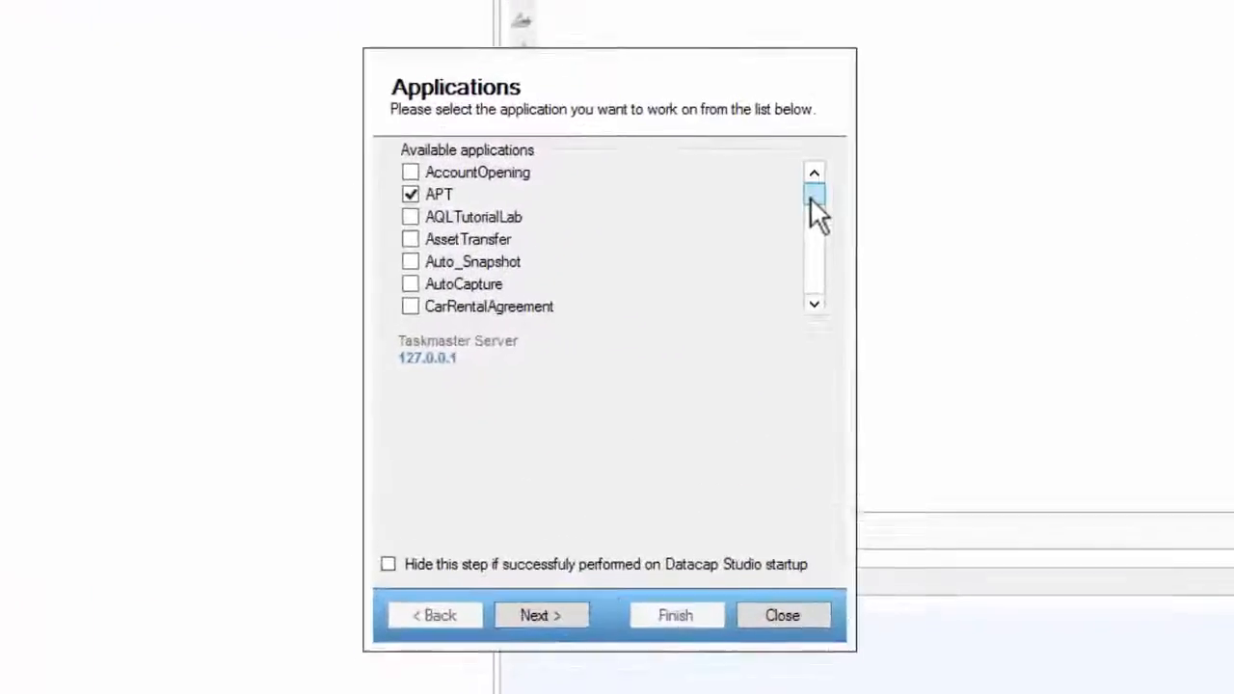
{"action": "scroll", "scroll_direction": "down", "scroll_amount": 3}
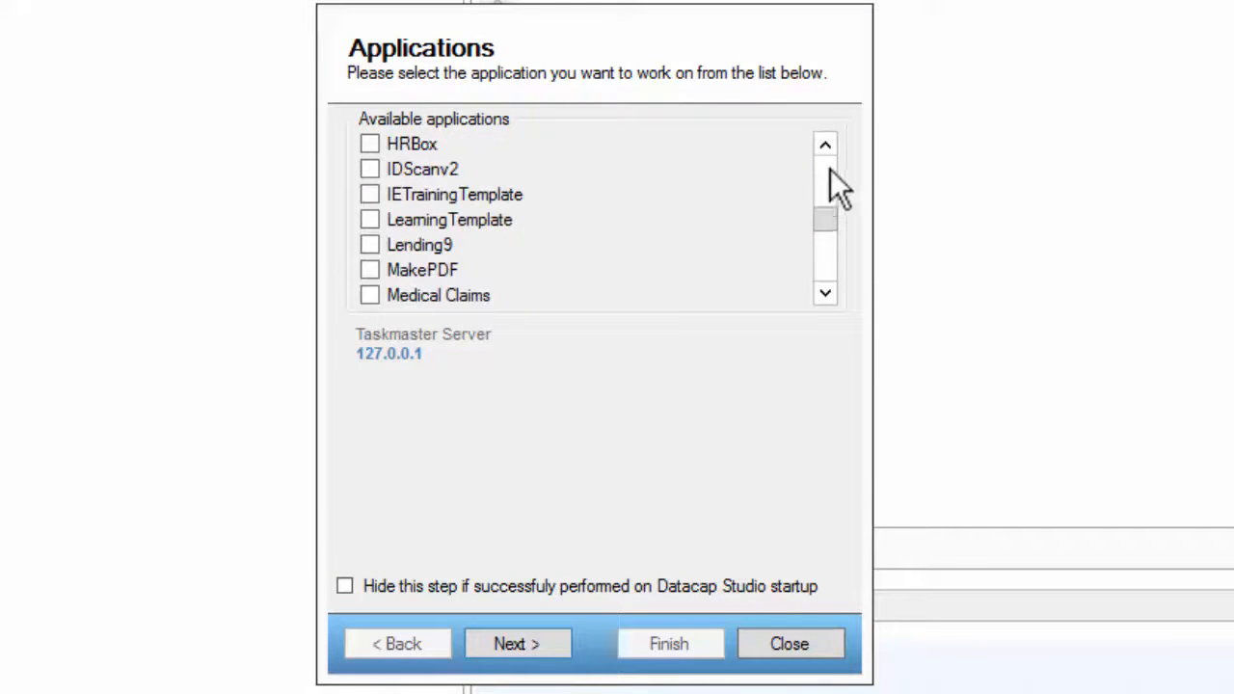
{"action": "left_click", "coordinate": [369, 270]}
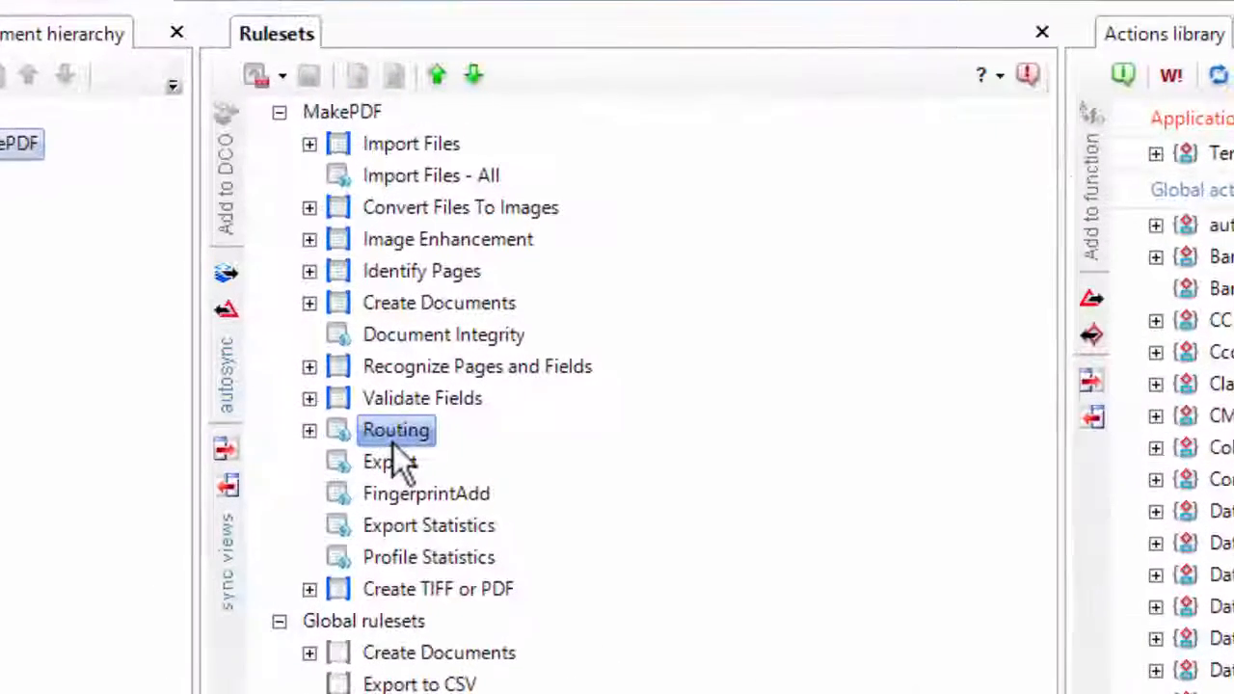
- Expand Routing, its Split Batch rule, and Function1 to reveal SplitBatch("@D.NeedsVerify")
{"action": "left_click", "coordinate": [254, 75]}
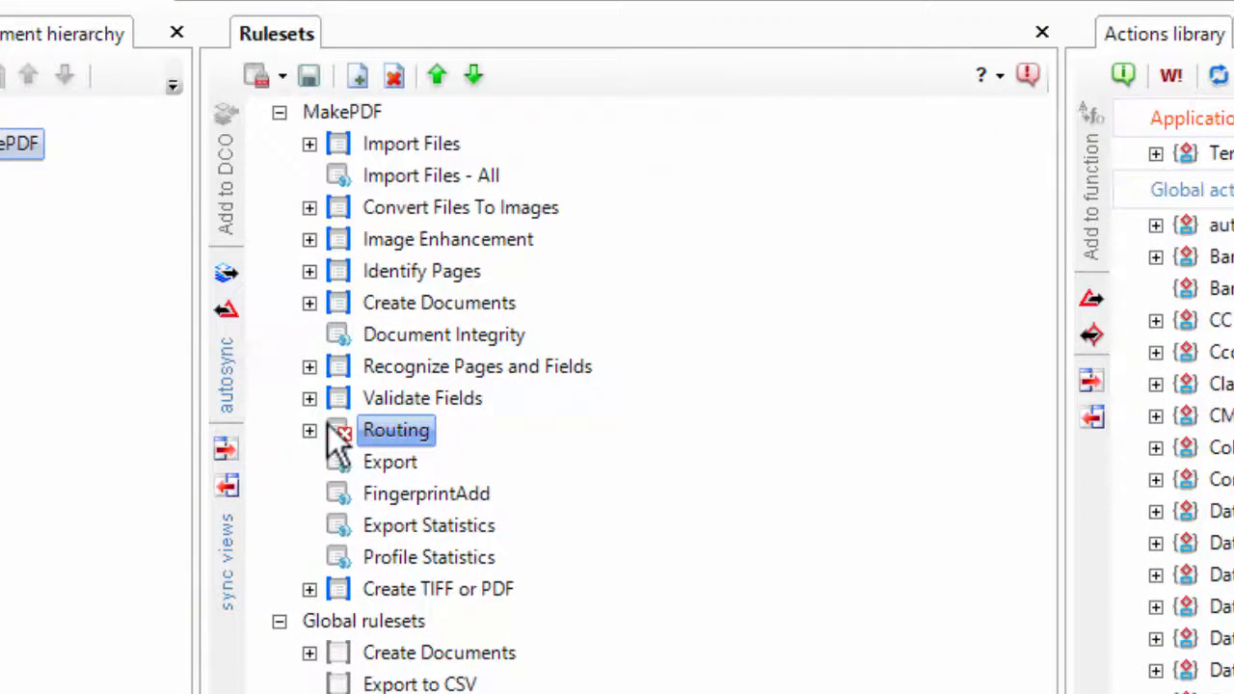
{"action": "left_click", "coordinate": [309, 430]}
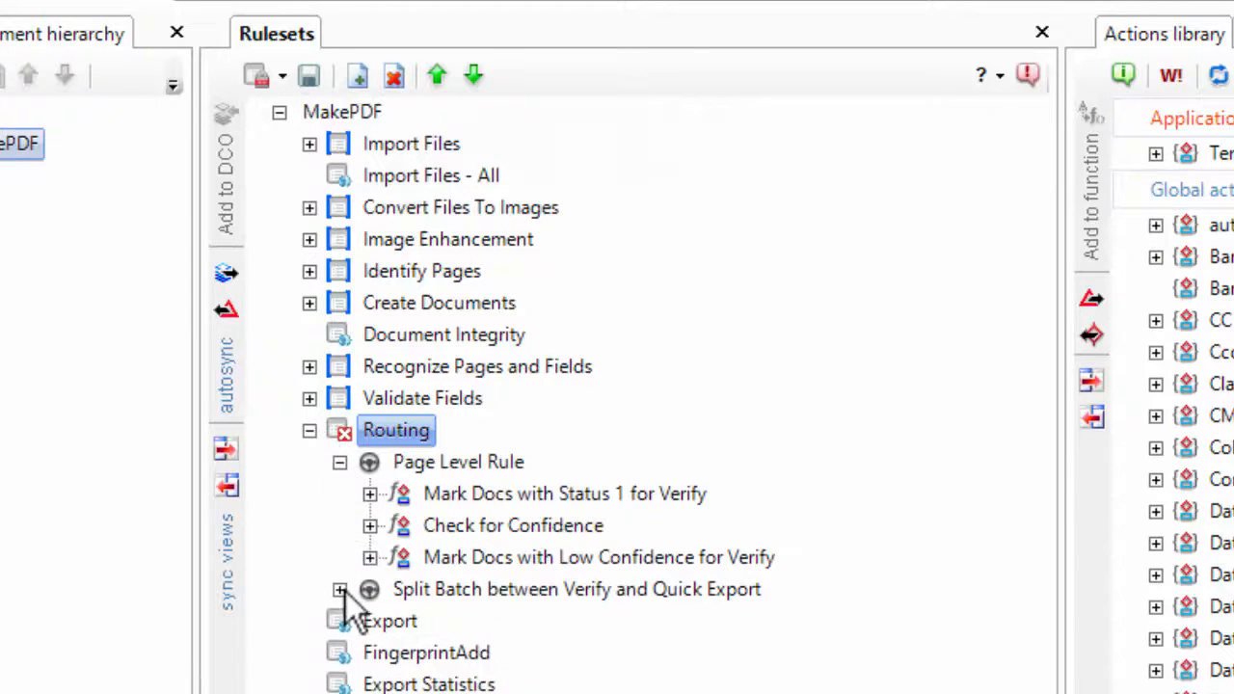
{"action": "left_click", "coordinate": [340, 589]}
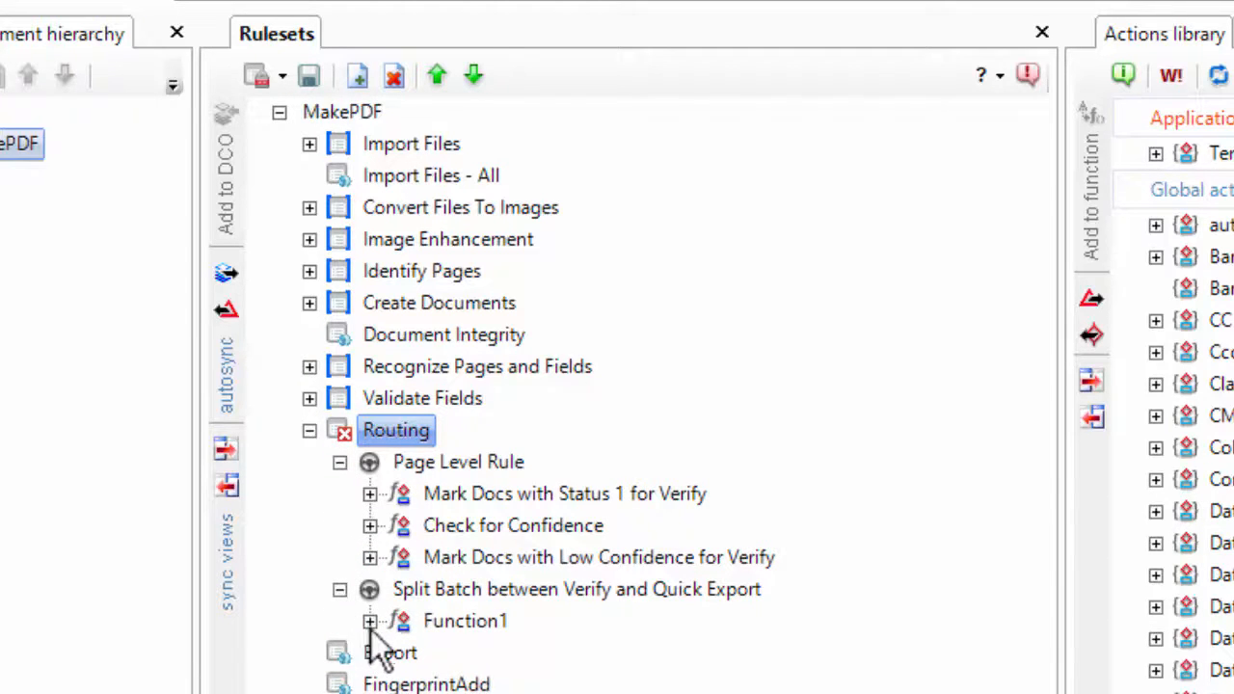
{"action": "left_click", "coordinate": [369, 621]}
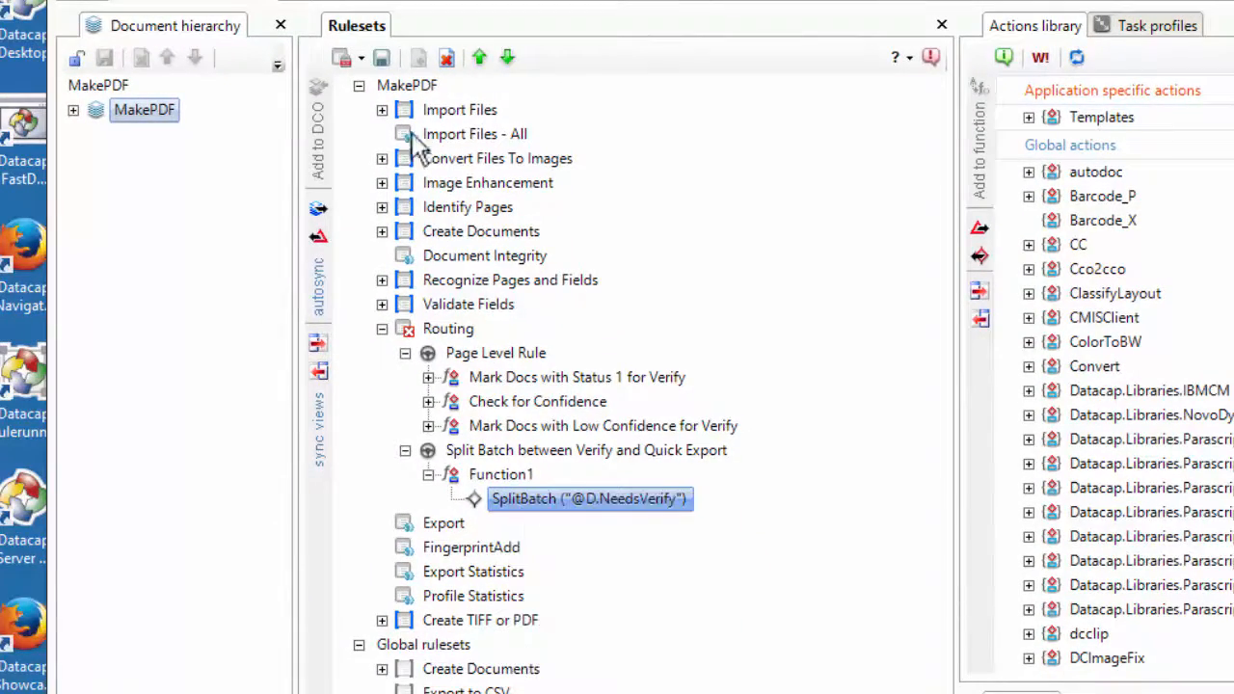
{"action": "left_click", "coordinate": [341, 58]}
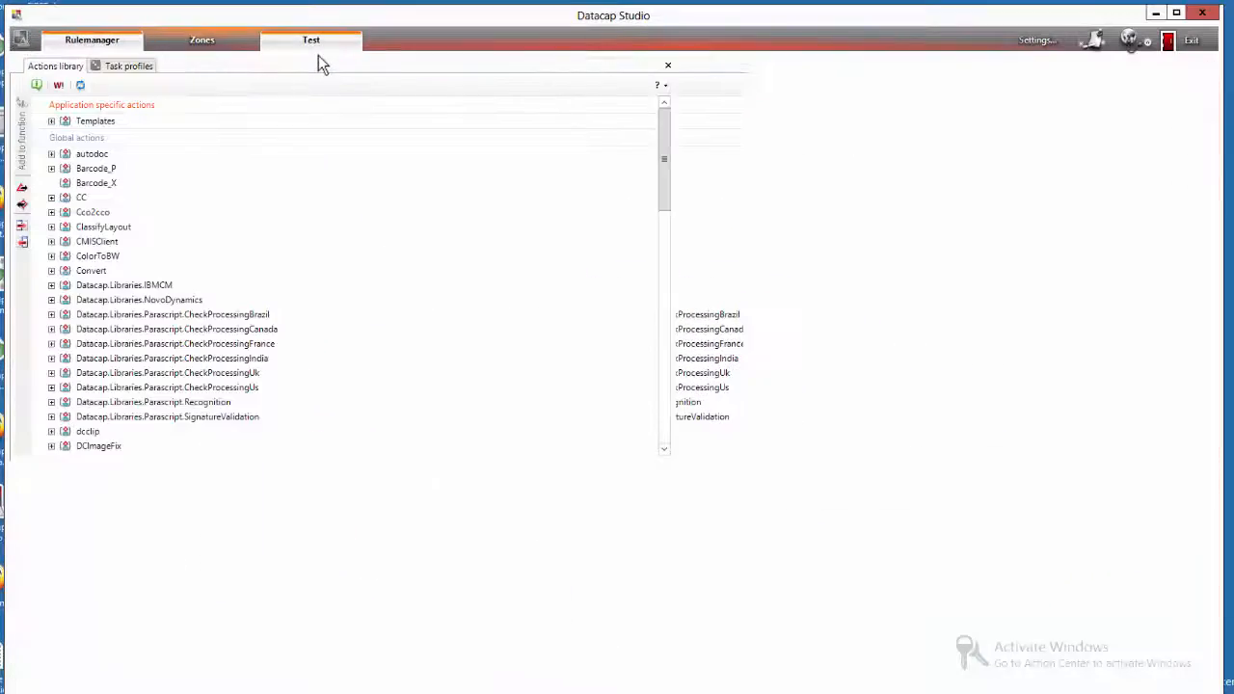
- Create a VScanMulti test batch and run the ScanFromDisk_MultiFormat task profile
{"action": "left_click", "coordinate": [310, 40]}
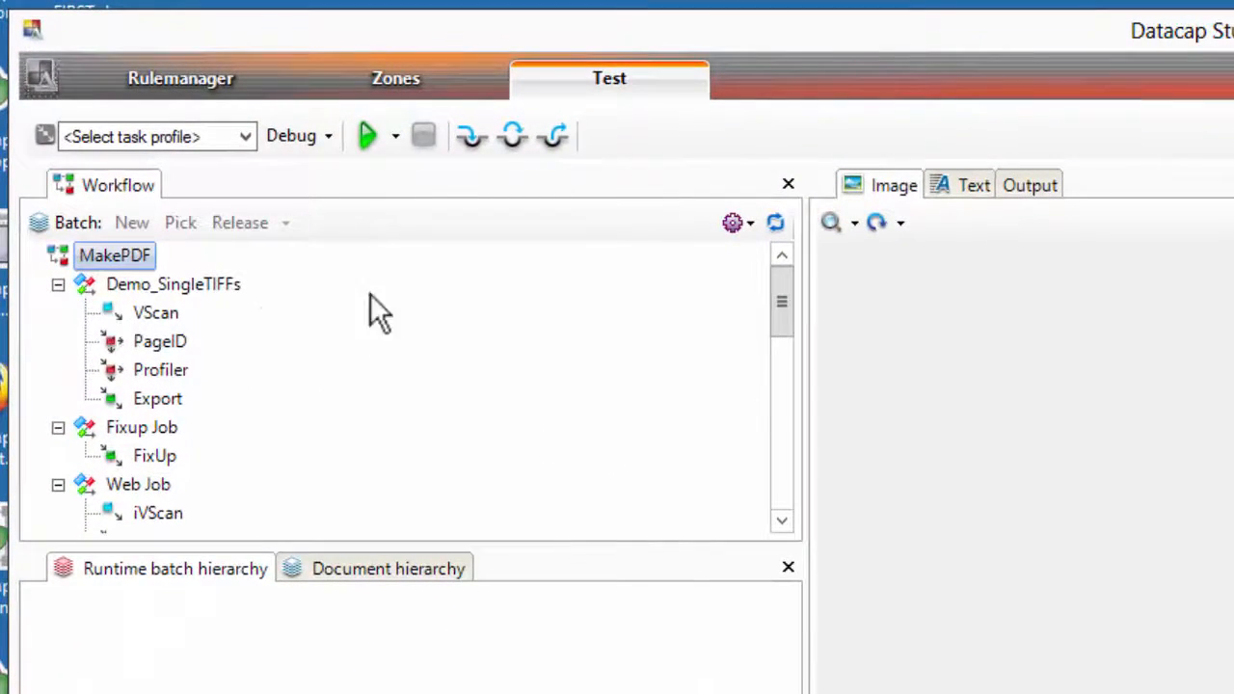
{"action": "left_click", "coordinate": [58, 283]}
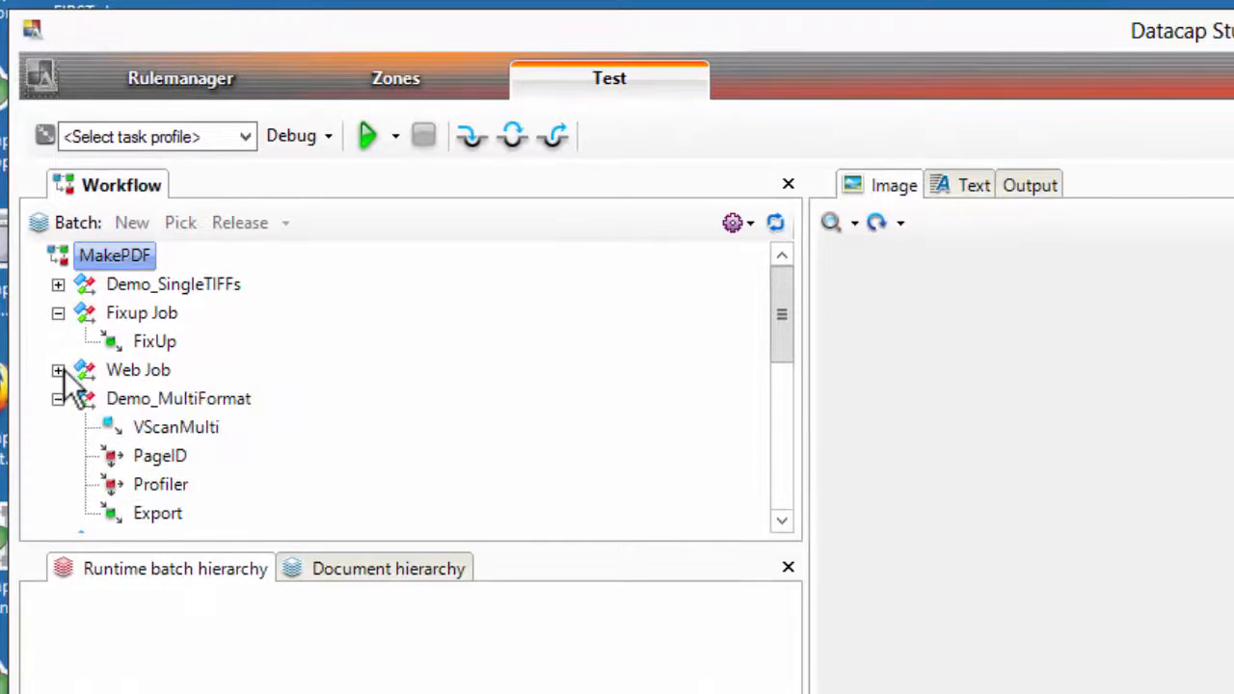
{"action": "left_click", "coordinate": [175, 427]}
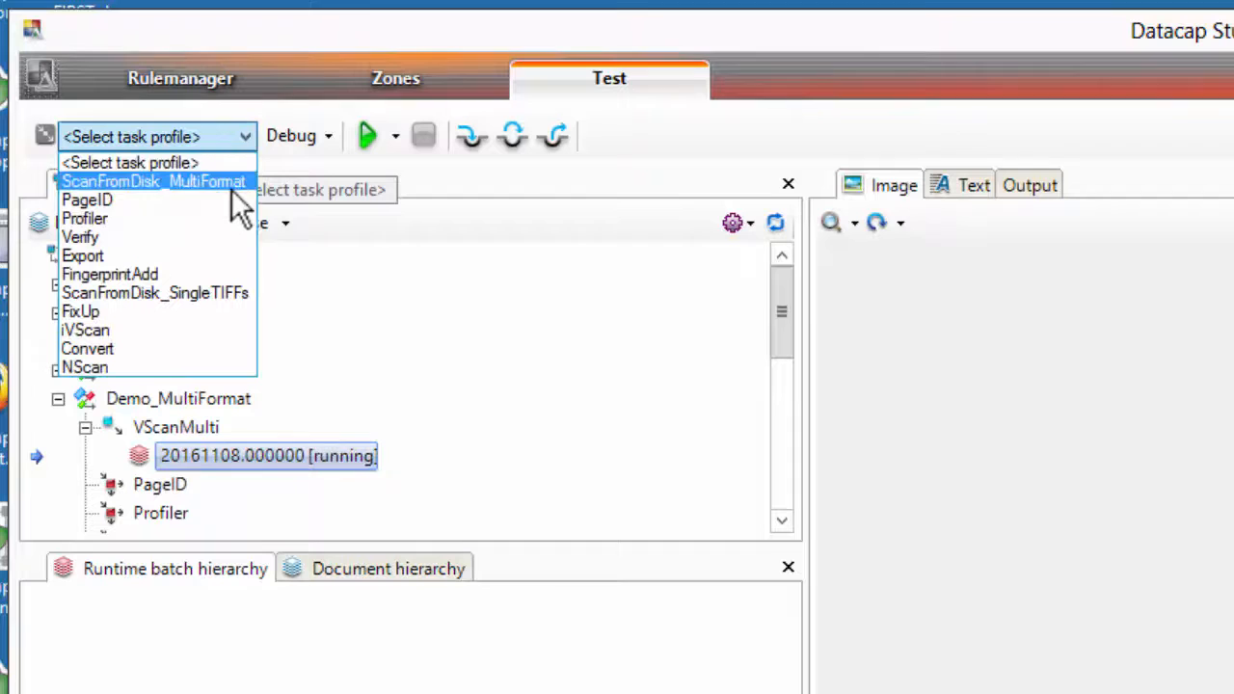
{"action": "left_click", "coordinate": [153, 182]}
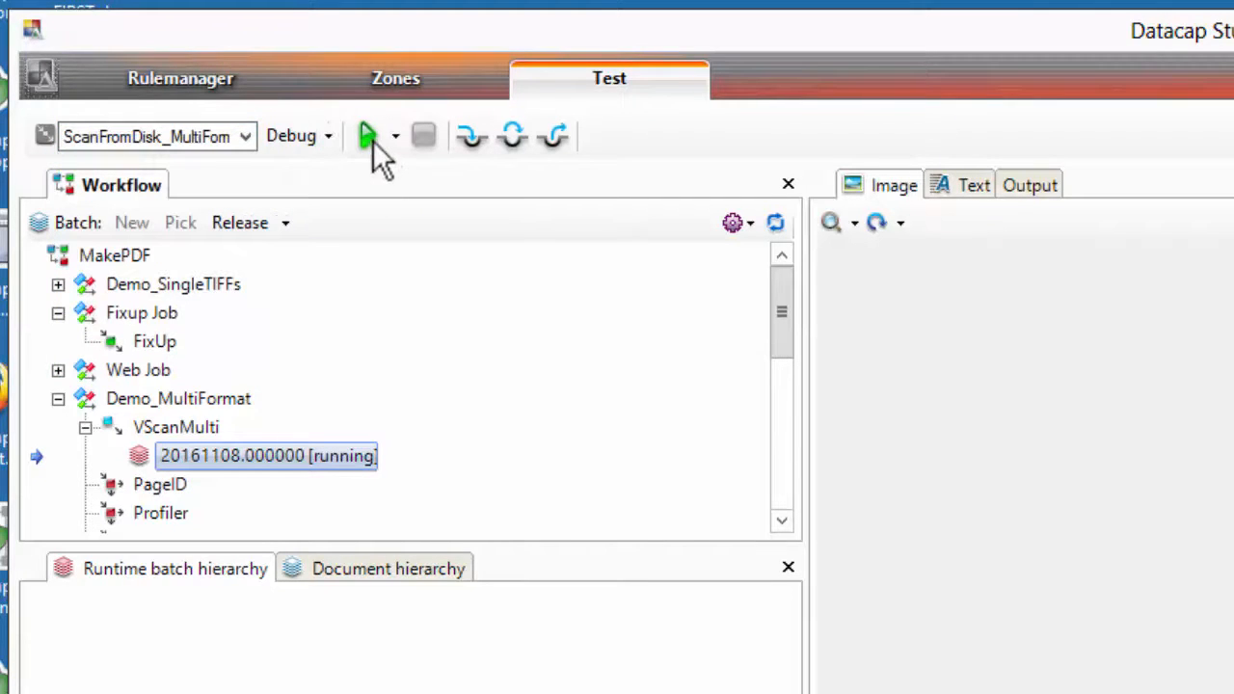
{"action": "left_click", "coordinate": [366, 135]}
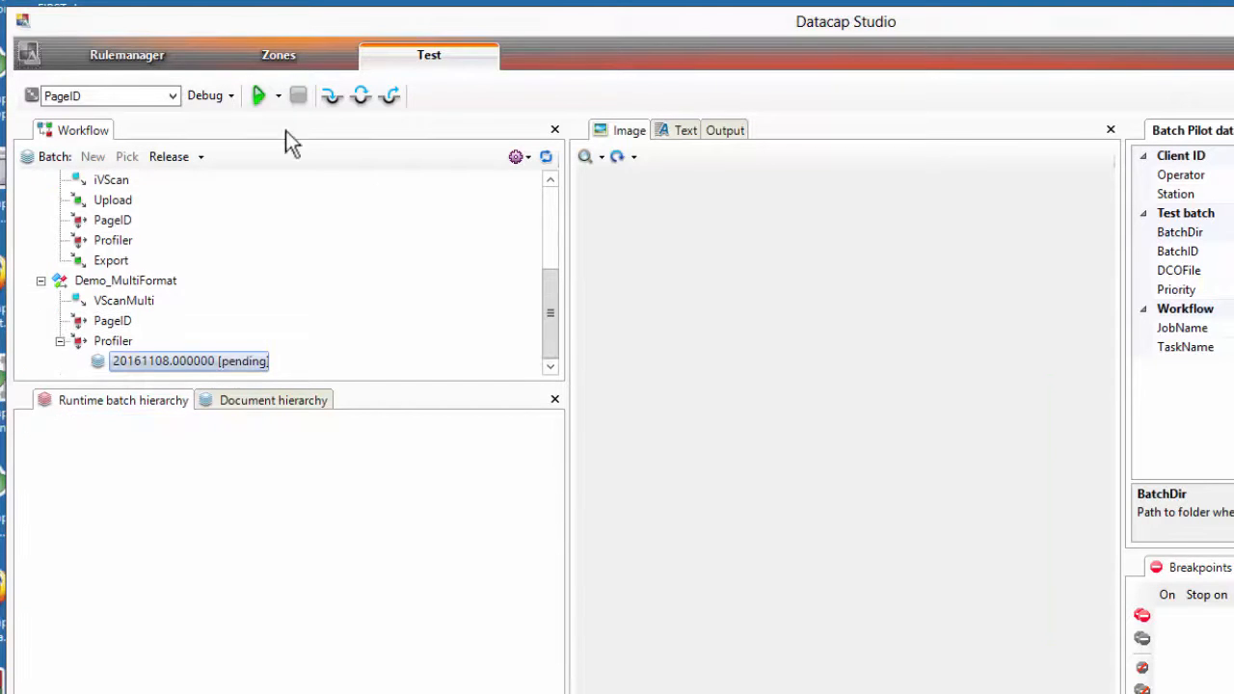
- Run Profiler on the batch, advance it, and start Export
{"action": "left_click", "coordinate": [257, 95]}
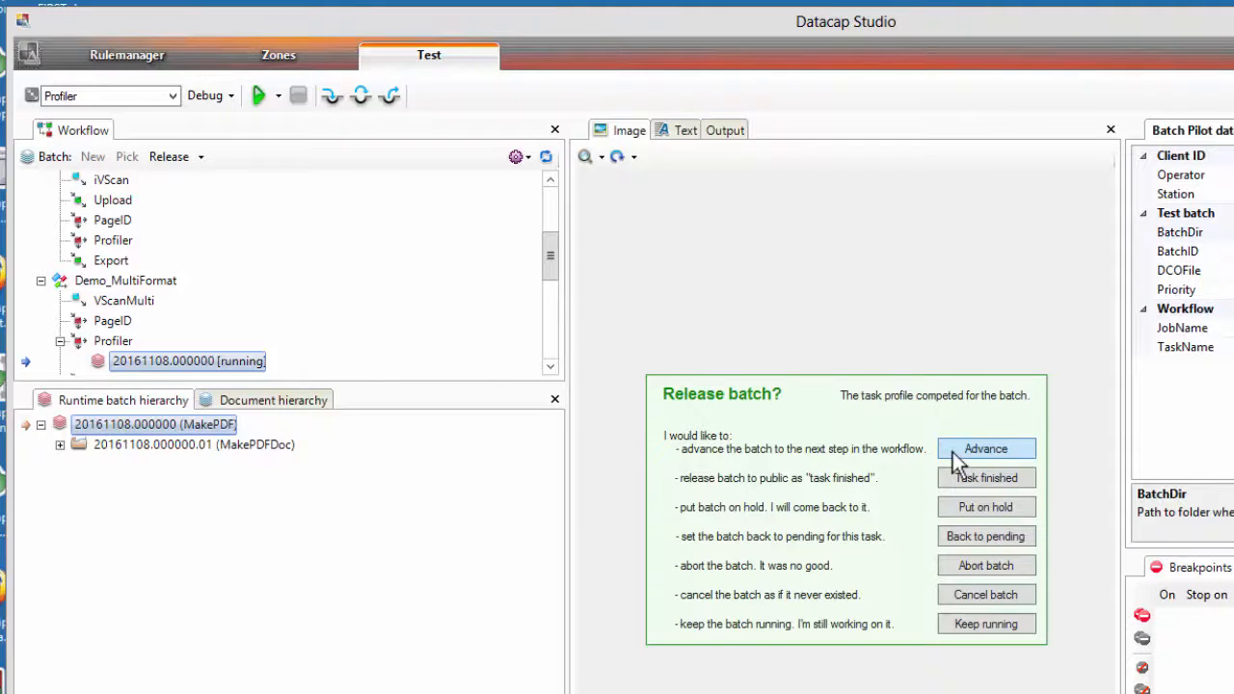
{"action": "left_click", "coordinate": [985, 448]}
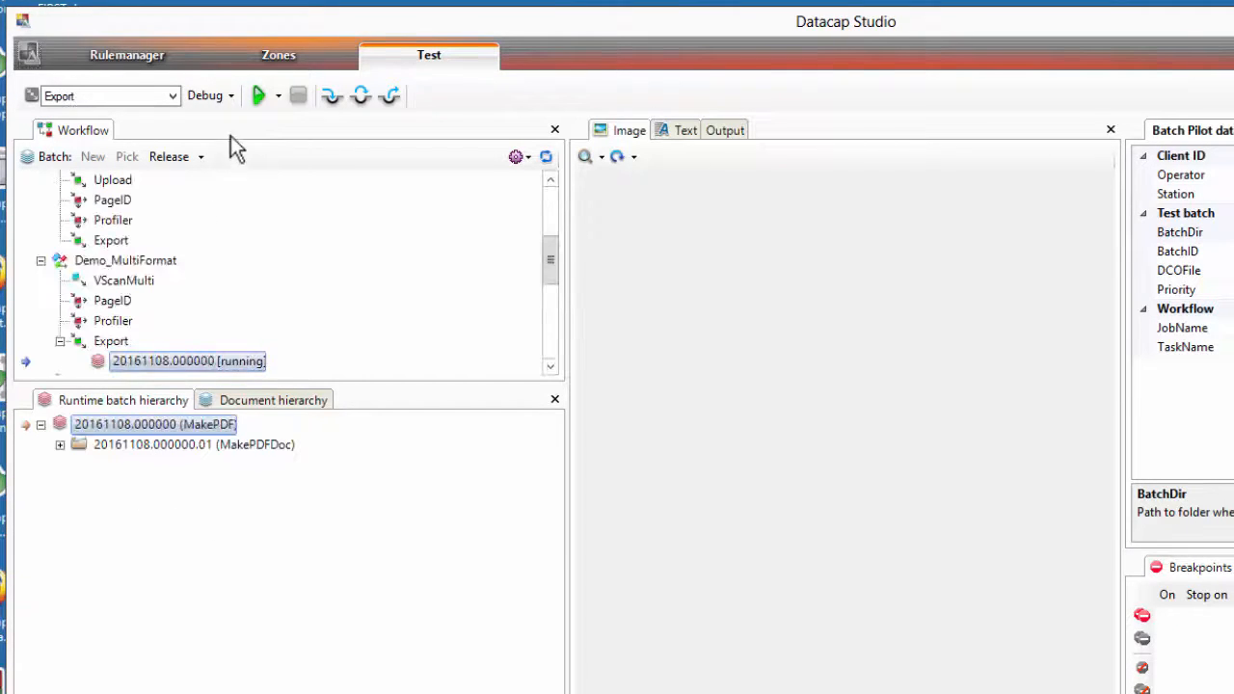
{"action": "left_click", "coordinate": [258, 96]}
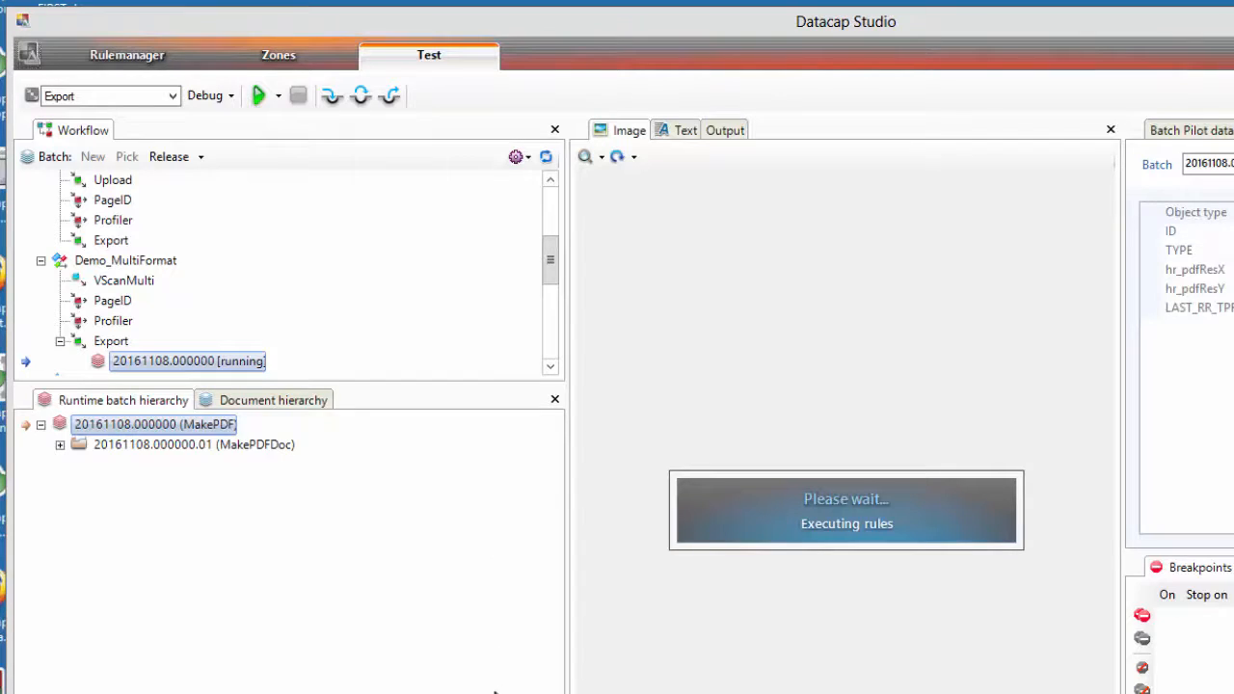
{"action": "mouse_move", "coordinate": [909, 668]}
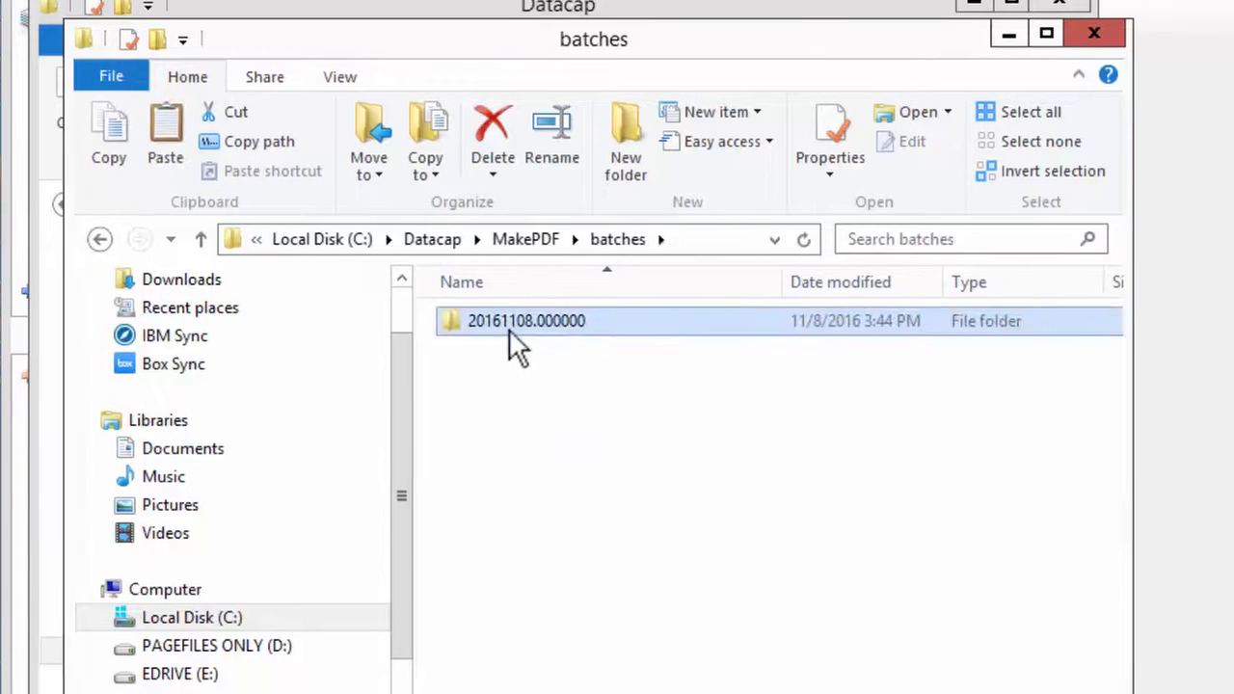
- Open batch folder 20161108.000000 and its generated 20161108.000000.01.pdf
{"action": "double_click", "coordinate": [526, 321]}
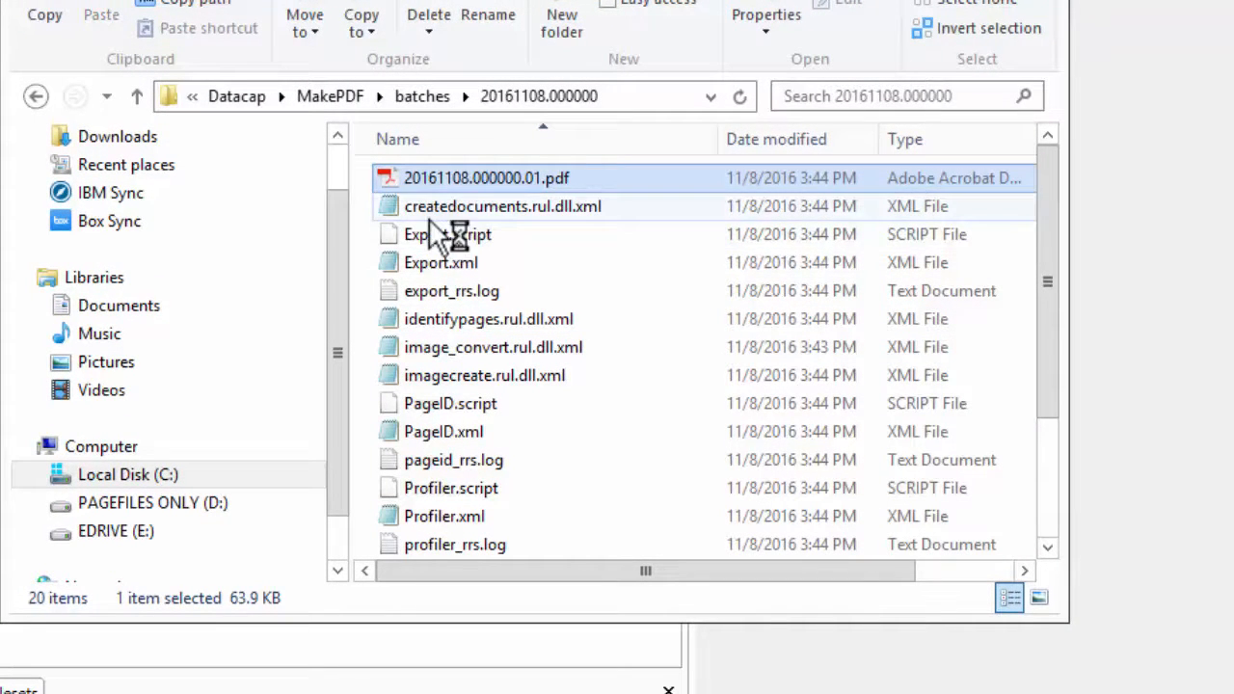
{"action": "double_click", "coordinate": [486, 177]}
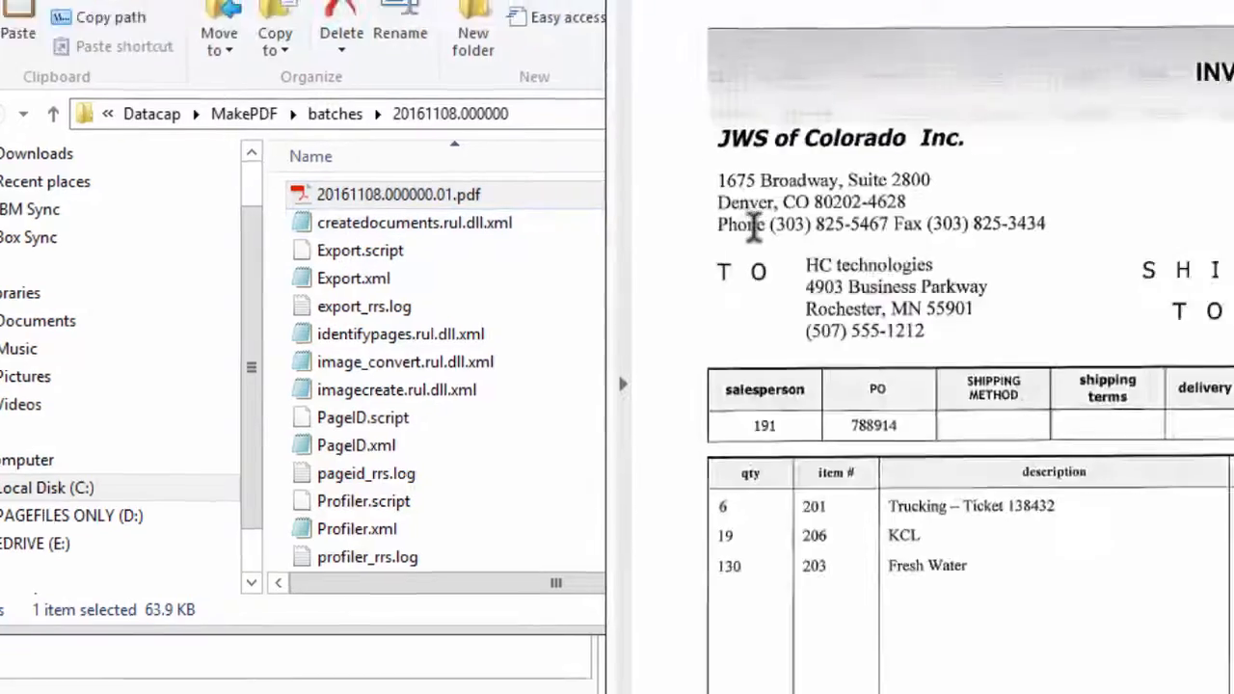
{"action": "double_click", "coordinate": [397, 193]}
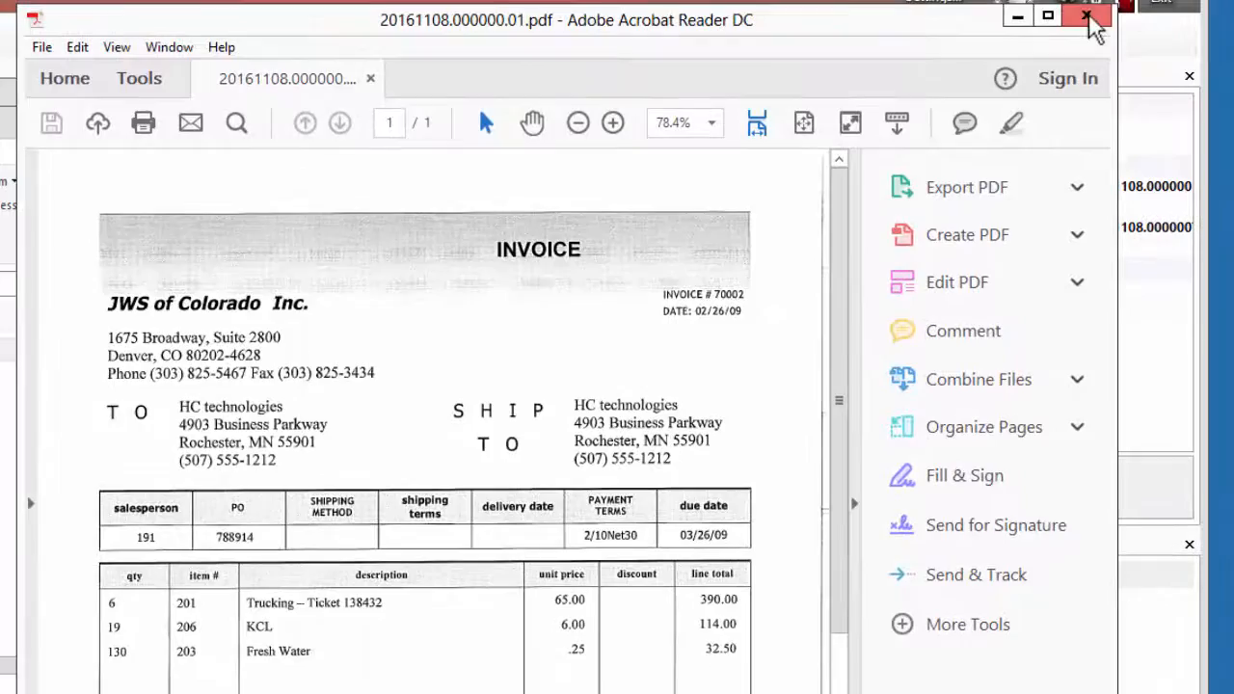
- Close Acrobat, check Rulerunner status, and go back to Rulemanager
{"action": "left_click", "coordinate": [1086, 16]}
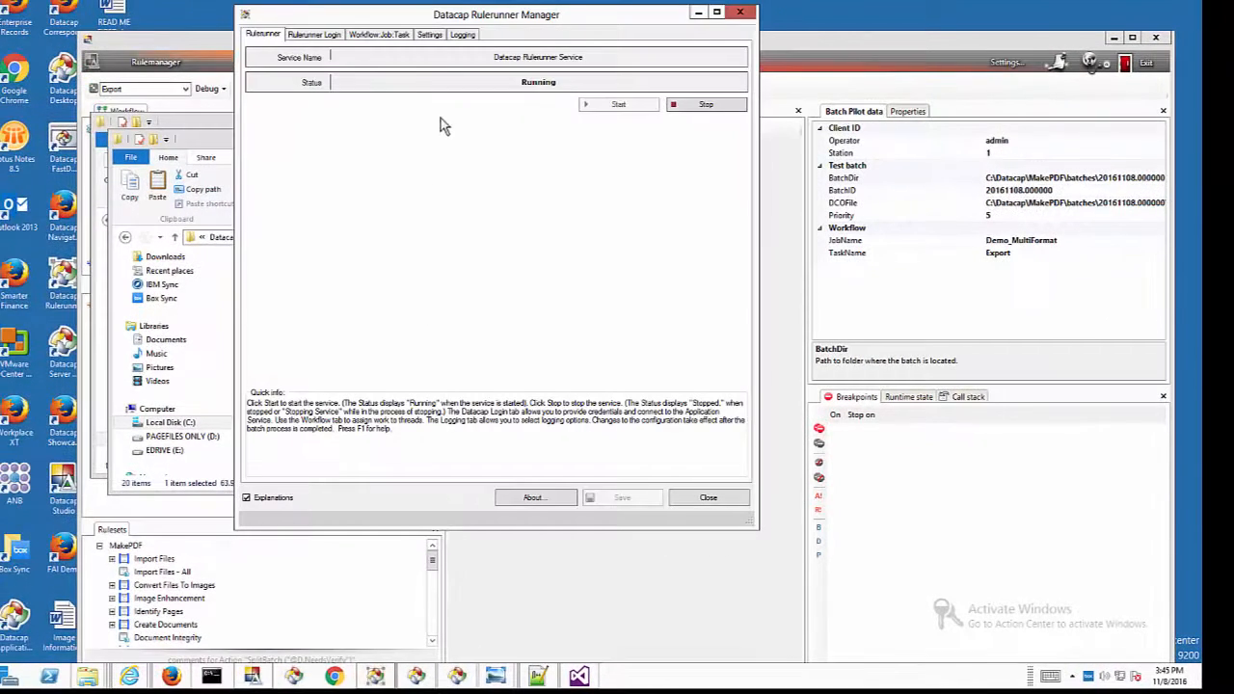
{"action": "left_click", "coordinate": [315, 34]}
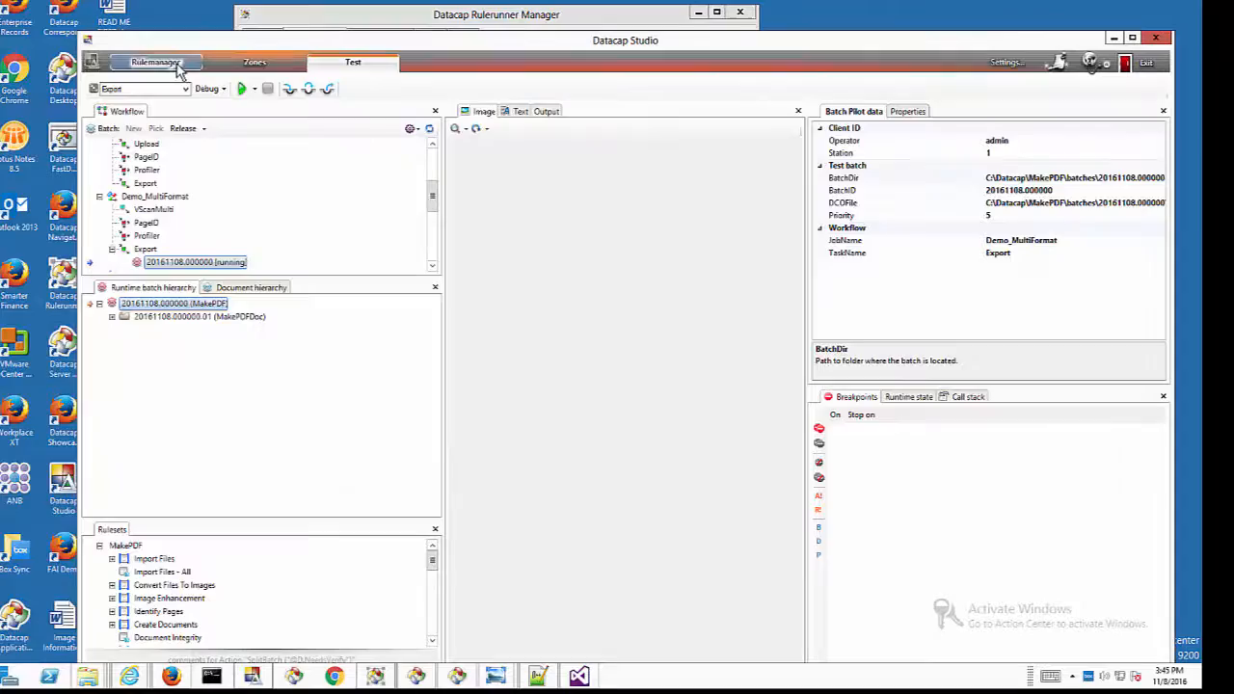
{"action": "left_click", "coordinate": [155, 61]}
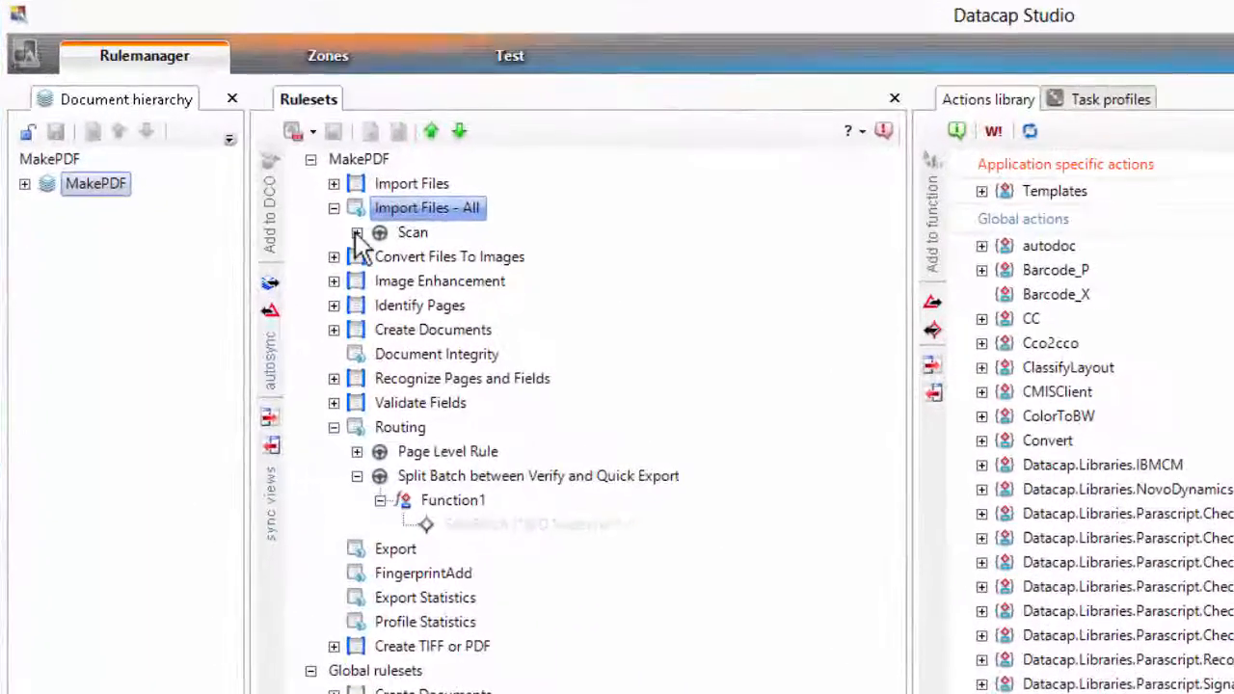
{"action": "left_click", "coordinate": [357, 232]}
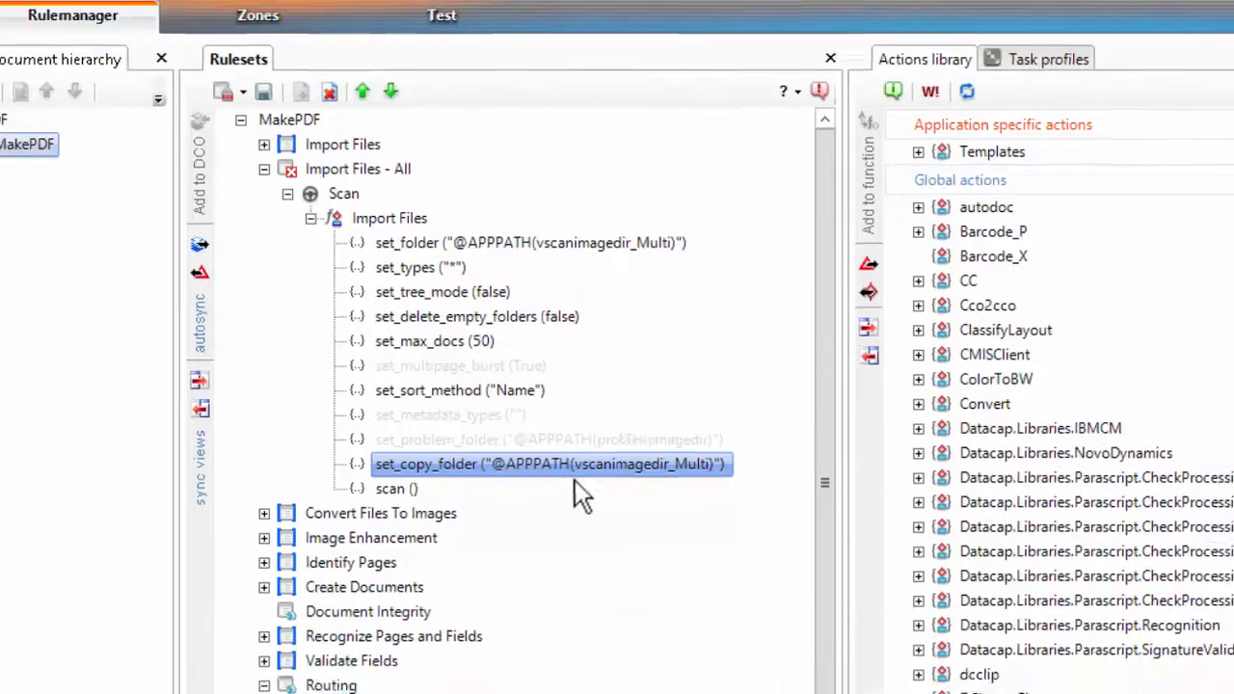
{"action": "double_click", "coordinate": [549, 464]}
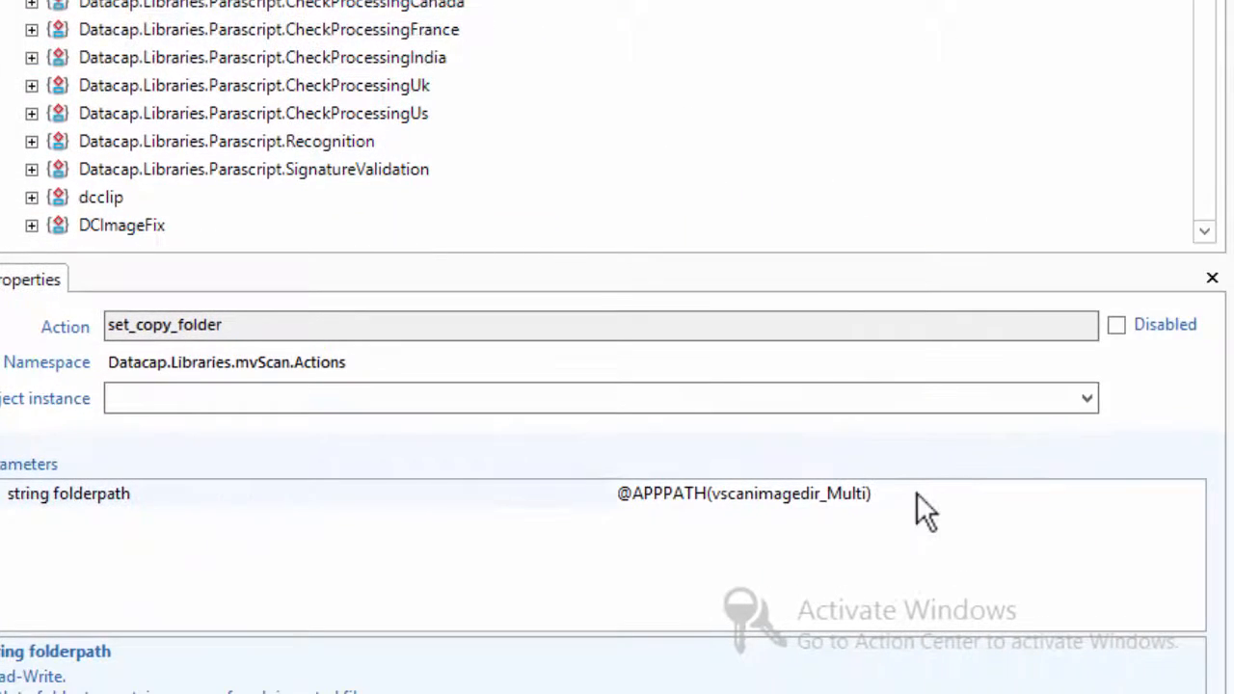
{"action": "left_click", "coordinate": [742, 493]}
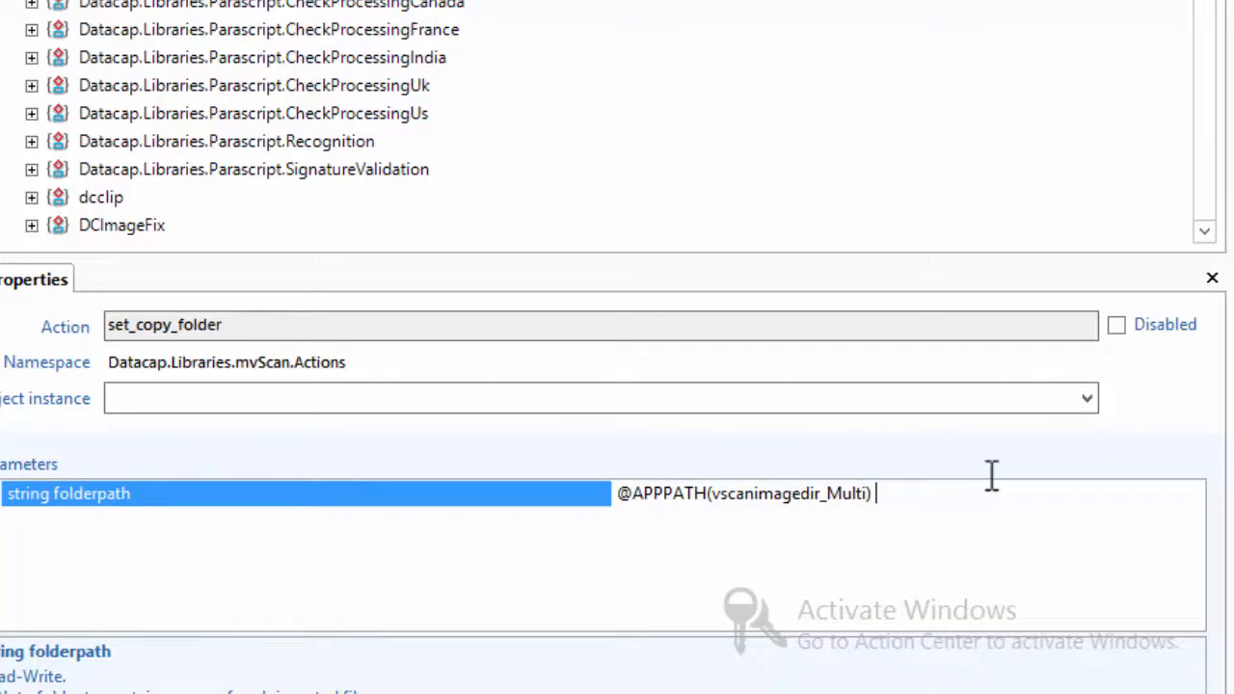
{"action": "type", "text": "+ \\ +"}
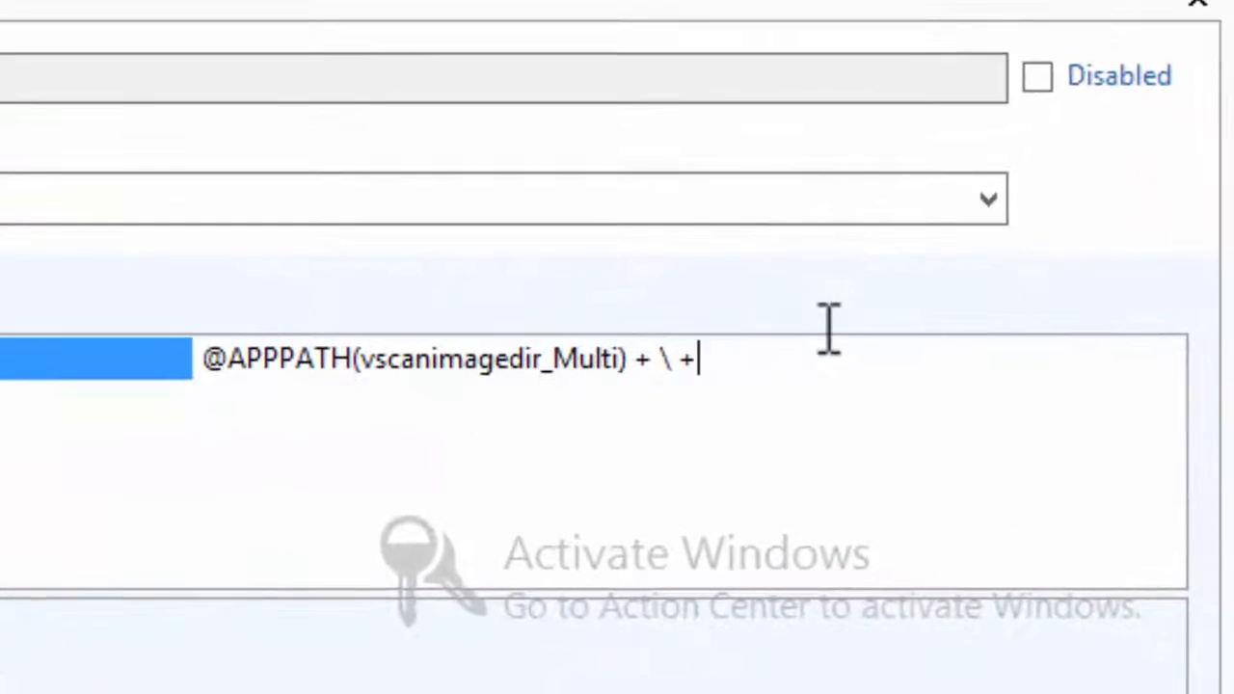
{"action": "type", "text": "done"}
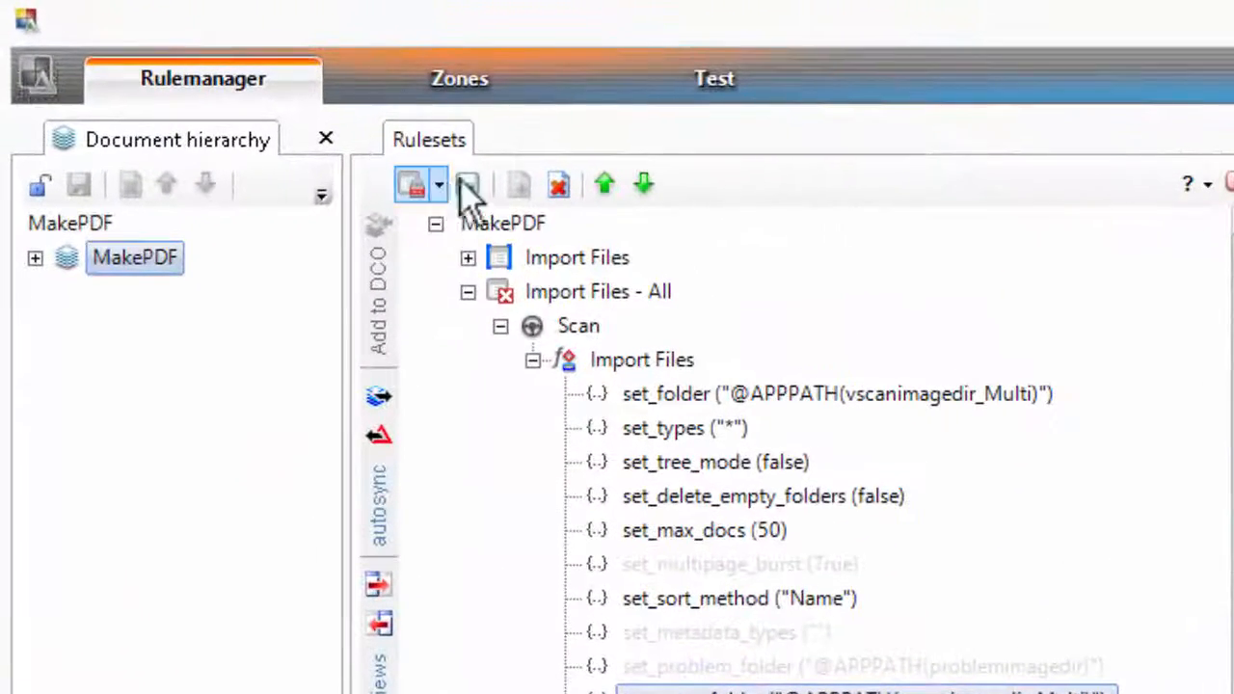
{"action": "left_click", "coordinate": [438, 184]}
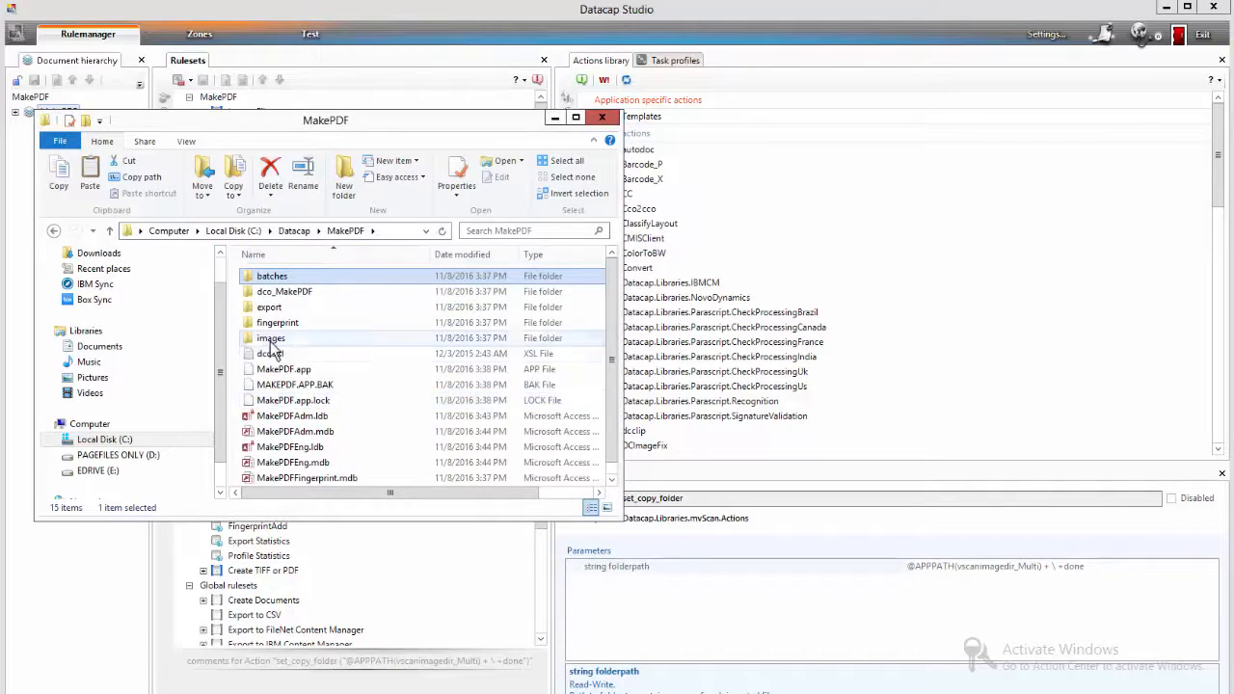
- Create a folder named 'done' inside MakePDF\images\Input_MultiFormat
{"action": "double_click", "coordinate": [271, 338]}
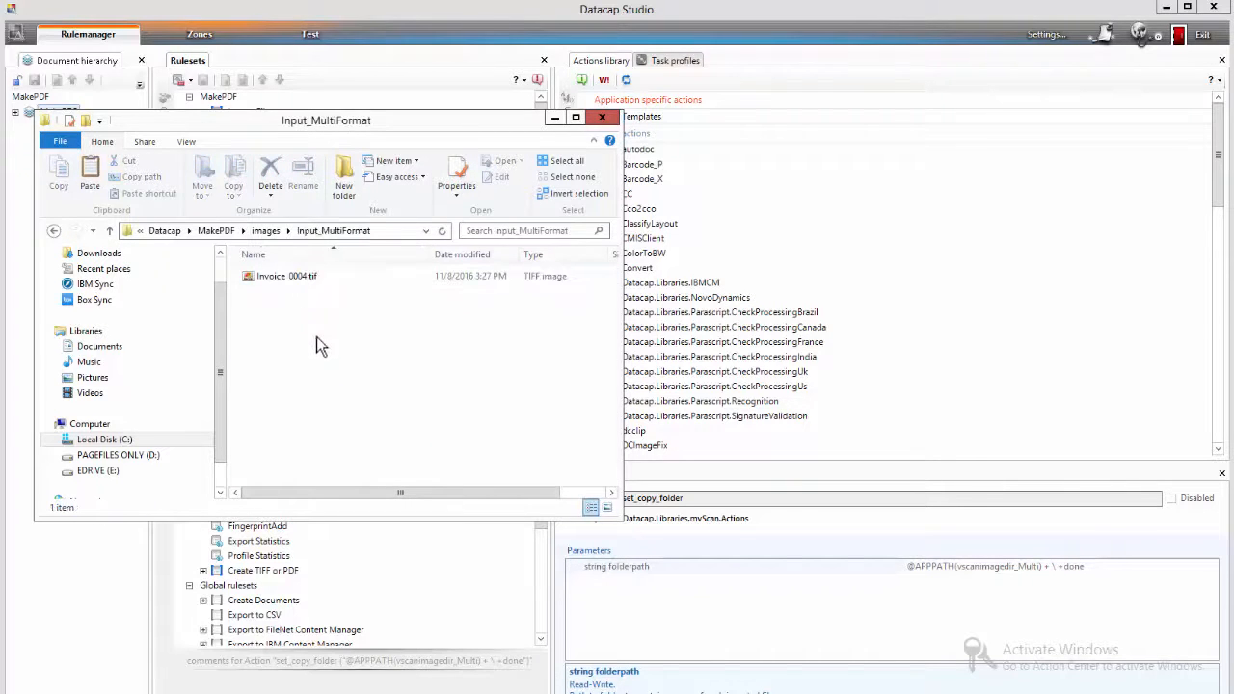
{"action": "mouse_move", "coordinate": [333, 197]}
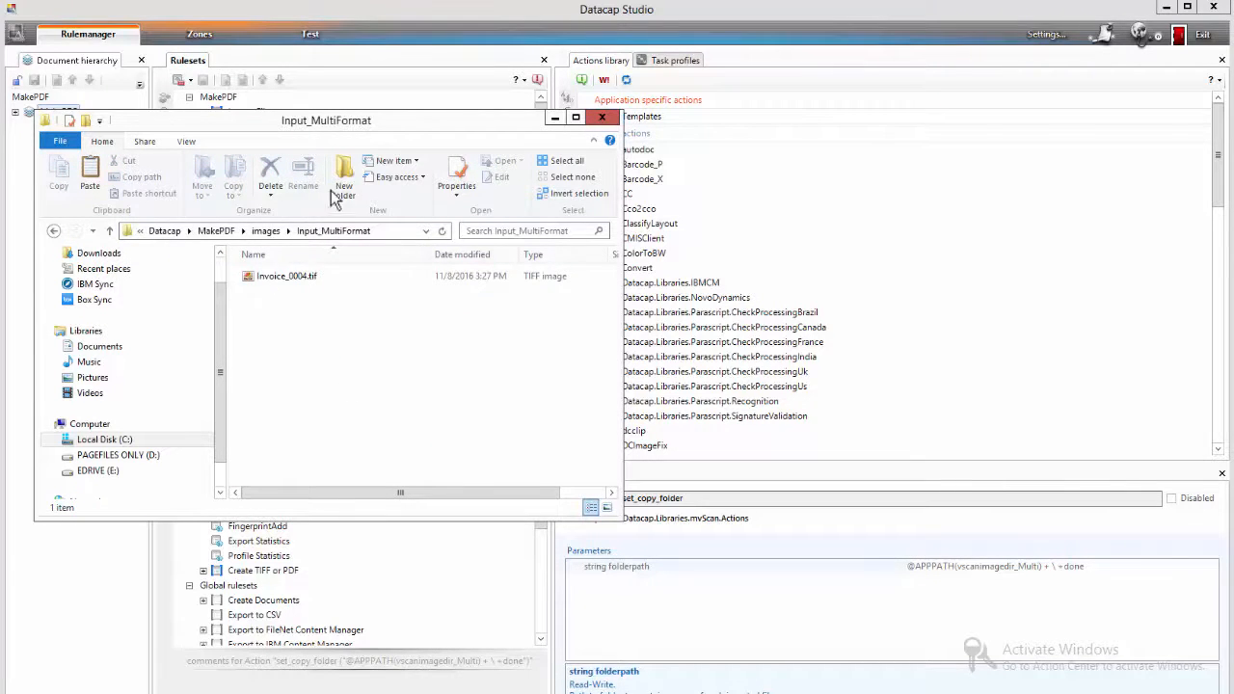
{"action": "left_click", "coordinate": [343, 183]}
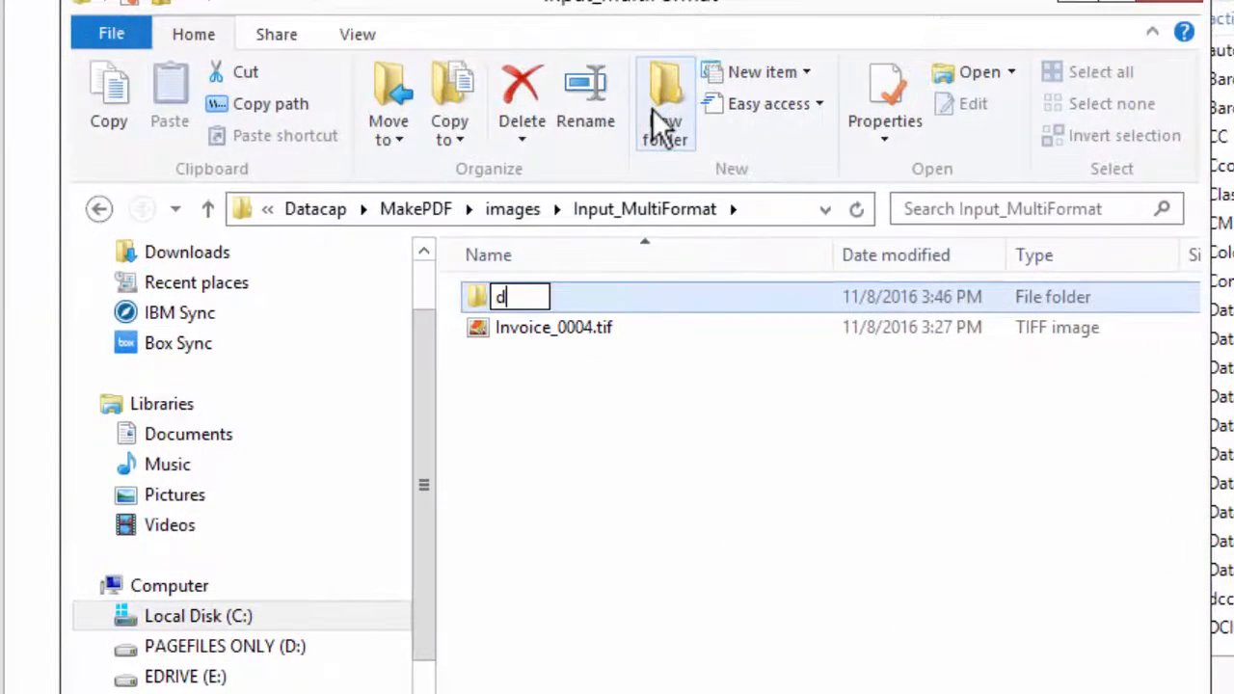
{"action": "type", "text": "one"}
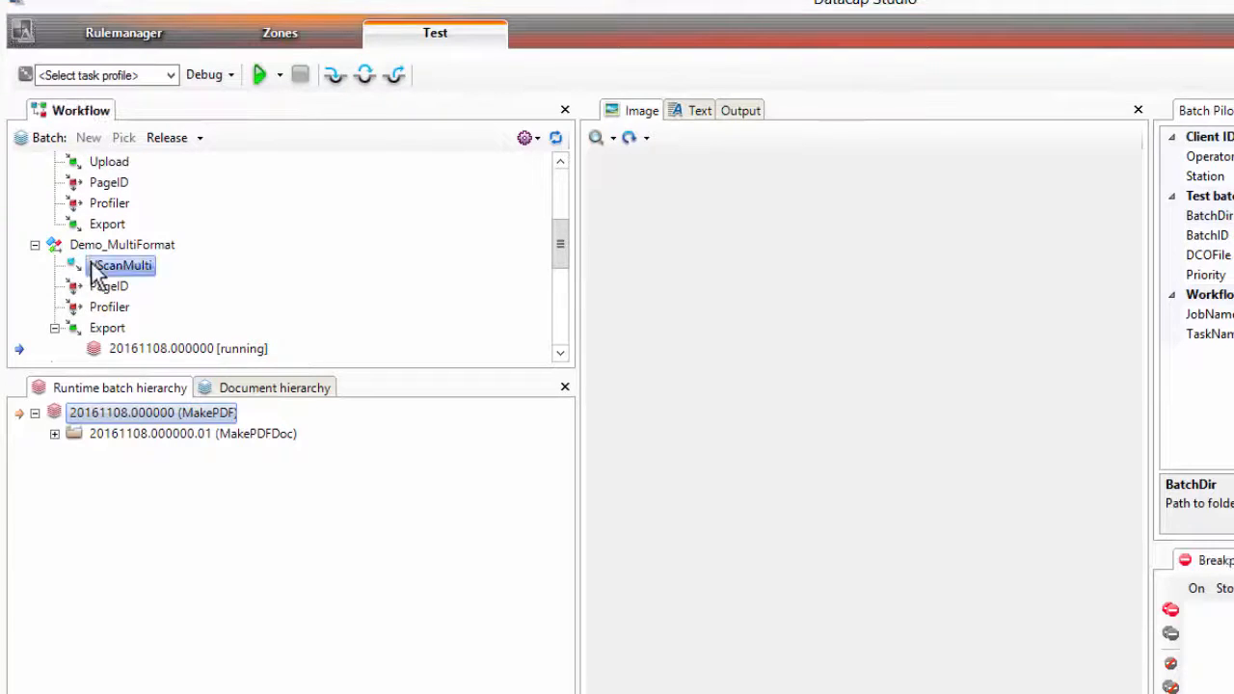
- Clear the running VScanMulti batch and start a test with the ScanFromDisk_MultiFormat profile
{"action": "right_click", "coordinate": [188, 348]}
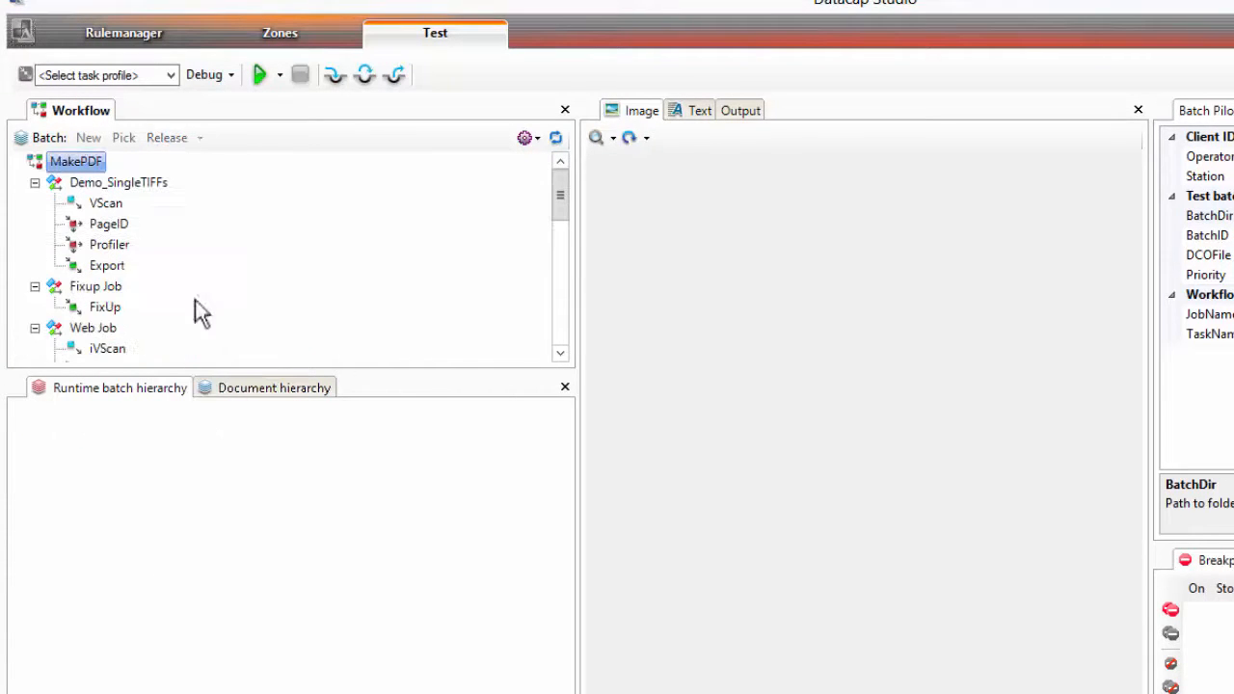
{"action": "scroll", "scroll_direction": "down", "scroll_amount": 3}
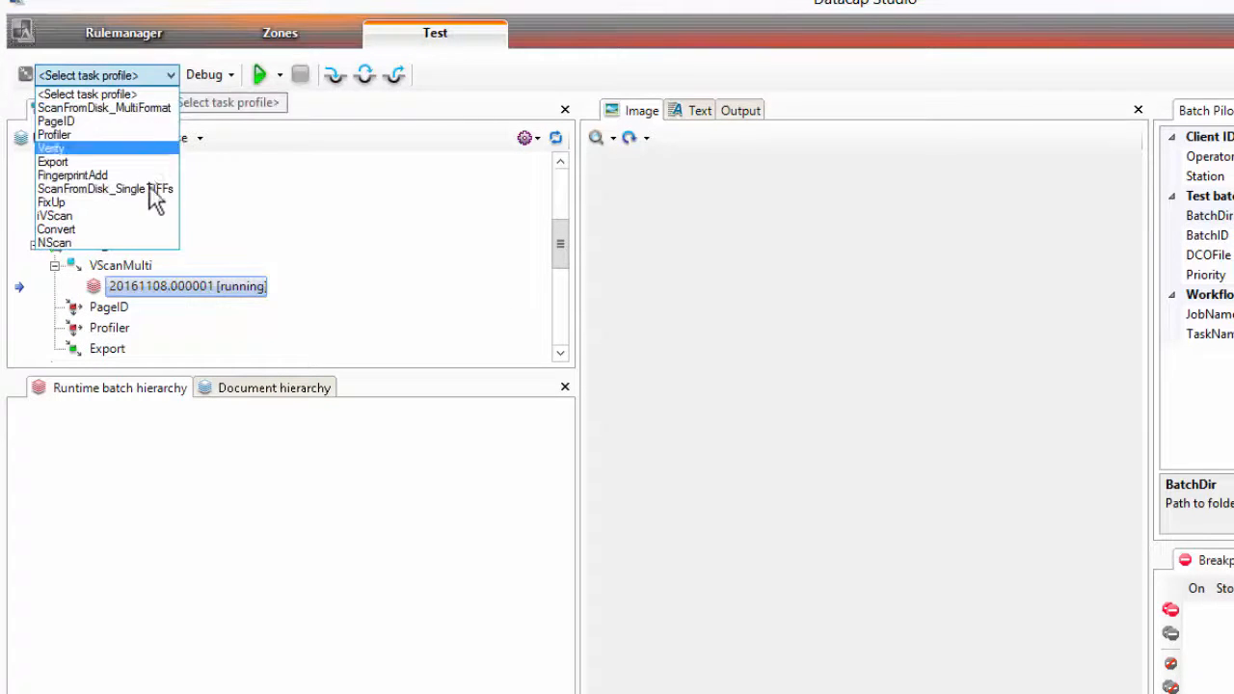
{"action": "left_click", "coordinate": [103, 107]}
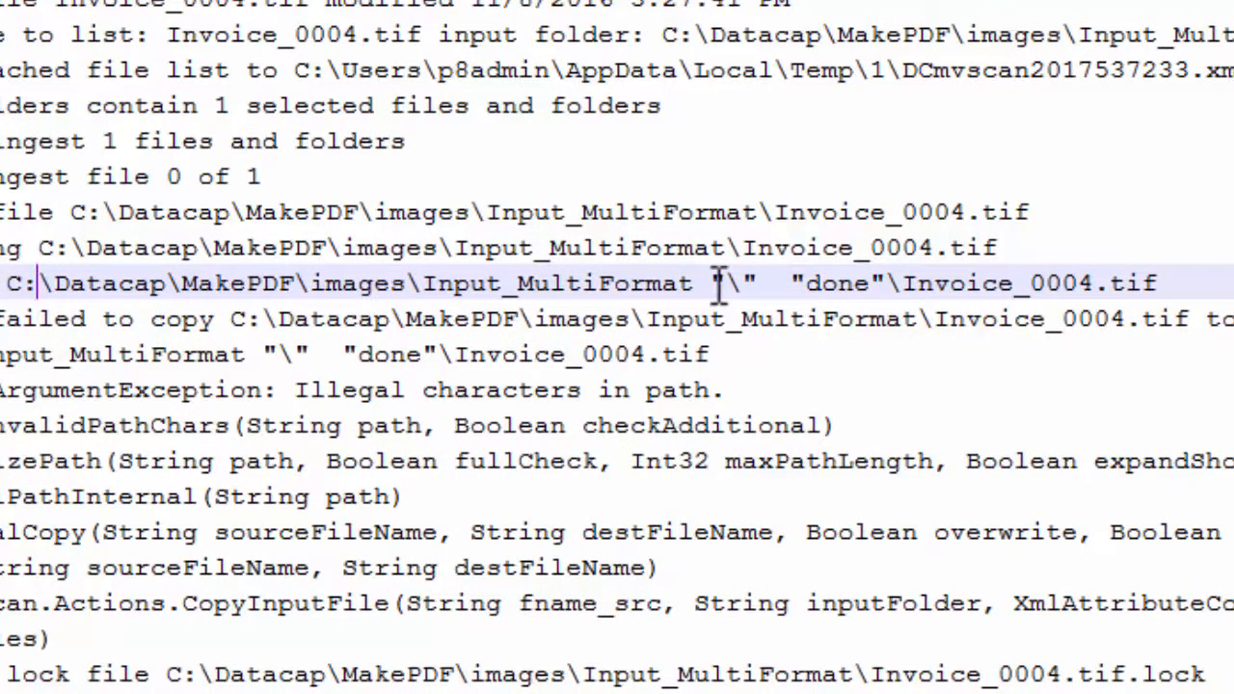
{"action": "mouse_move", "coordinate": [627, 353]}
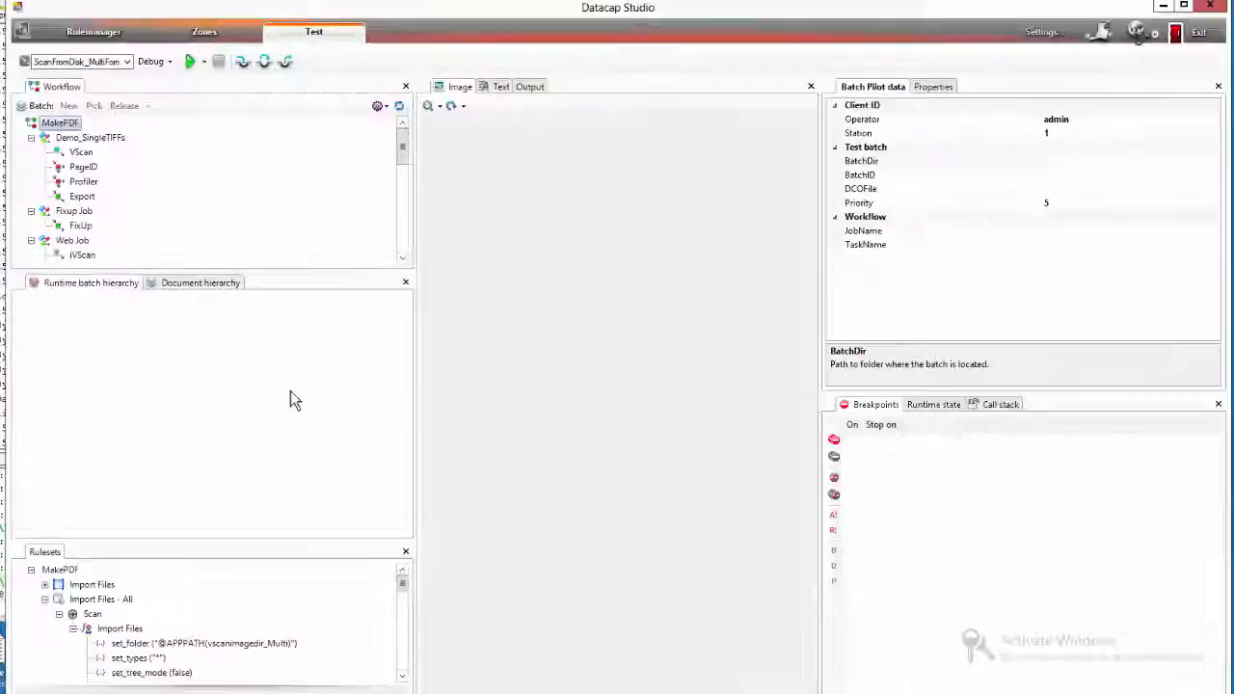
{"action": "left_click", "coordinate": [93, 32]}
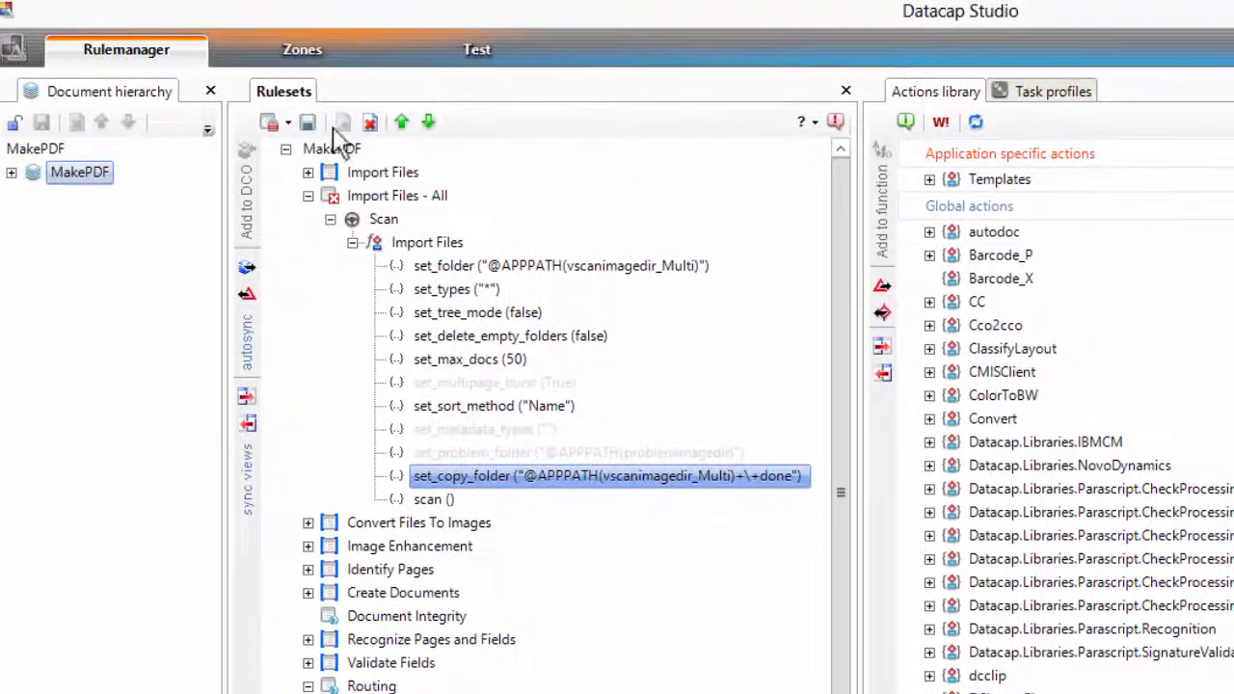
{"action": "left_click", "coordinate": [476, 49]}
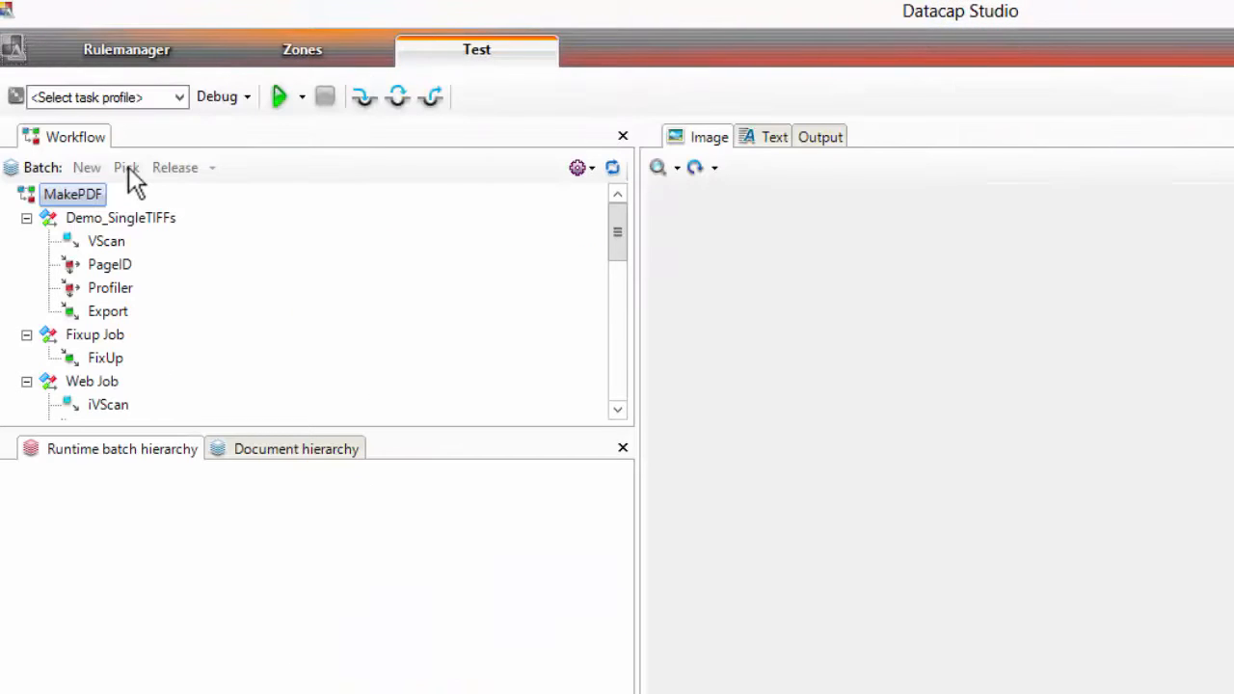
- Run the test batch, advance it to PageID, and open the Input_MultiFormat images folder
{"action": "scroll", "scroll_direction": "down", "scroll_amount": 3}
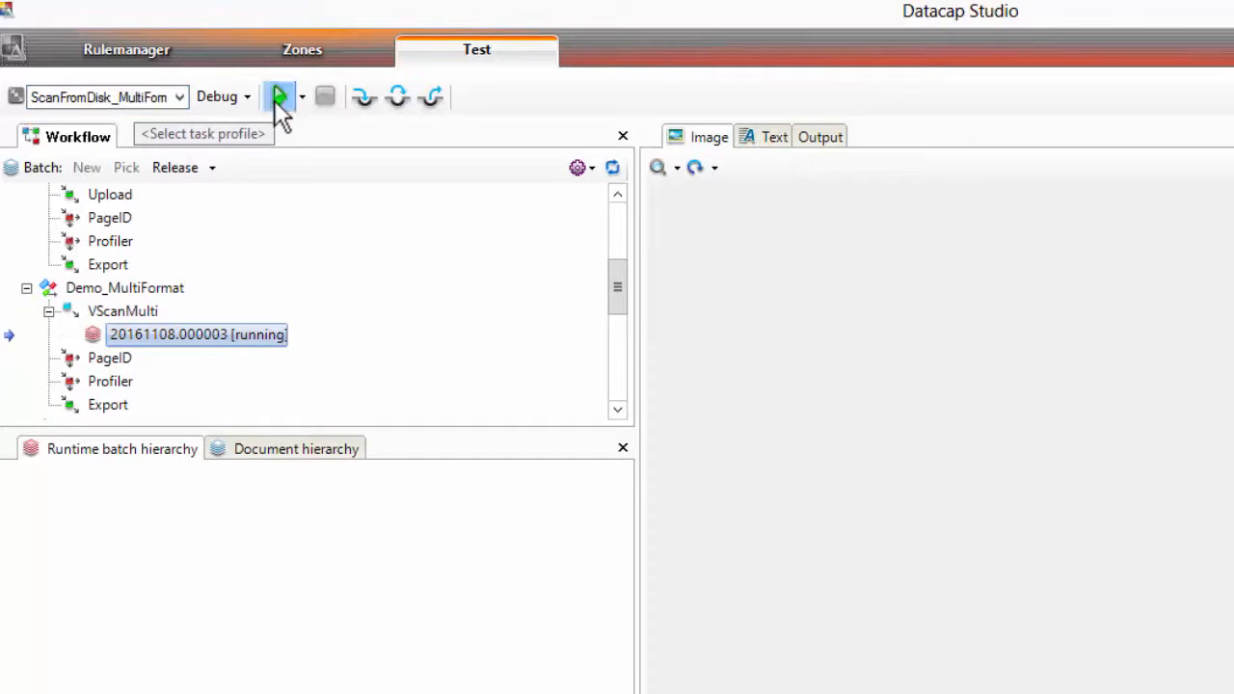
{"action": "left_click", "coordinate": [277, 96]}
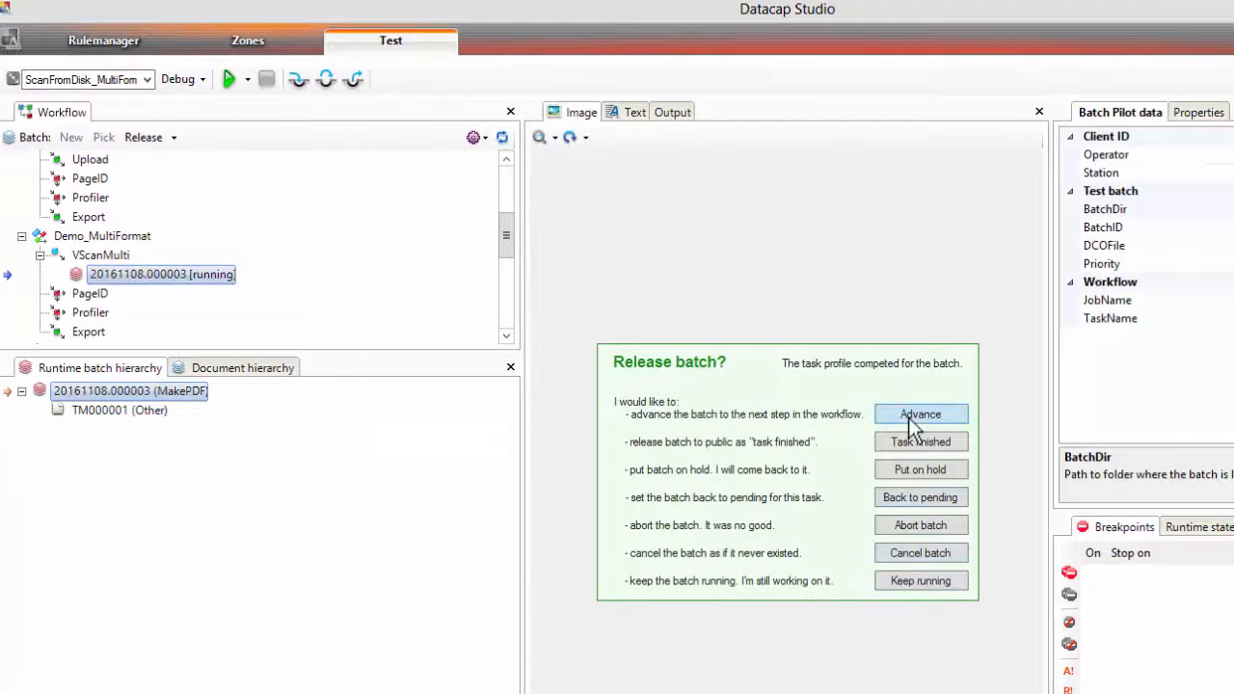
{"action": "left_click", "coordinate": [919, 414]}
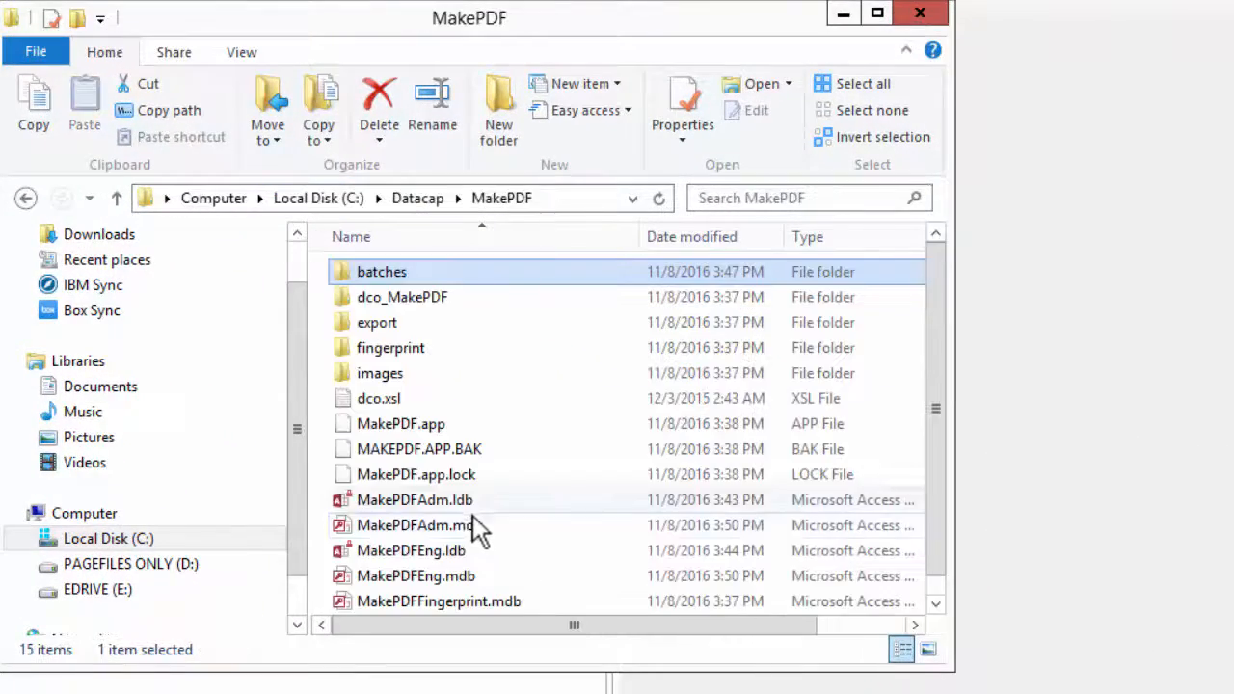
{"action": "double_click", "coordinate": [380, 373]}
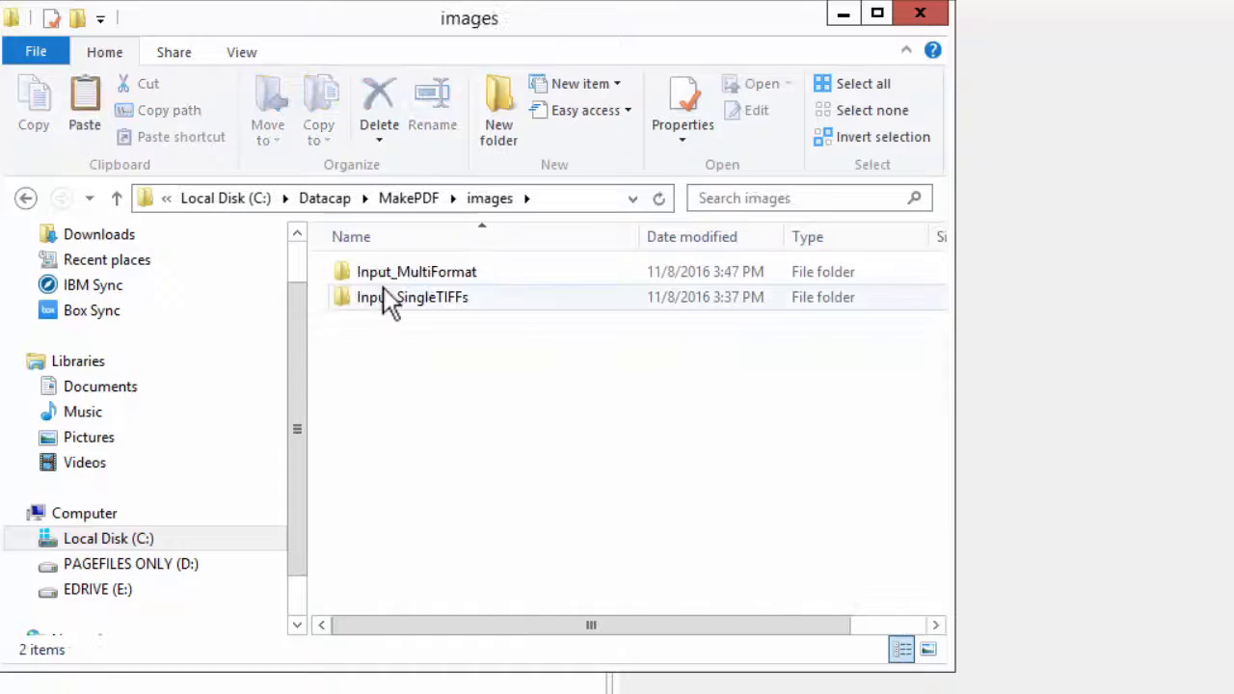
{"action": "double_click", "coordinate": [416, 271]}
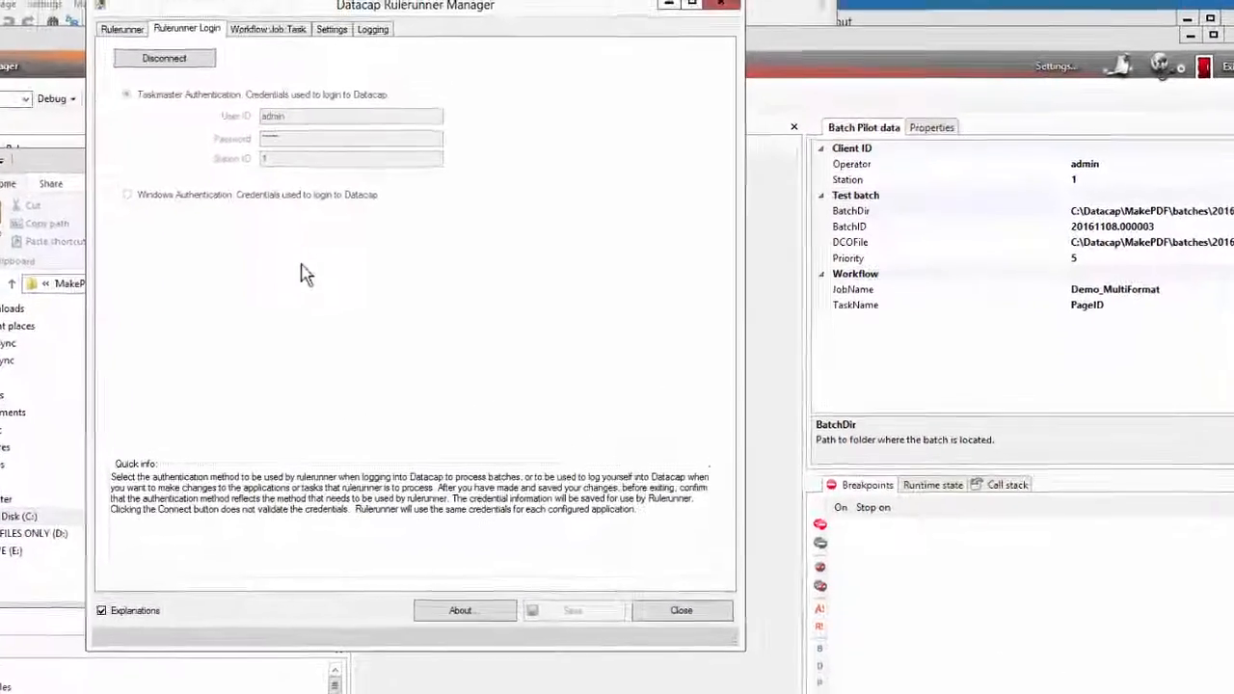
- Reconnect the Rulerunner login, add thread12 with the Demo_MultiFormat tasks, and save
{"action": "left_click", "coordinate": [164, 57]}
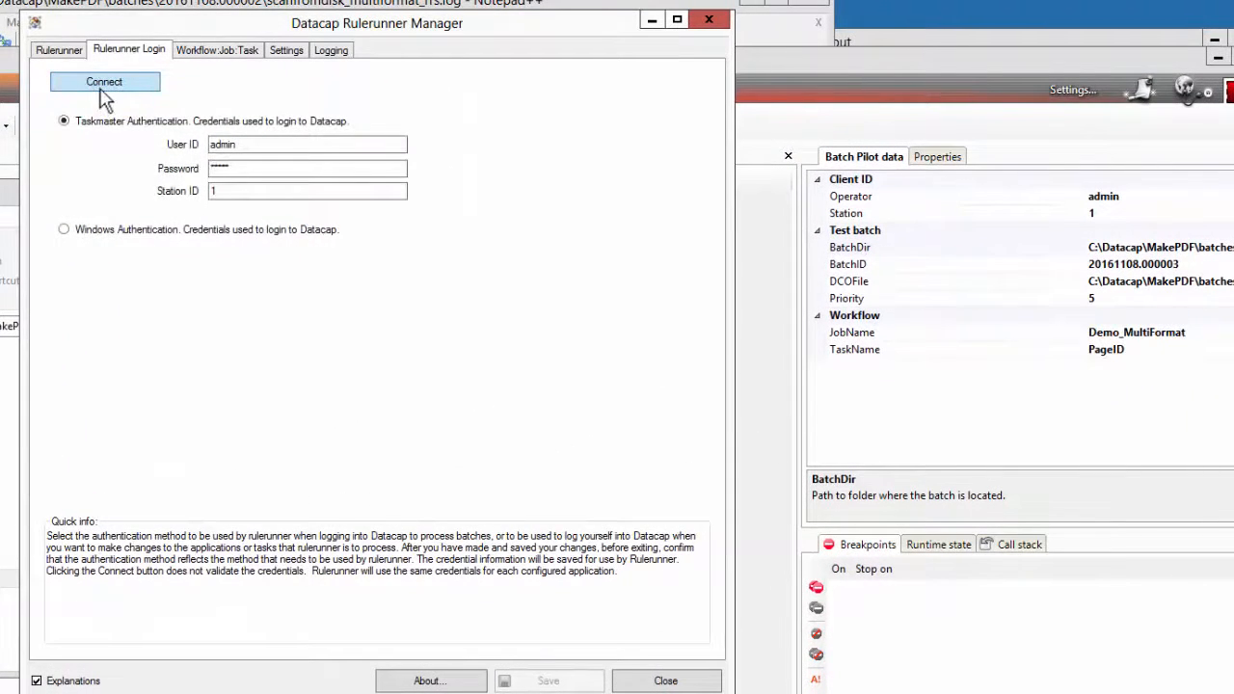
{"action": "left_click", "coordinate": [105, 81]}
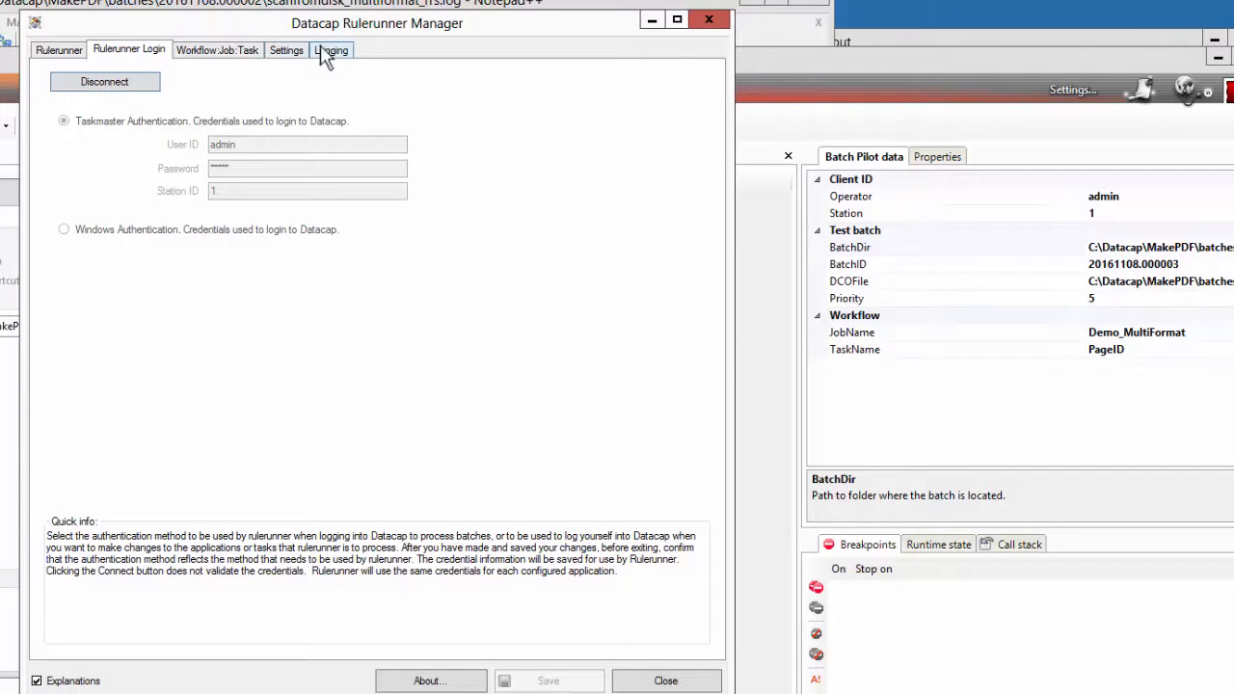
{"action": "mouse_move", "coordinate": [326, 61]}
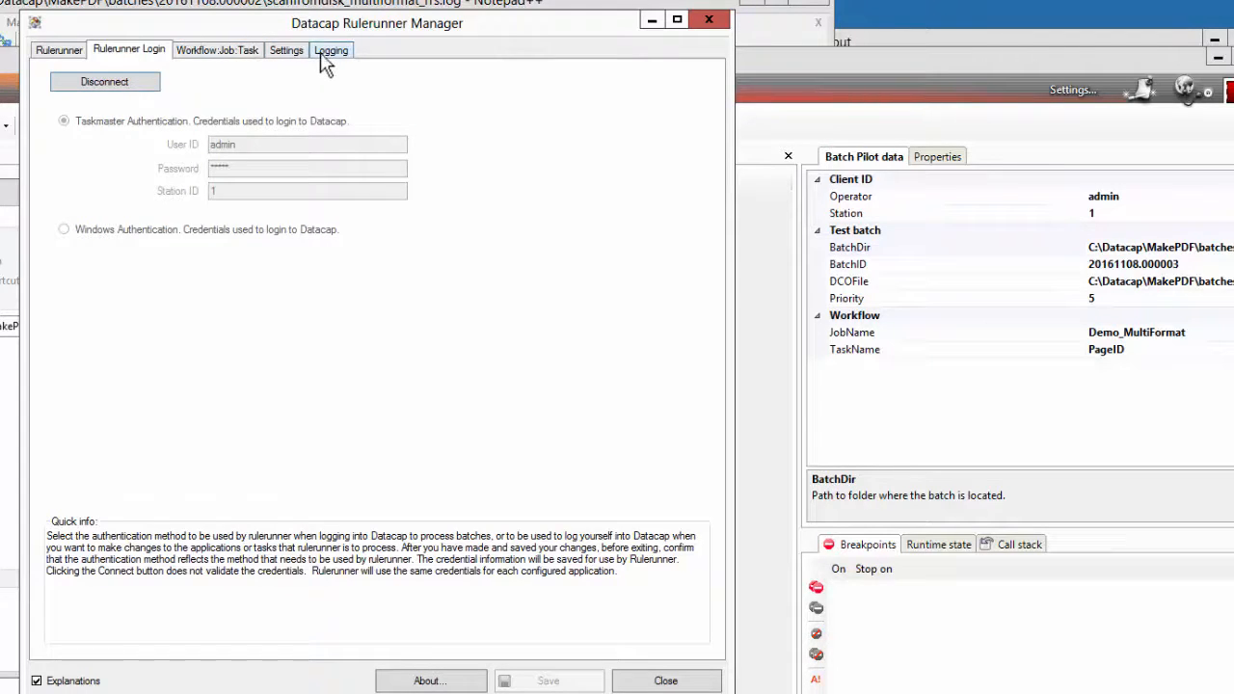
{"action": "left_click", "coordinate": [216, 49]}
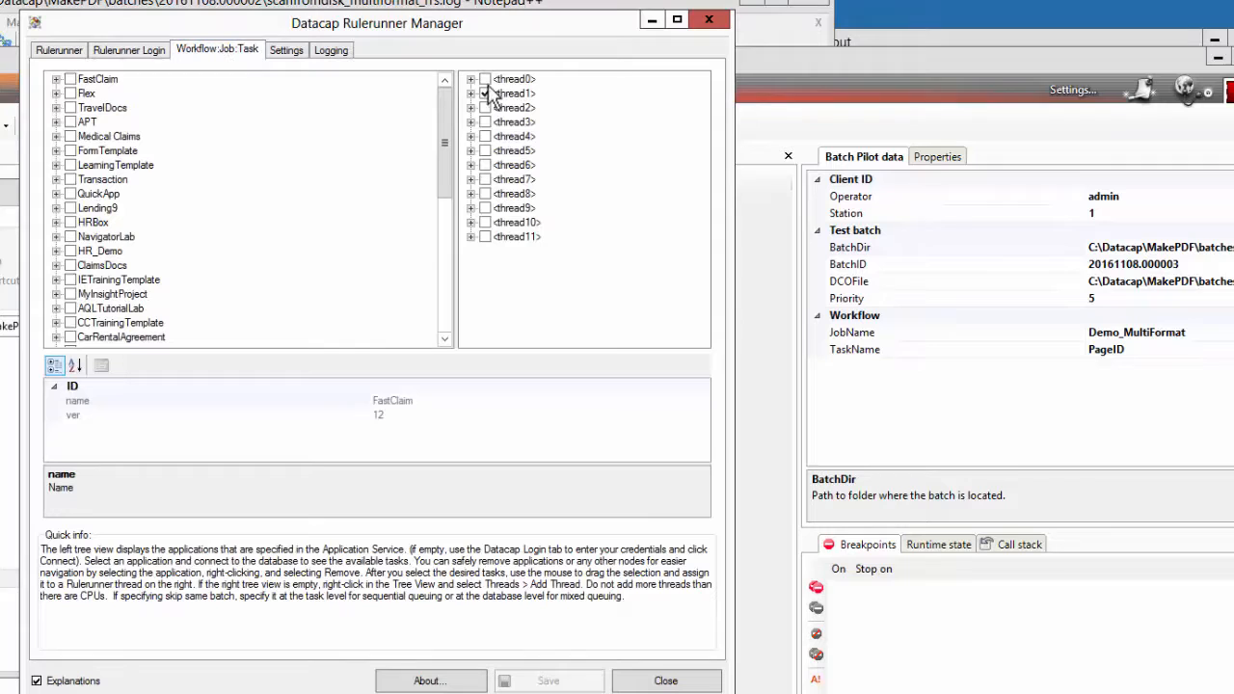
{"action": "right_click", "coordinate": [512, 93]}
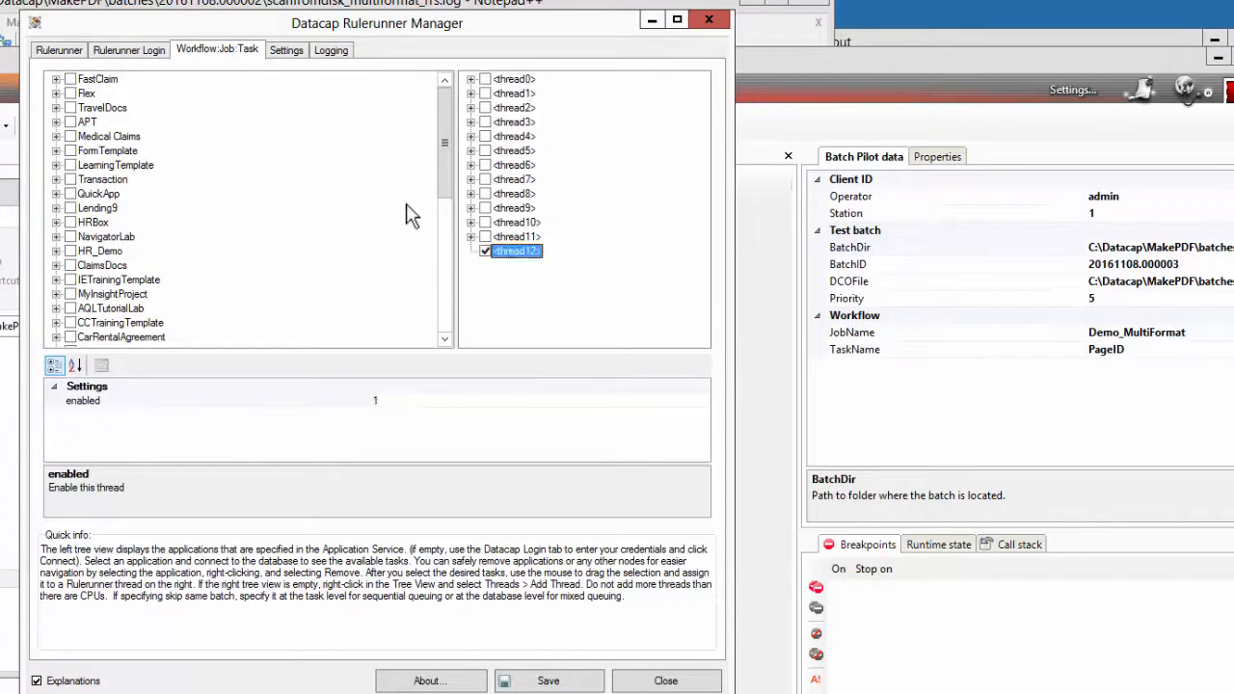
{"action": "scroll", "scroll_direction": "down", "scroll_amount": 3}
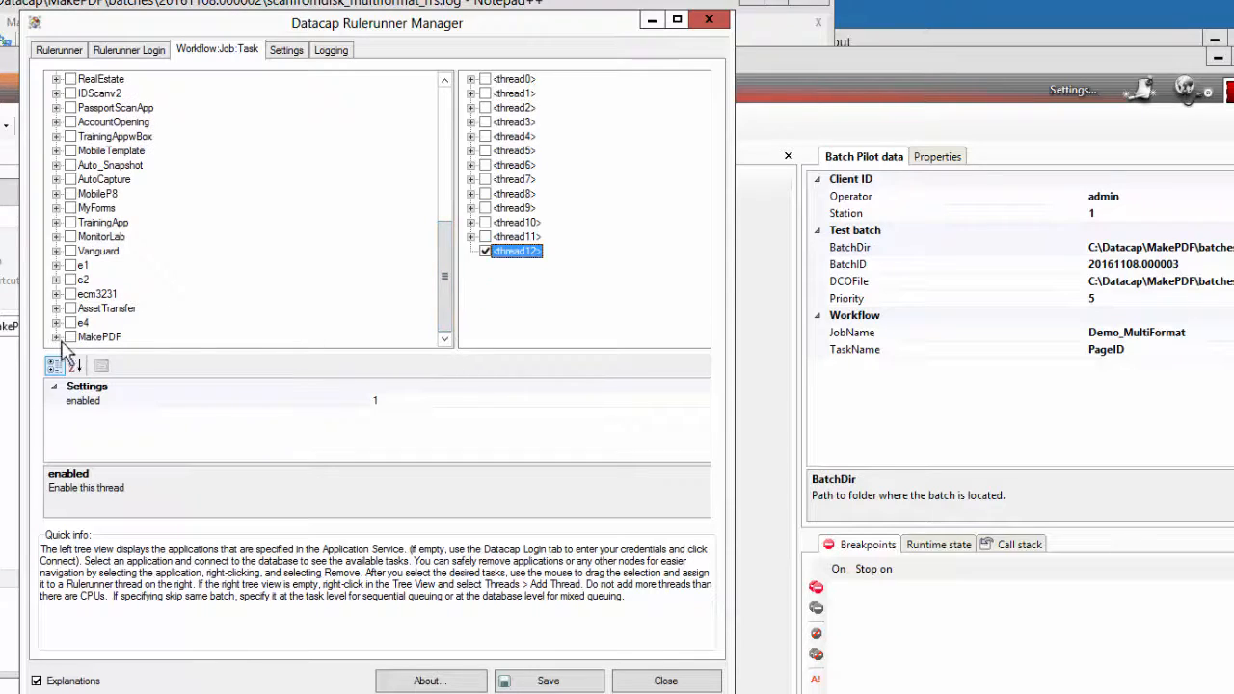
{"action": "scroll", "scroll_direction": "down", "scroll_amount": 3}
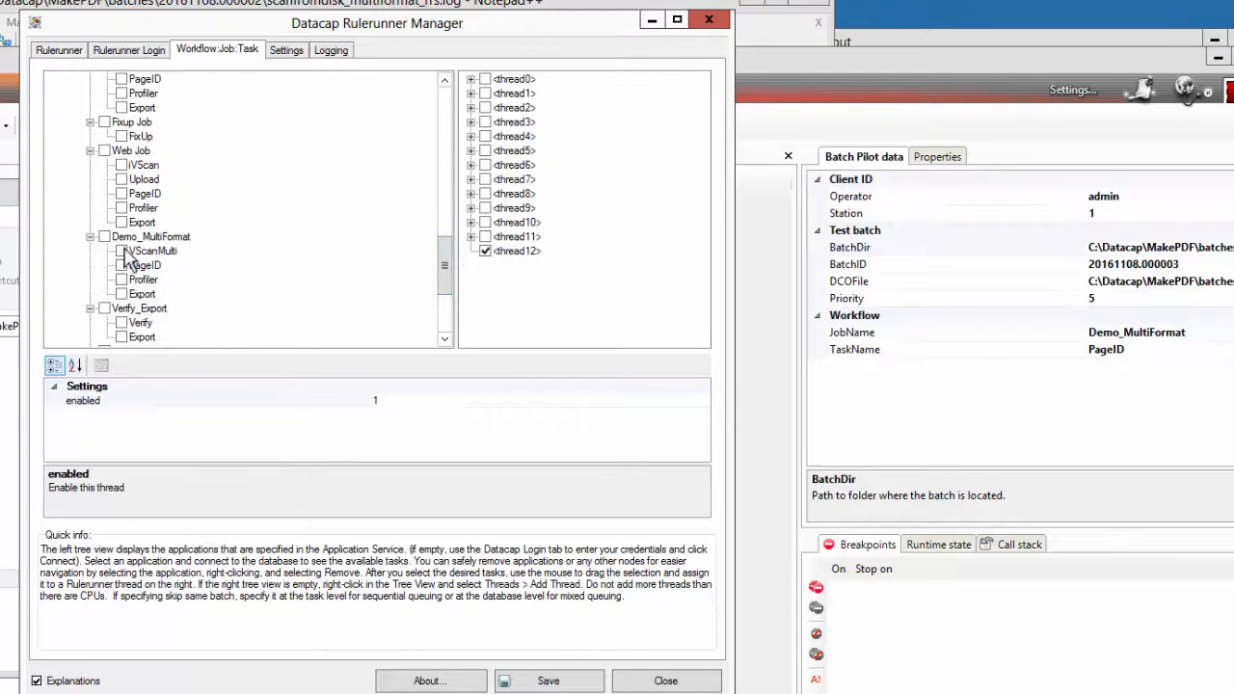
{"action": "left_click", "coordinate": [104, 236]}
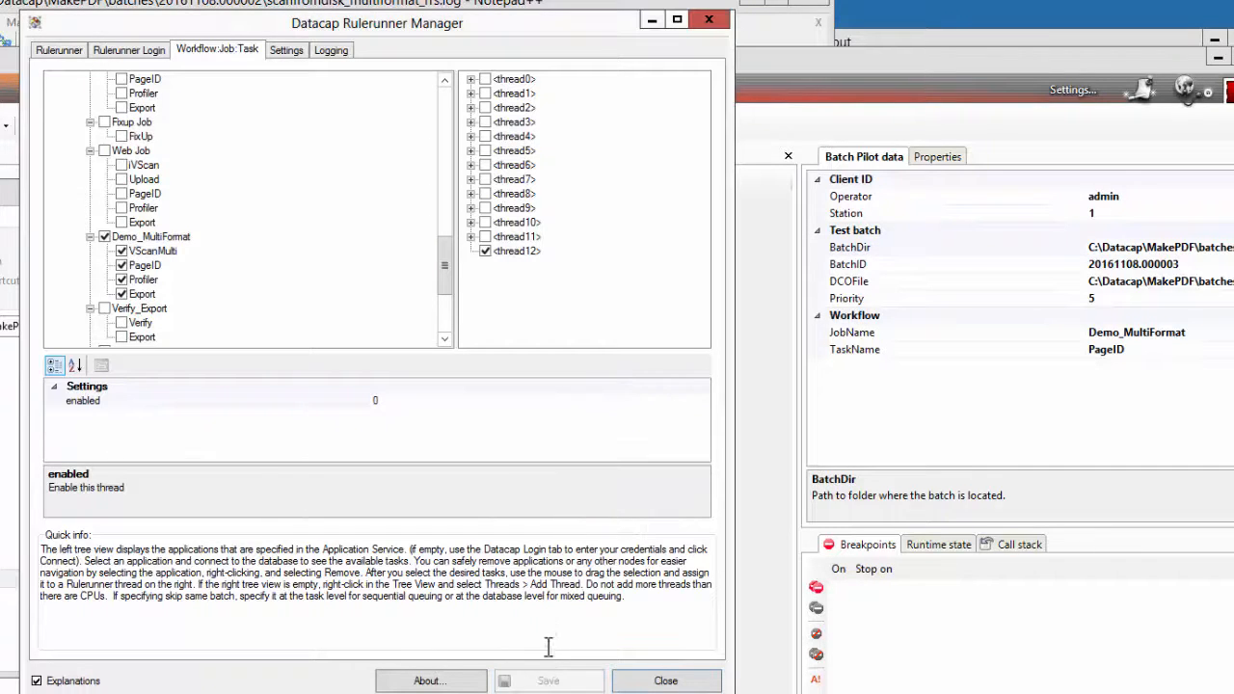
{"action": "left_click", "coordinate": [59, 49]}
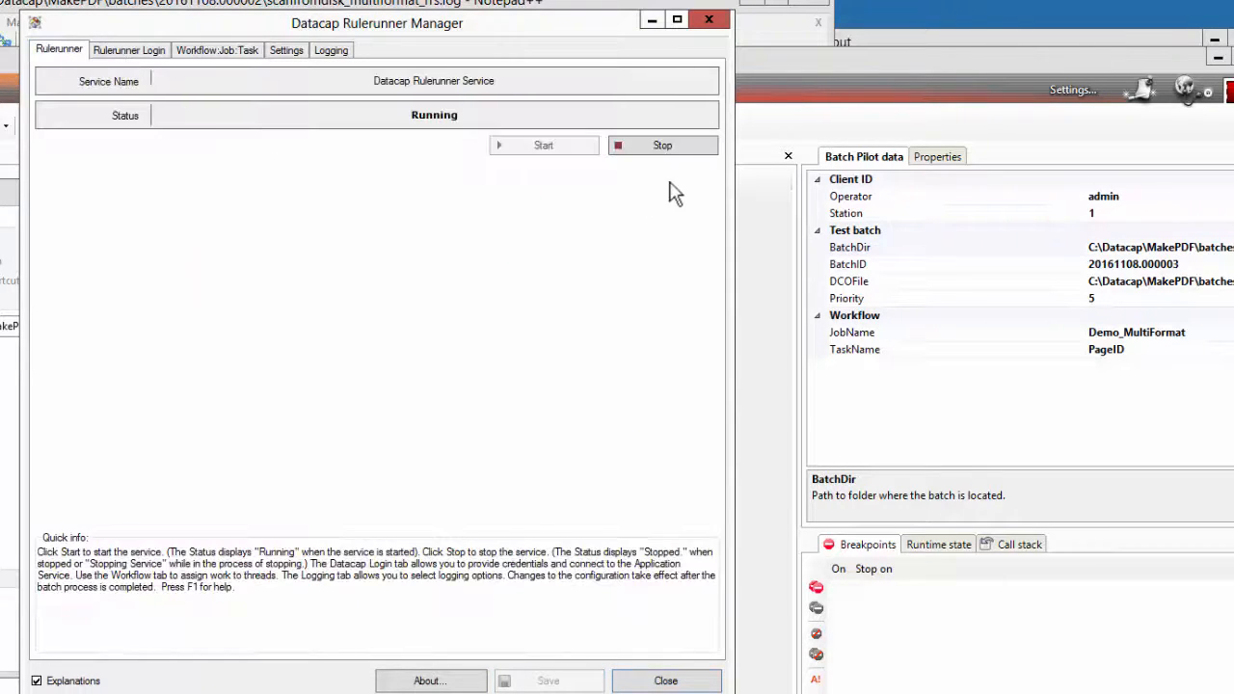
- Stop the Datacap Rulerunner Service, then start it again
{"action": "left_click", "coordinate": [662, 144]}
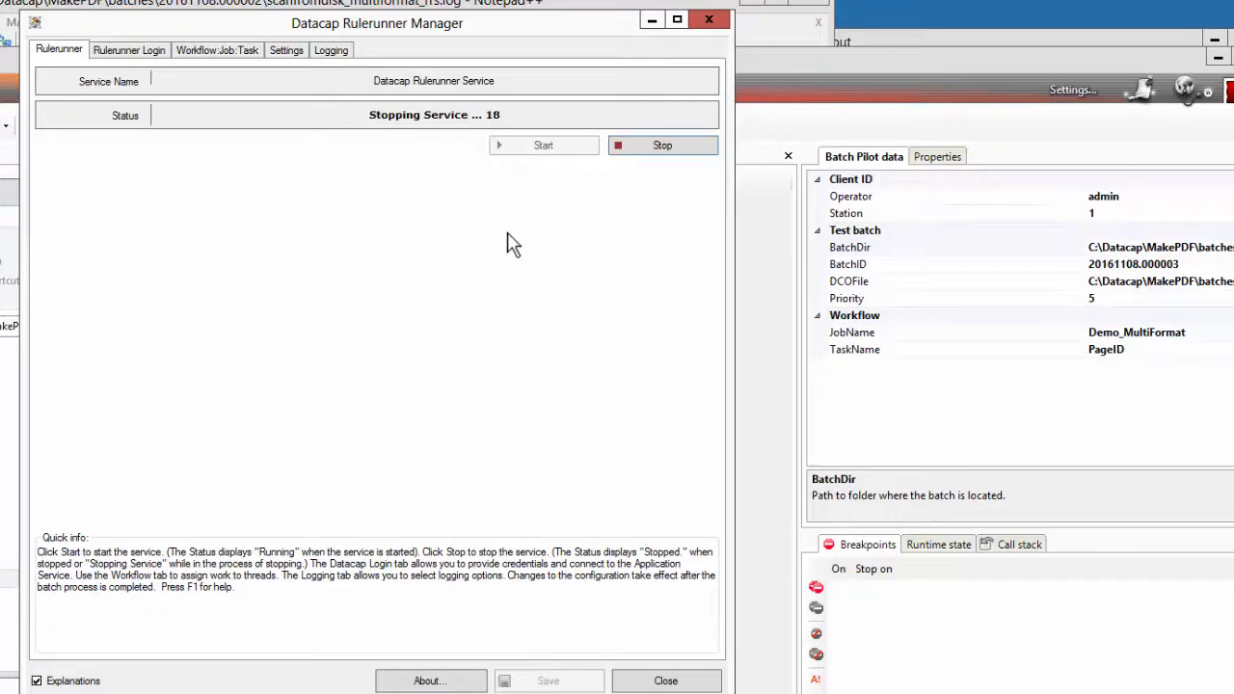
{"action": "left_click", "coordinate": [543, 145]}
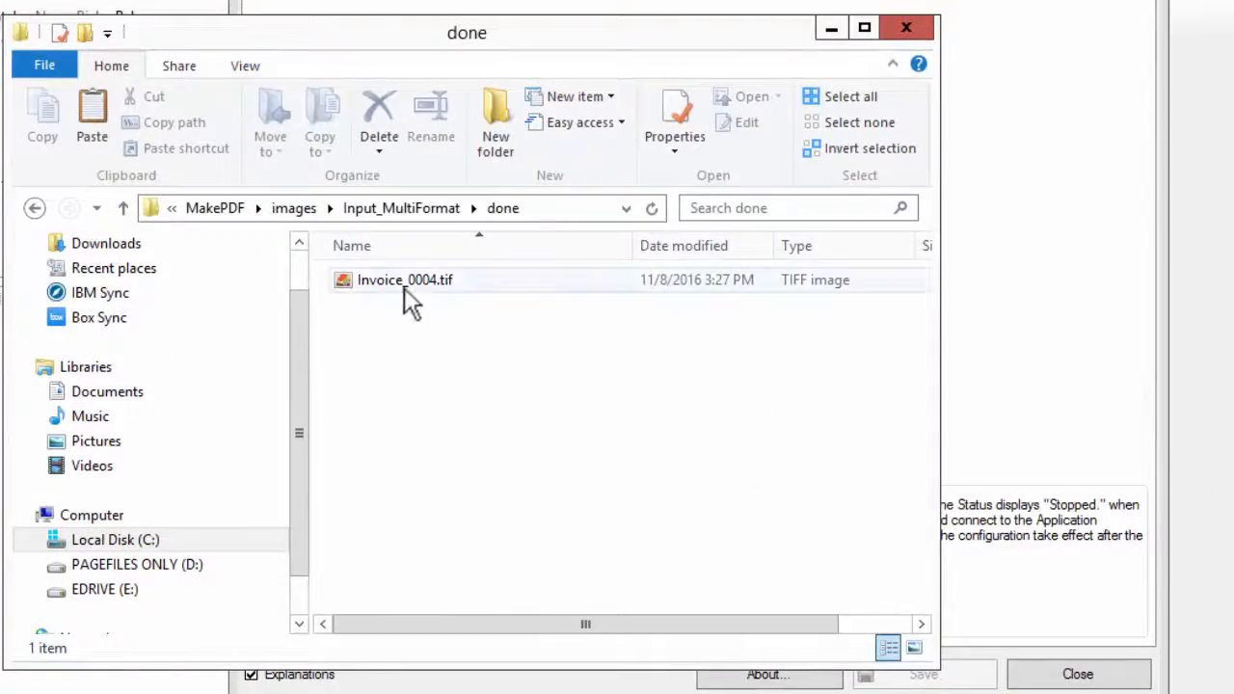
- Copy Invoice_0004.tif from the done folder back into Input_MultiFormat
{"action": "right_click", "coordinate": [405, 280]}
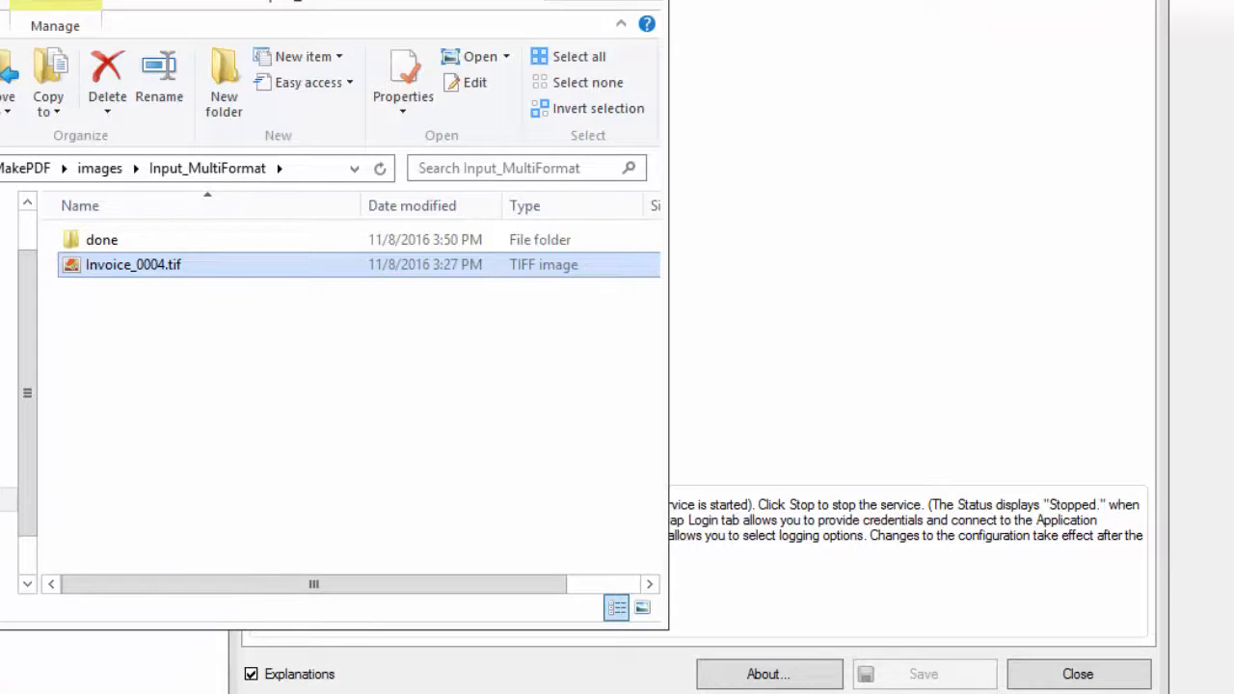
{"action": "left_click", "coordinate": [25, 673]}
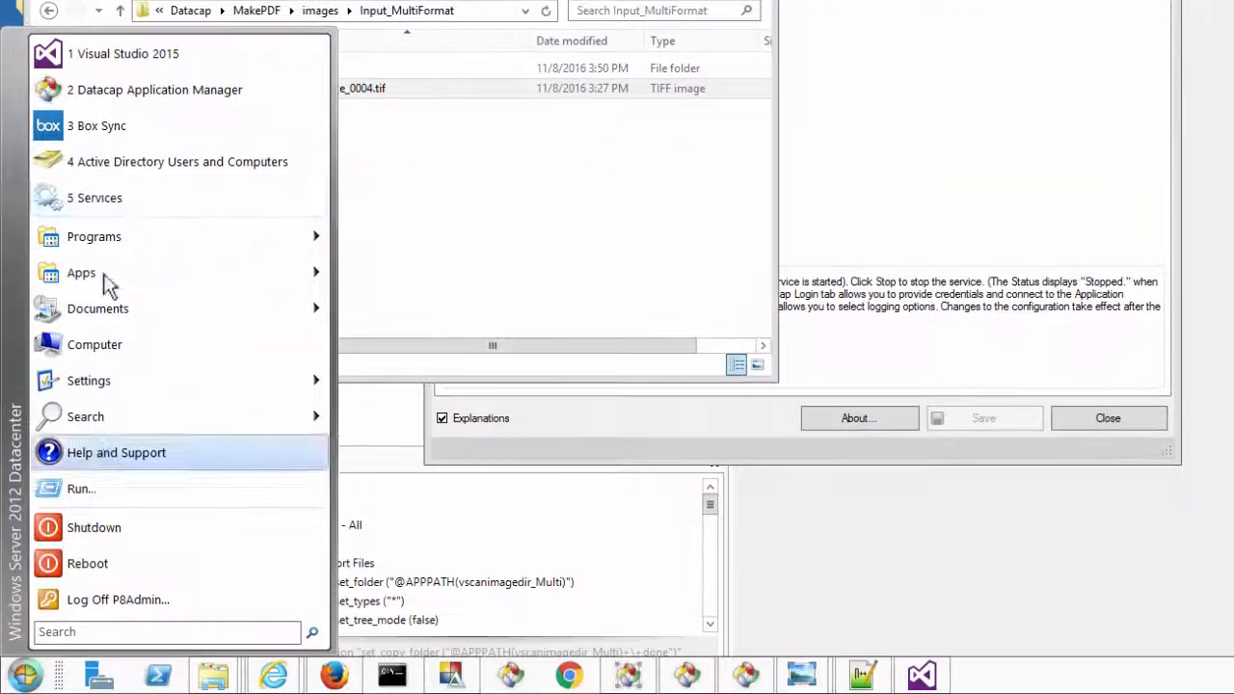
{"action": "mouse_move", "coordinate": [154, 90]}
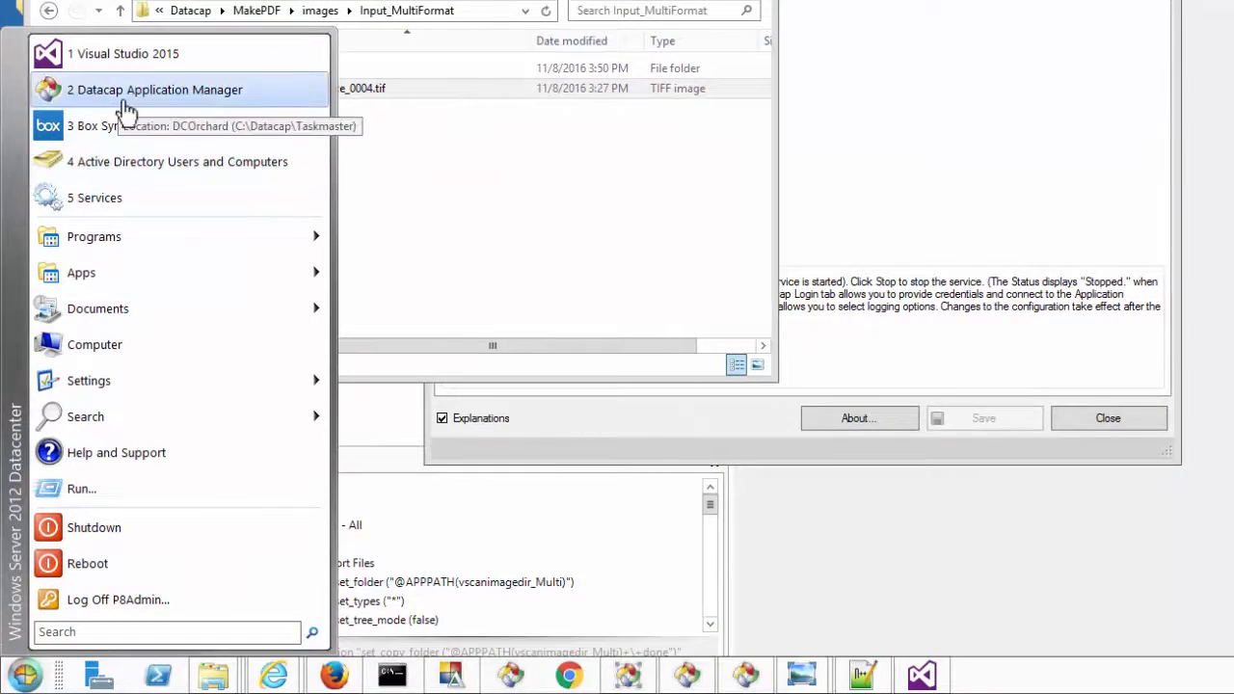
- Select the MakePDF application and view its Rulerunner task profiles
{"action": "left_click", "coordinate": [154, 89]}
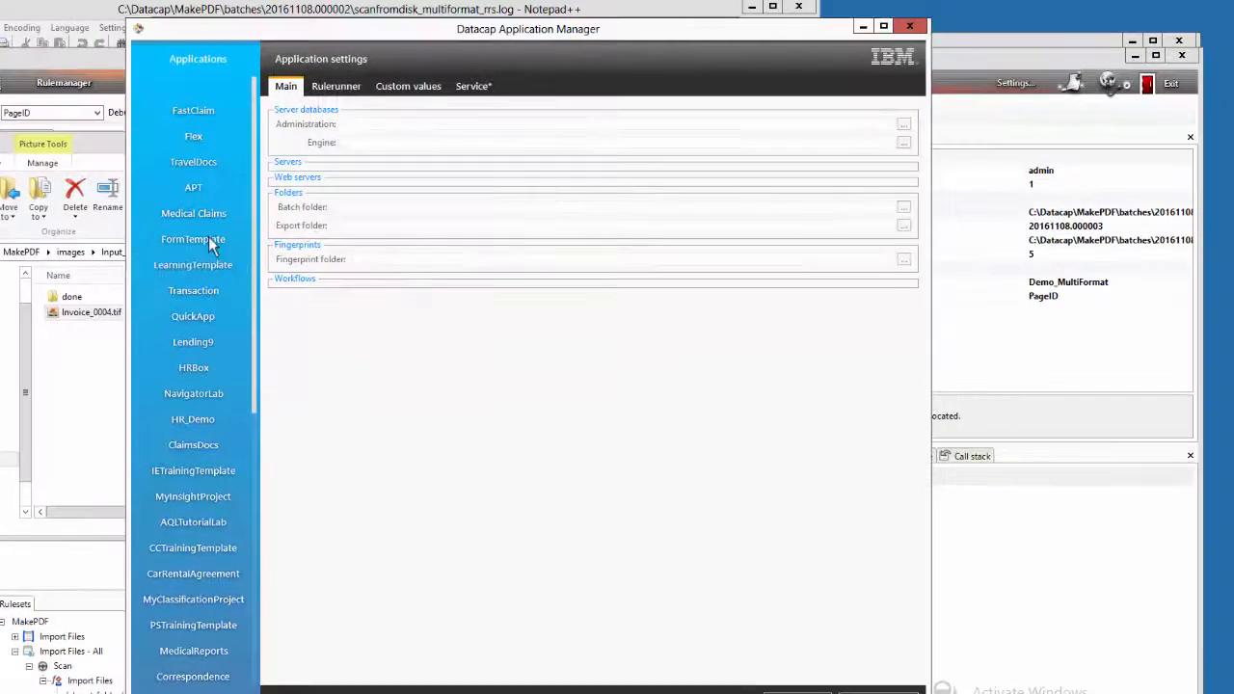
{"action": "scroll", "scroll_direction": "down", "scroll_amount": 3}
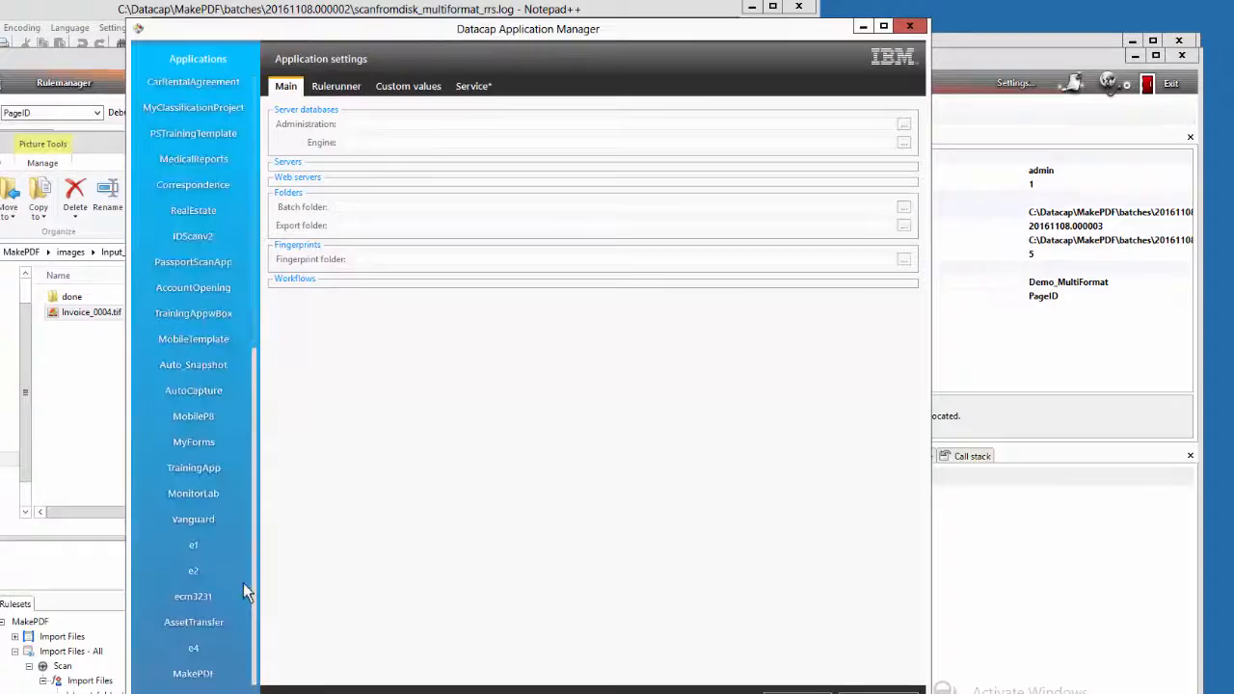
{"action": "left_click", "coordinate": [193, 673]}
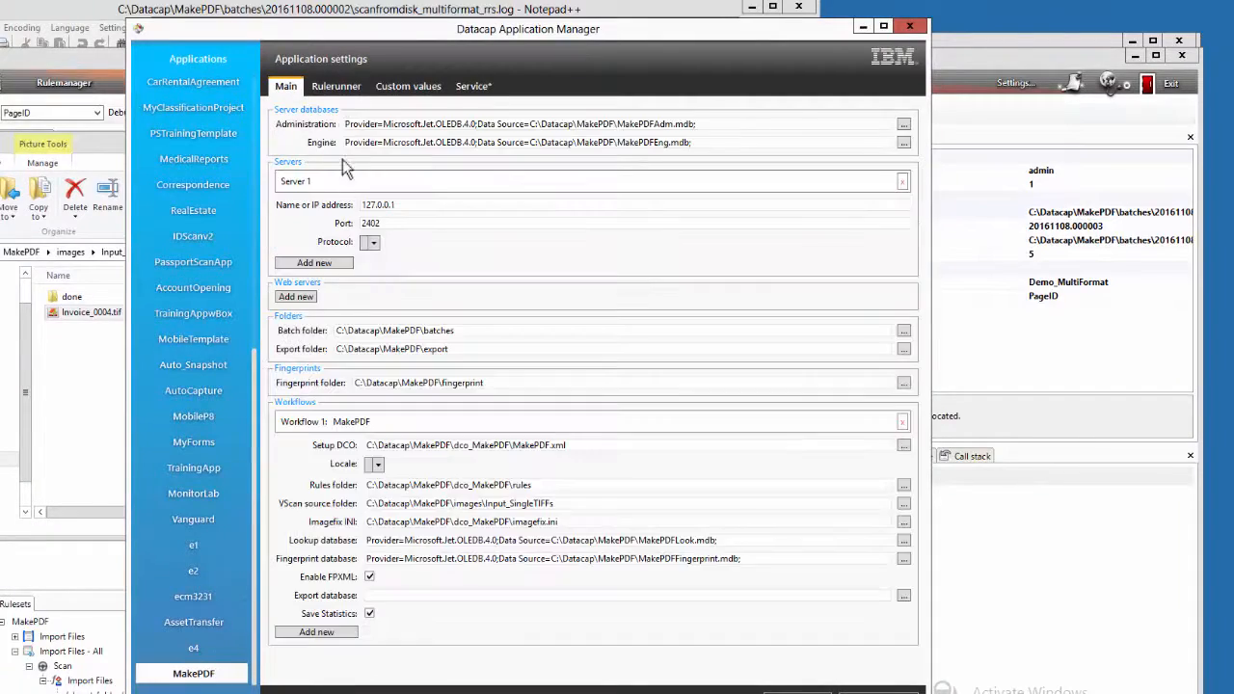
{"action": "left_click", "coordinate": [336, 86]}
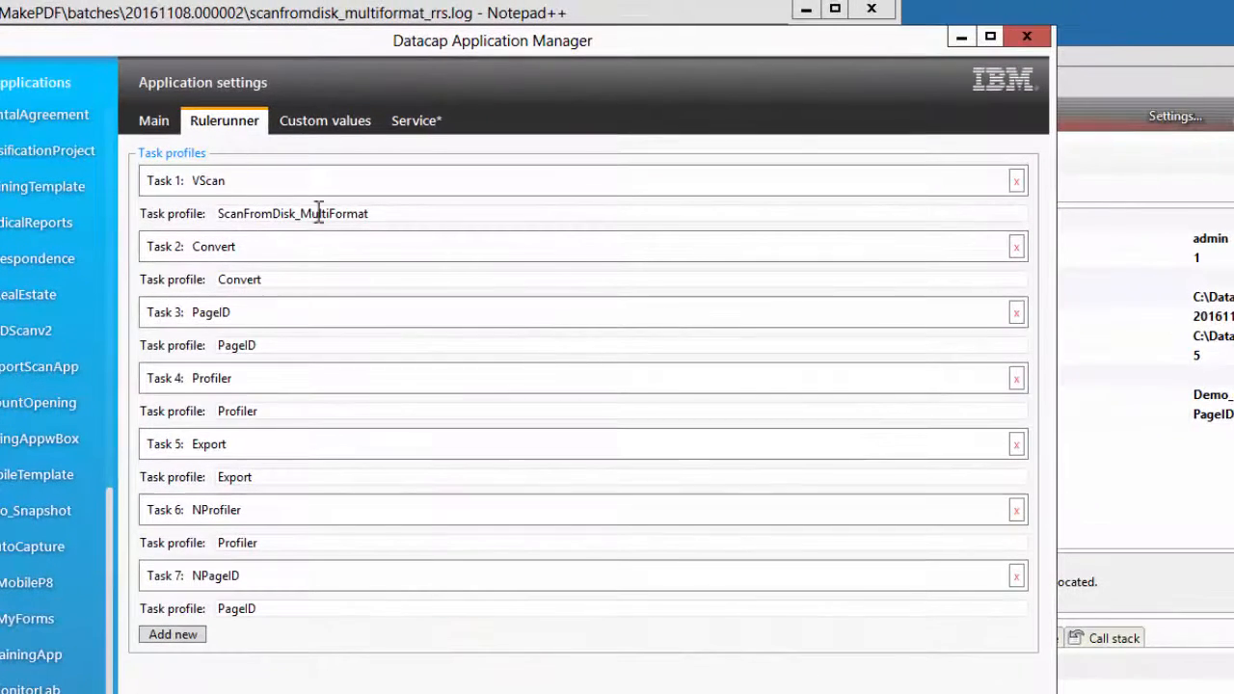
{"action": "mouse_move", "coordinate": [301, 213]}
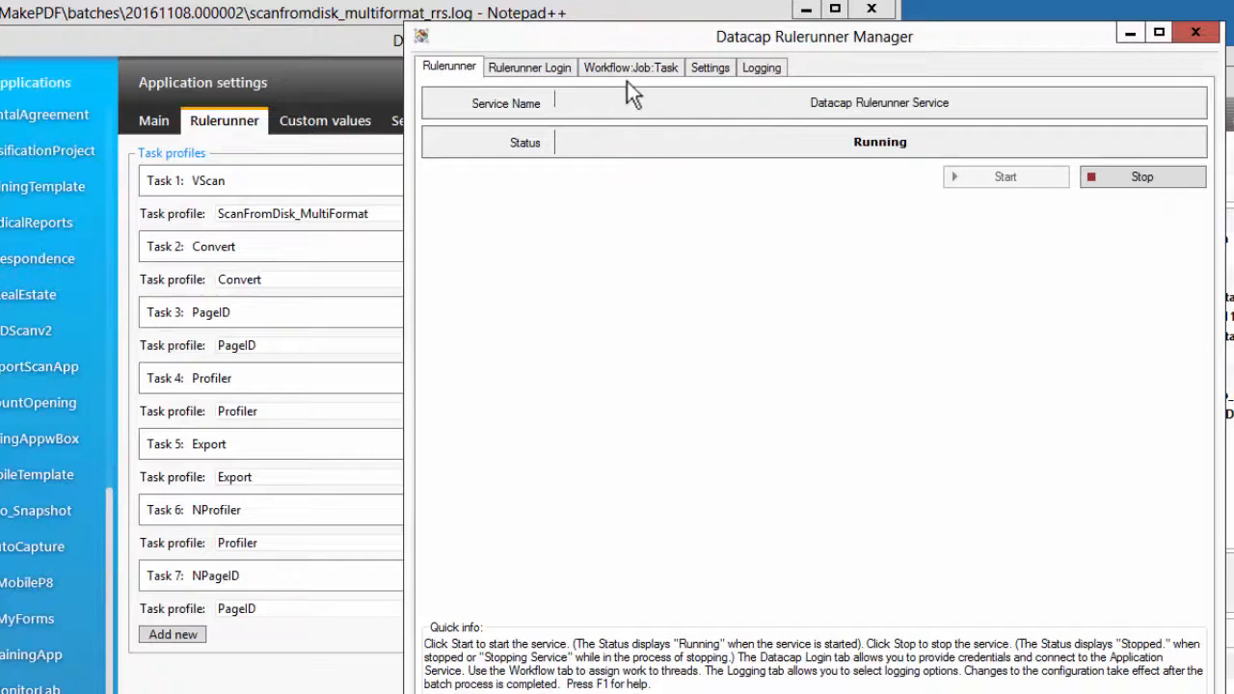
- Tick thread12 under Workflow:Job:Task and acknowledge the restart-needed warning
{"action": "left_click", "coordinate": [528, 66]}
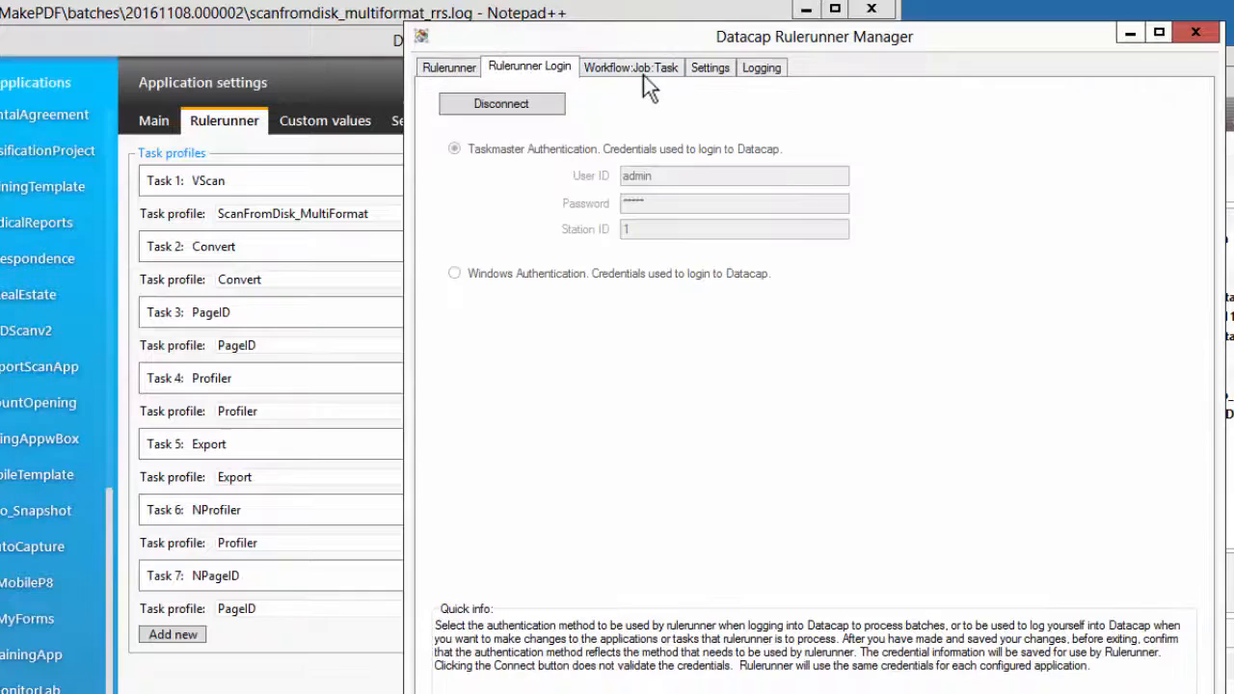
{"action": "left_click", "coordinate": [630, 66]}
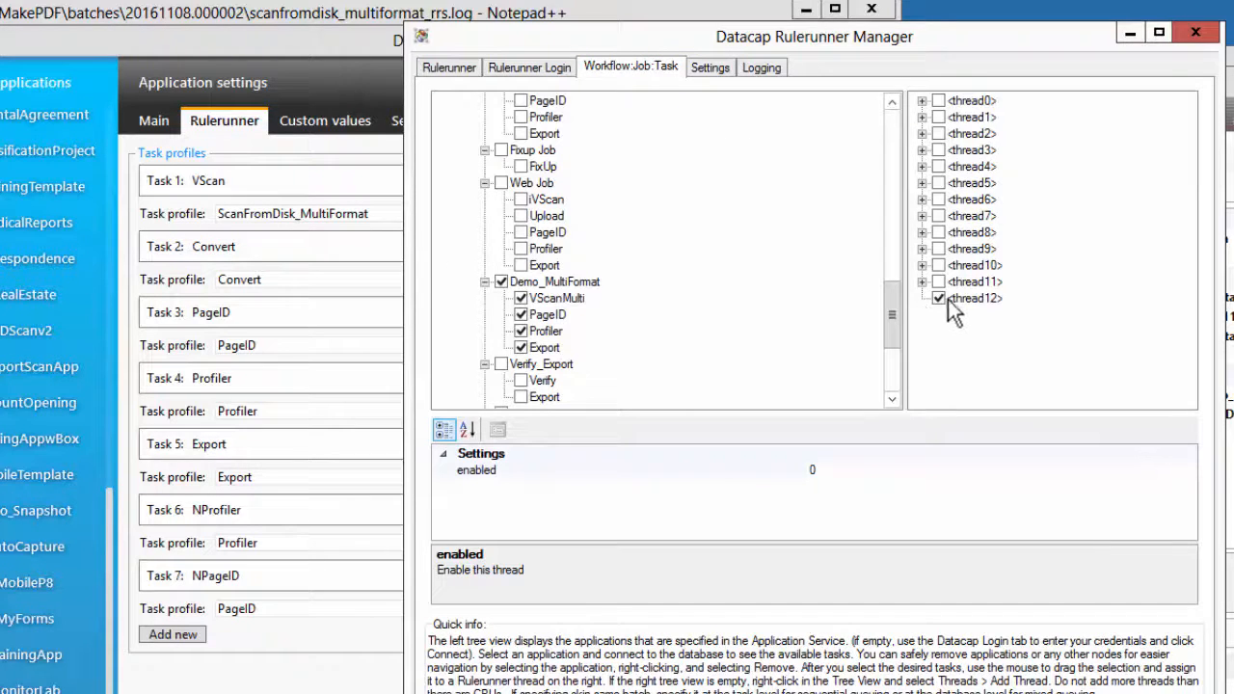
{"action": "left_click", "coordinate": [974, 297]}
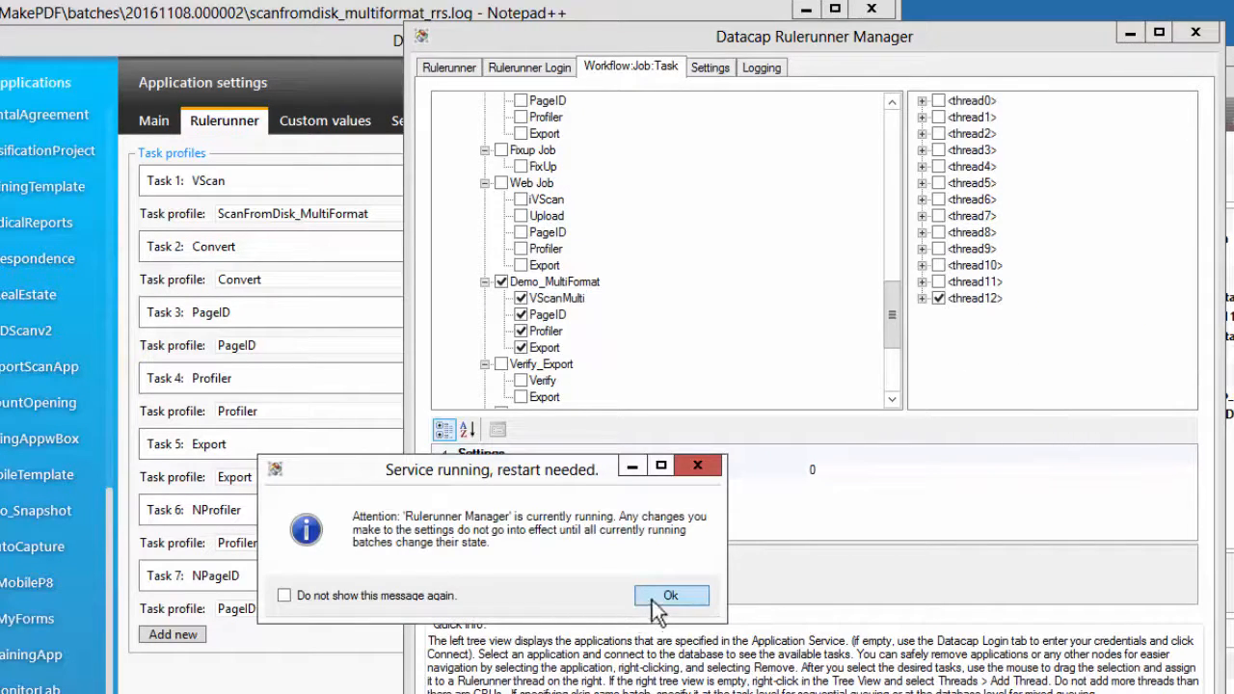
{"action": "left_click", "coordinate": [671, 595]}
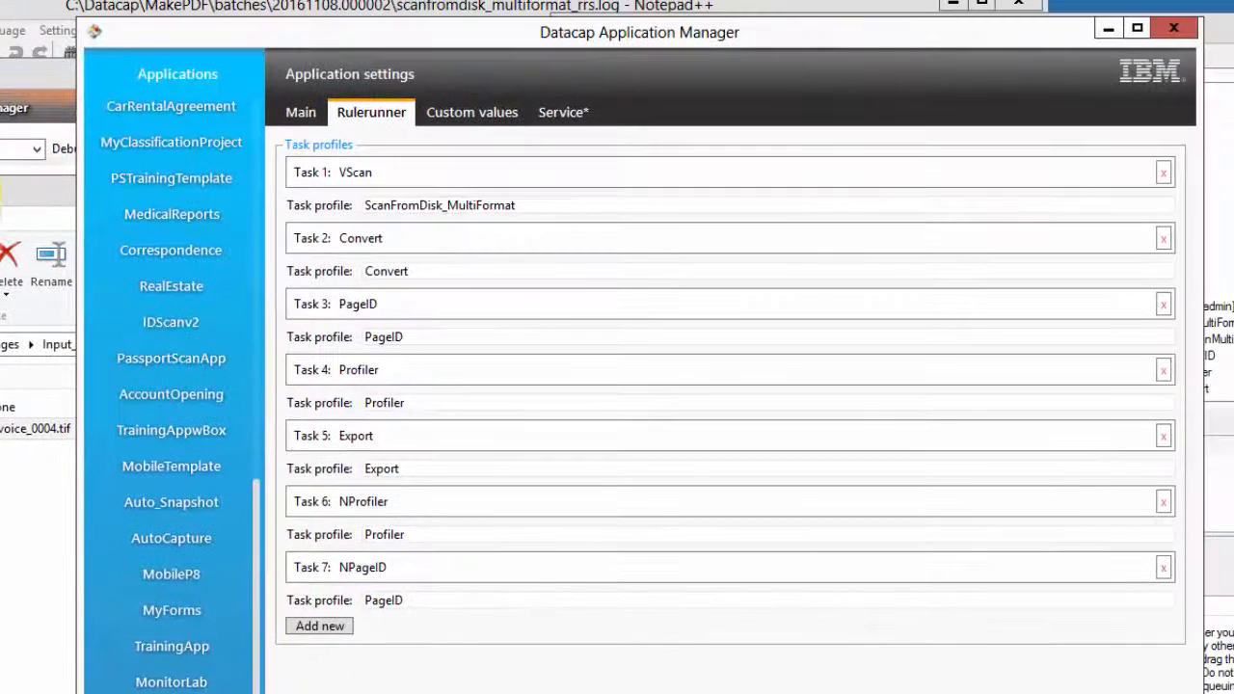
{"action": "mouse_move", "coordinate": [321, 214]}
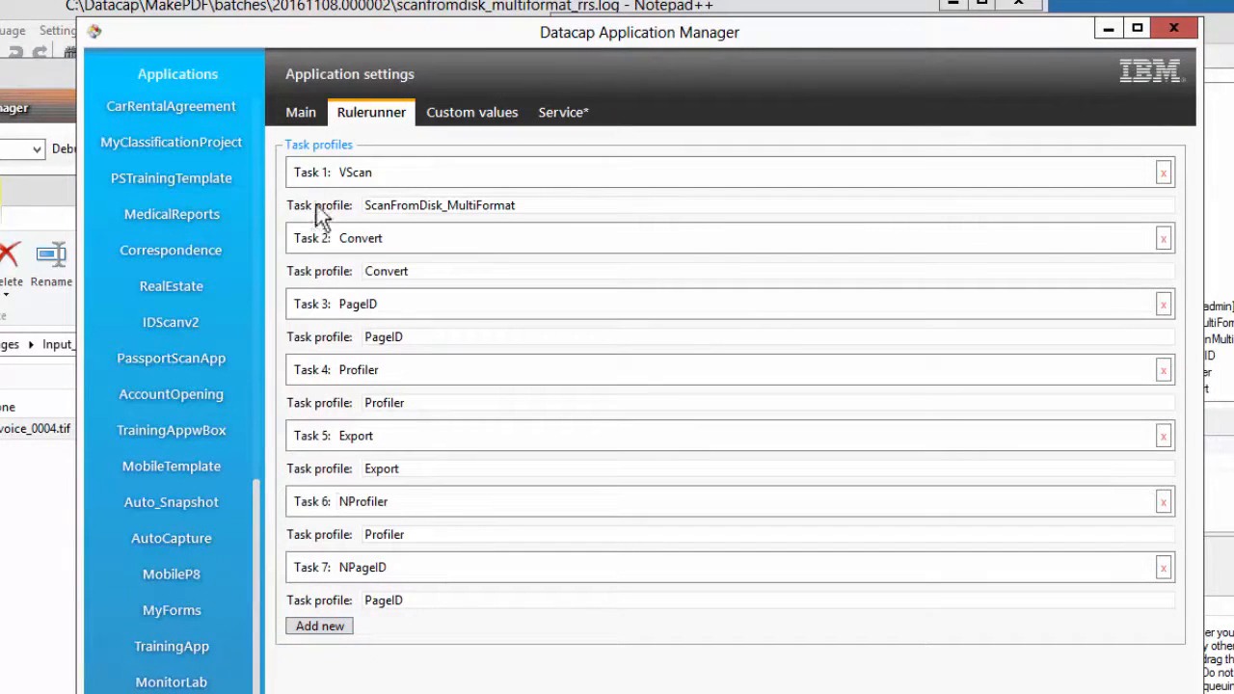
- Copy Task 1's profile name and add Task 8 'VScanMulti' using ScanFromDisk_MultiFormat
{"action": "double_click", "coordinate": [439, 204]}
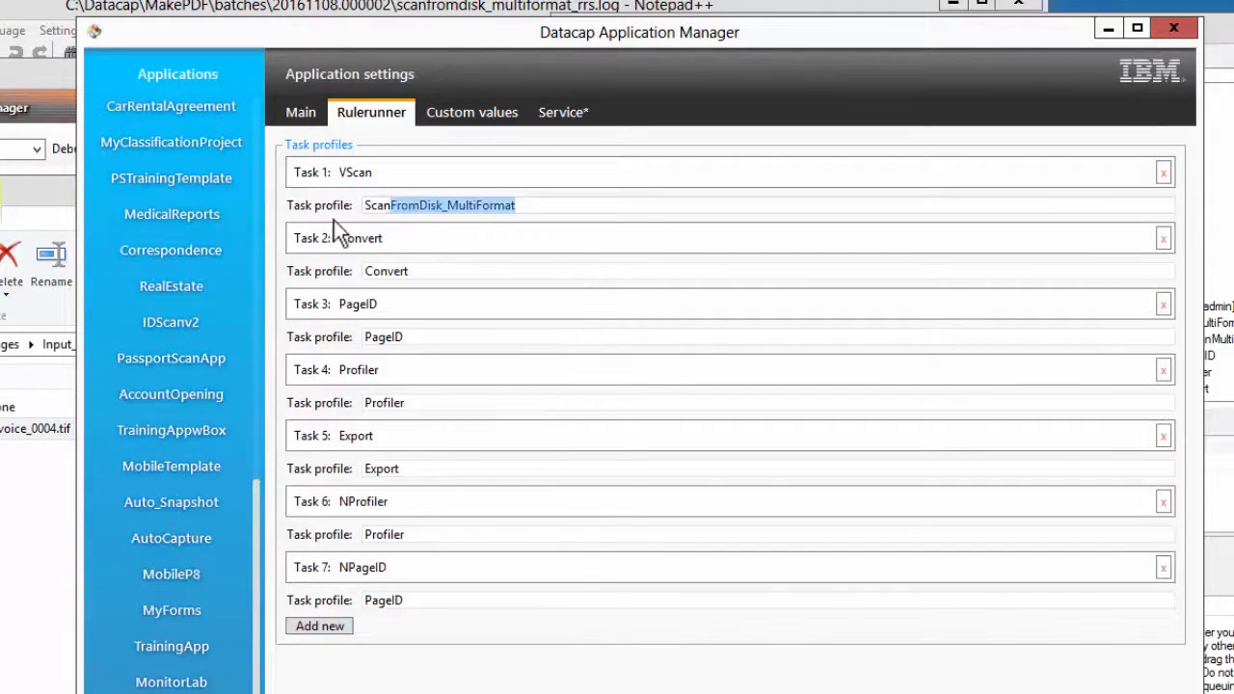
{"action": "right_click", "coordinate": [439, 205]}
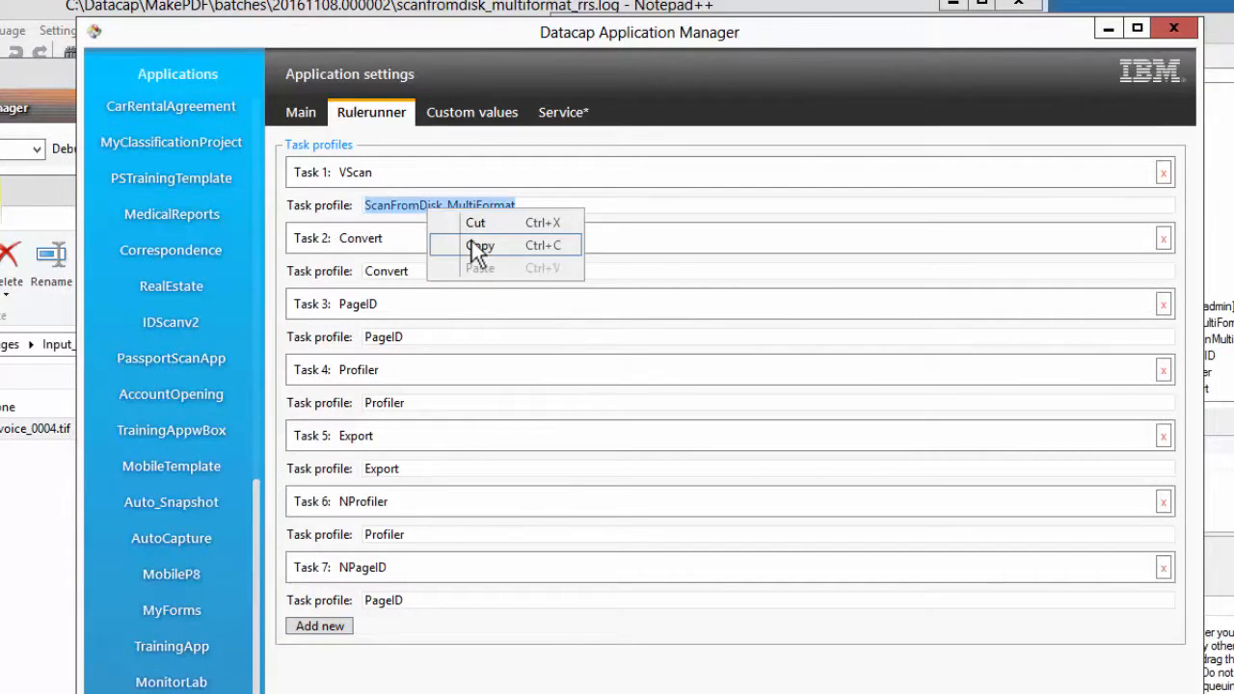
{"action": "left_click", "coordinate": [479, 245]}
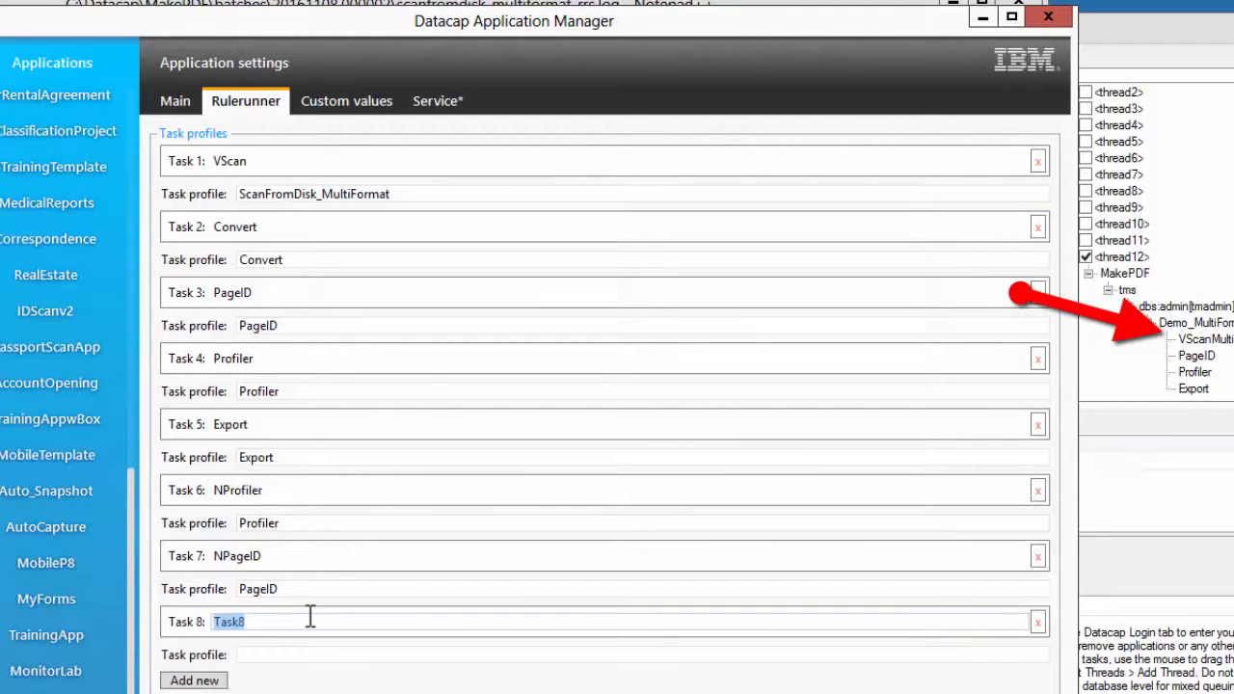
{"action": "type", "text": "VScanM"}
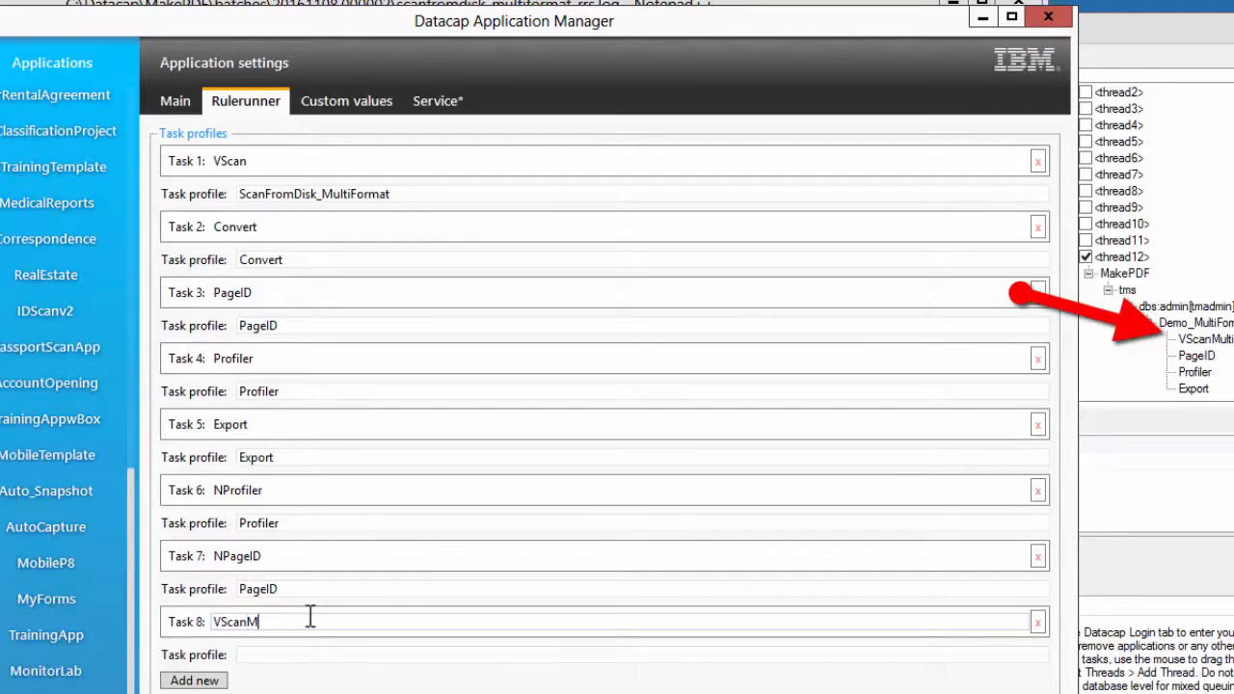
{"action": "type", "text": "ulti"}
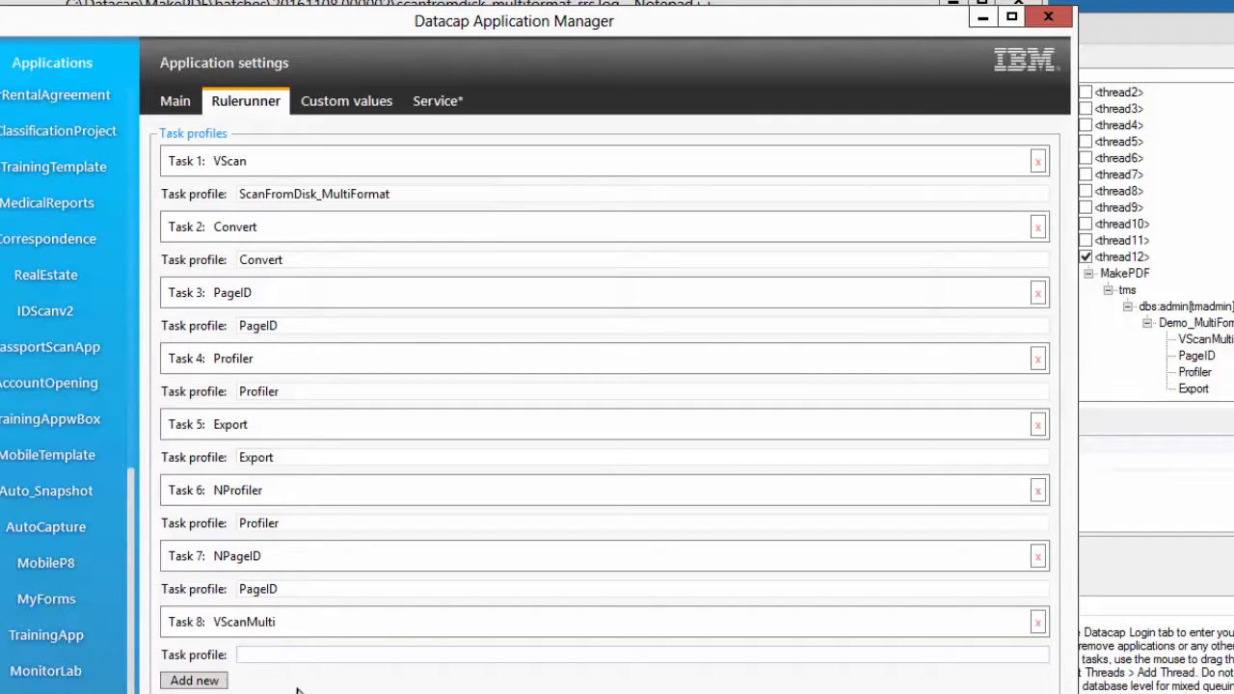
{"action": "type", "text": "ScanFromDisk_MultiFormat"}
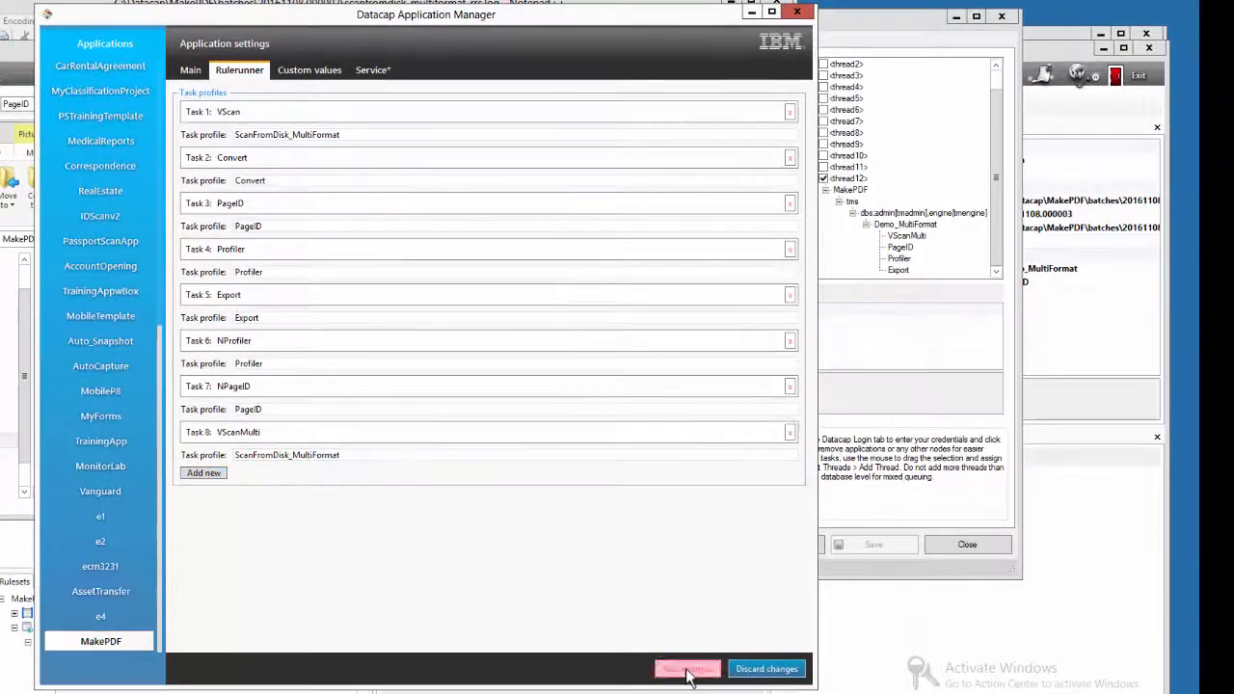
- Save the MakePDF task profile changes and view the Rulerunner service status in Rulerunner Manager
{"action": "left_click", "coordinate": [687, 668]}
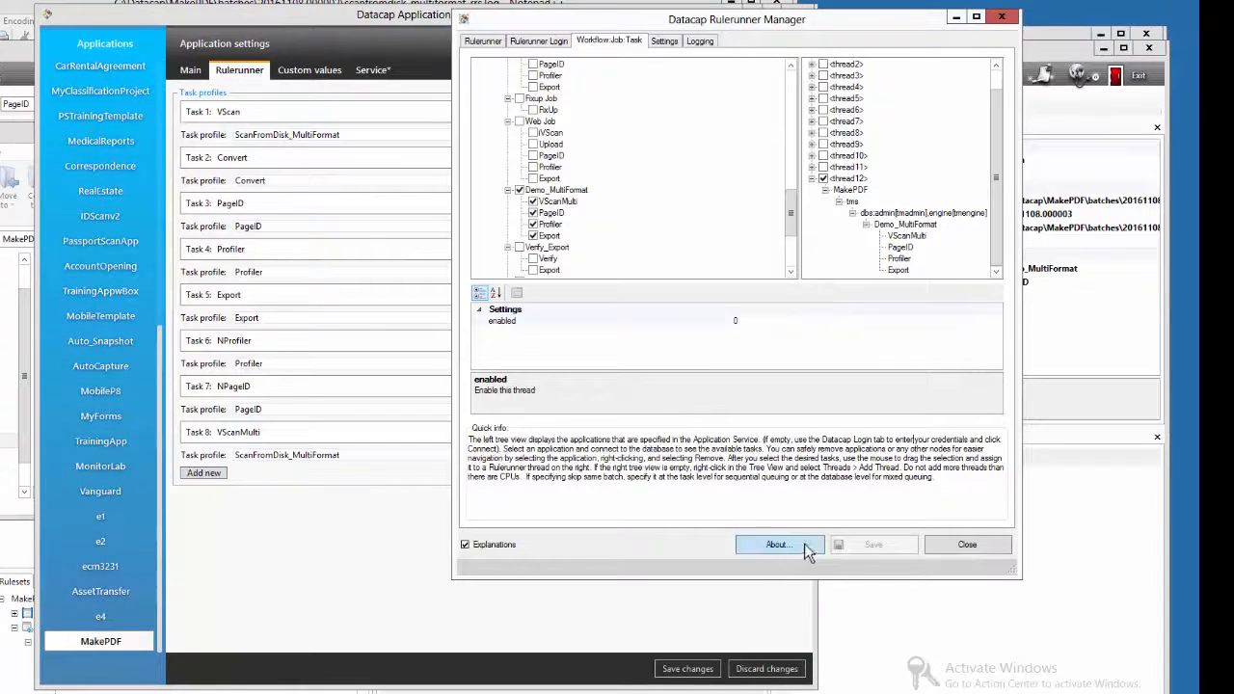
{"action": "left_click", "coordinate": [482, 40]}
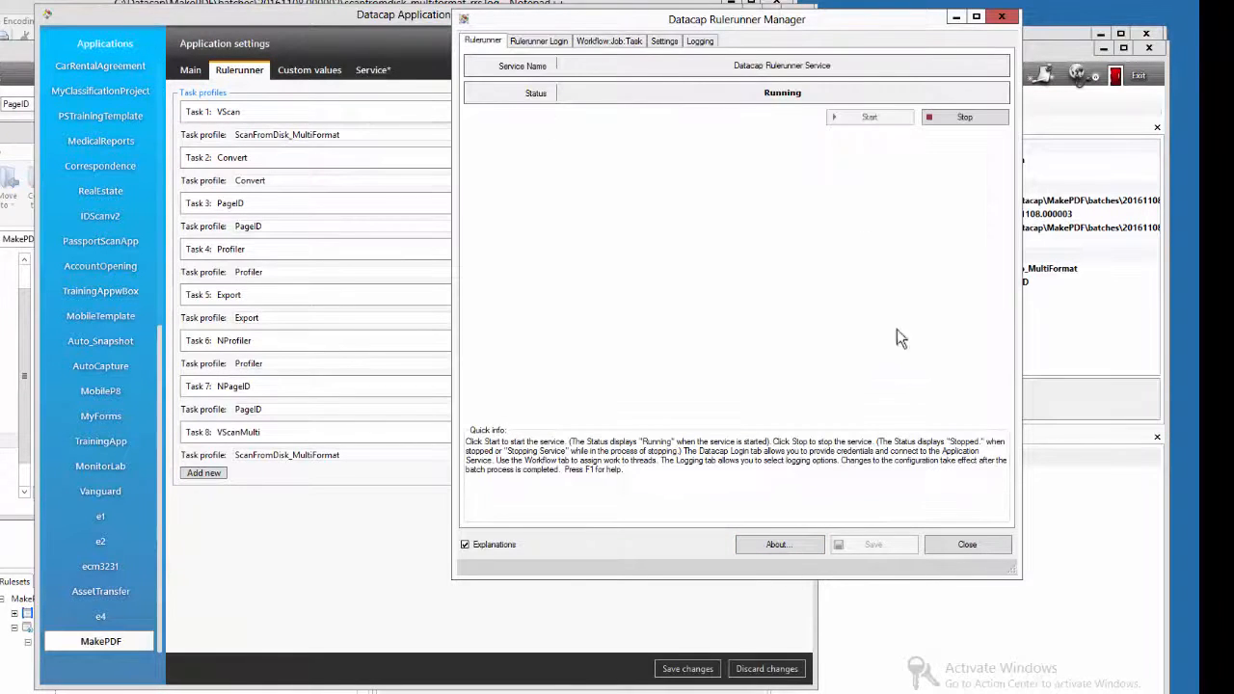
{"action": "left_click", "coordinate": [964, 116]}
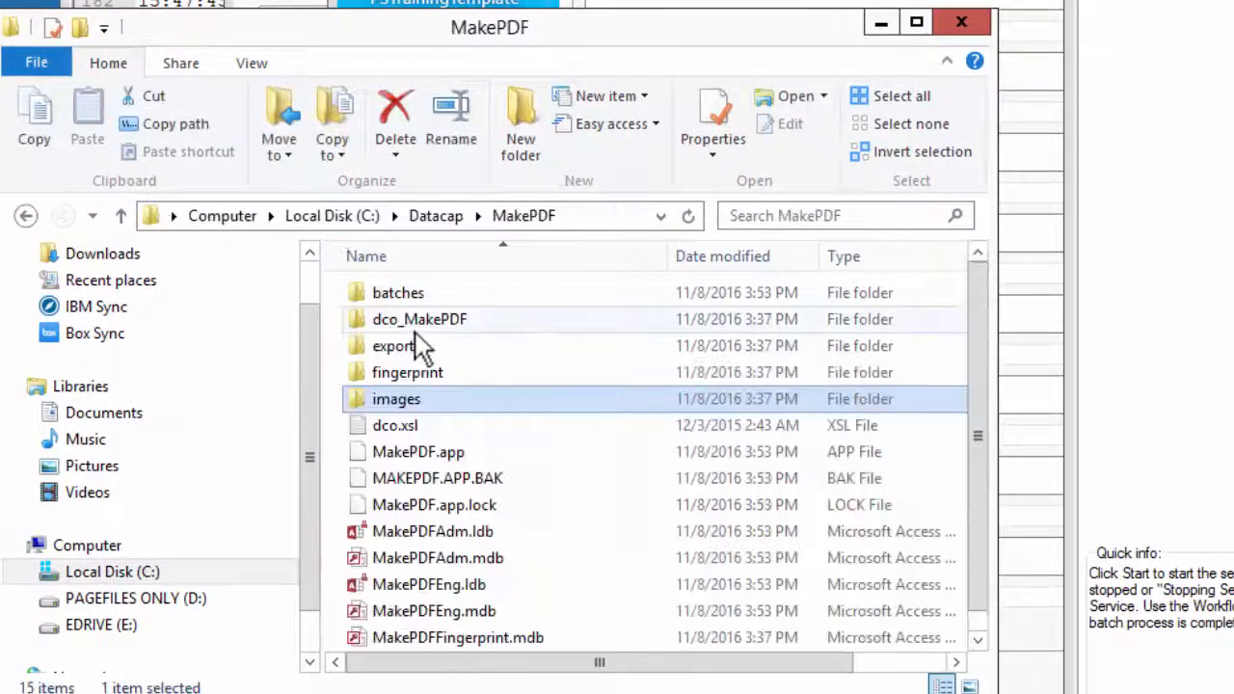
{"action": "double_click", "coordinate": [398, 292]}
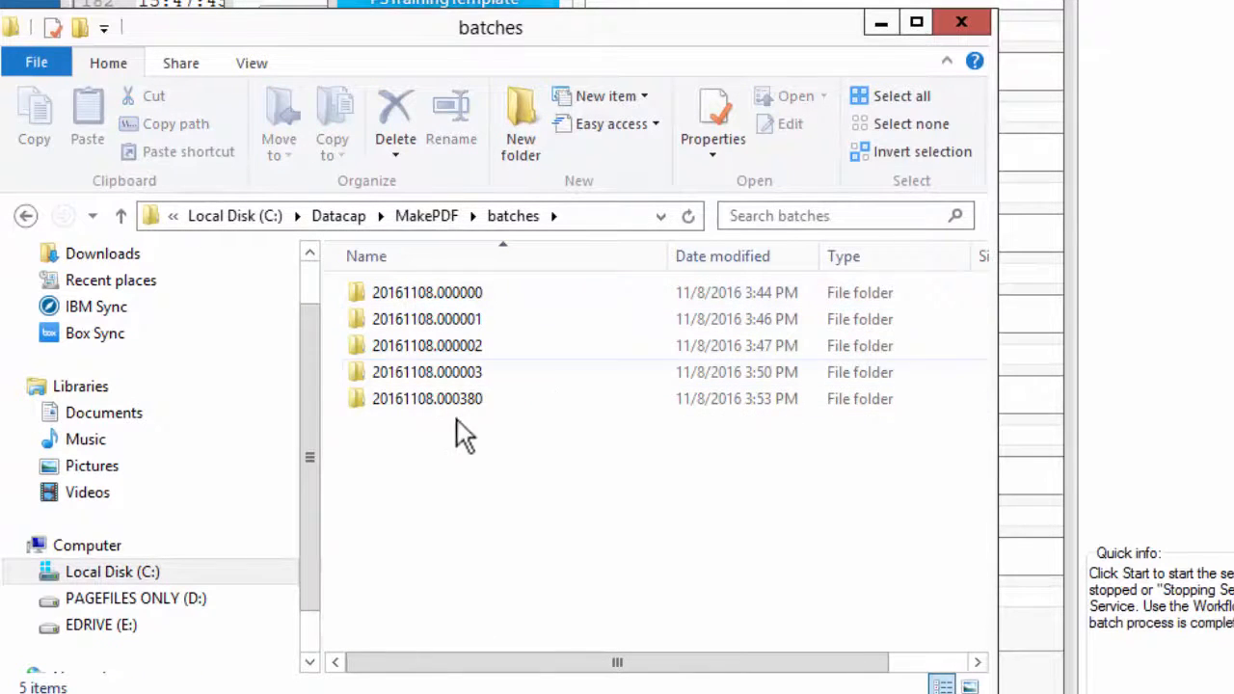
{"action": "mouse_move", "coordinate": [684, 6]}
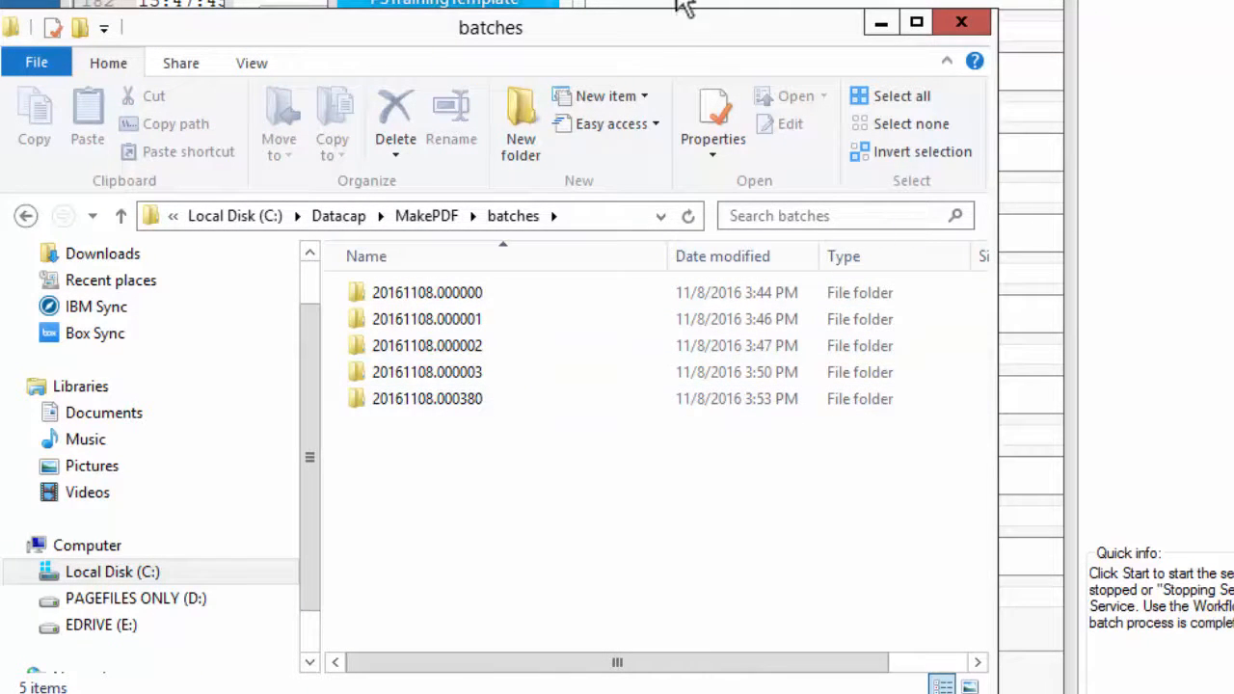
{"action": "left_click_drag", "start_coordinate": [491, 27], "coordinate": [446, 49]}
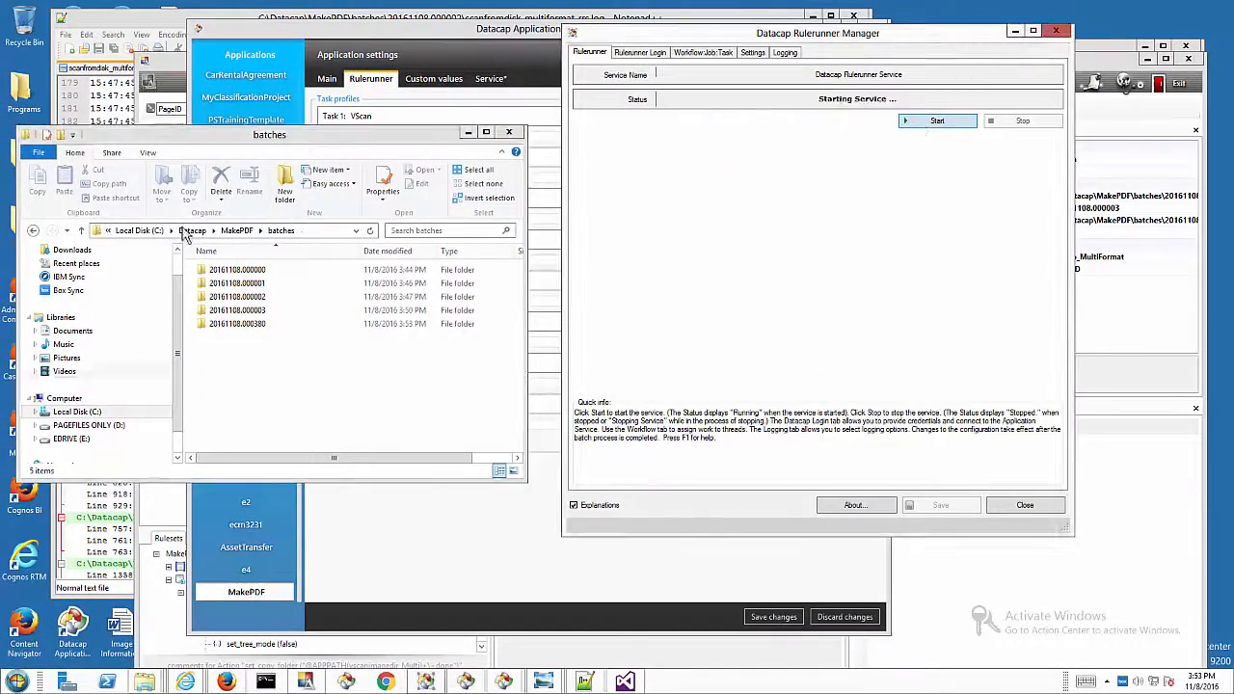
{"action": "left_click", "coordinate": [33, 230]}
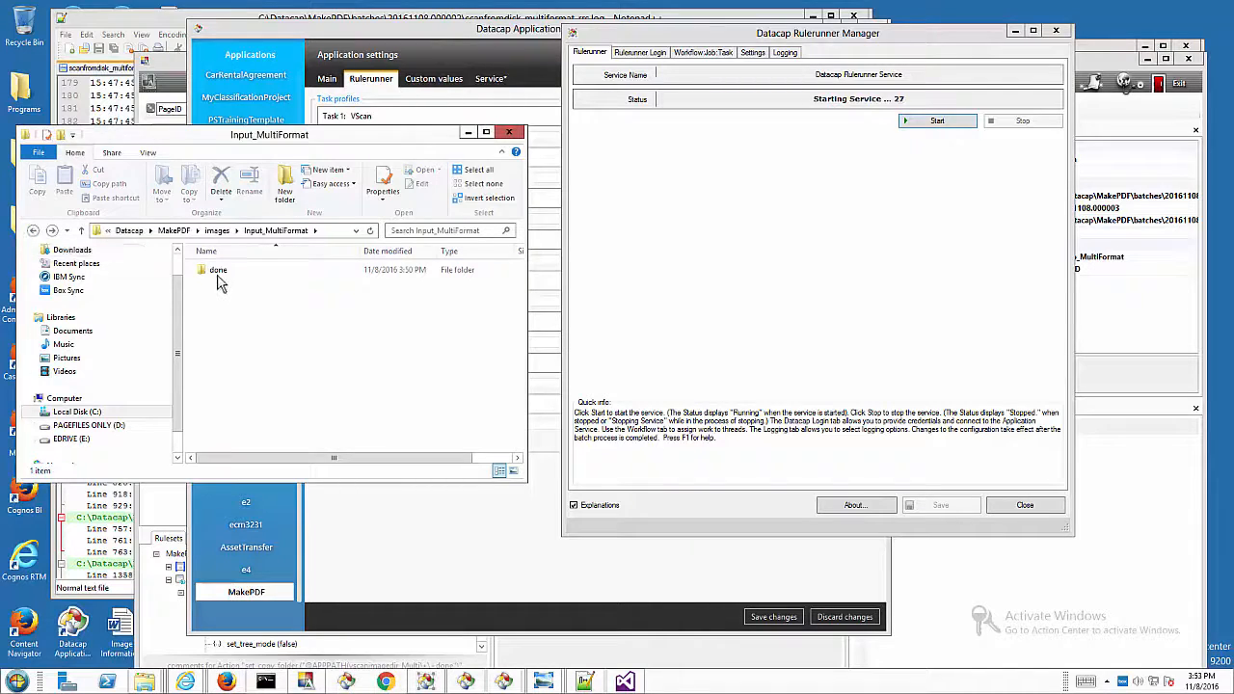
{"action": "double_click", "coordinate": [217, 269]}
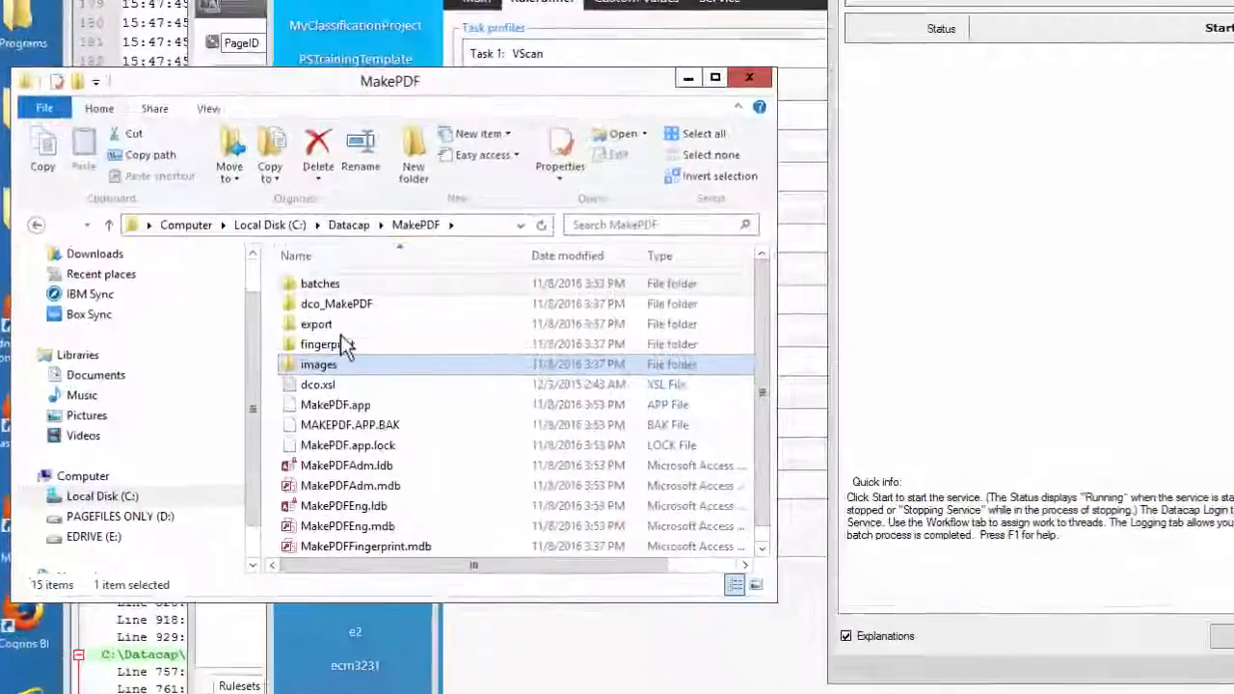
- Browse to batches\20161108.000380 and select 20161108.000380.01.pdf
{"action": "double_click", "coordinate": [320, 283]}
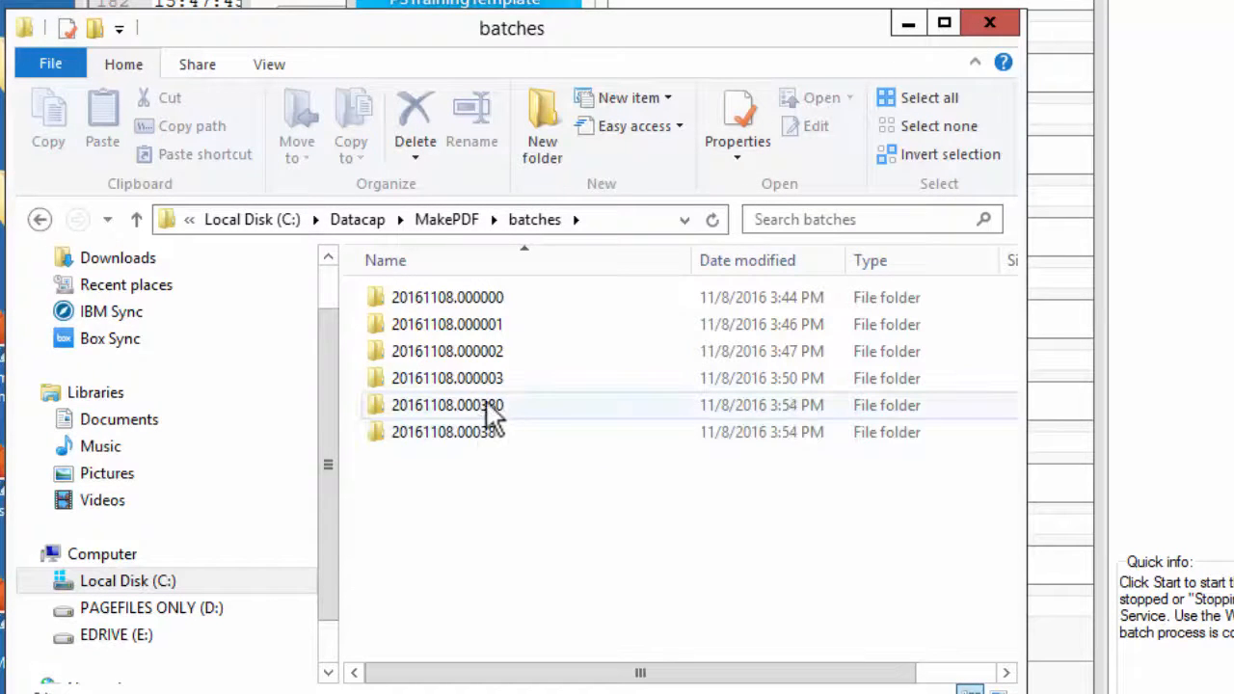
{"action": "double_click", "coordinate": [447, 405]}
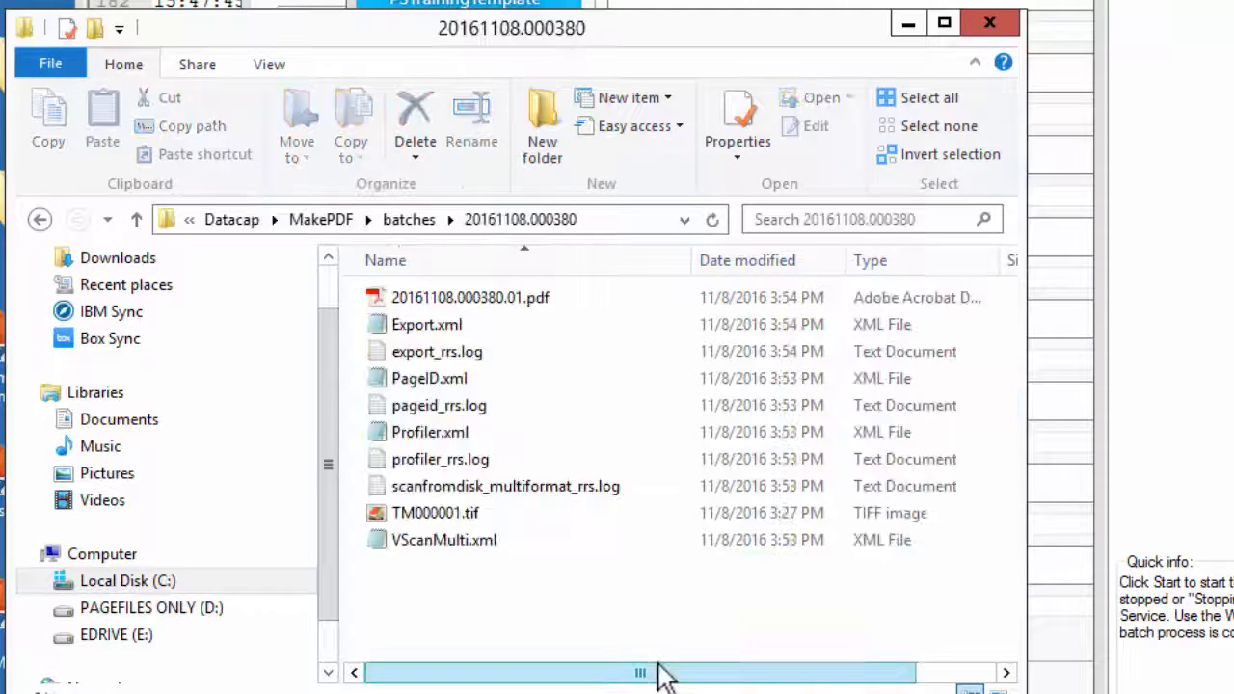
{"action": "left_click", "coordinate": [470, 297]}
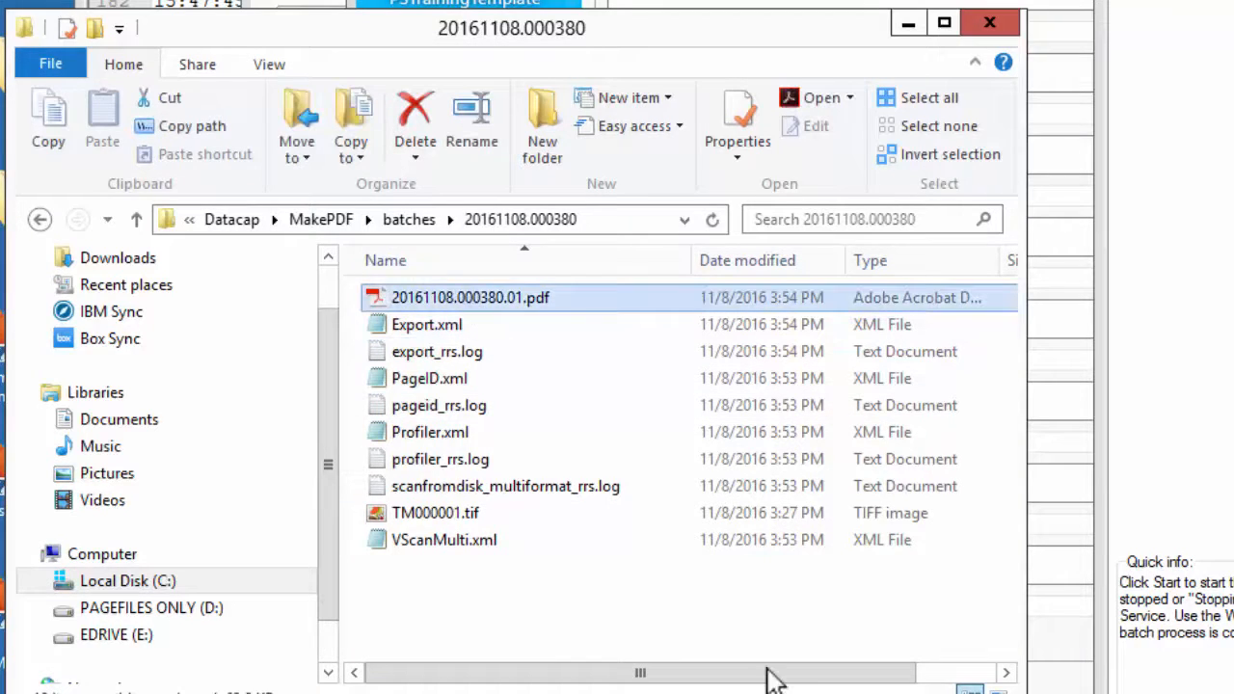
{"action": "mouse_move", "coordinate": [656, 371]}
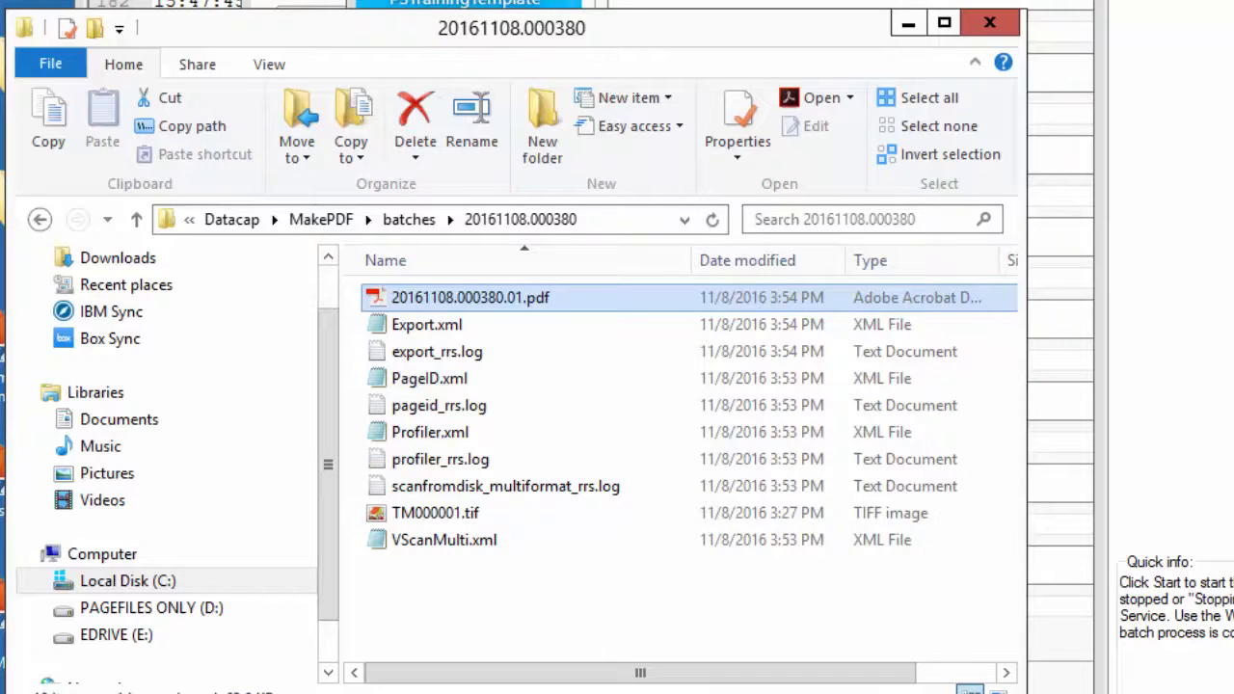
{"action": "mouse_move", "coordinate": [867, 19]}
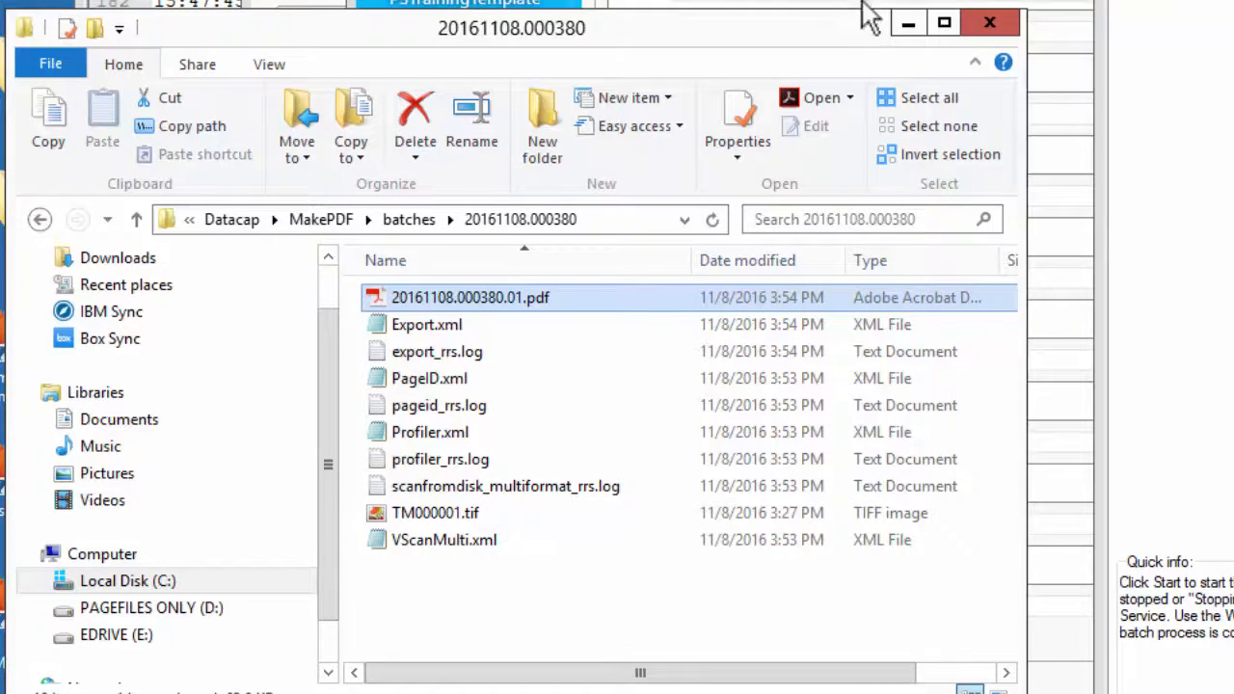